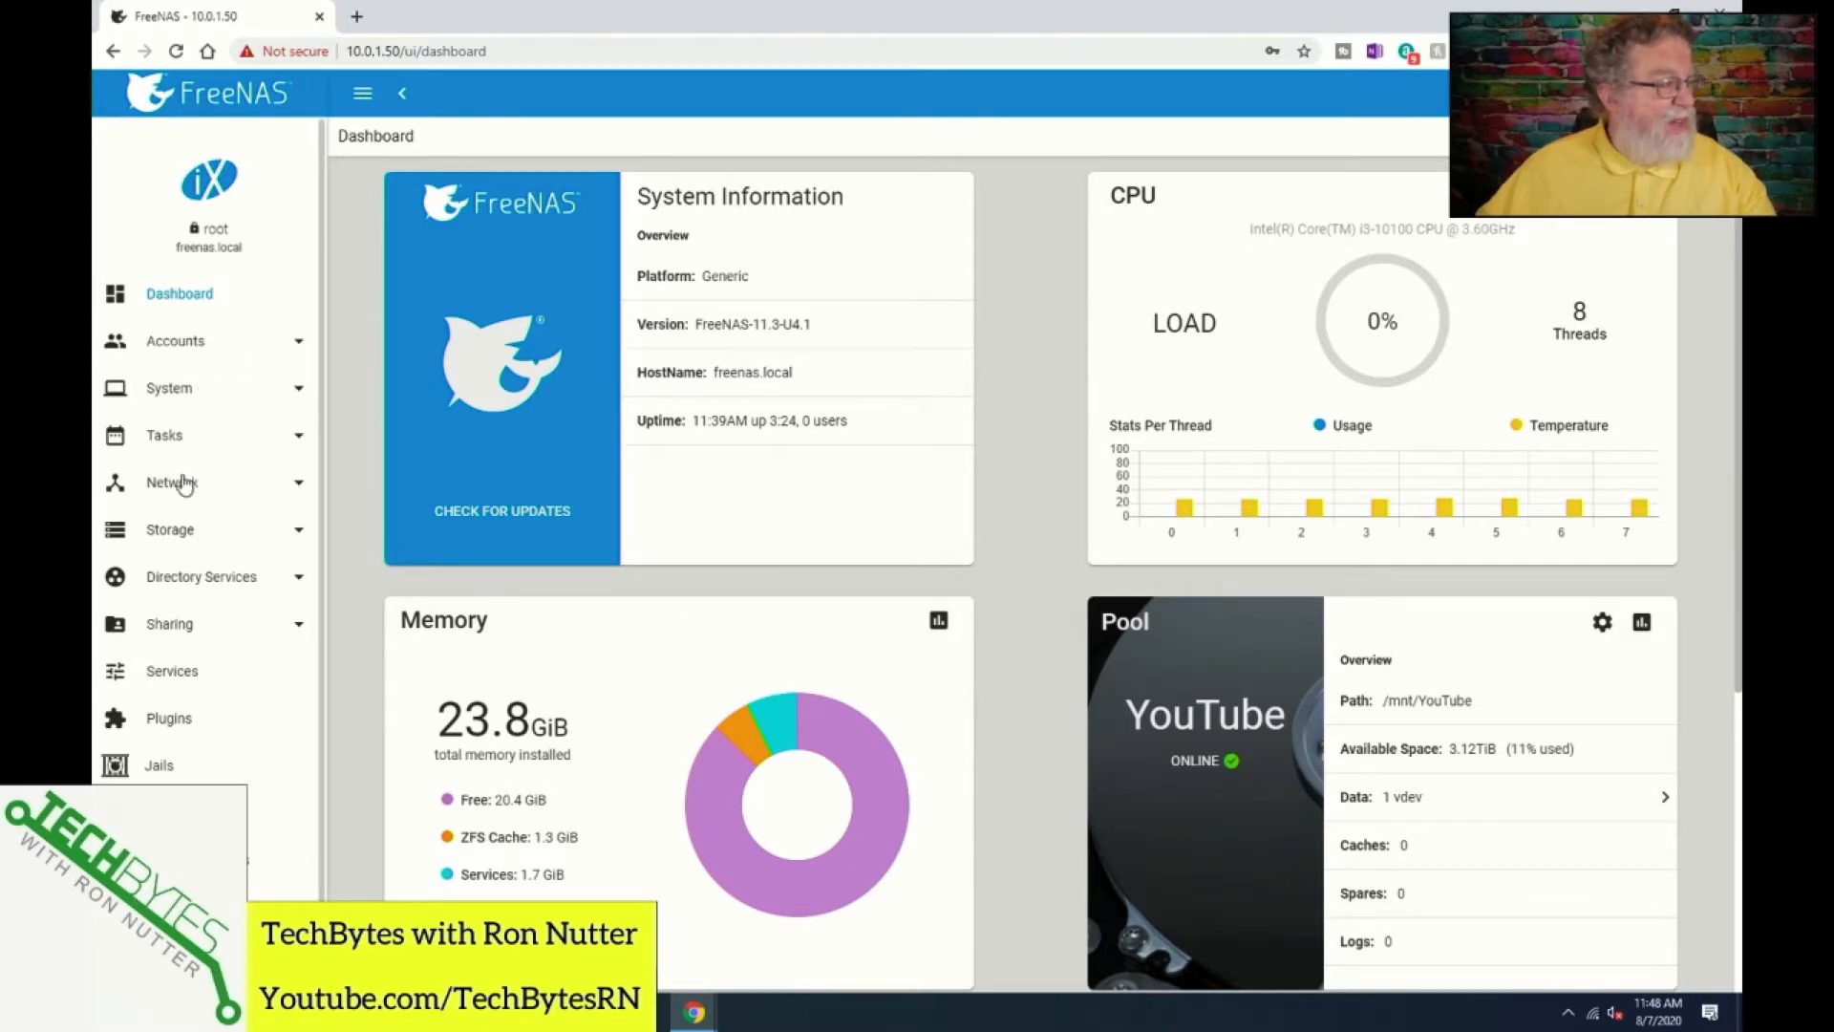
Go to Storage > Pools and start adding a new pool
left_click(170, 530)
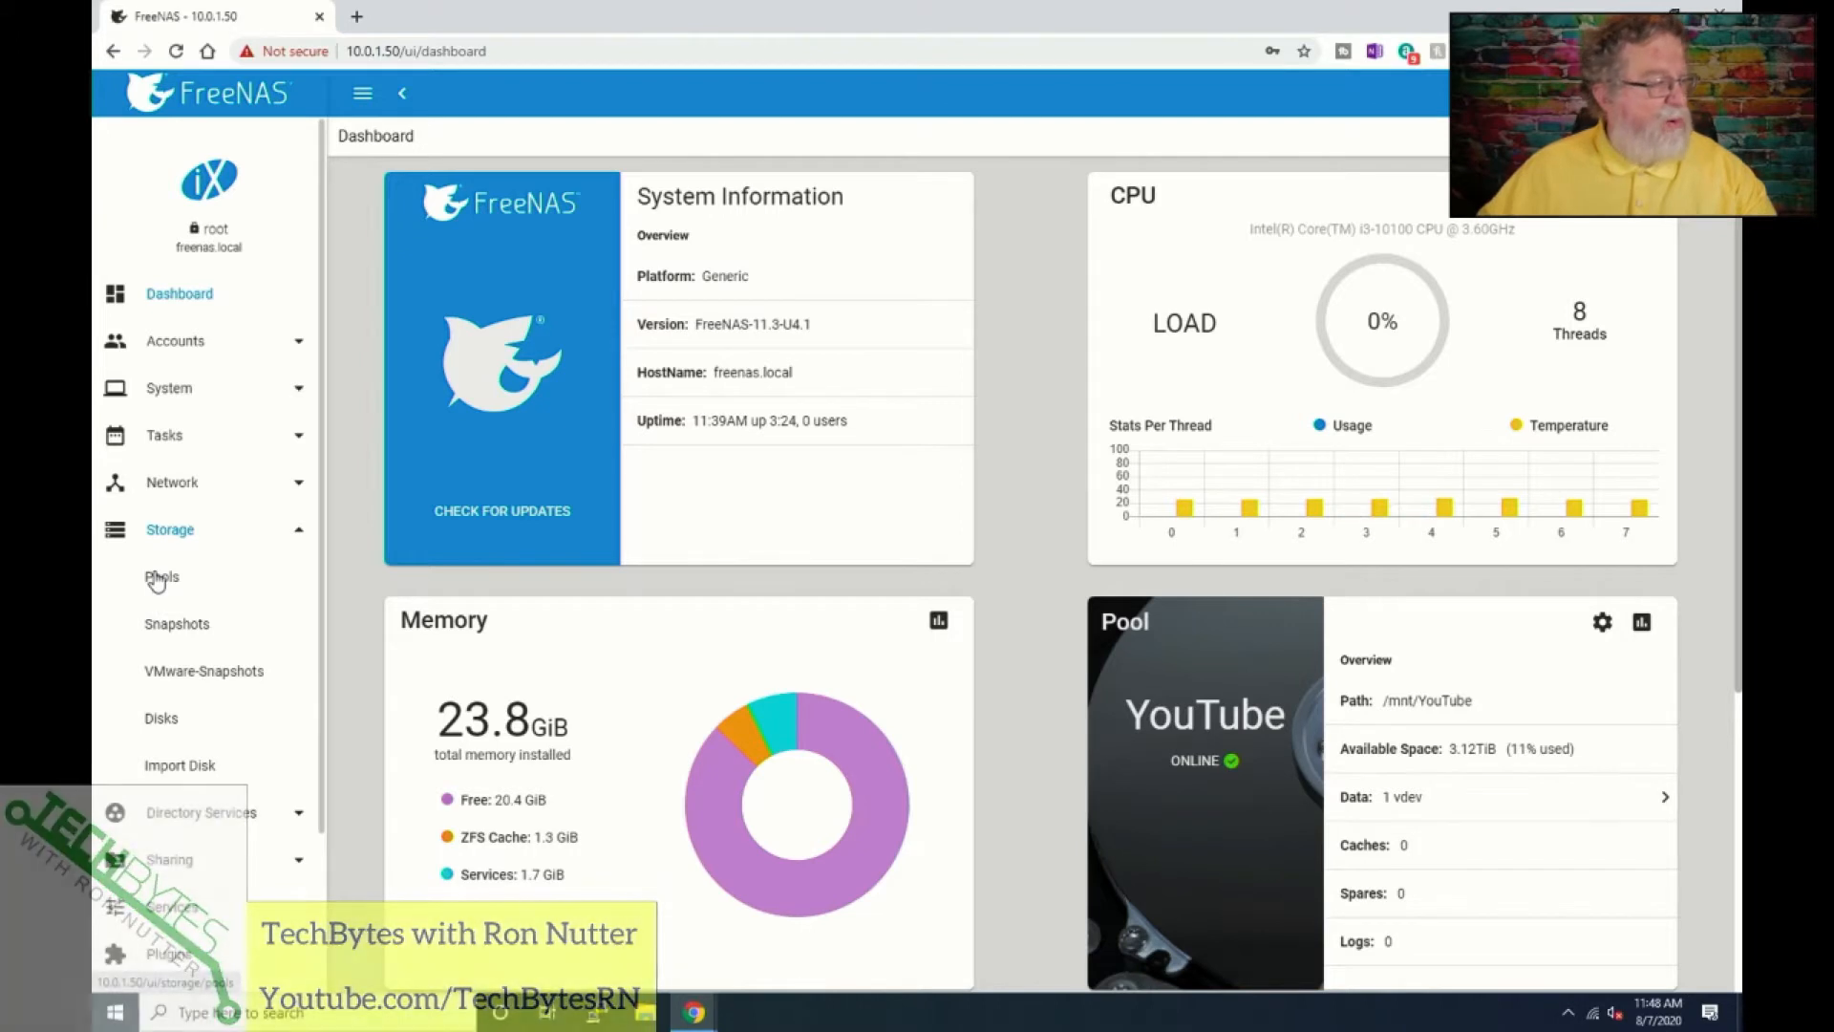
left_click(160, 577)
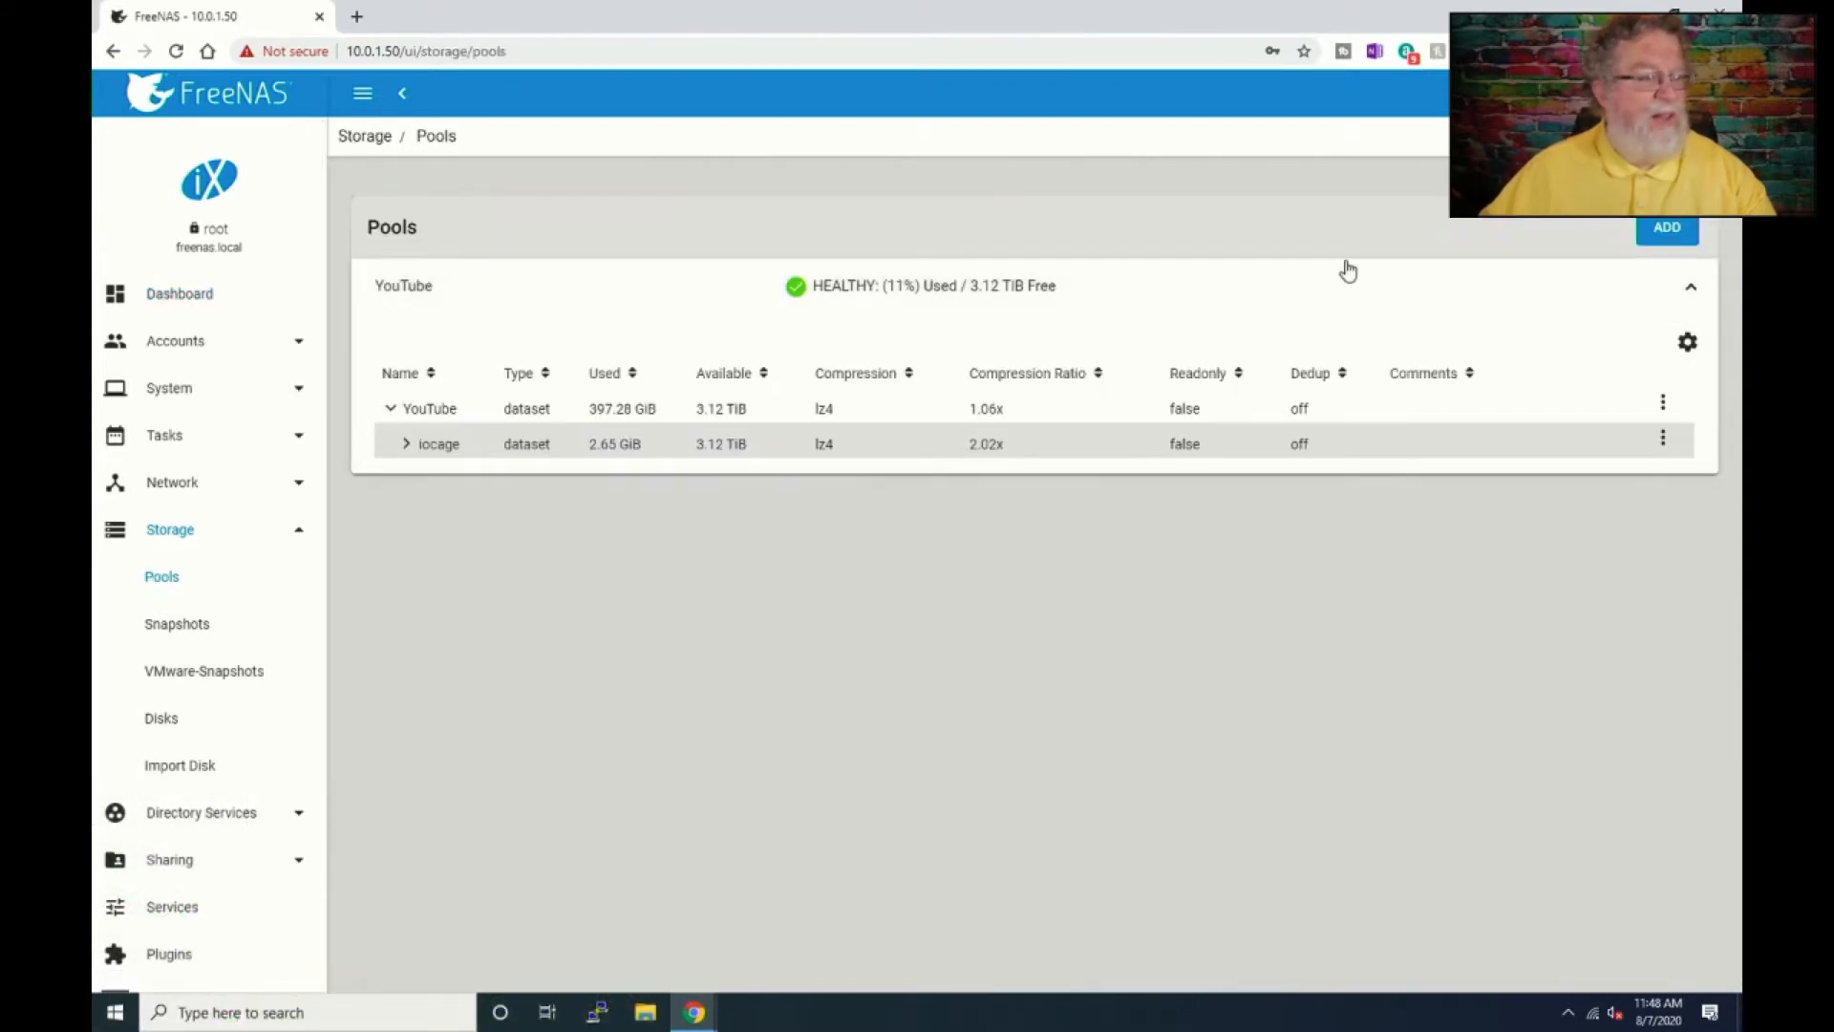
left_click(1666, 227)
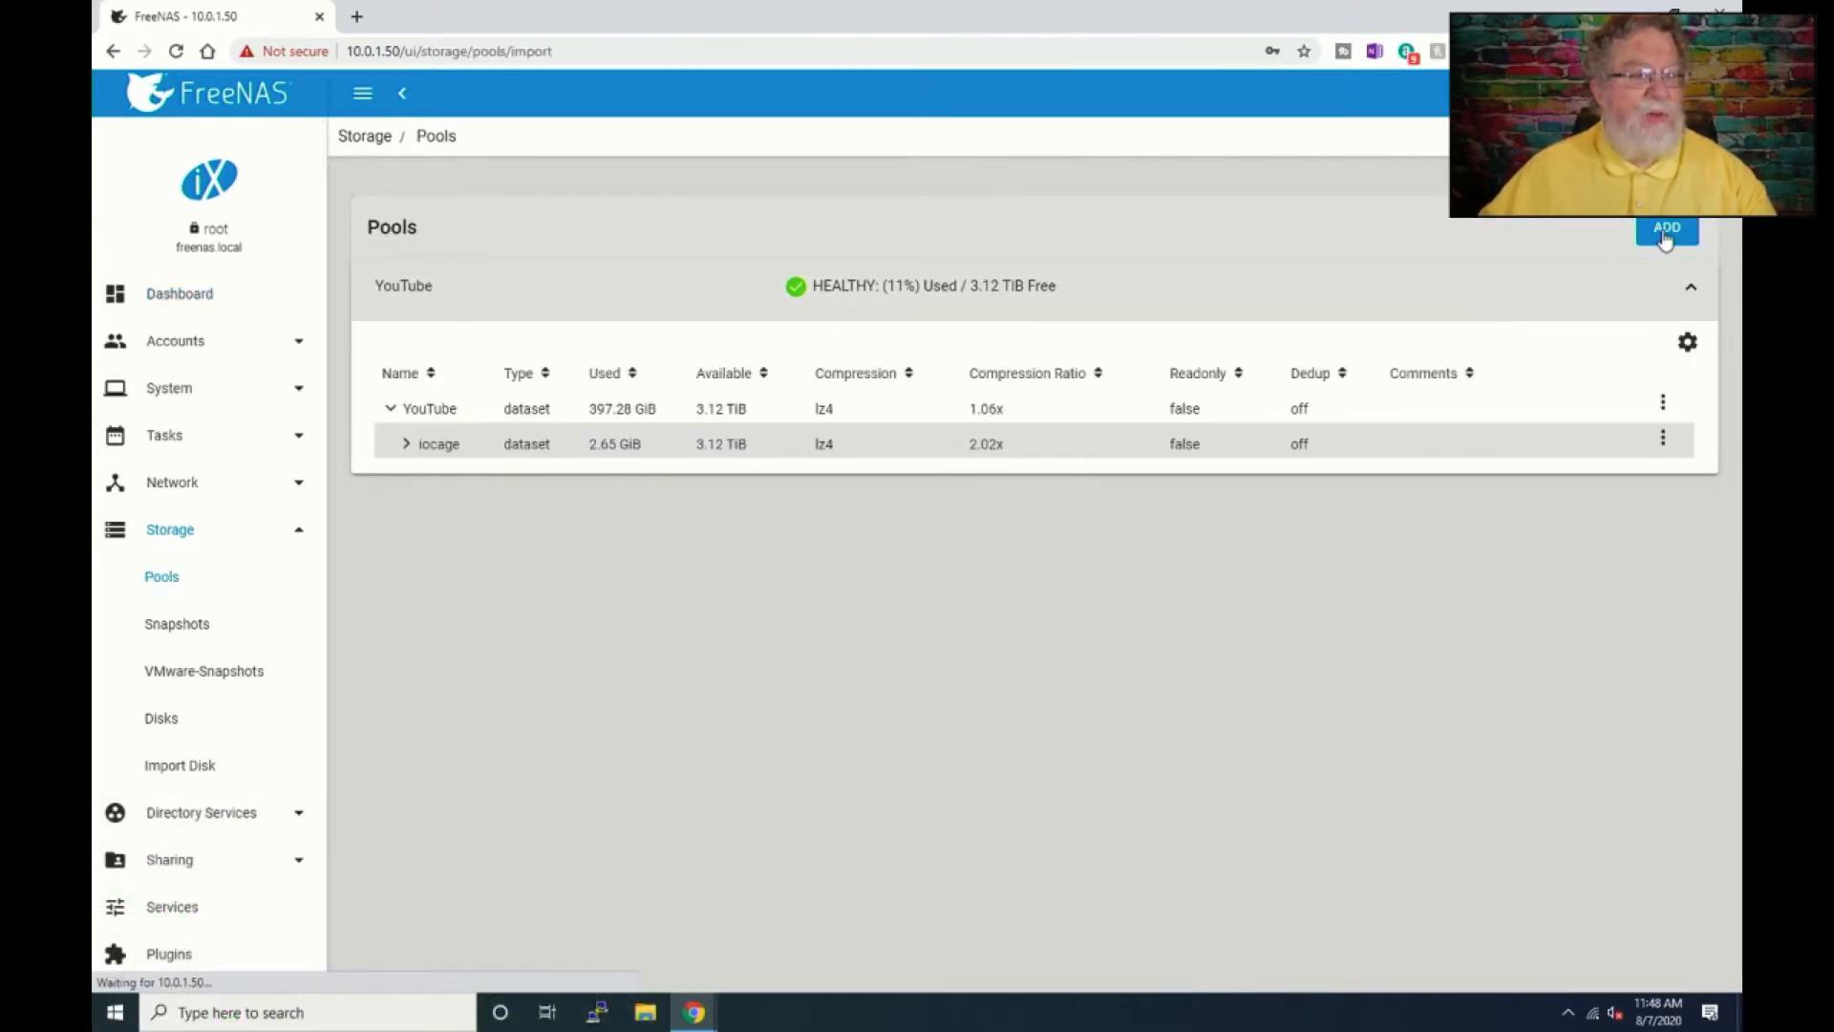
Start creating a new pool and name it Main
left_click(1666, 227)
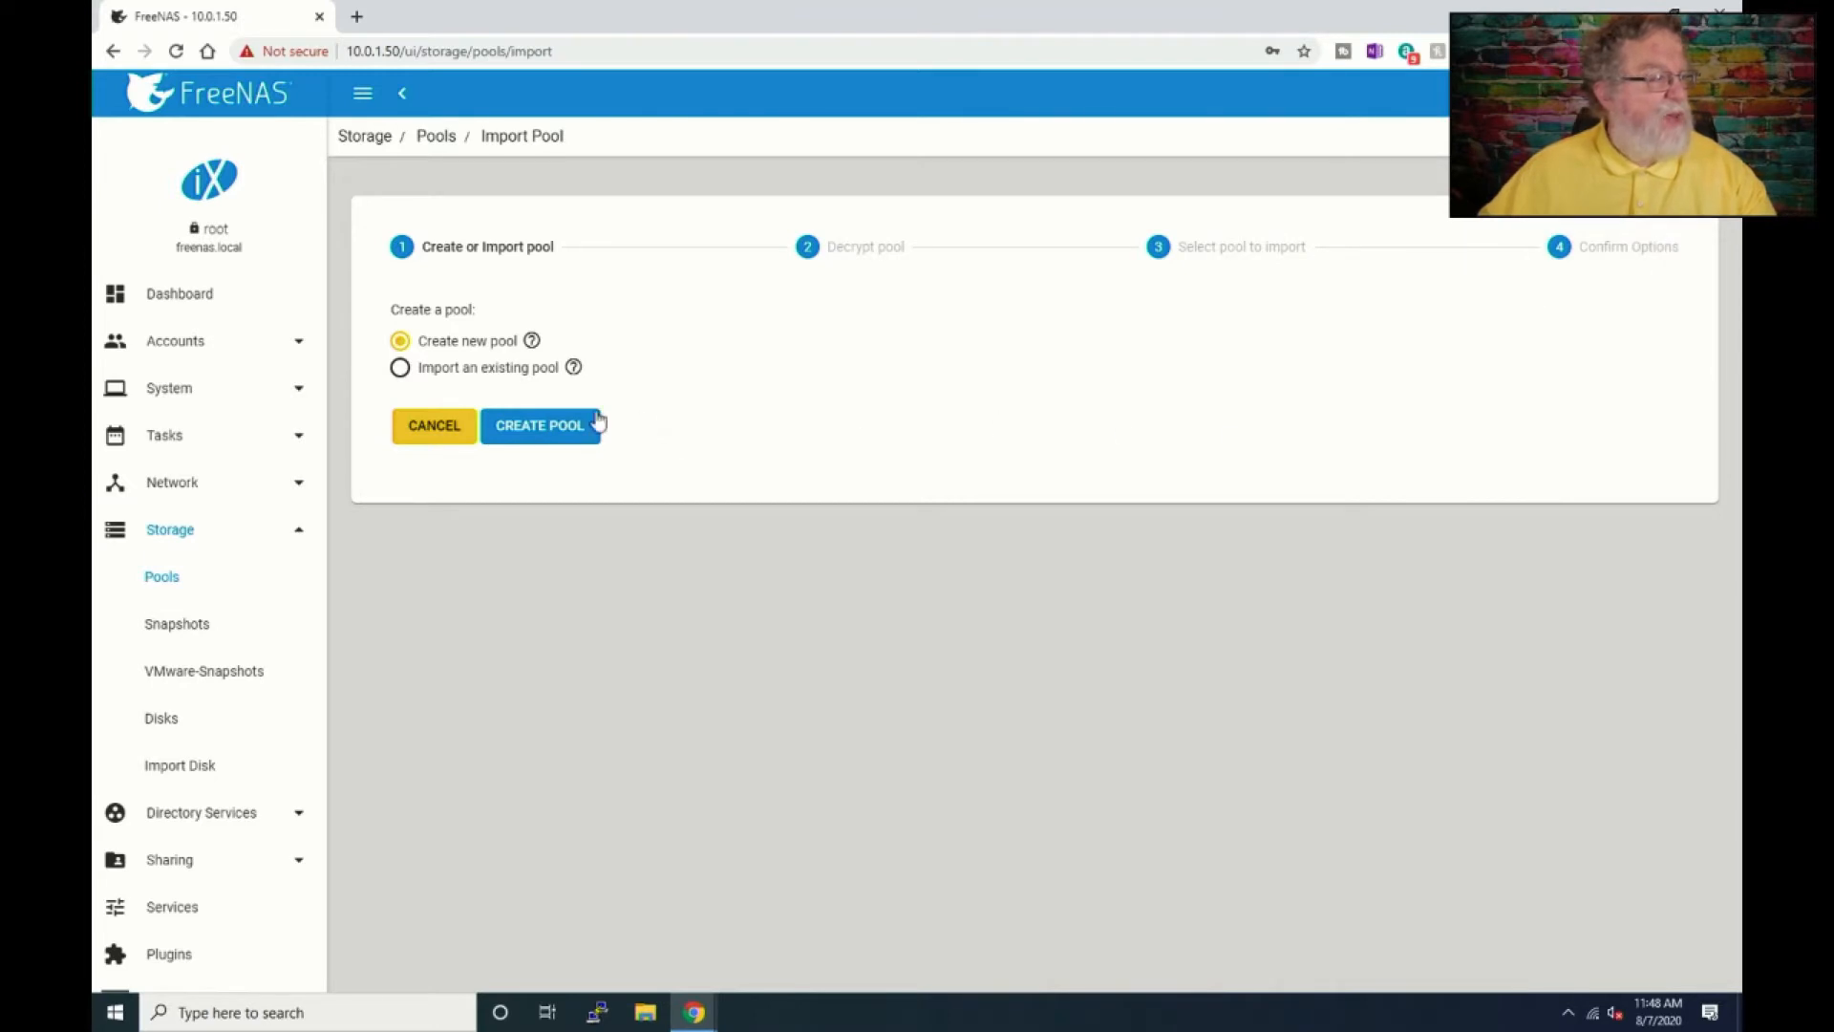
mouse_move(539, 426)
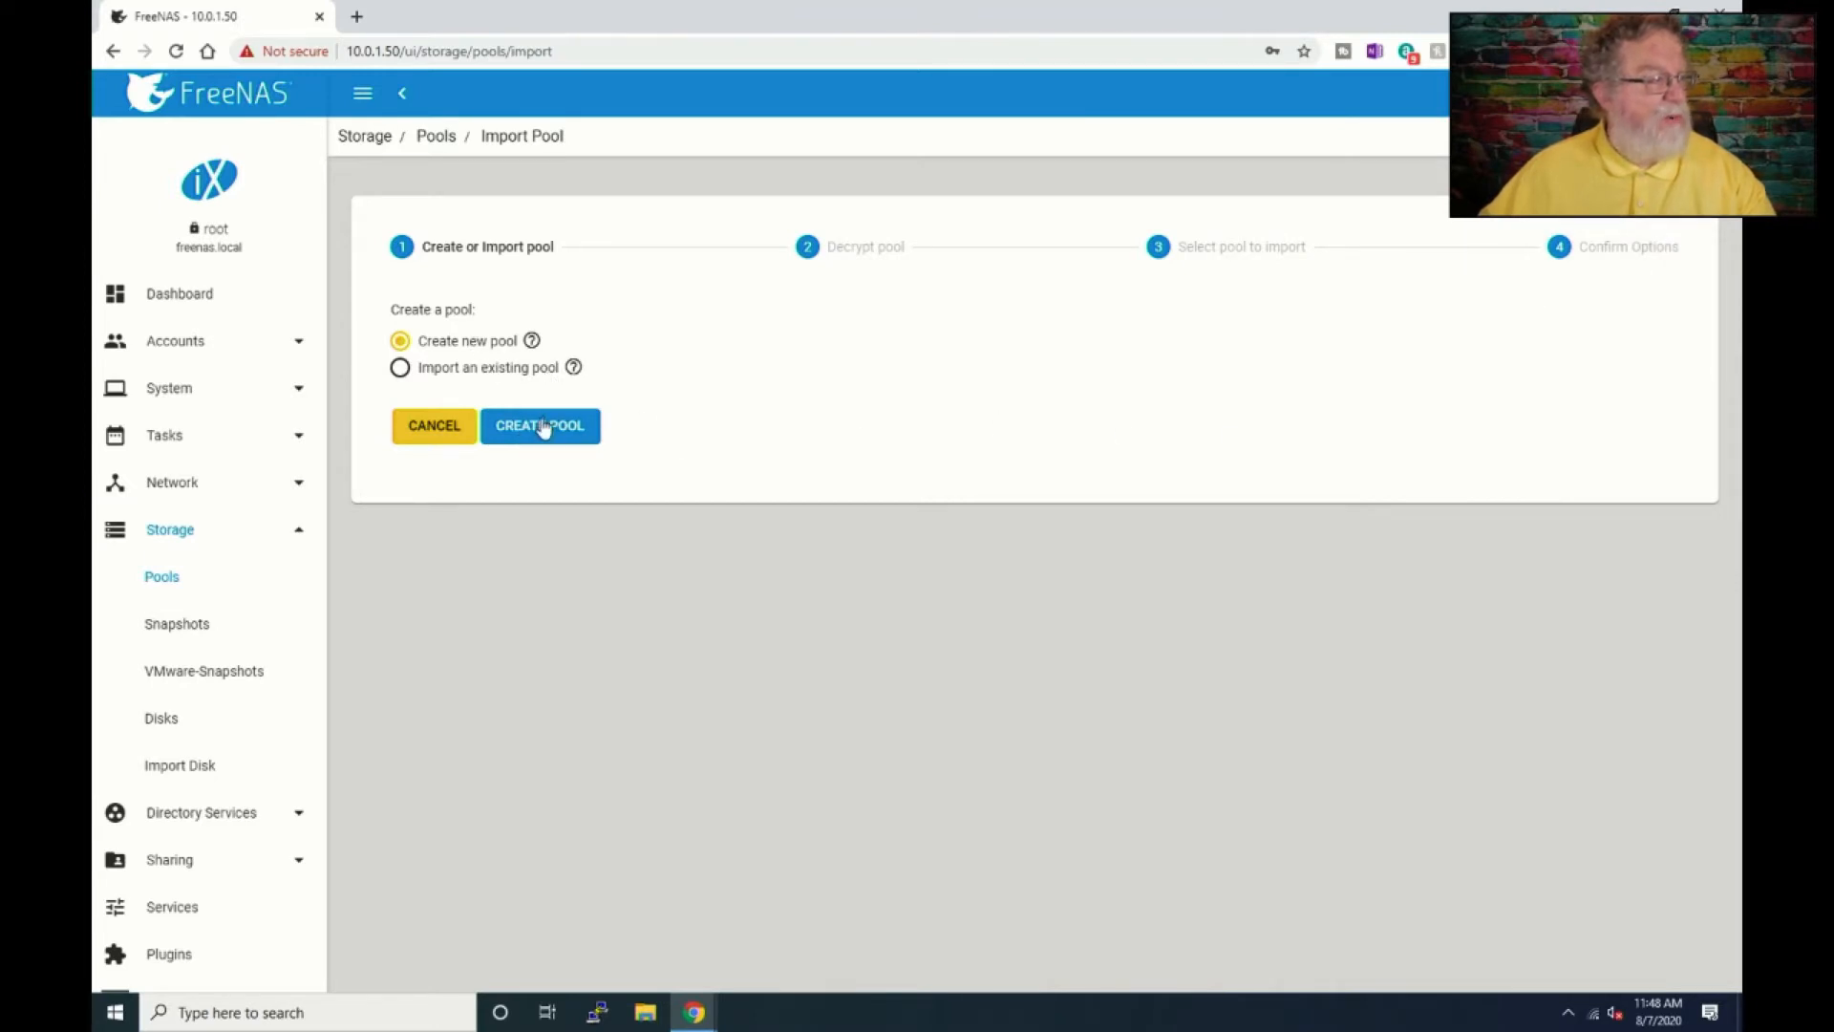
left_click(539, 424)
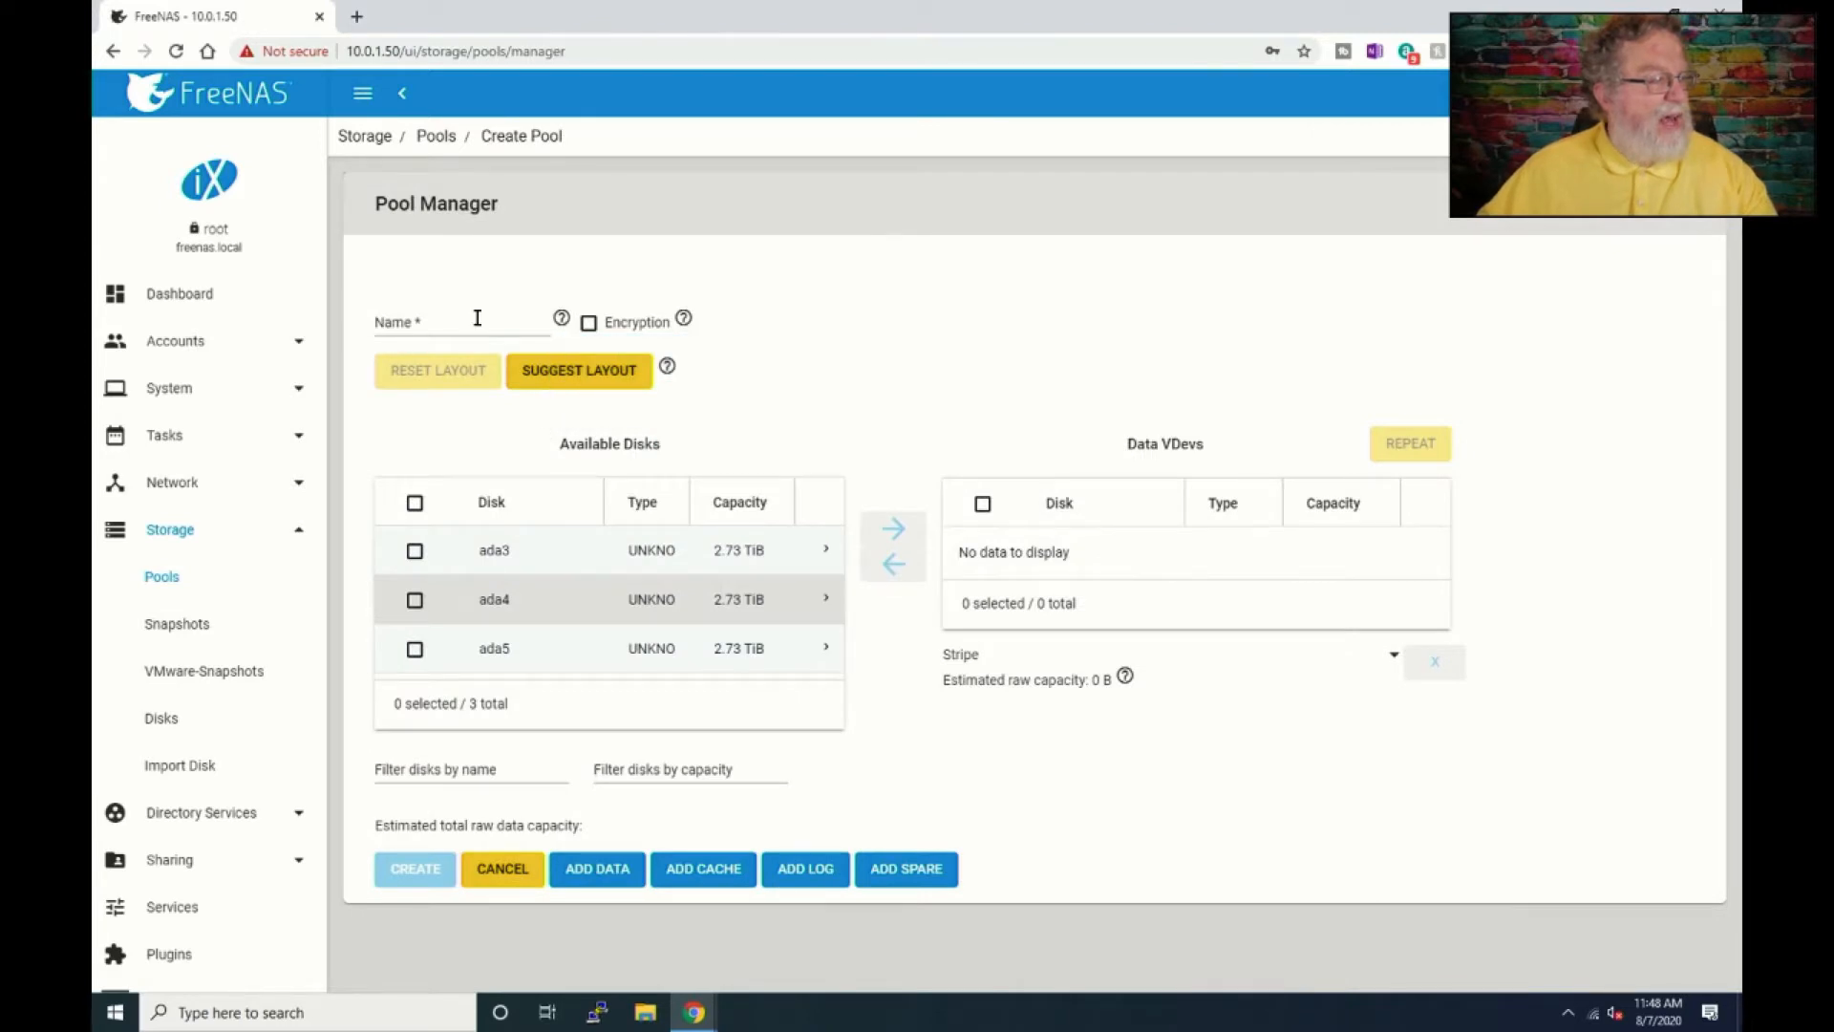
type("M")
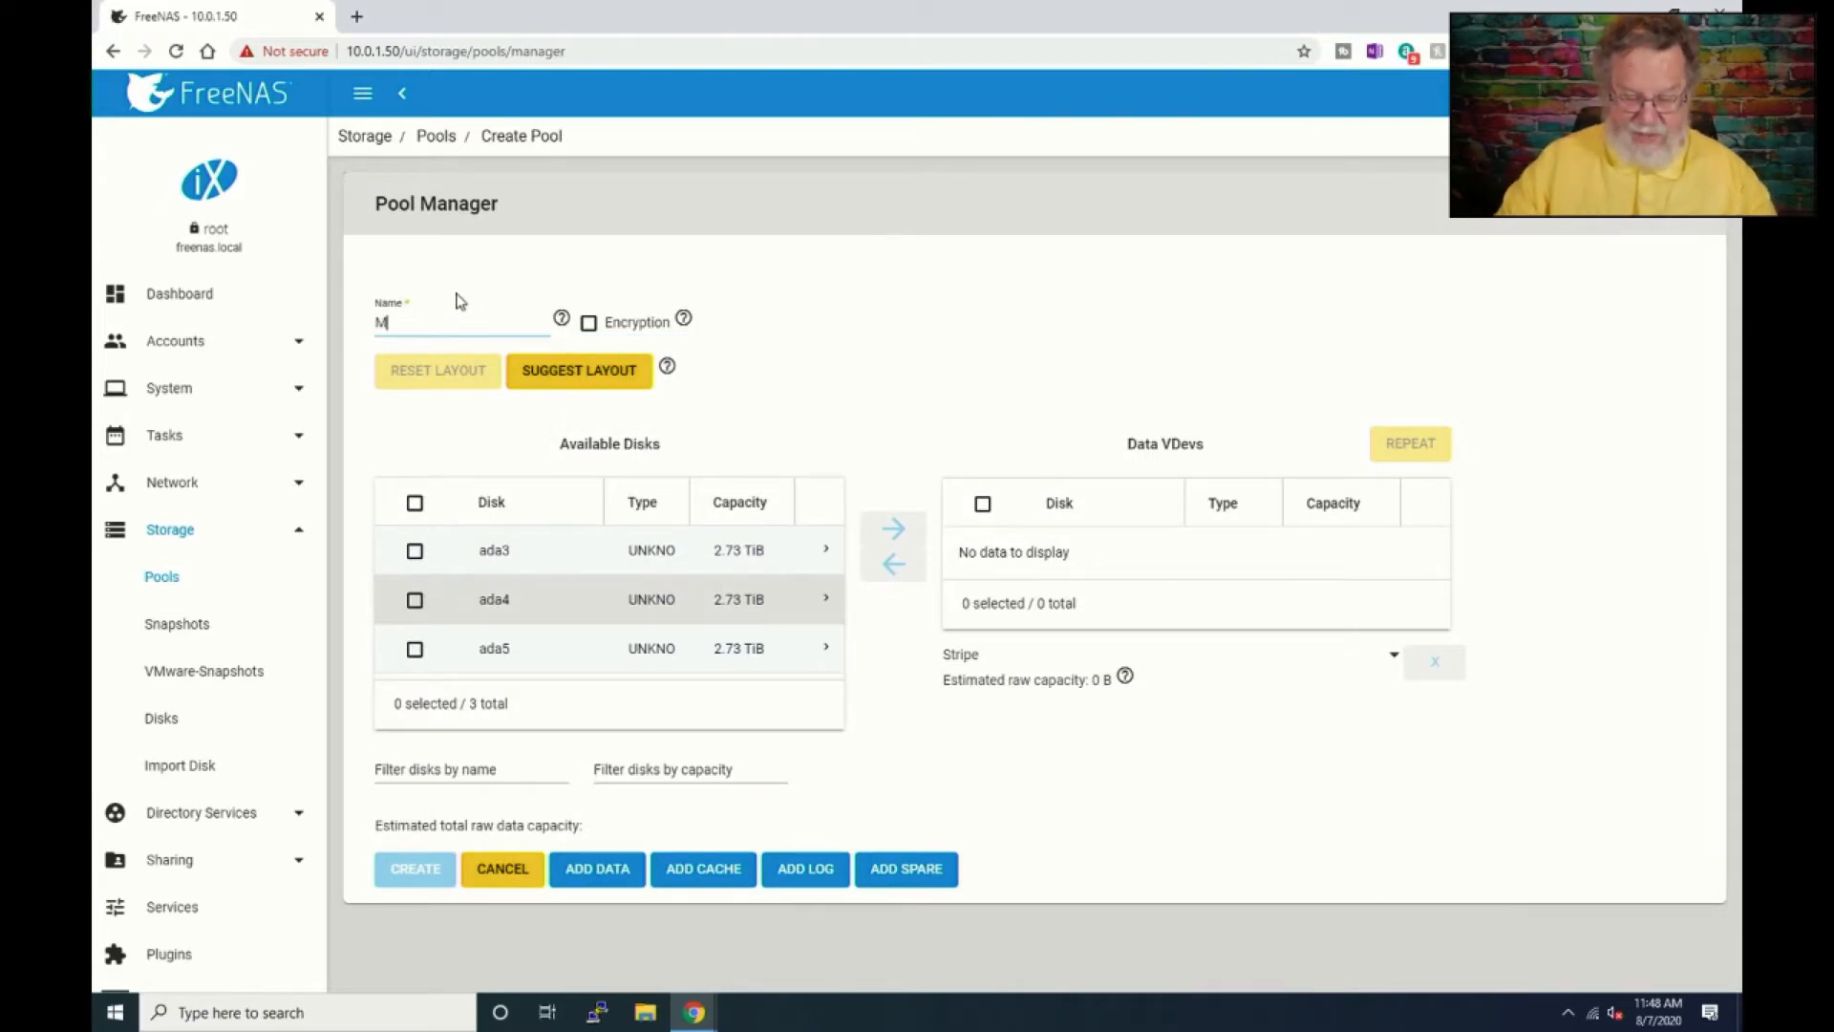
type("ain")
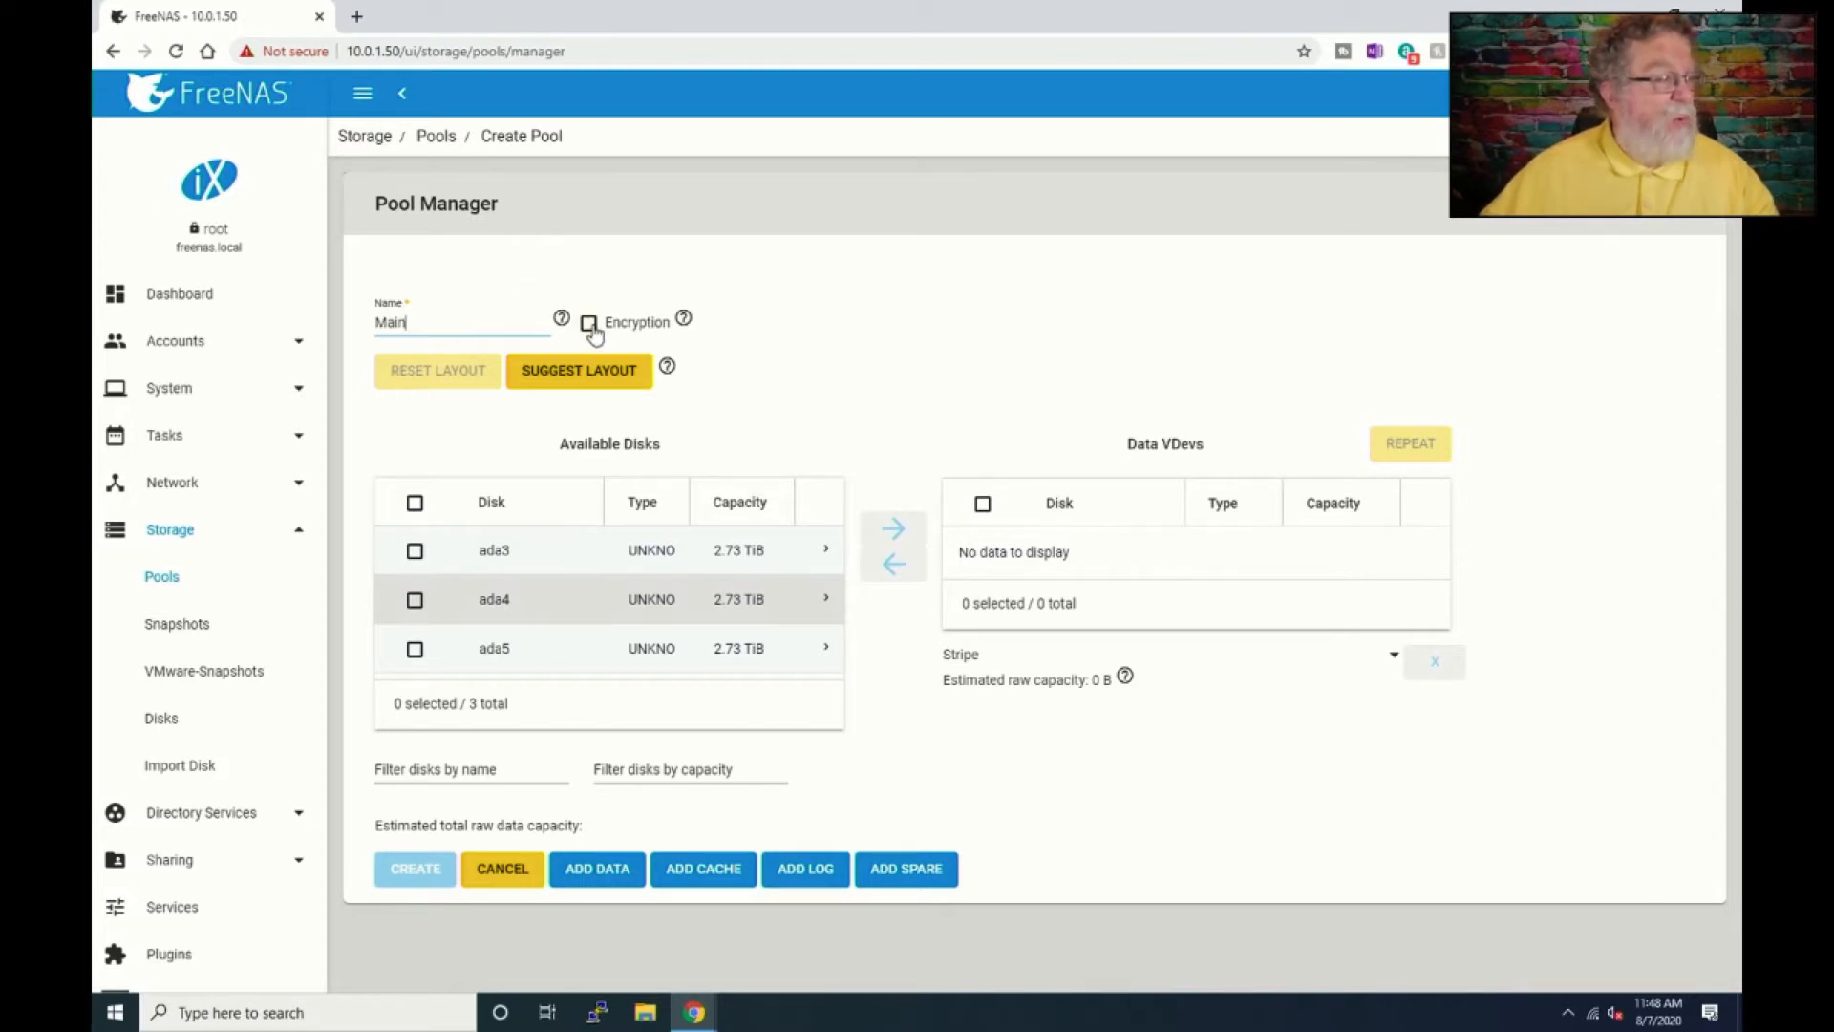
Enable encryption for Main and acknowledge the key-backup warning with I UNDERSTAND
left_click(588, 321)
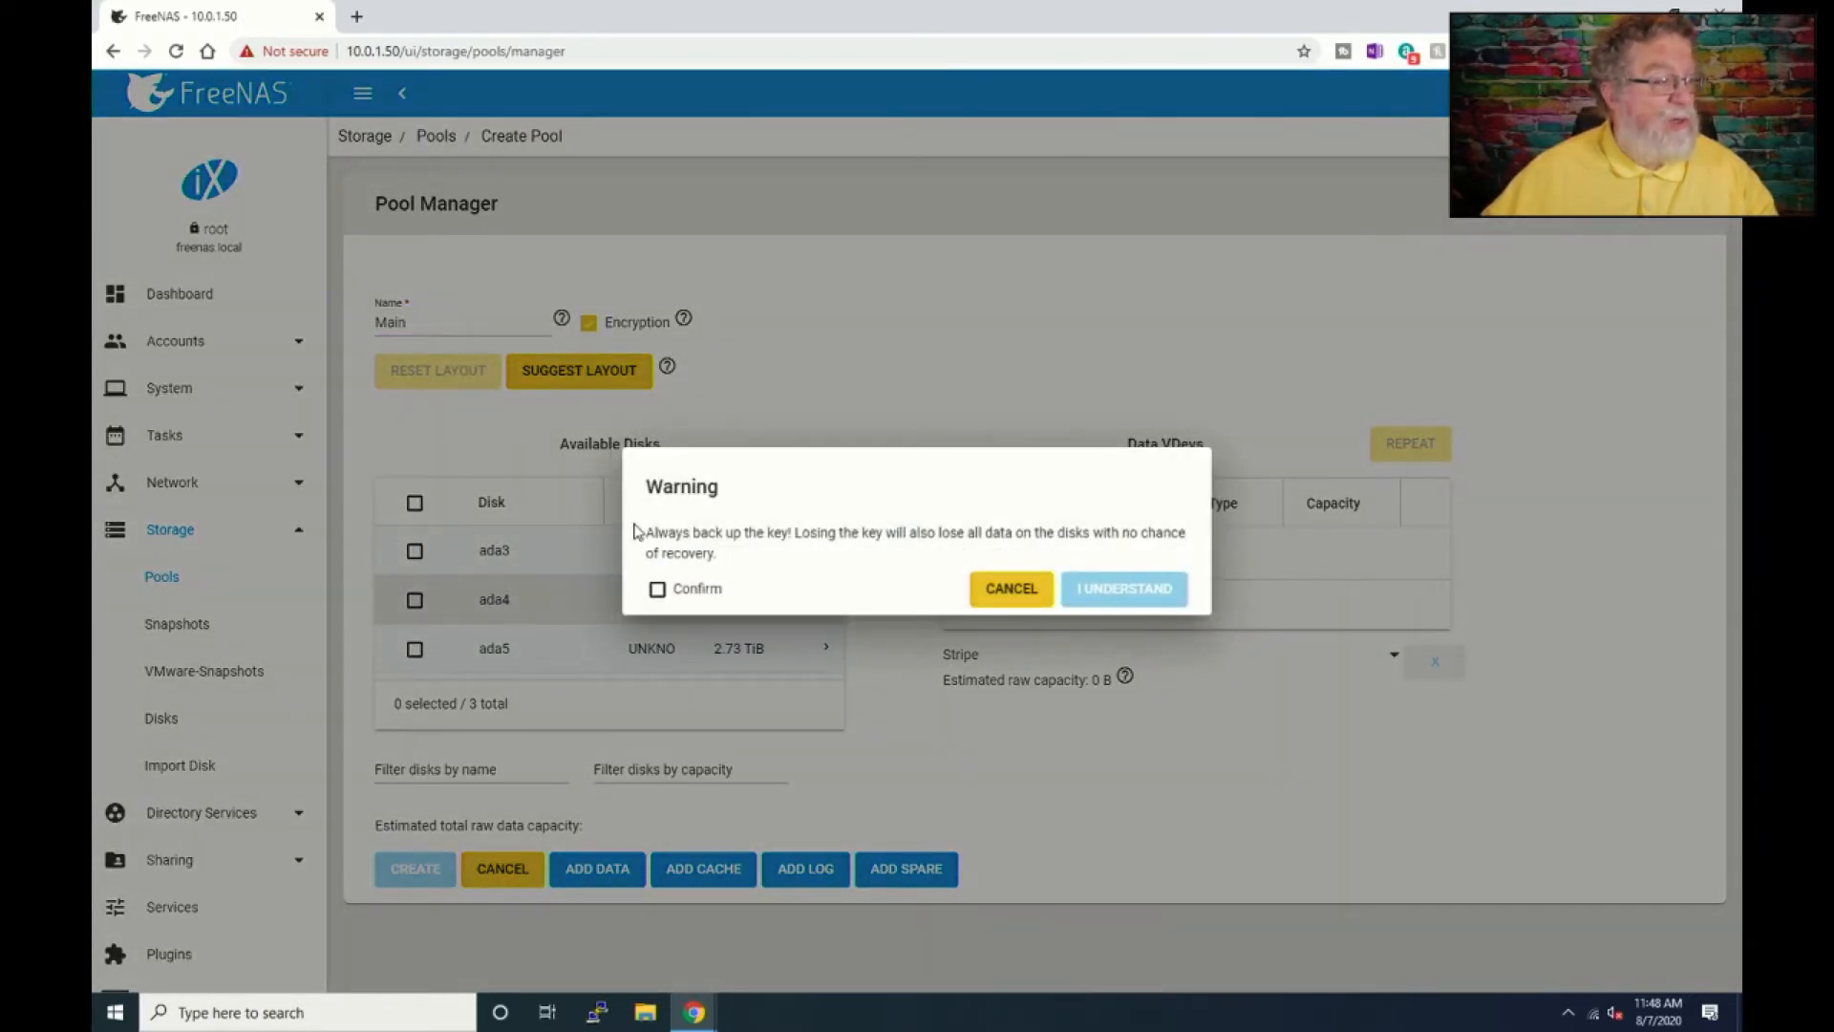
mouse_move(724, 566)
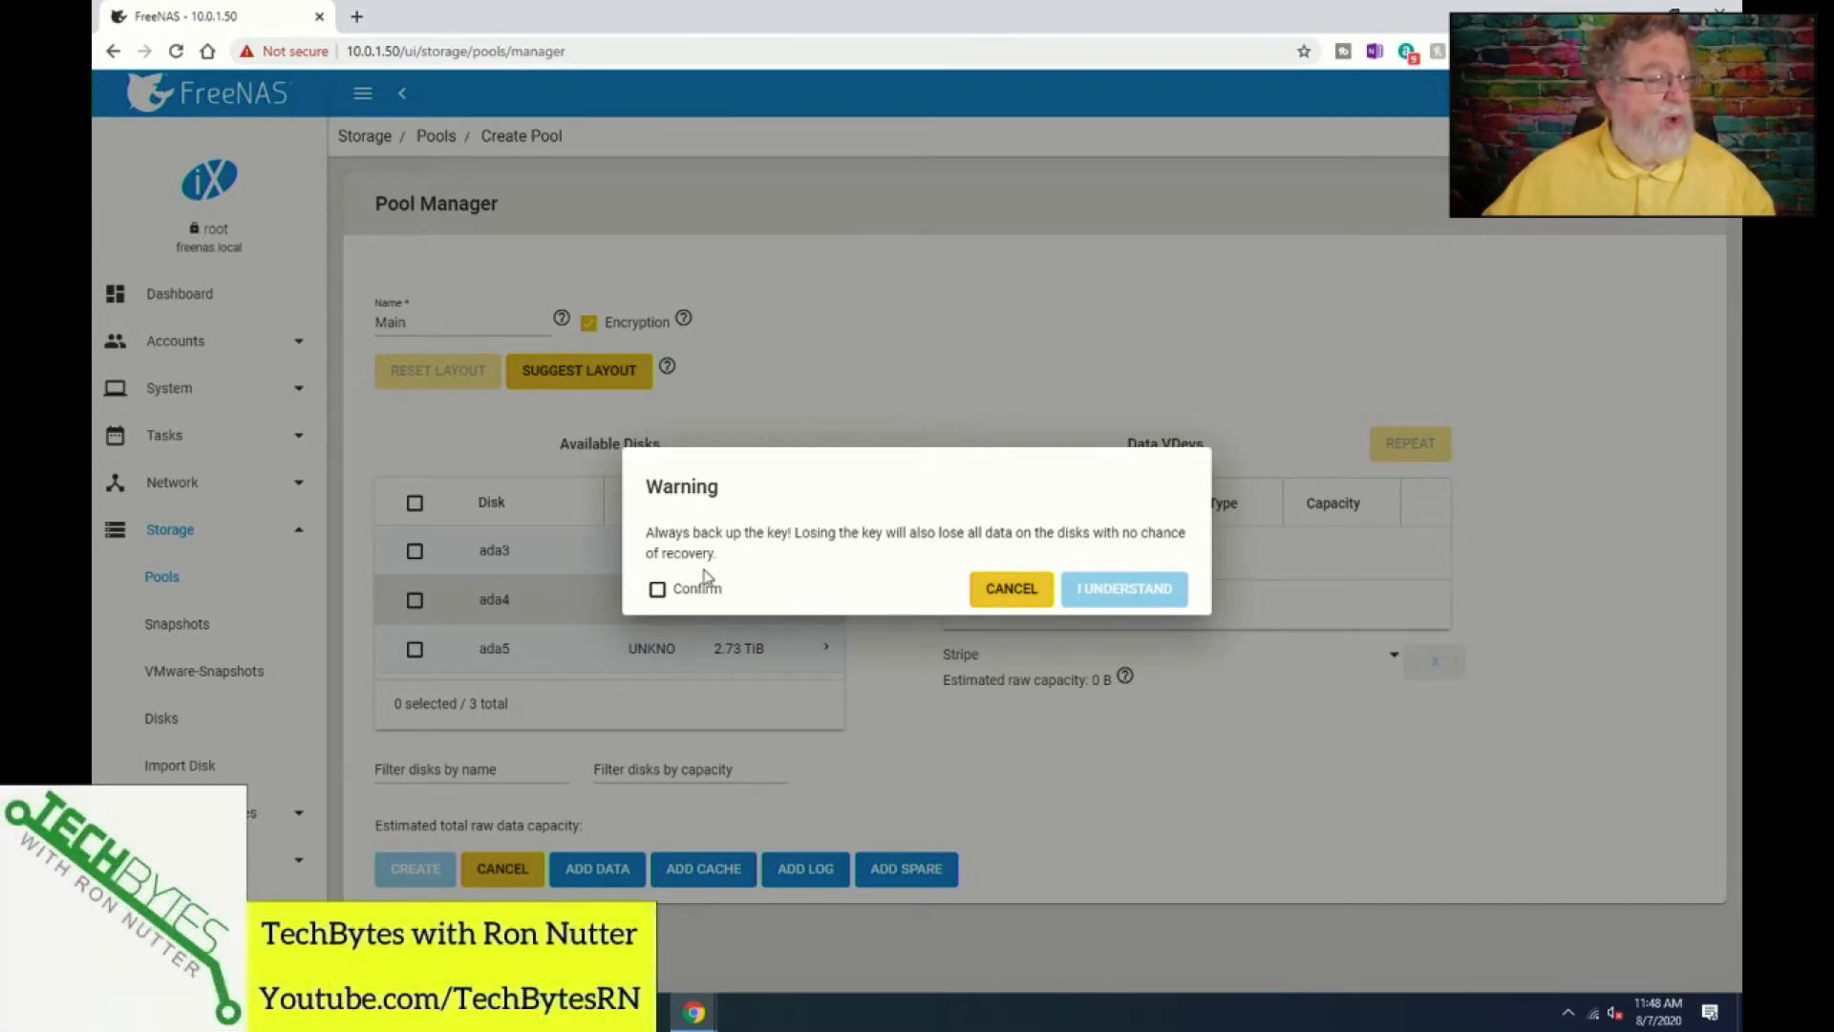
left_click(657, 588)
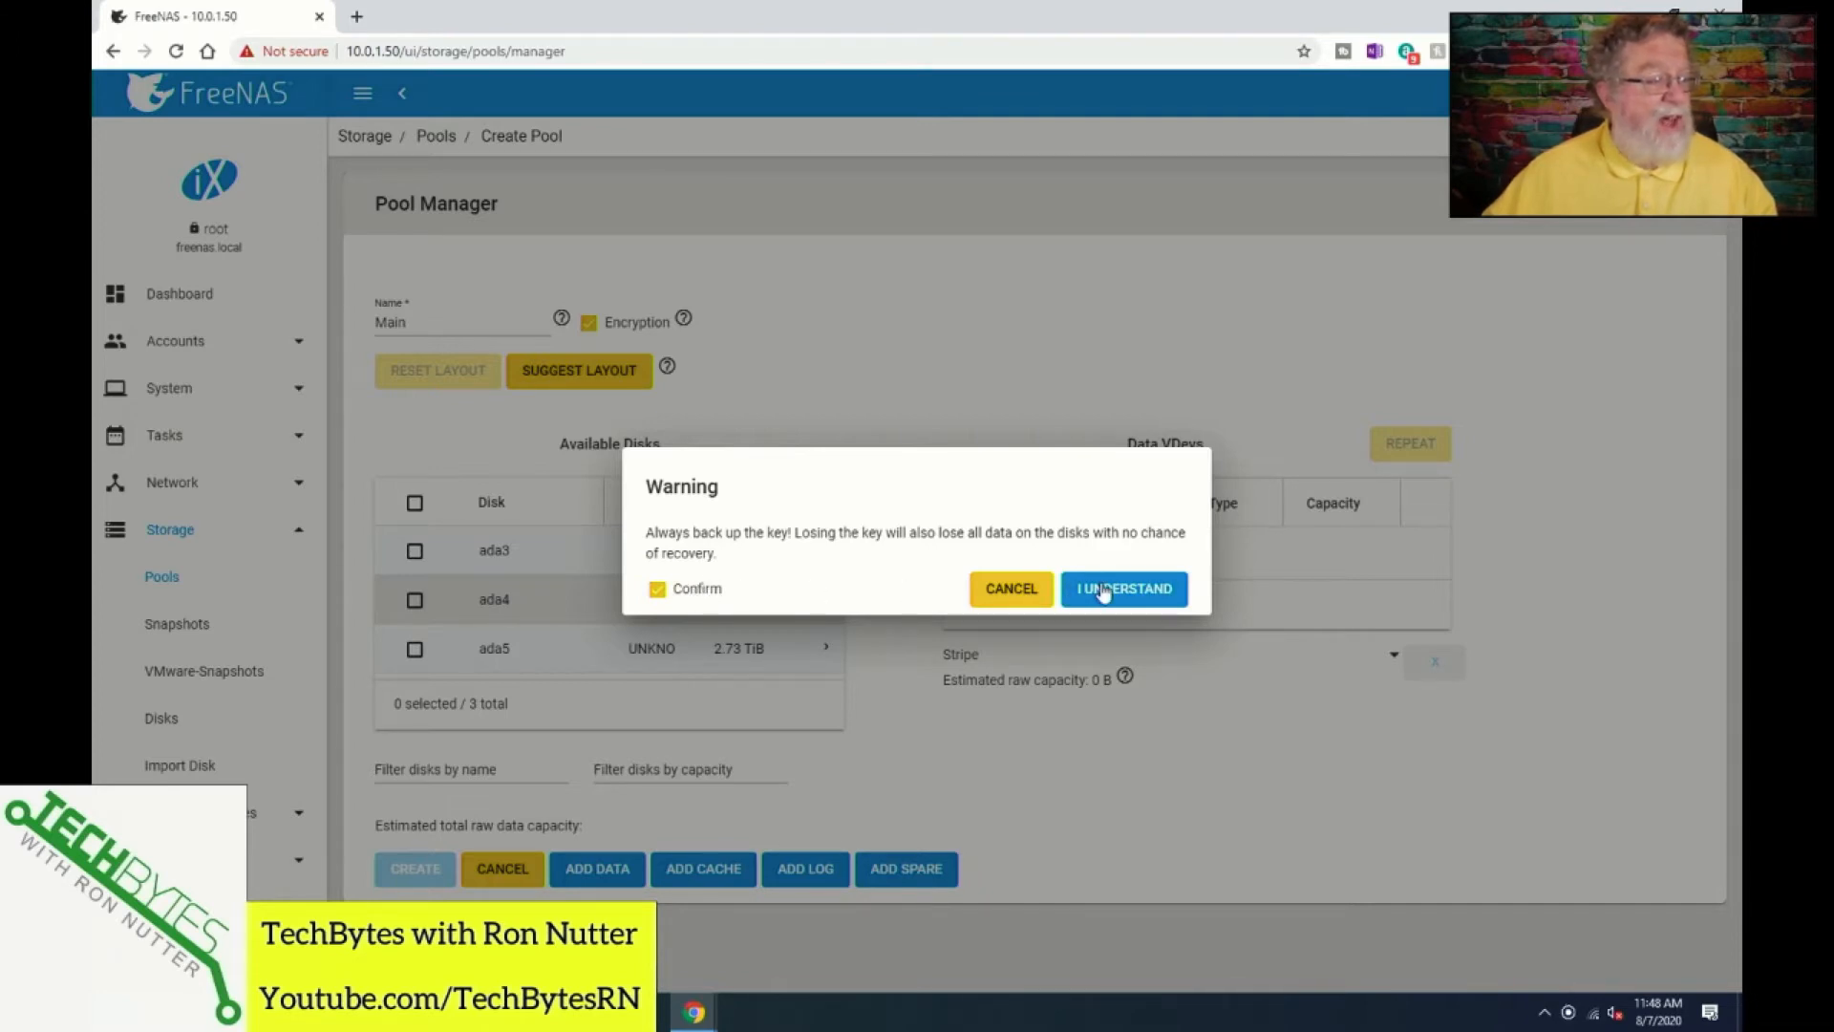
left_click(1124, 589)
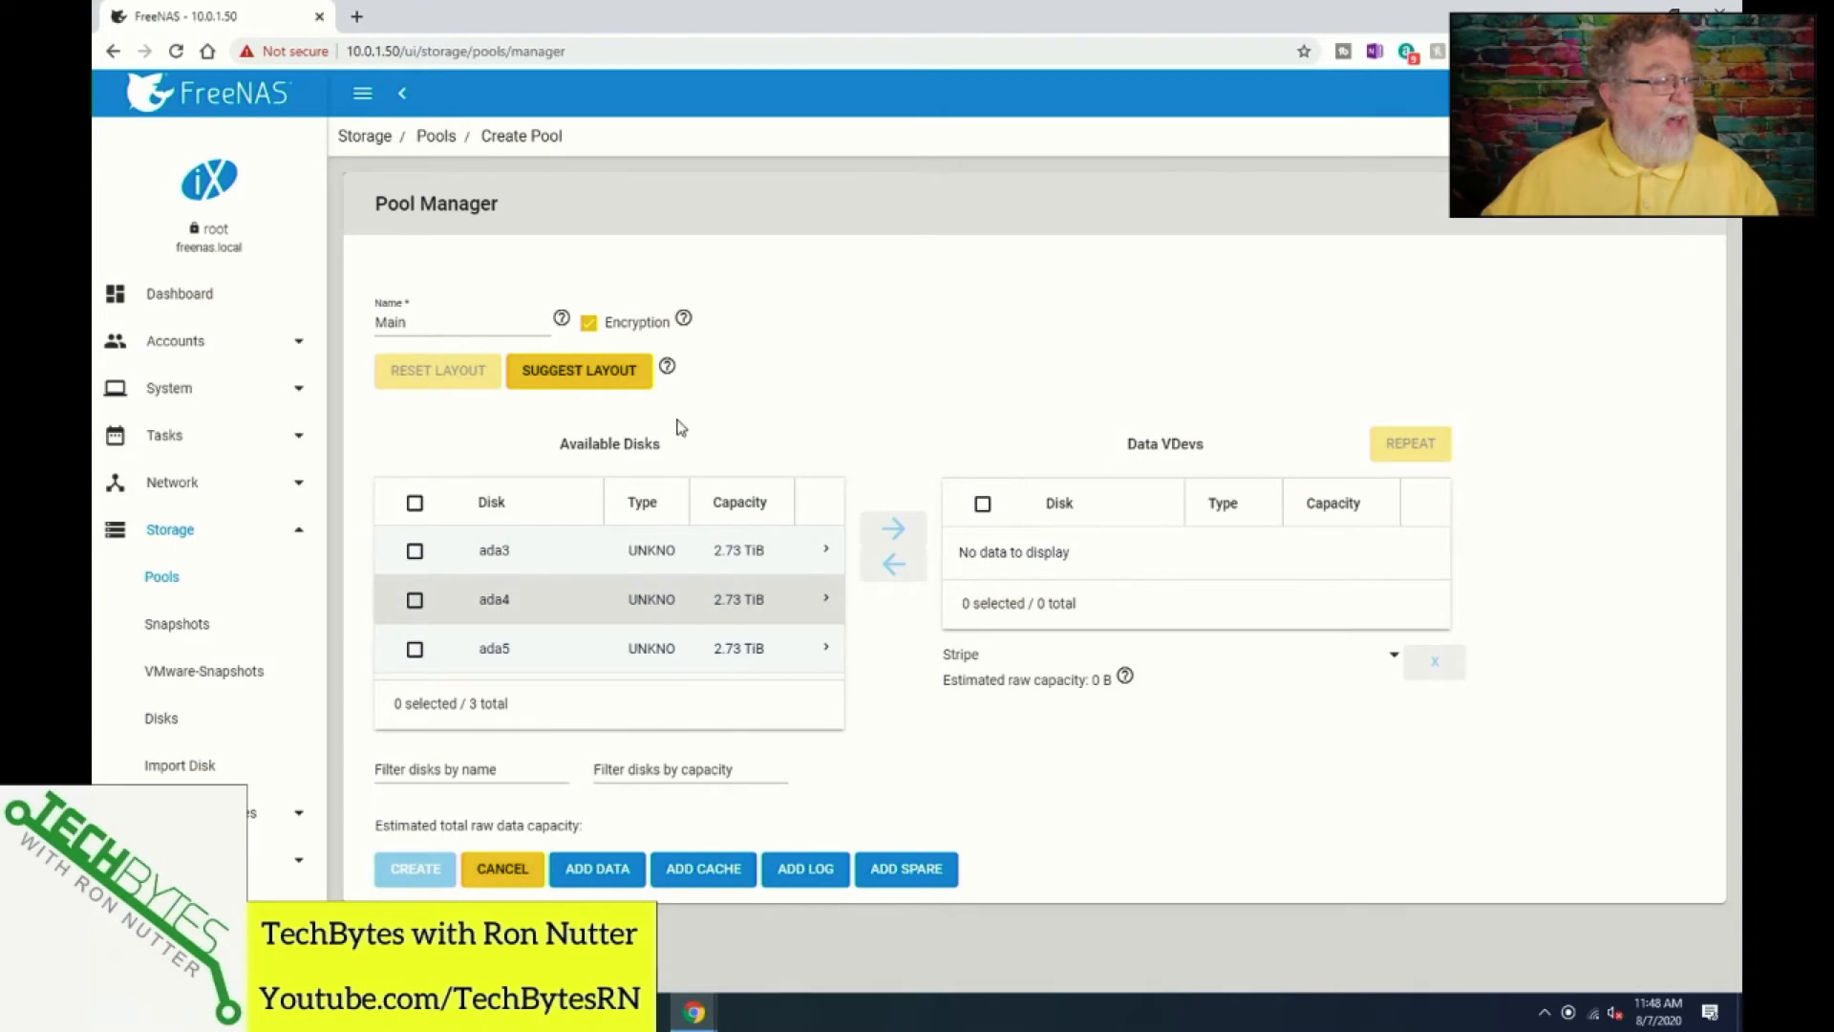
Apply the suggested layout placing all three disks in a RAID-Z data vdev
left_click(577, 371)
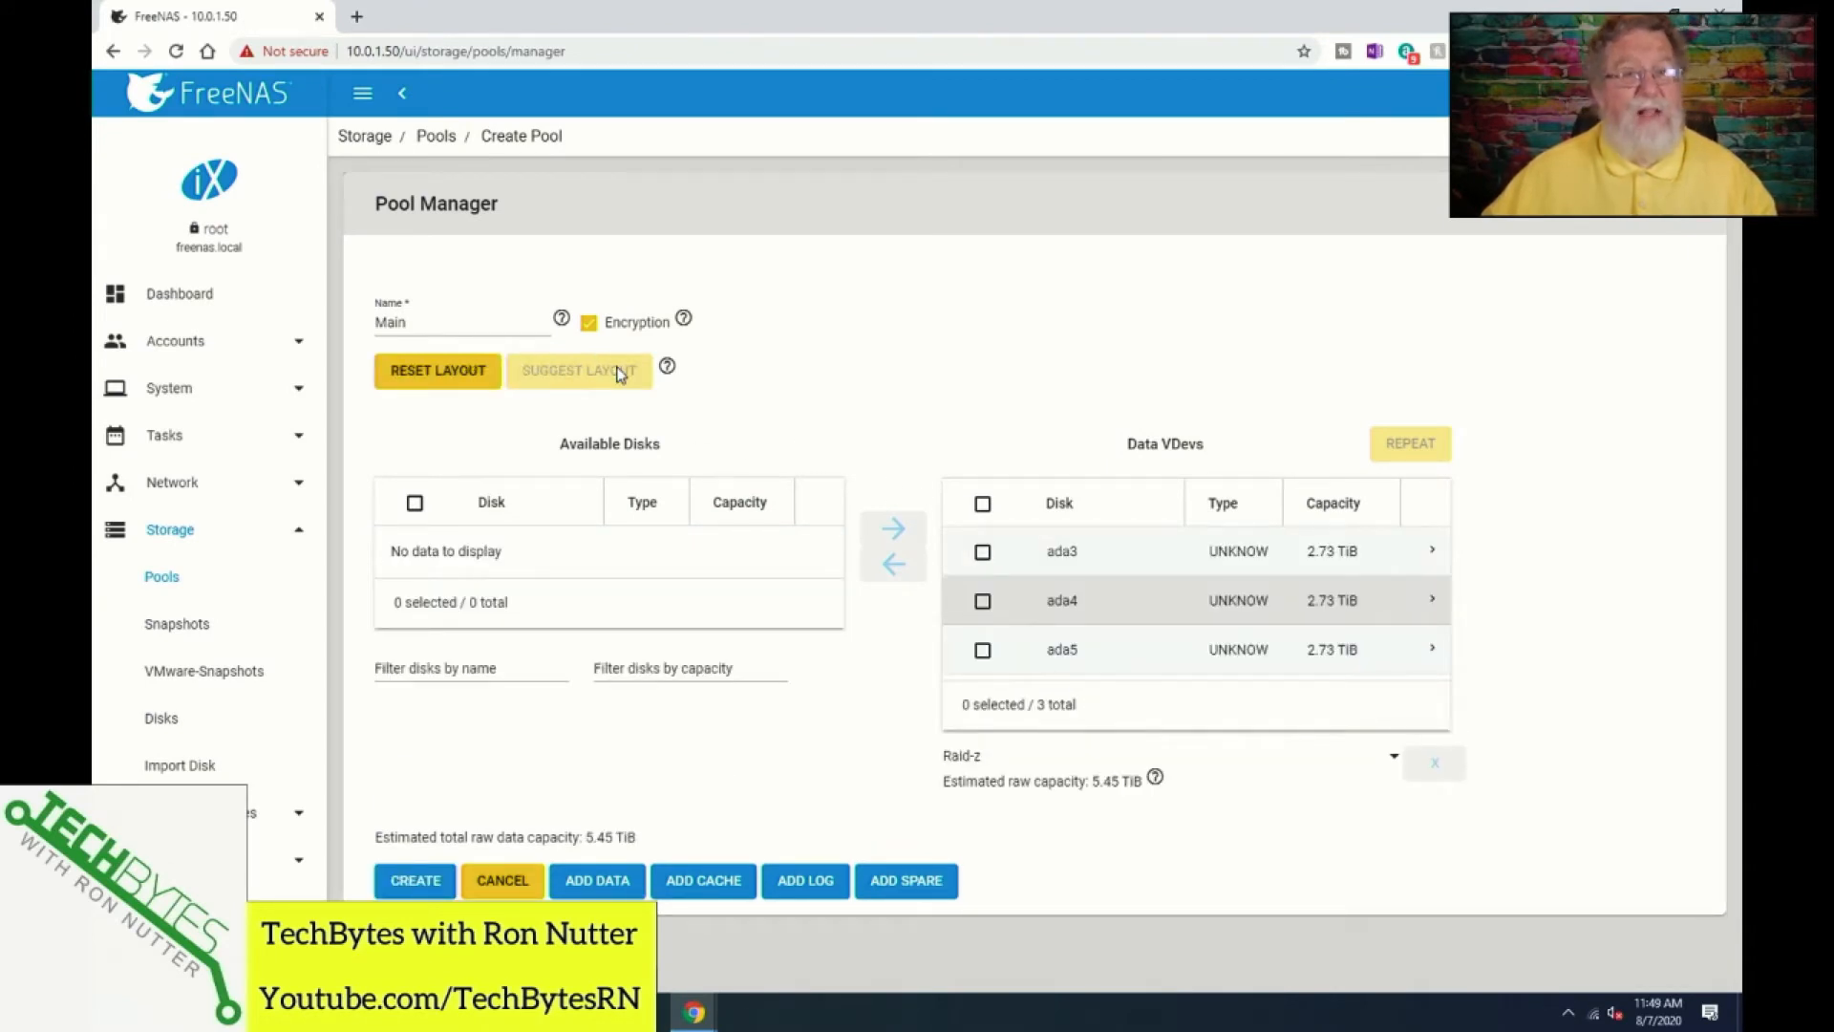
mouse_move(671, 604)
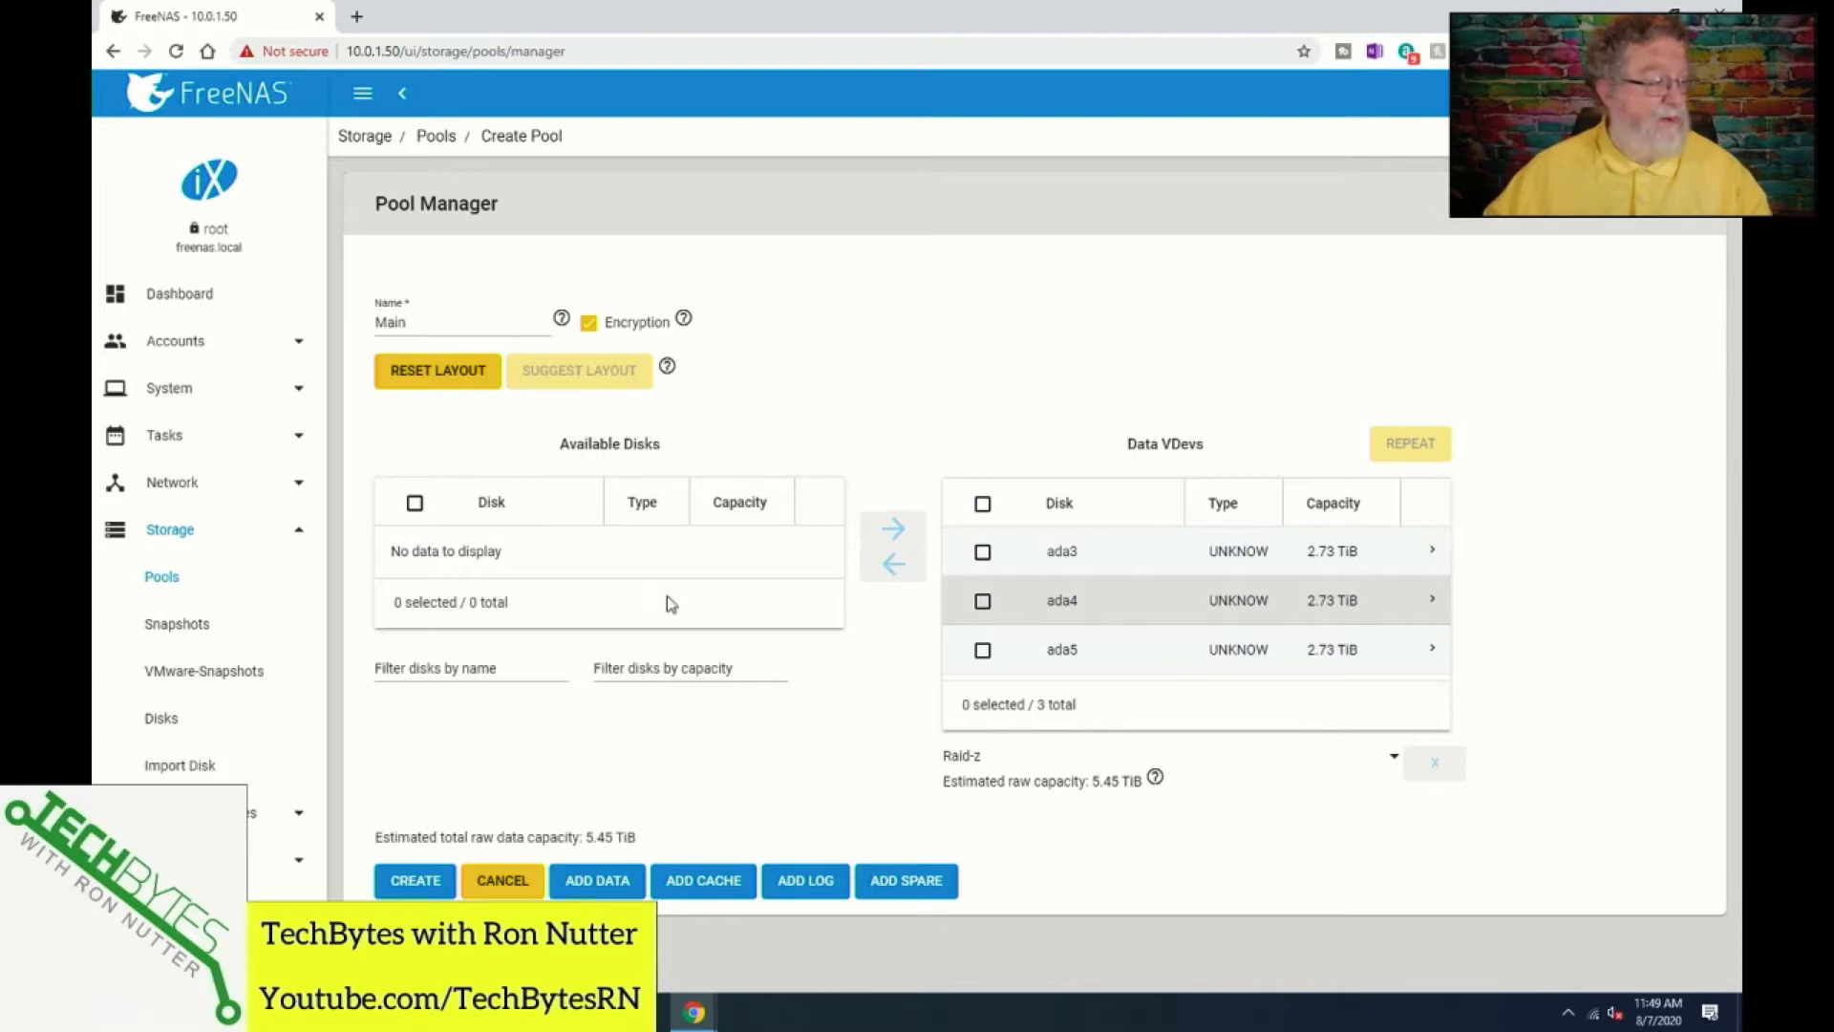
mouse_move(540, 692)
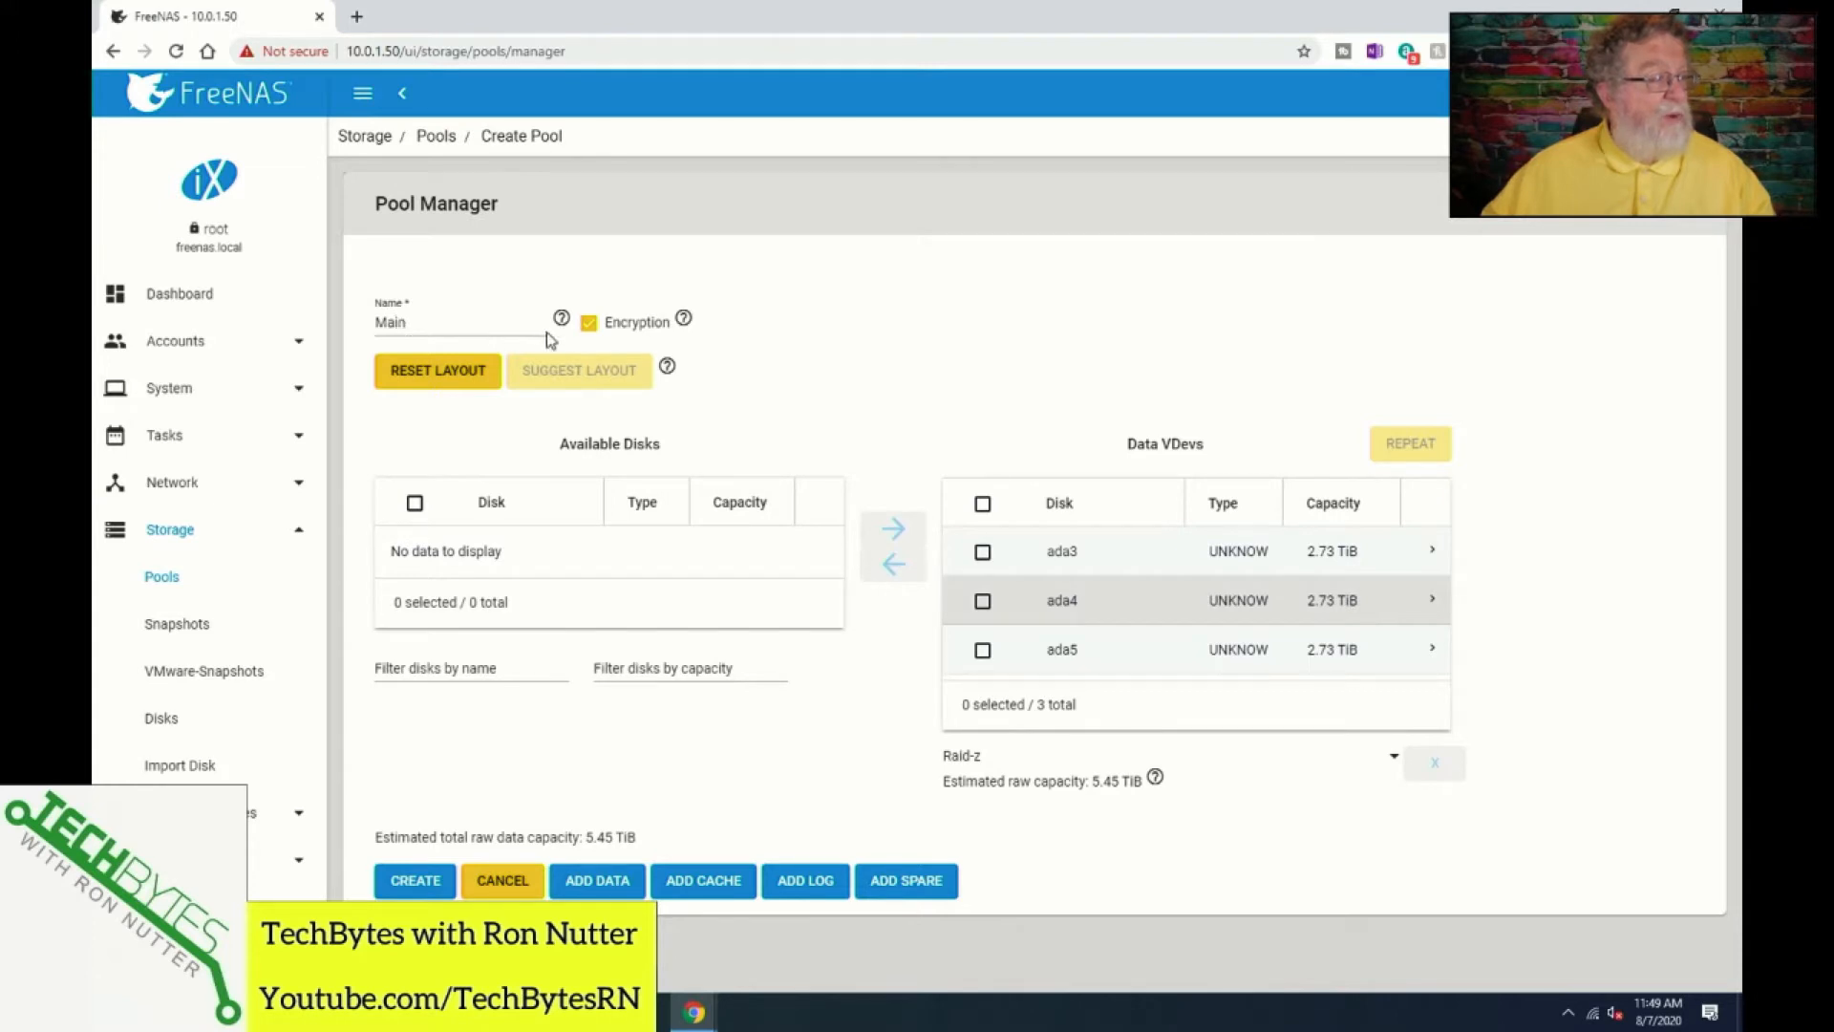
left_click(589, 321)
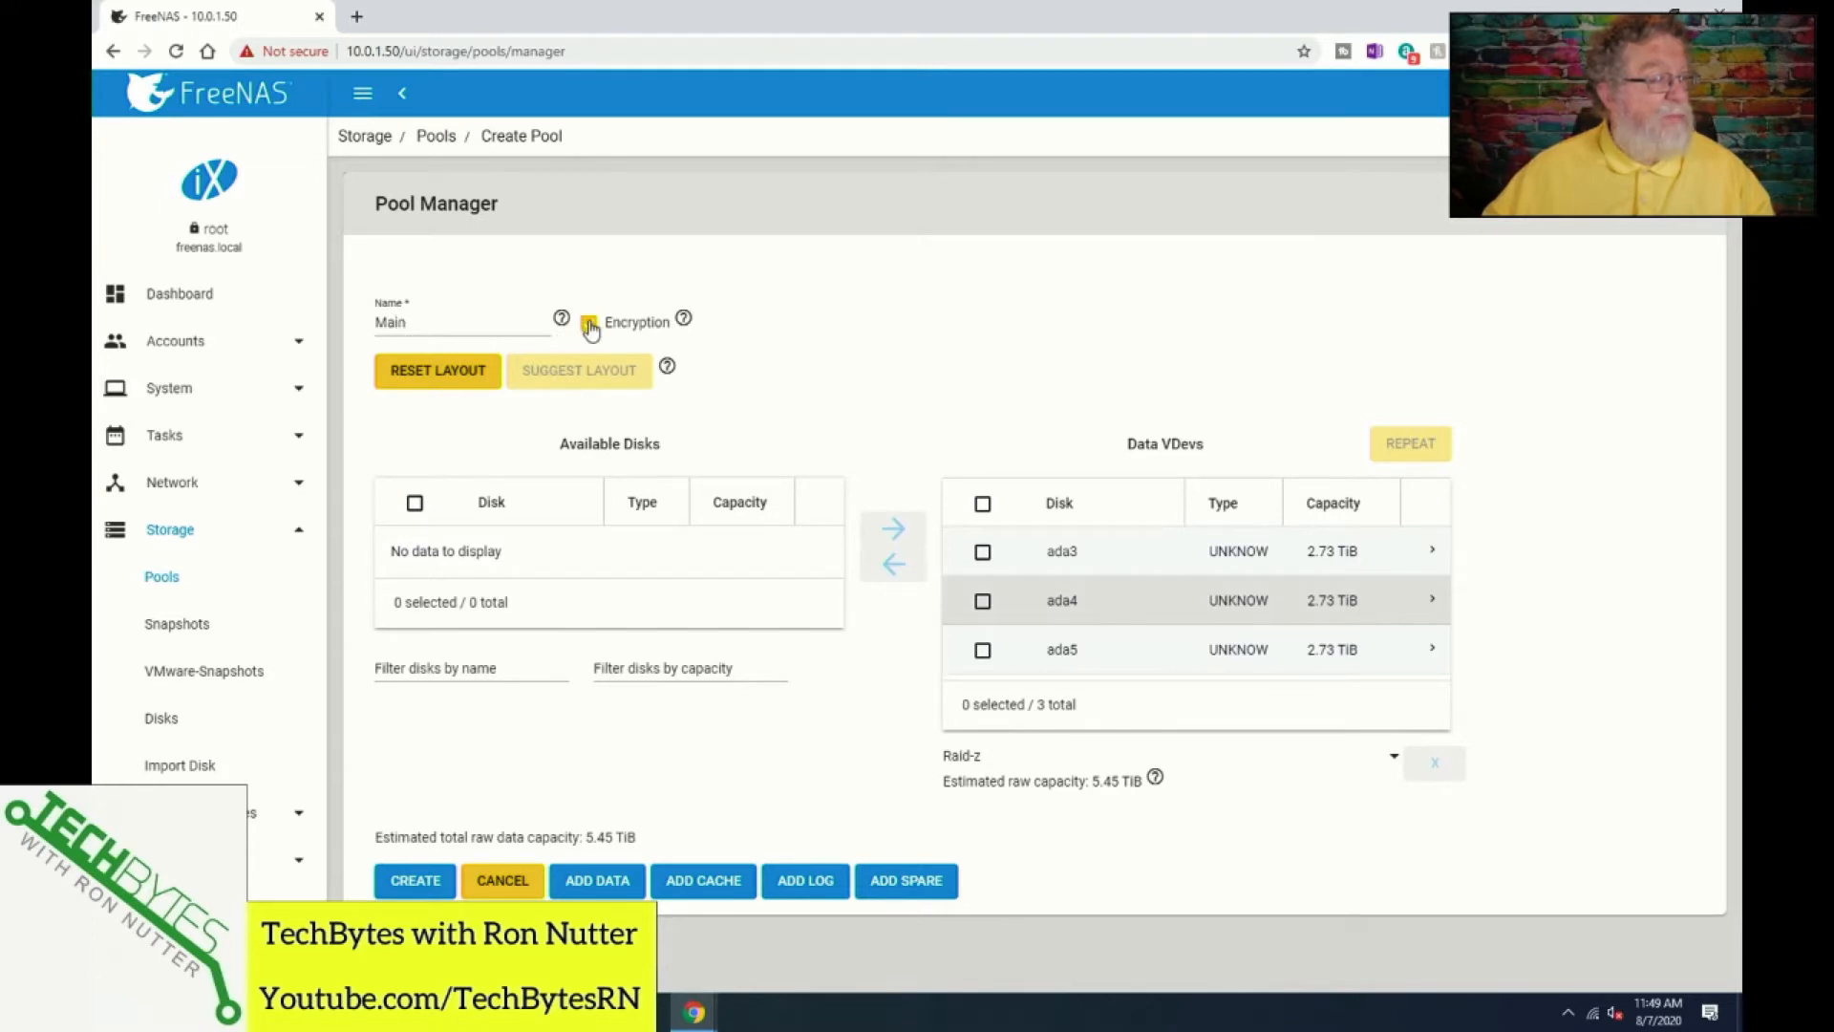
left_click(587, 321)
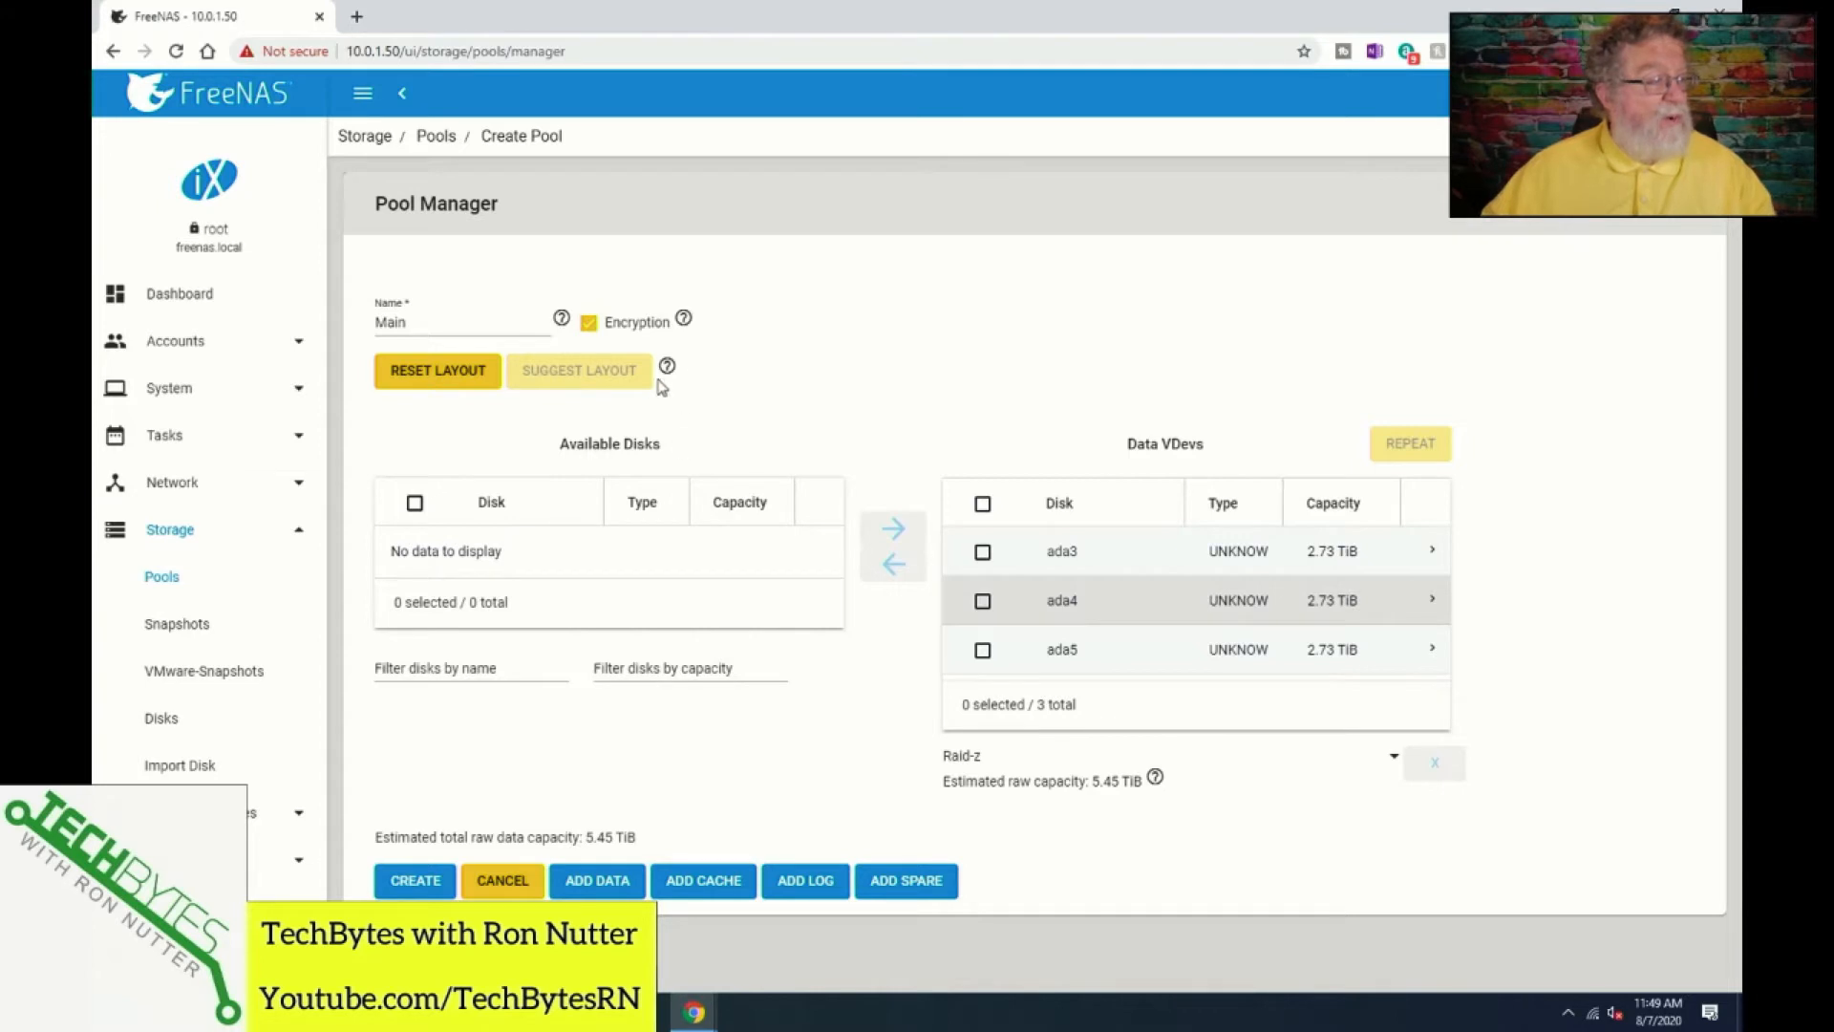
left_click(1060, 600)
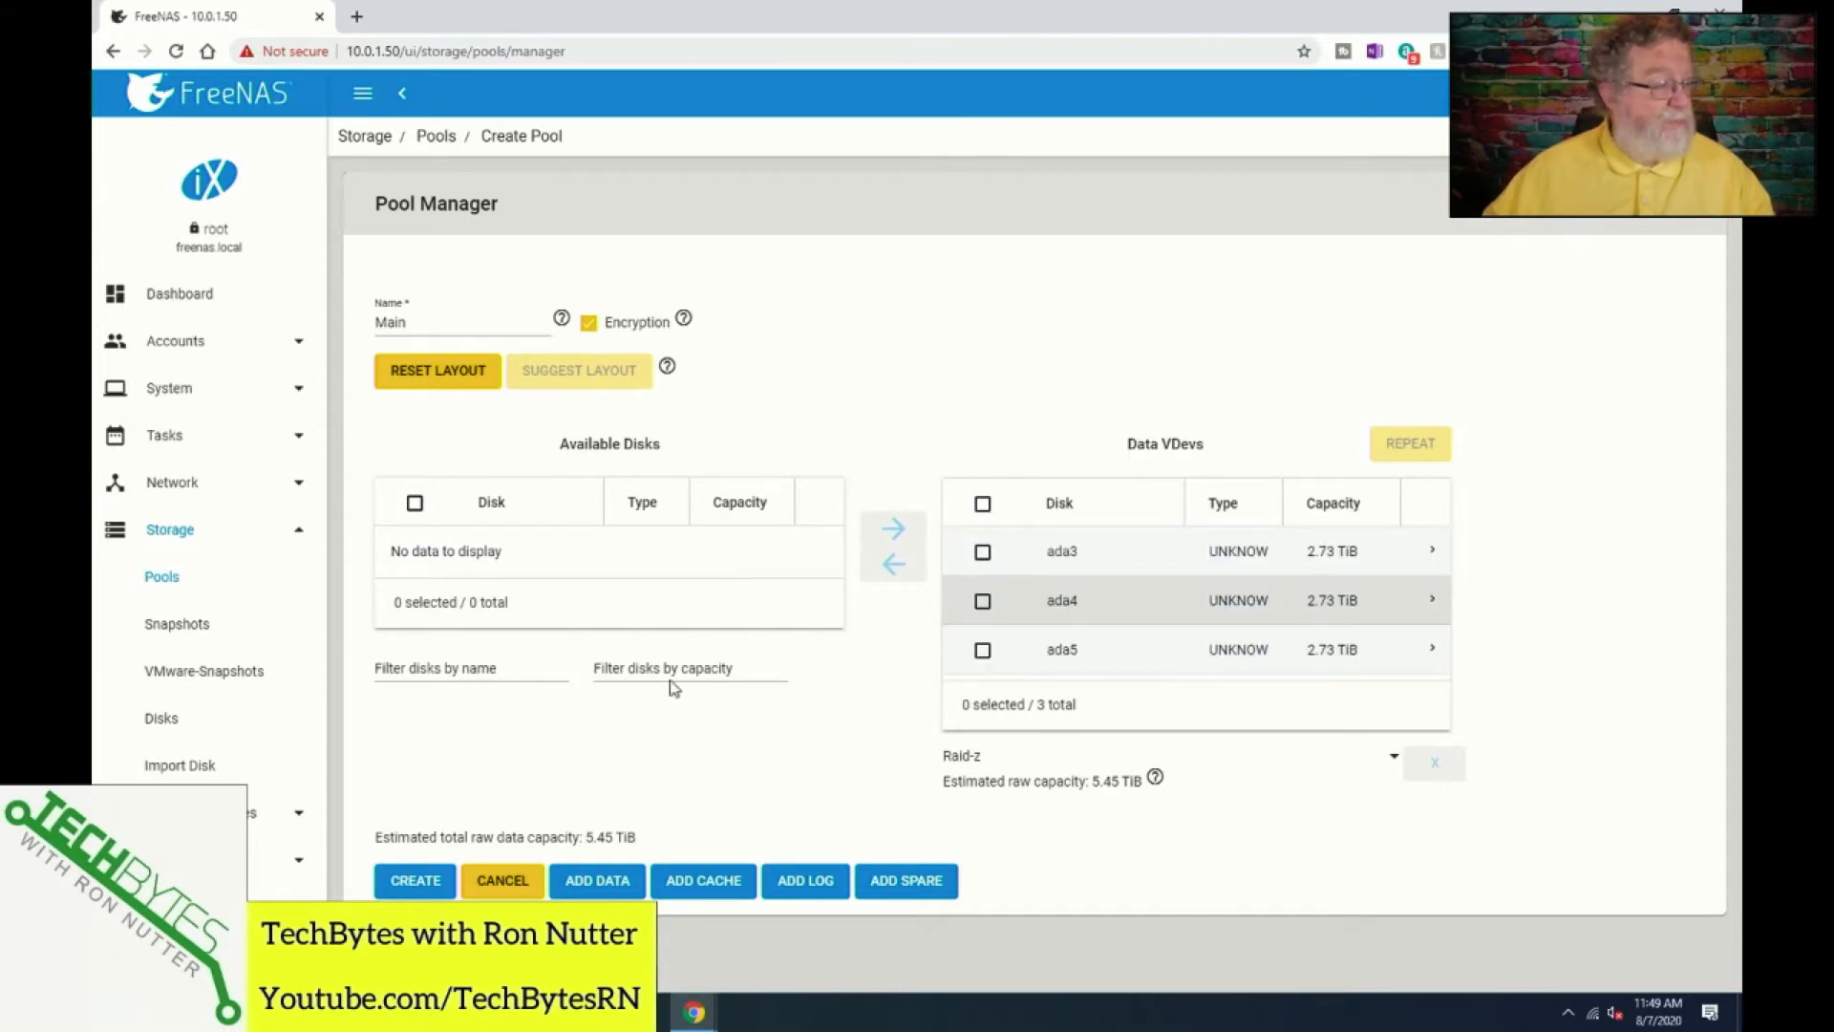
Create the encrypted Main pool, confirming that the disks' contents will be erased
left_click(414, 879)
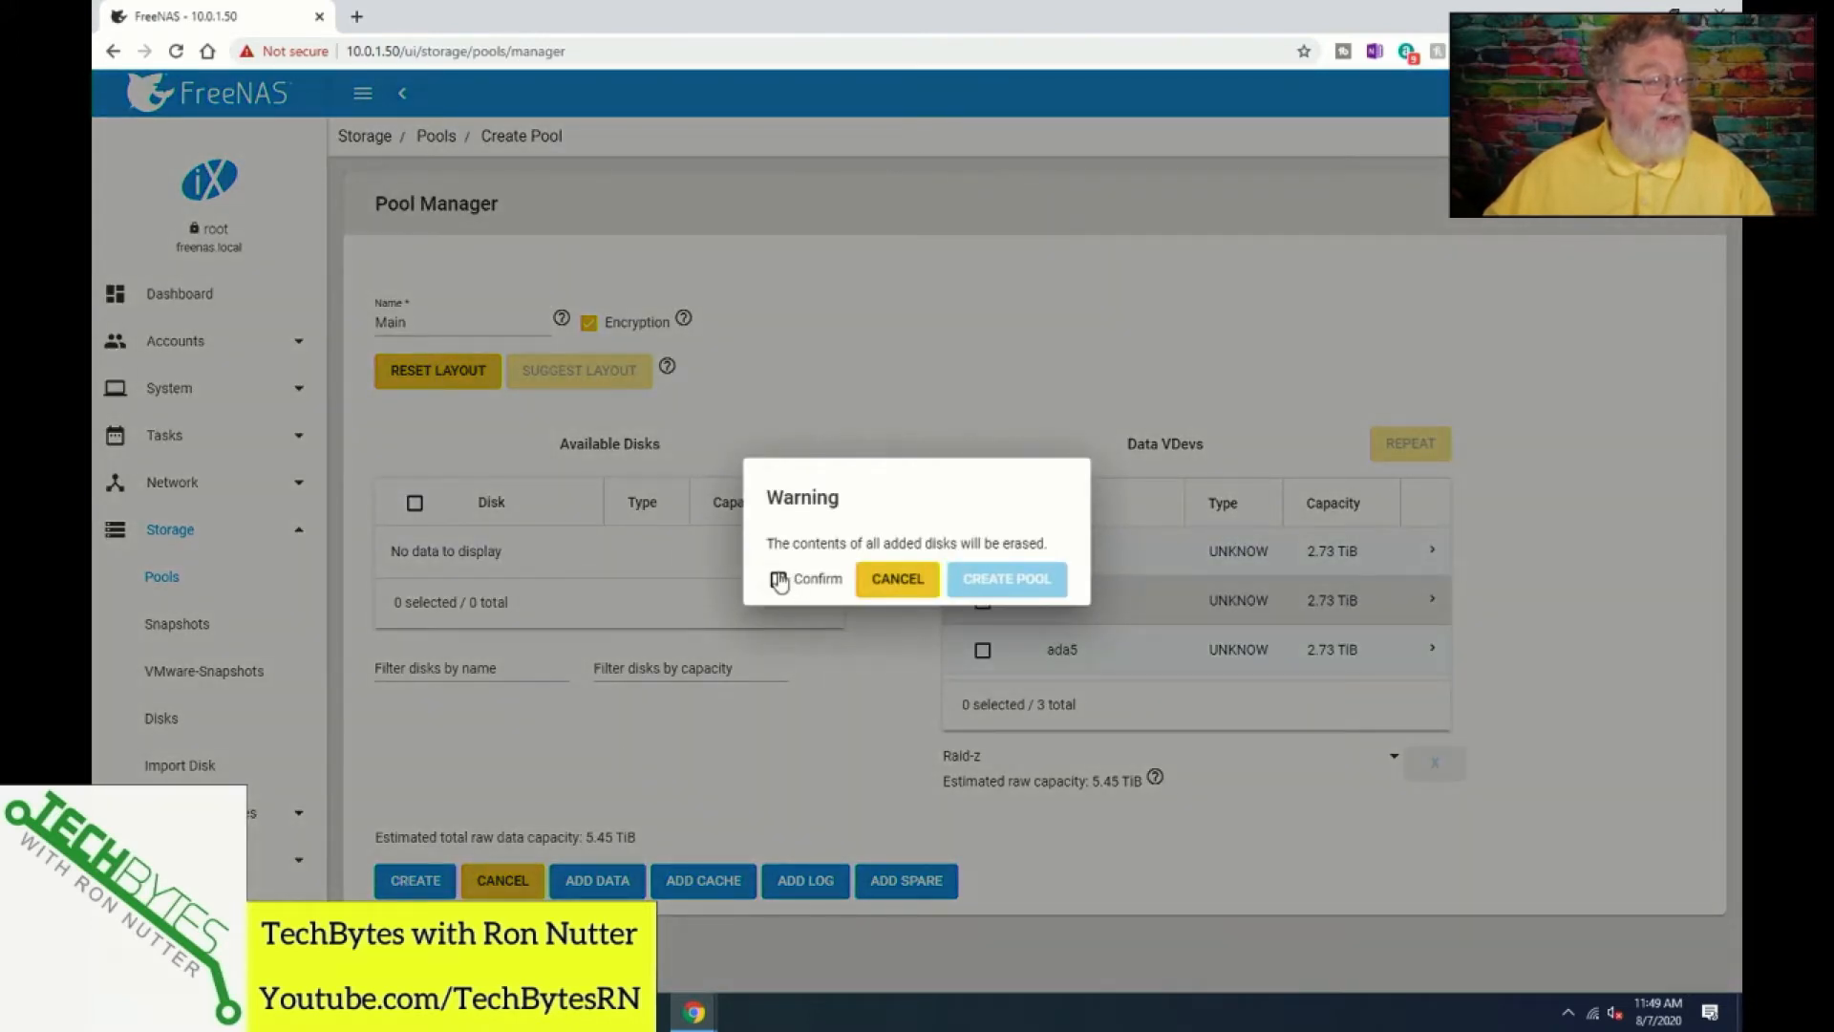
left_click(780, 579)
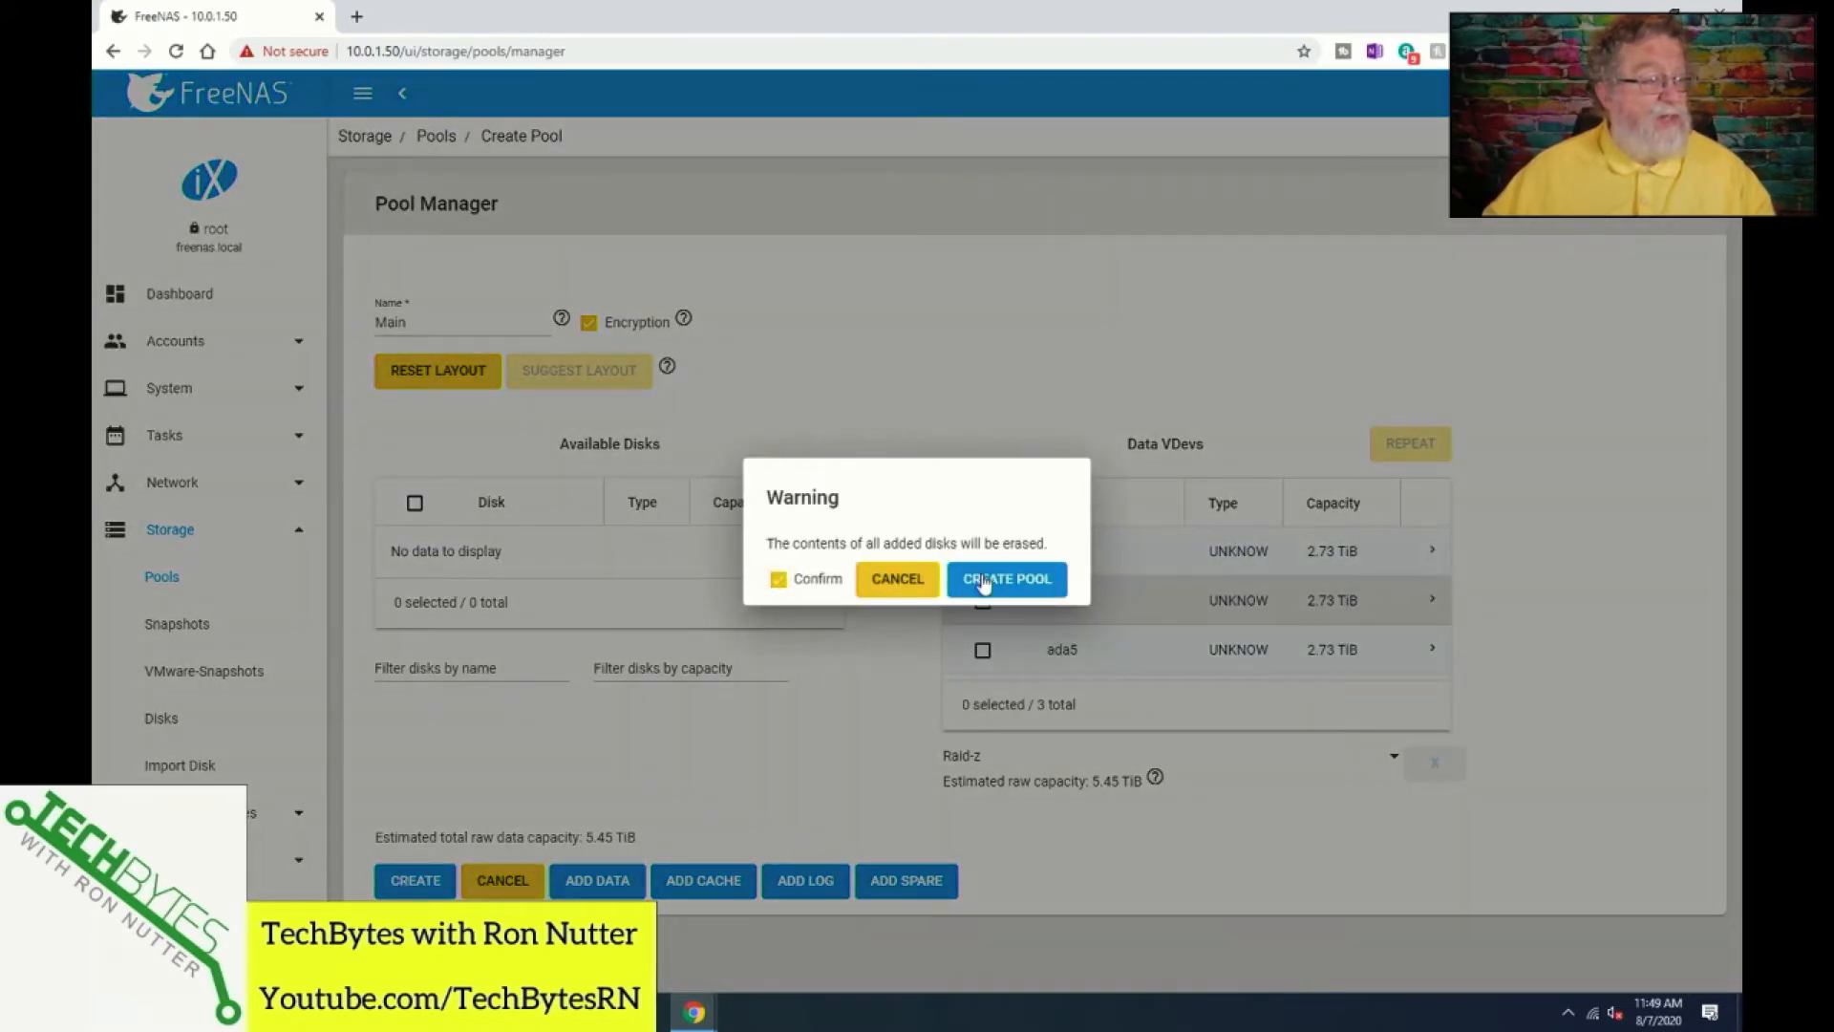
left_click(1003, 579)
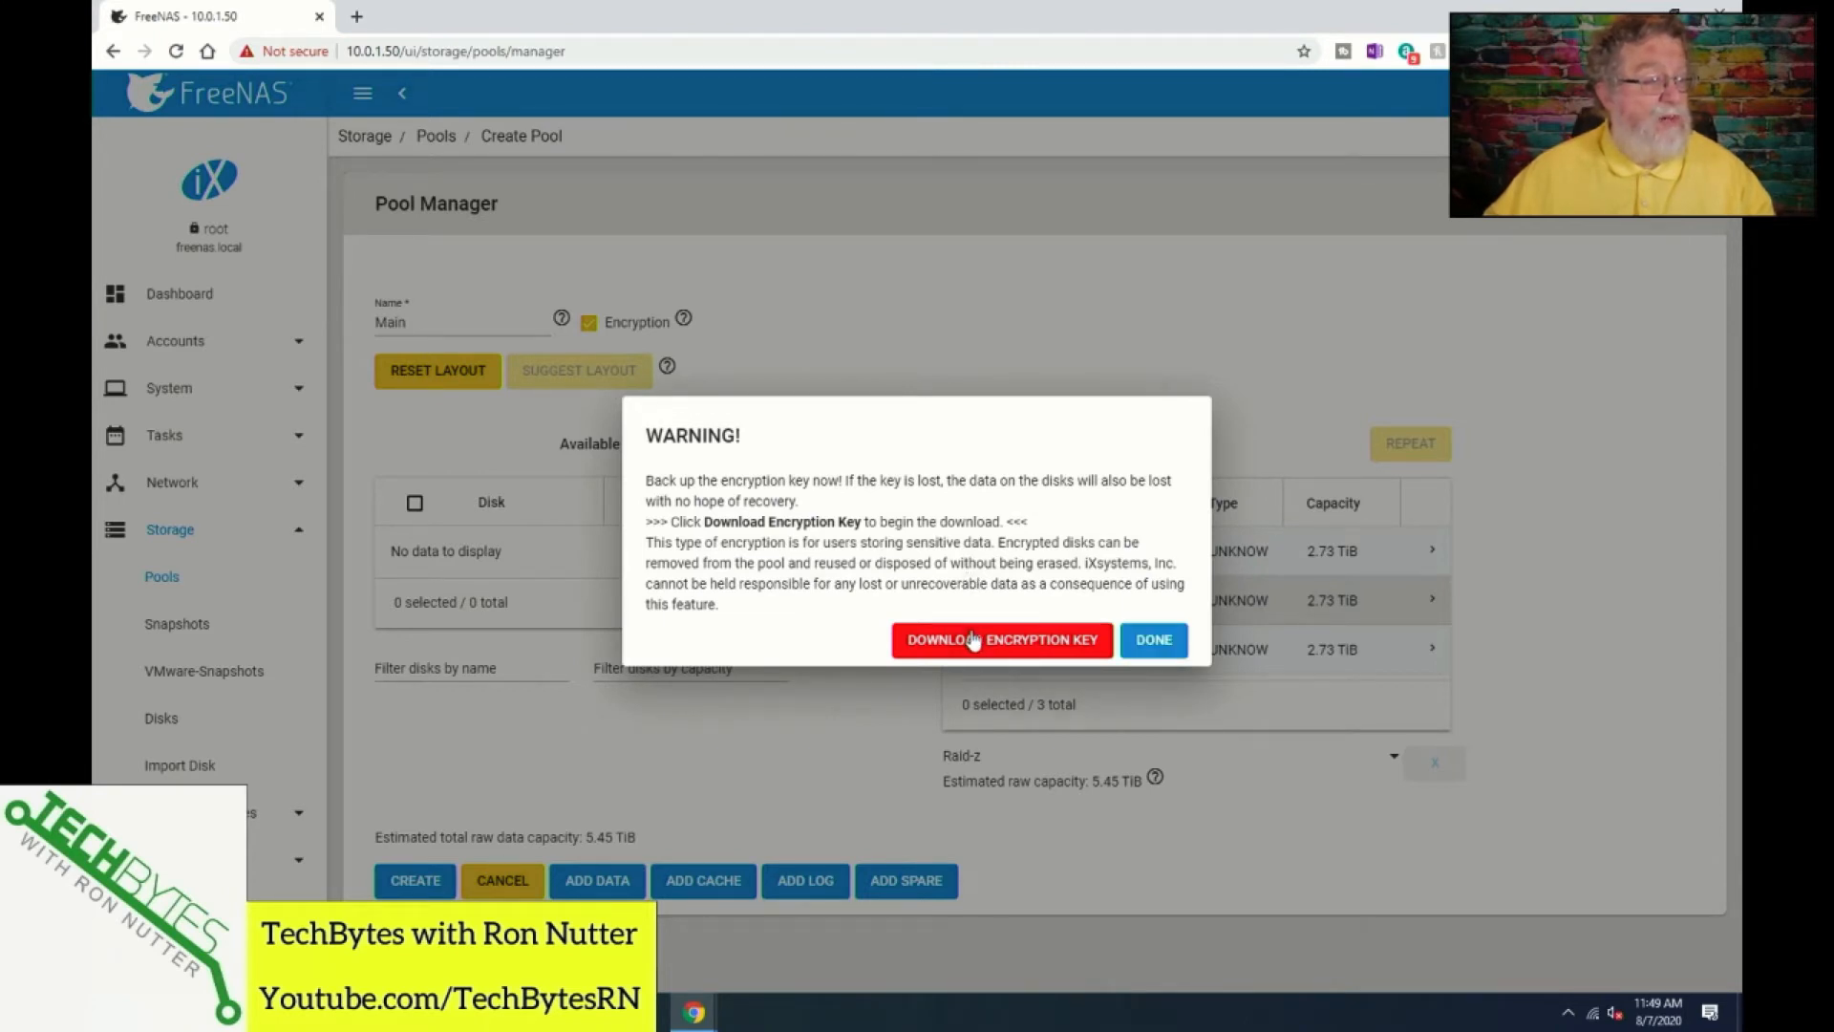
Save Main's encryption key as pool_Main_encryption.key in Downloads and dismiss the warning
left_click(999, 640)
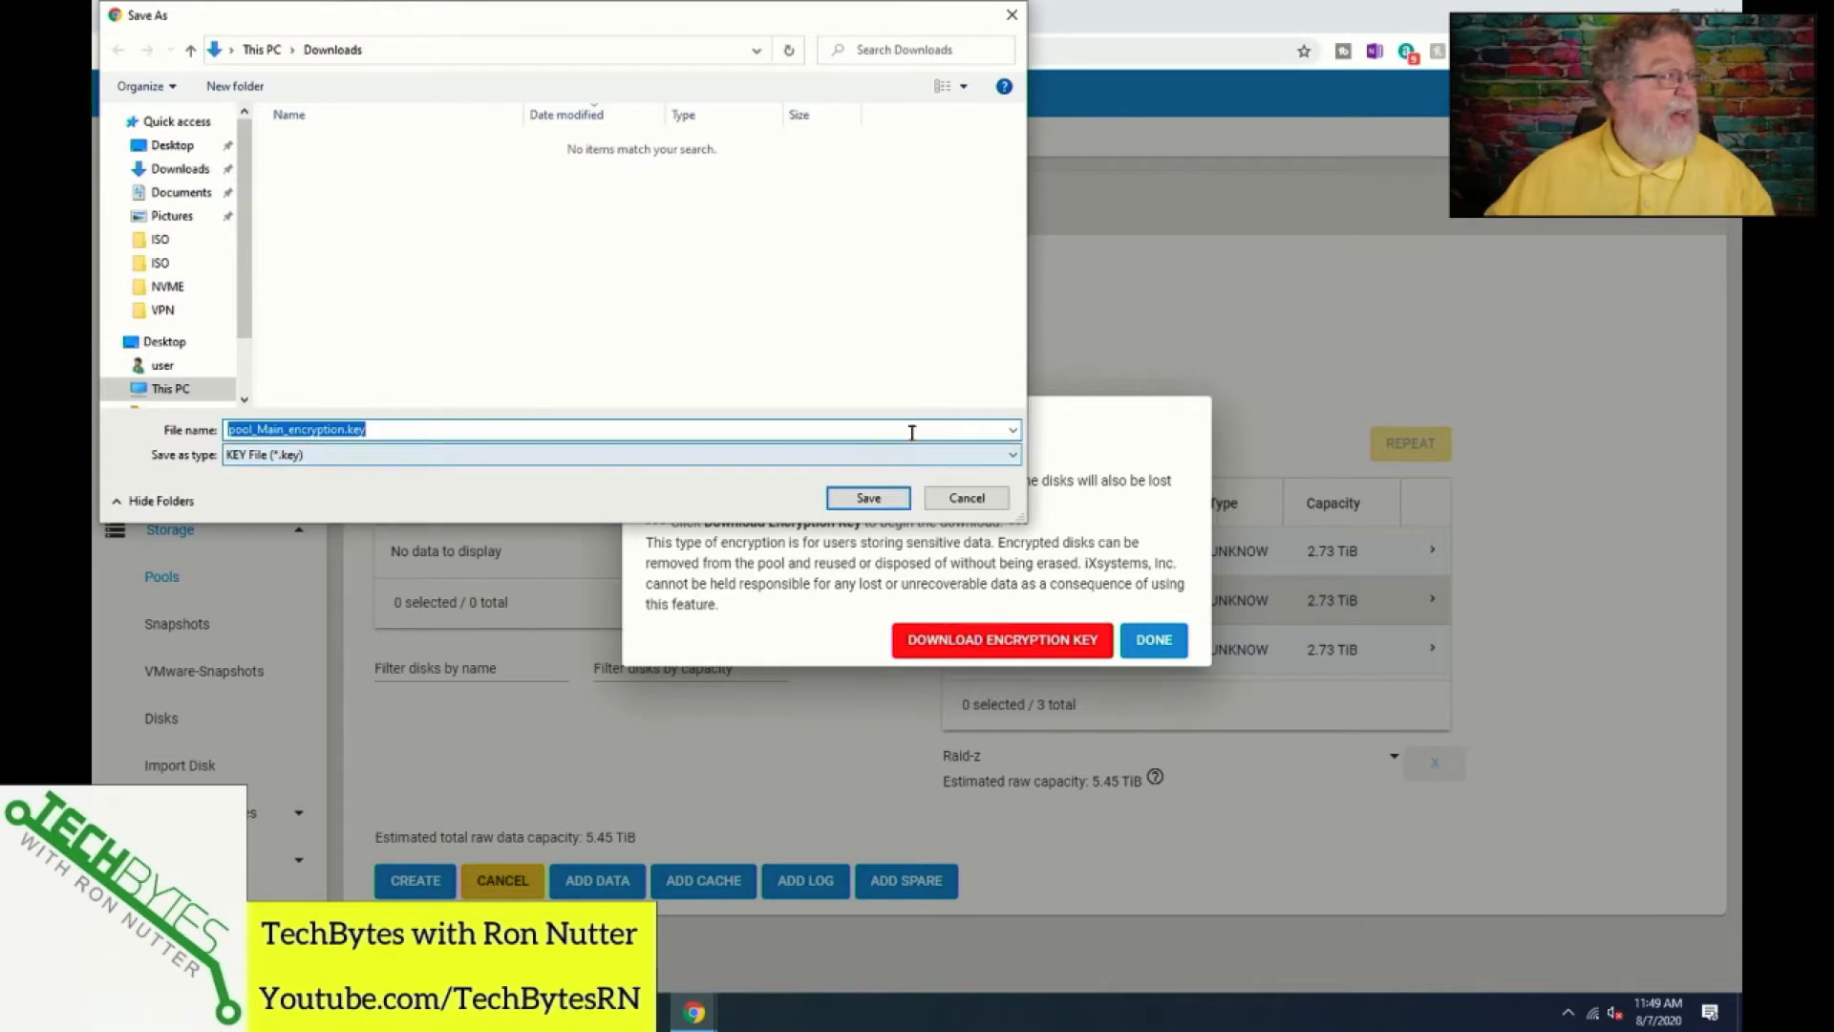
mouse_move(346, 382)
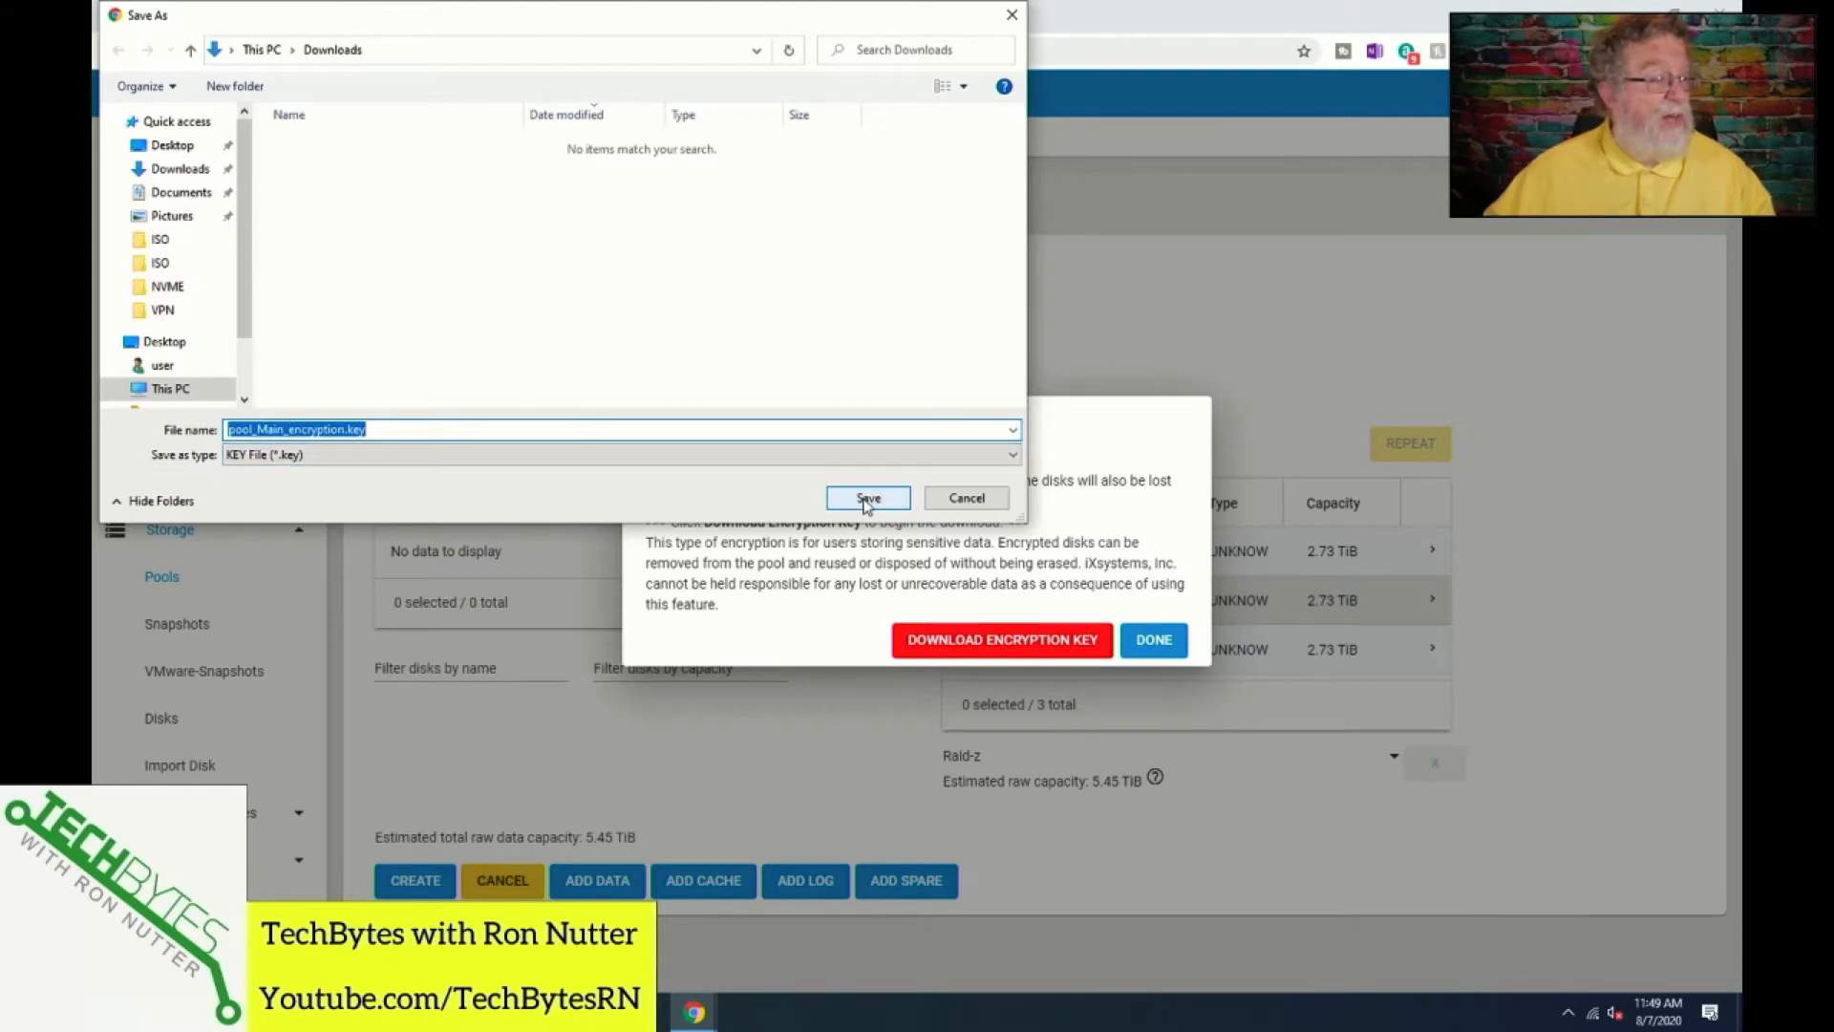
left_click(867, 497)
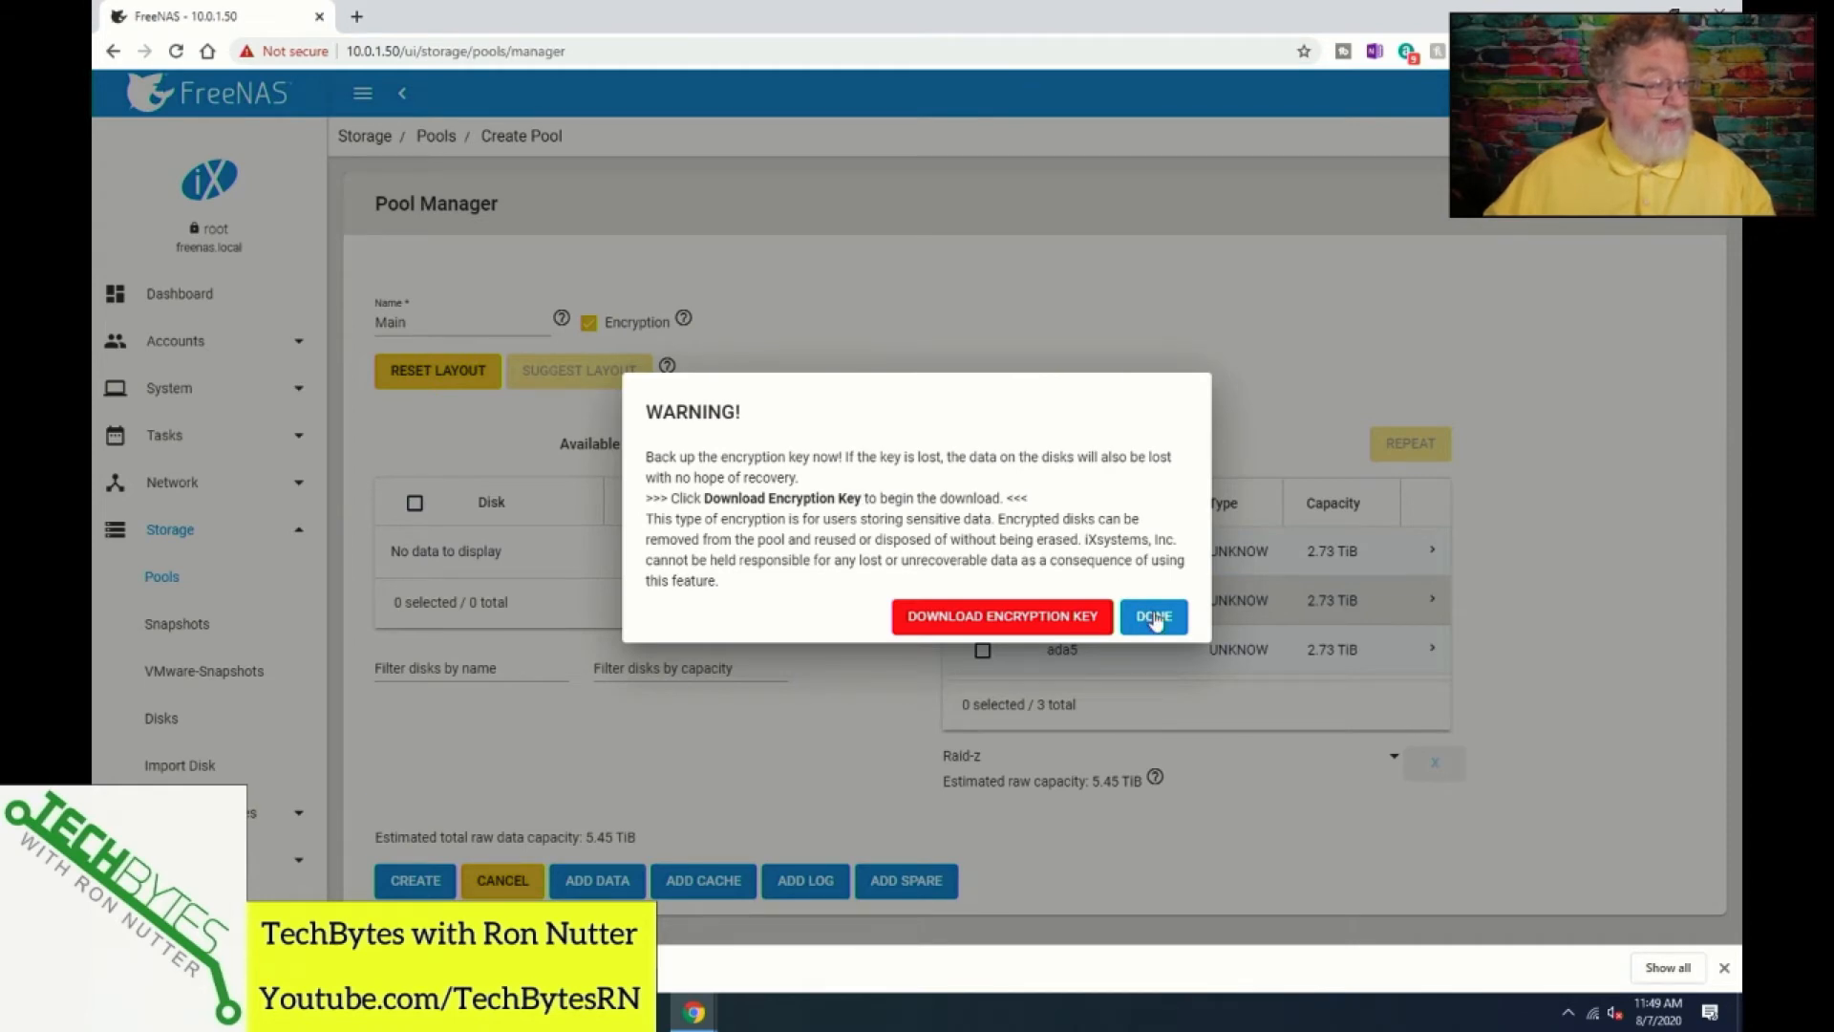
left_click(1152, 617)
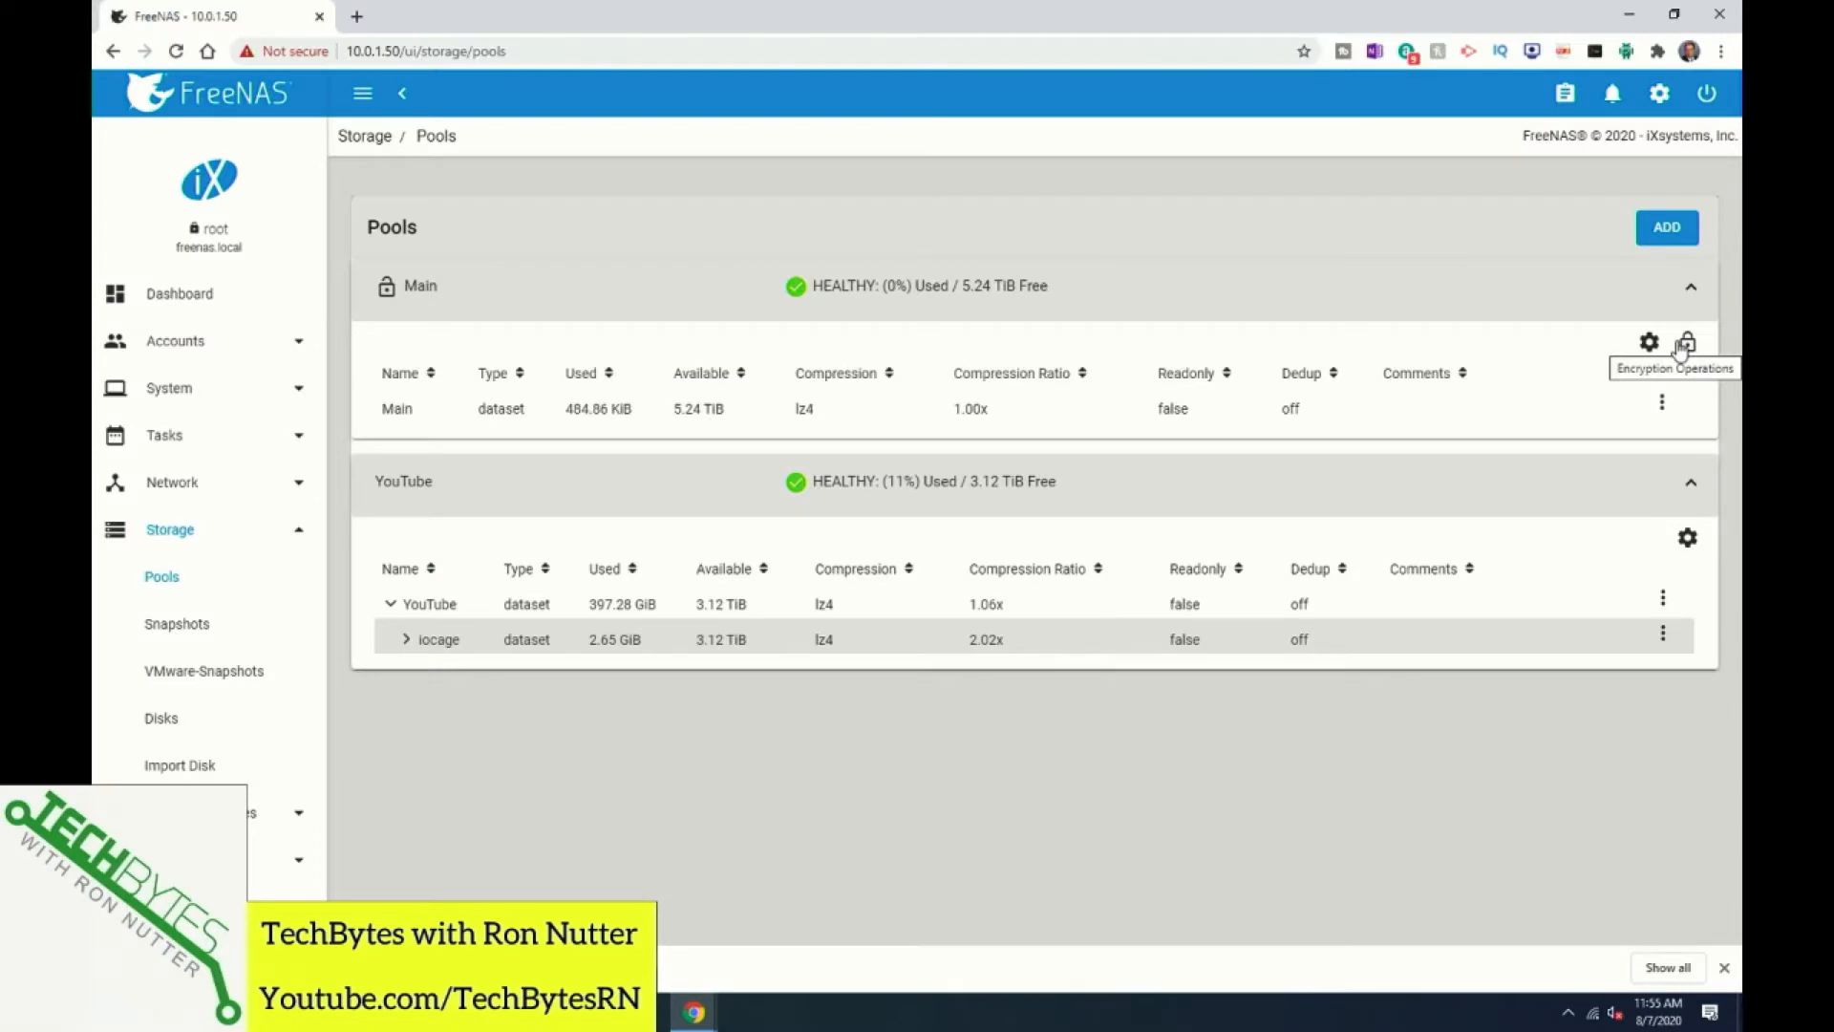
mouse_move(1610, 372)
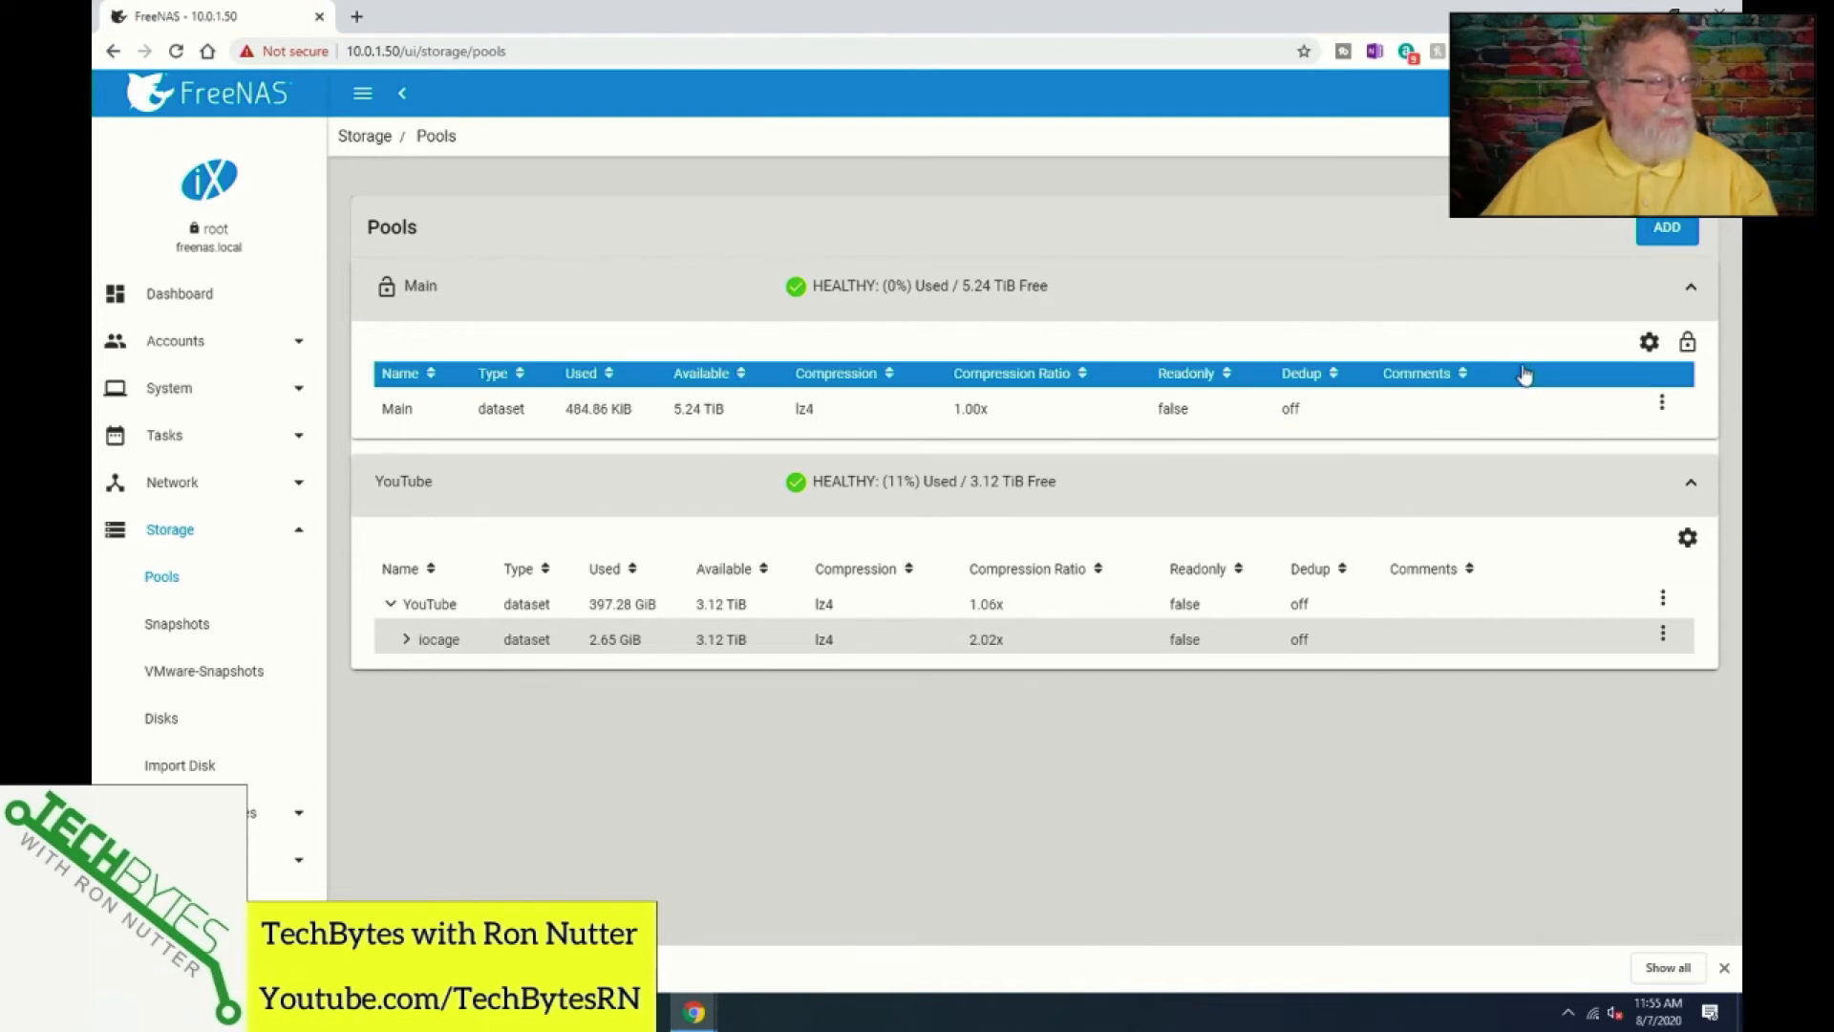
mouse_move(1608, 393)
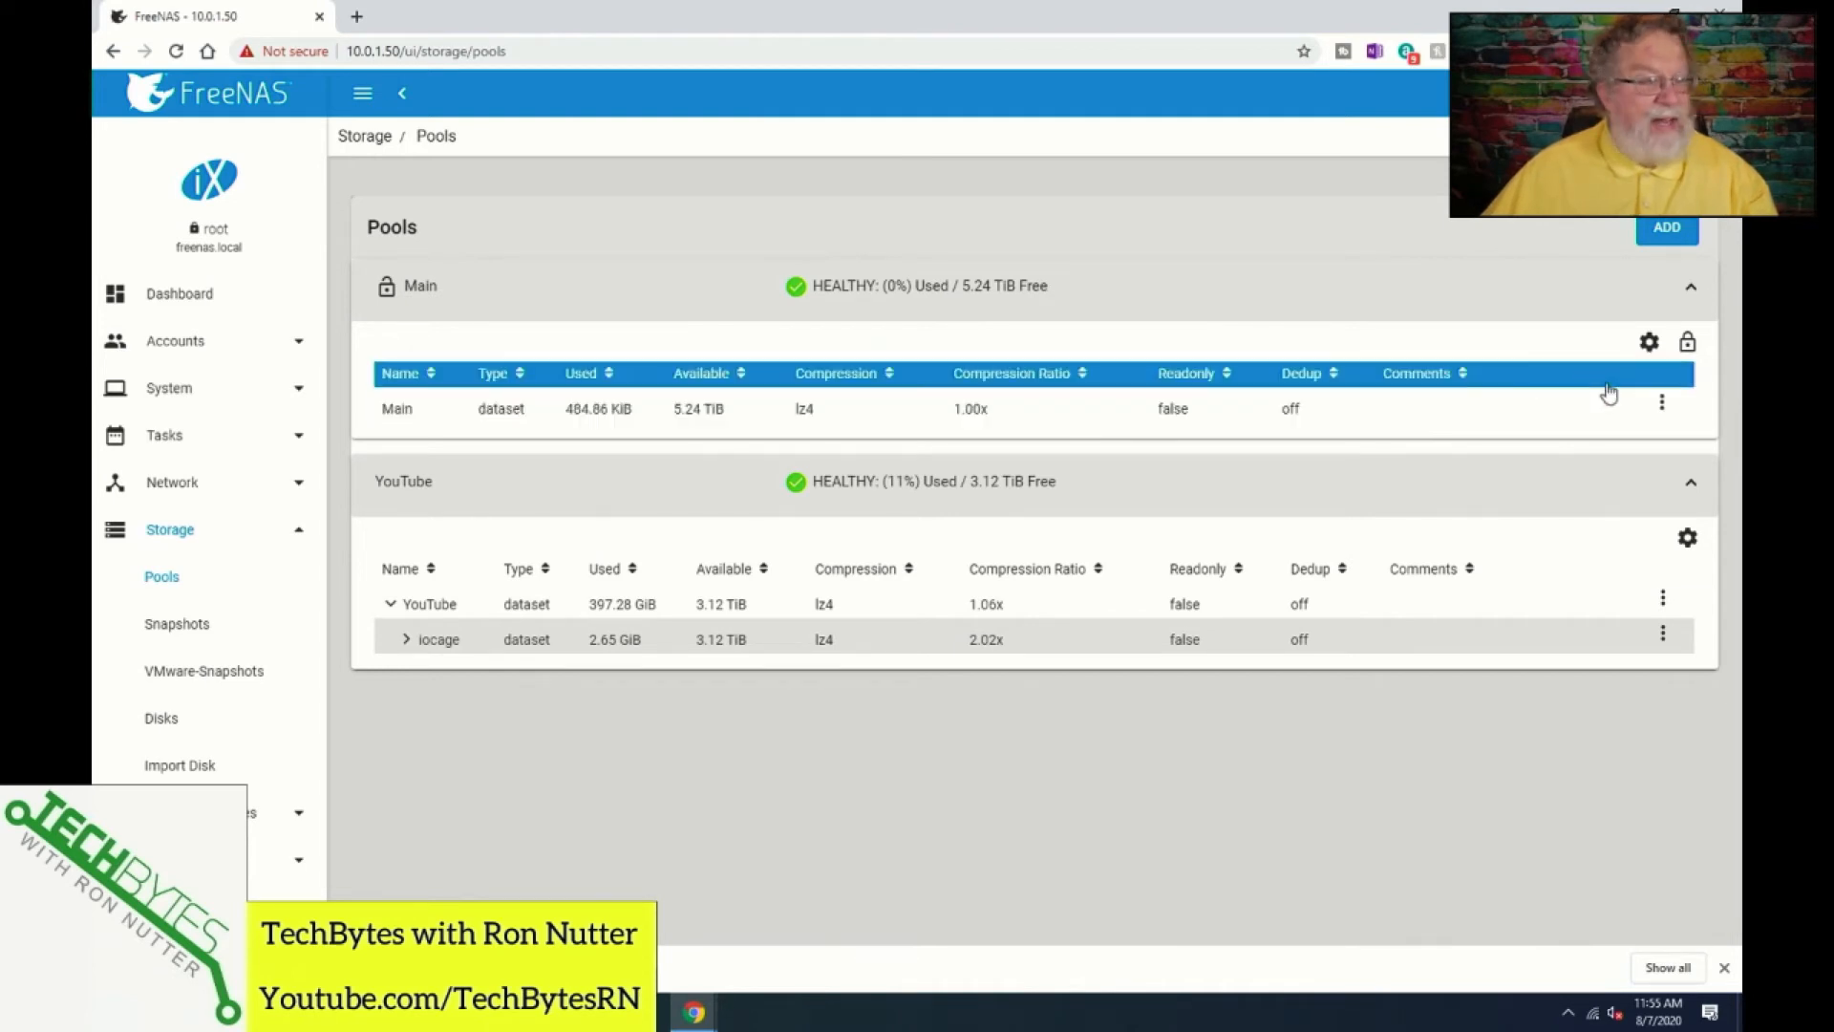
mouse_move(1687, 342)
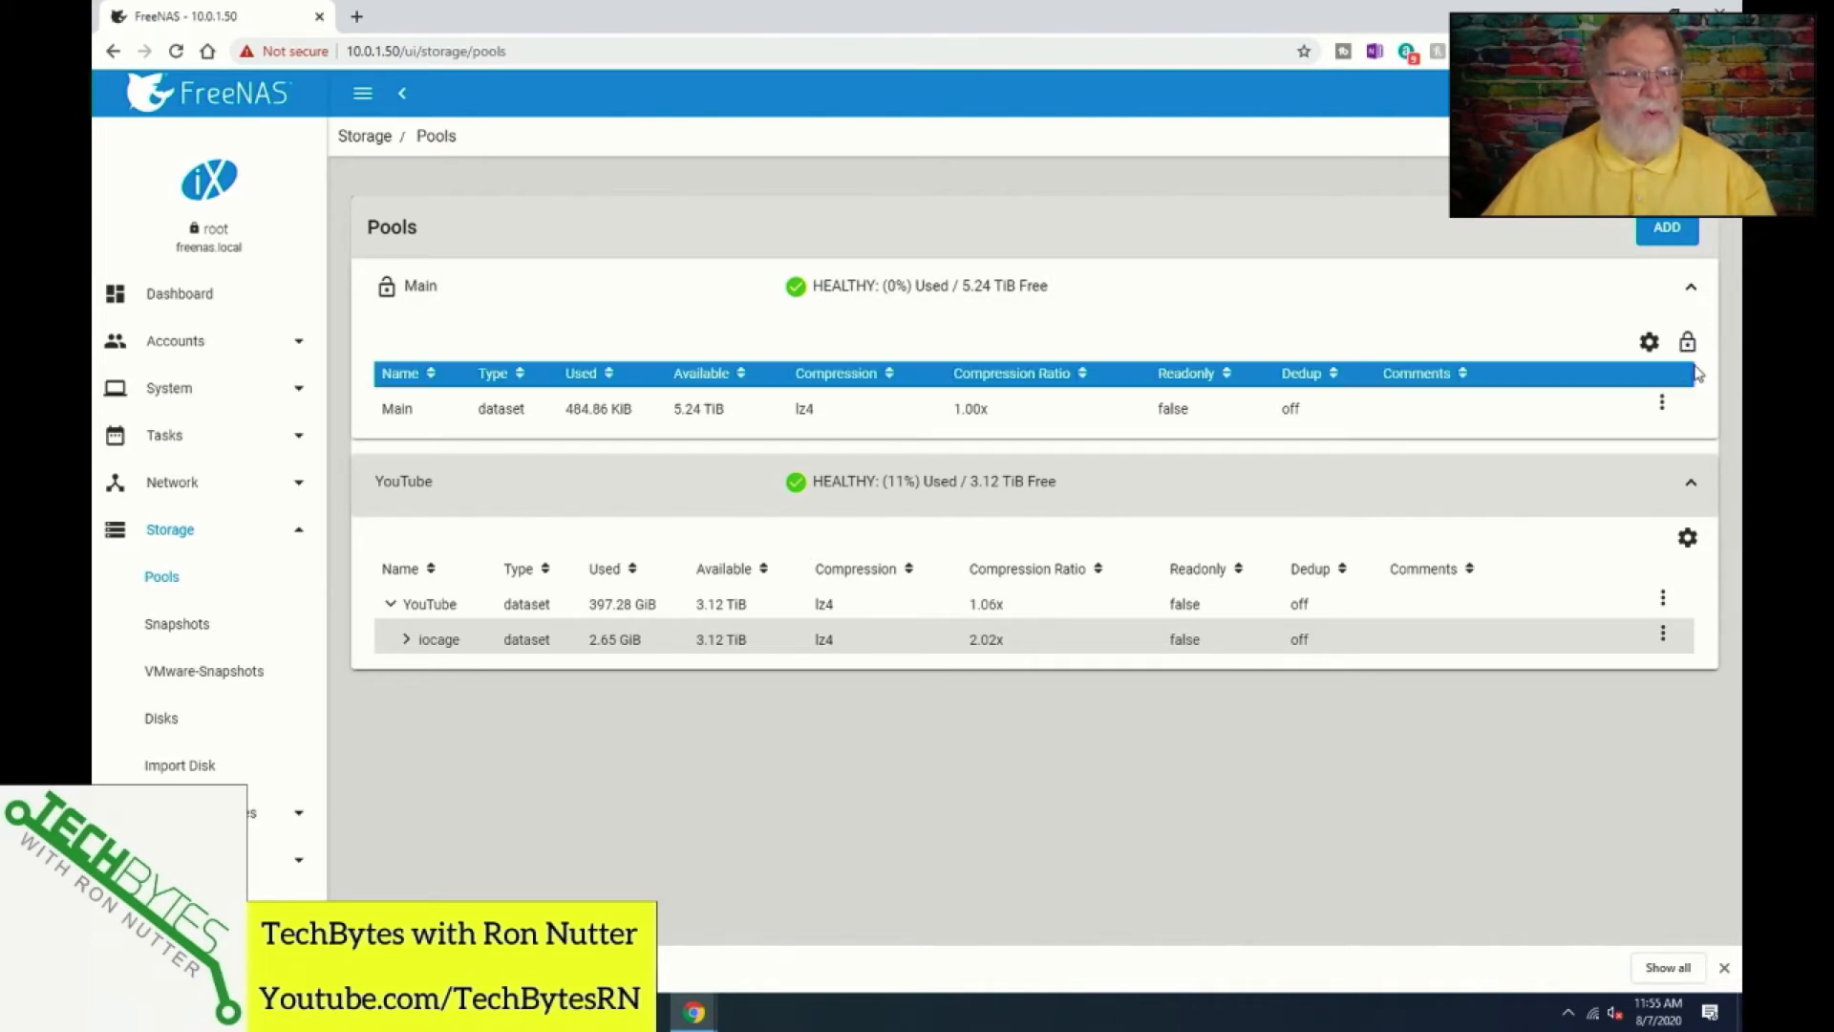
mouse_move(1686, 342)
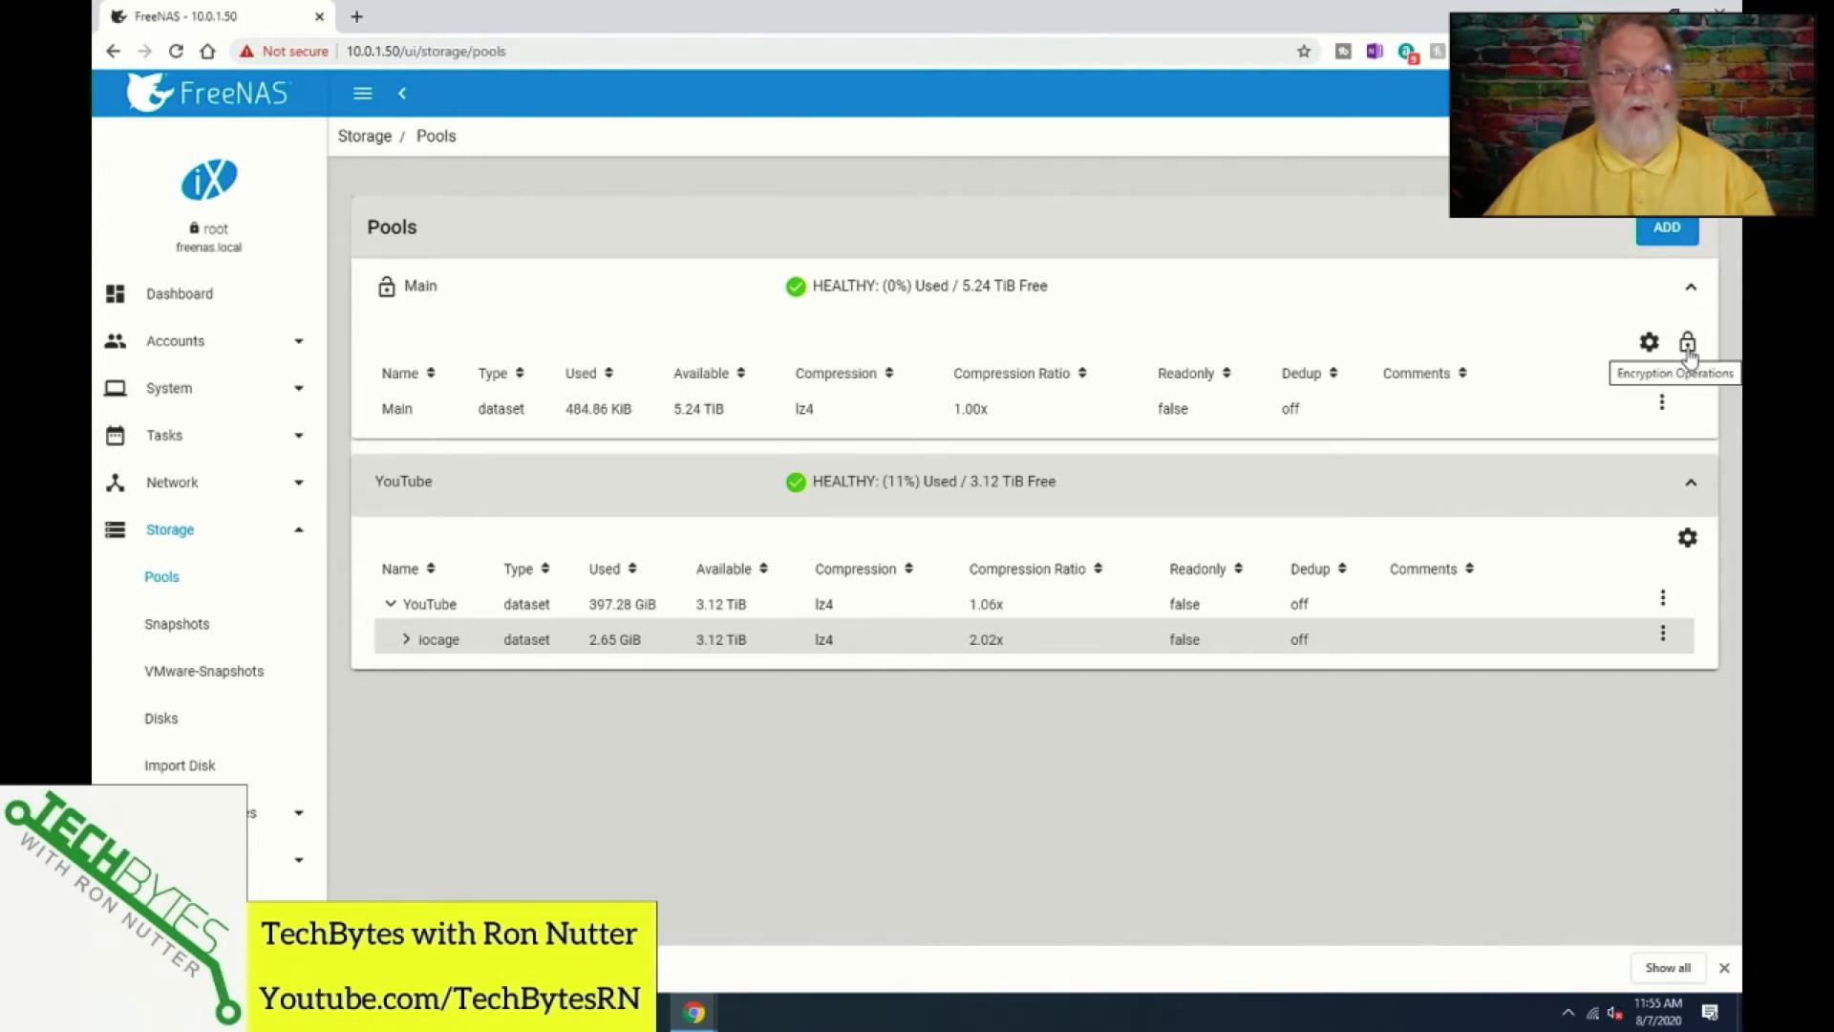
mouse_move(1687, 550)
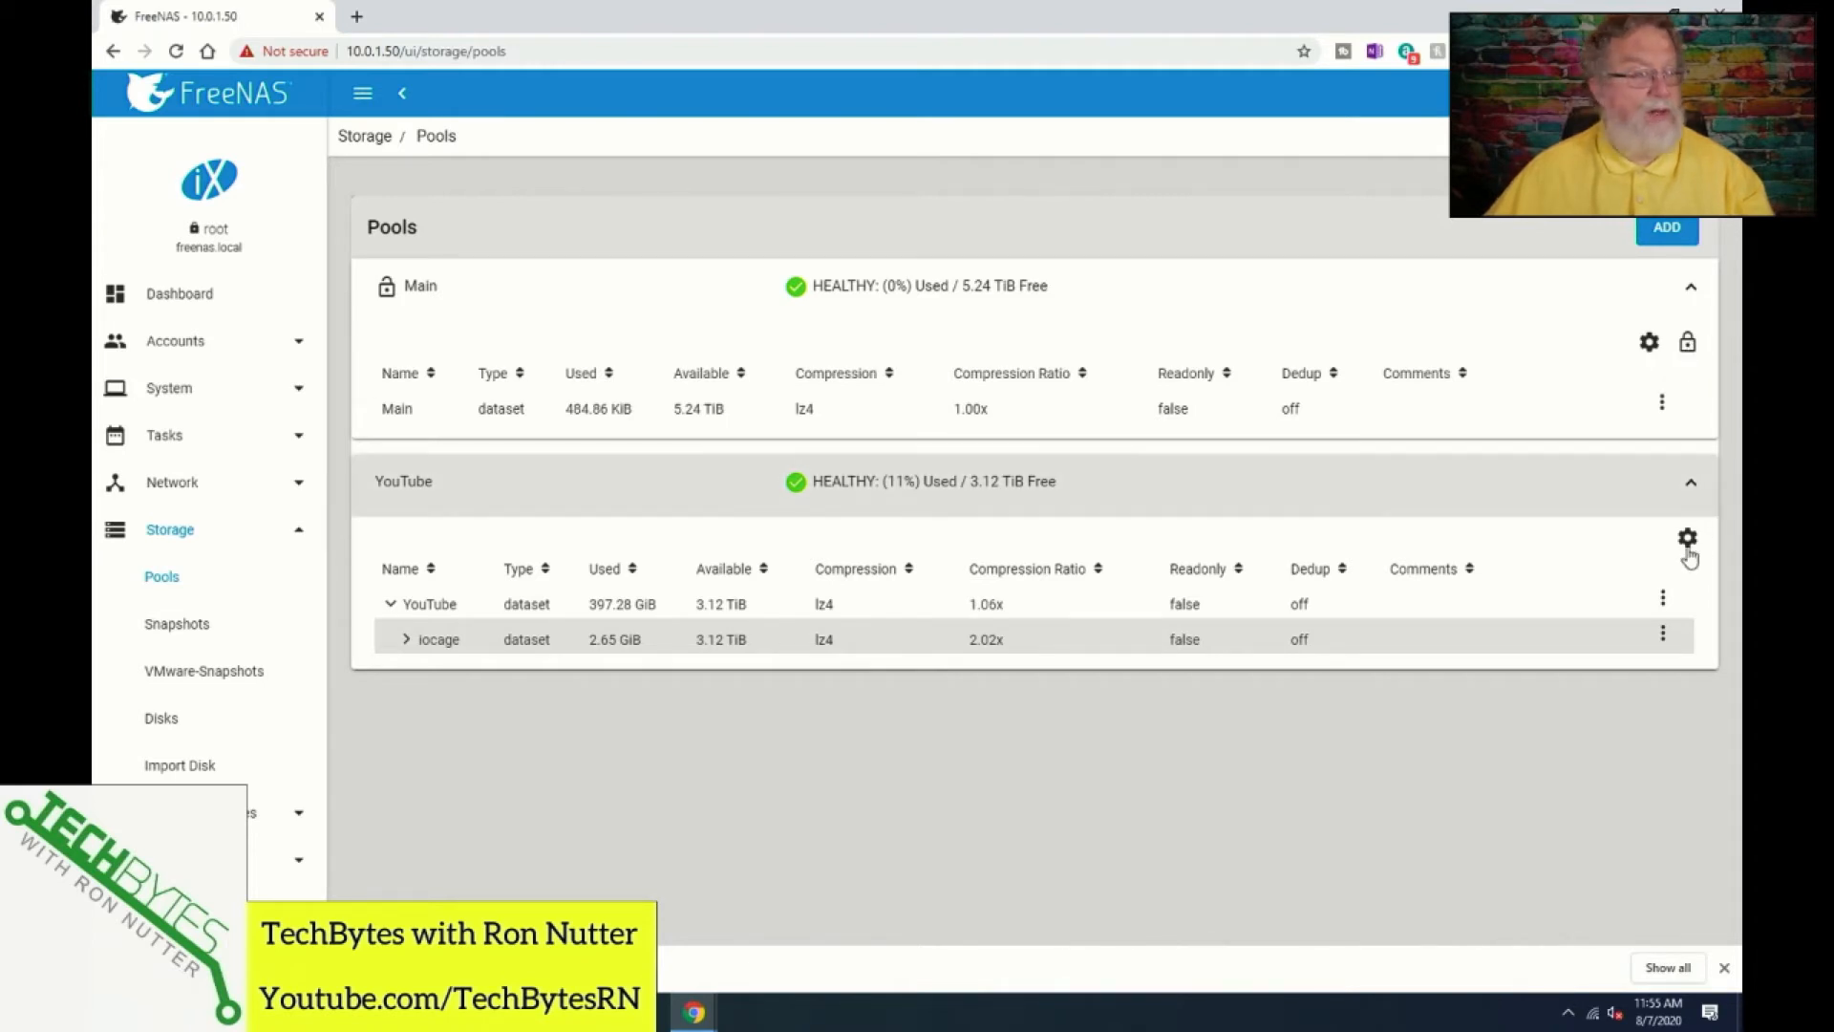
mouse_move(1687, 390)
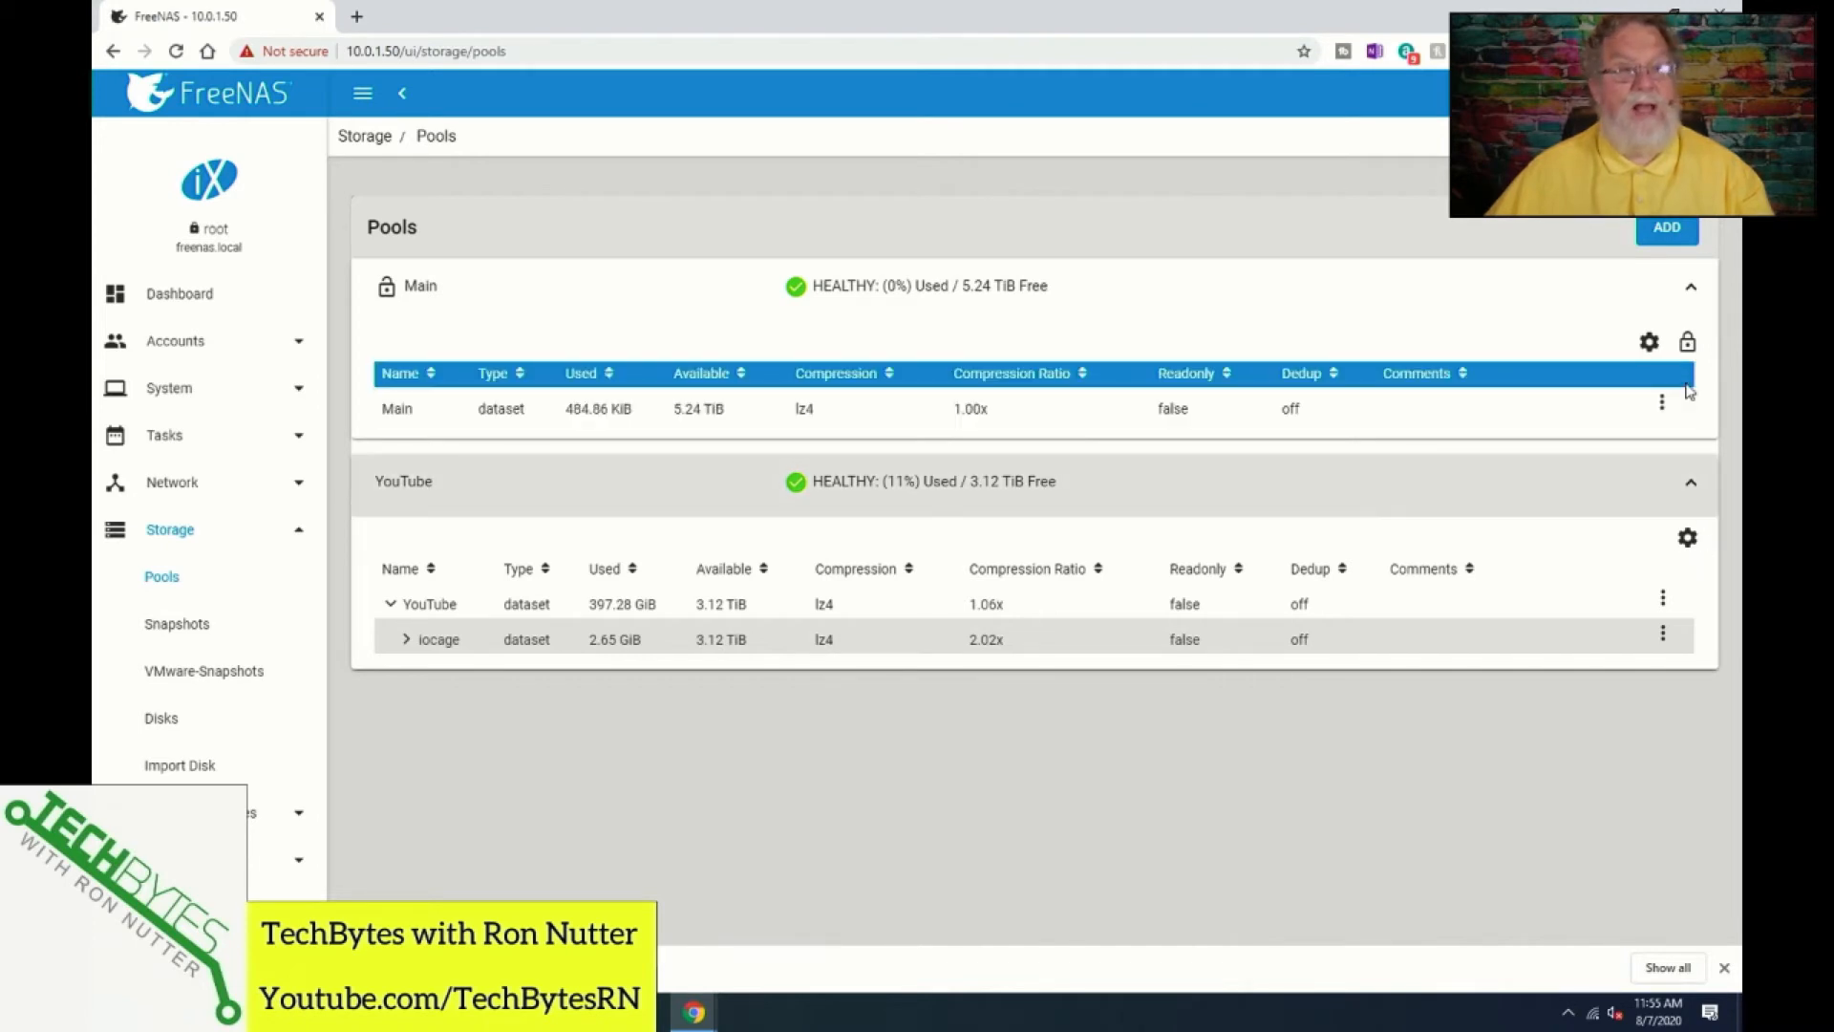
Give pool Main an encryption passphrase, entering the root password to authorise it
left_click(1686, 342)
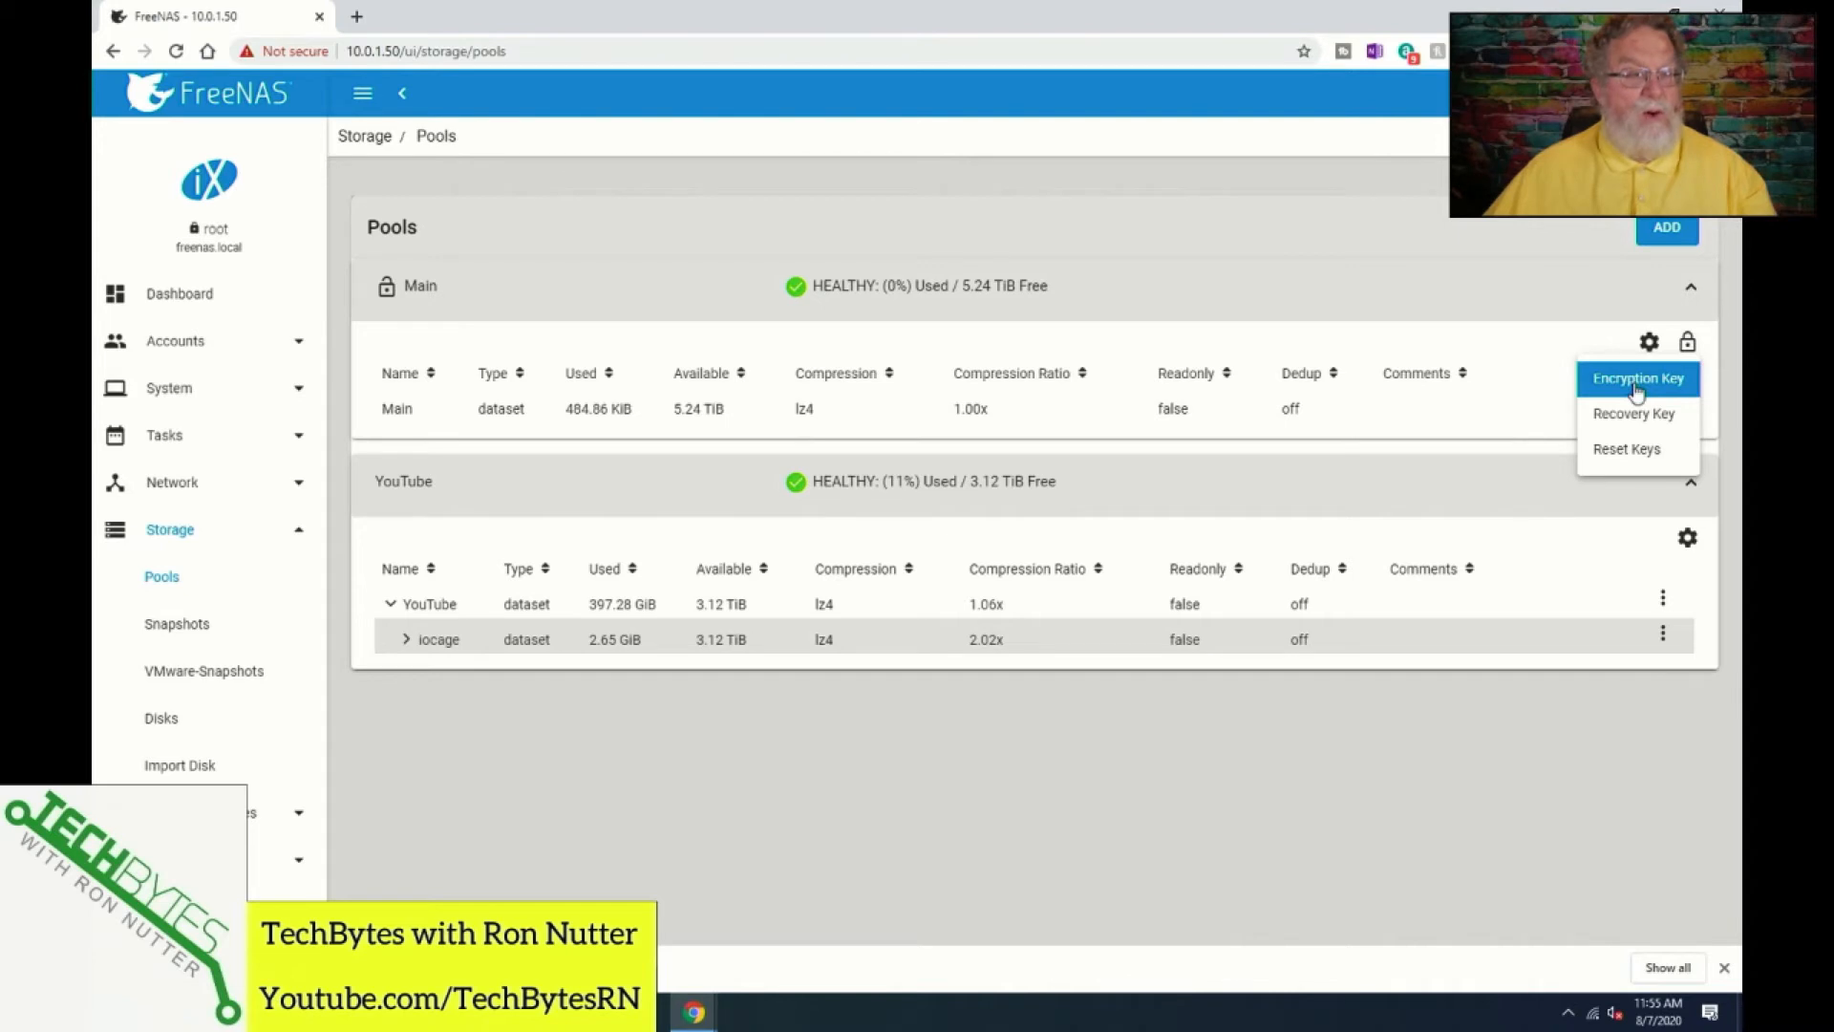
left_click(1637, 378)
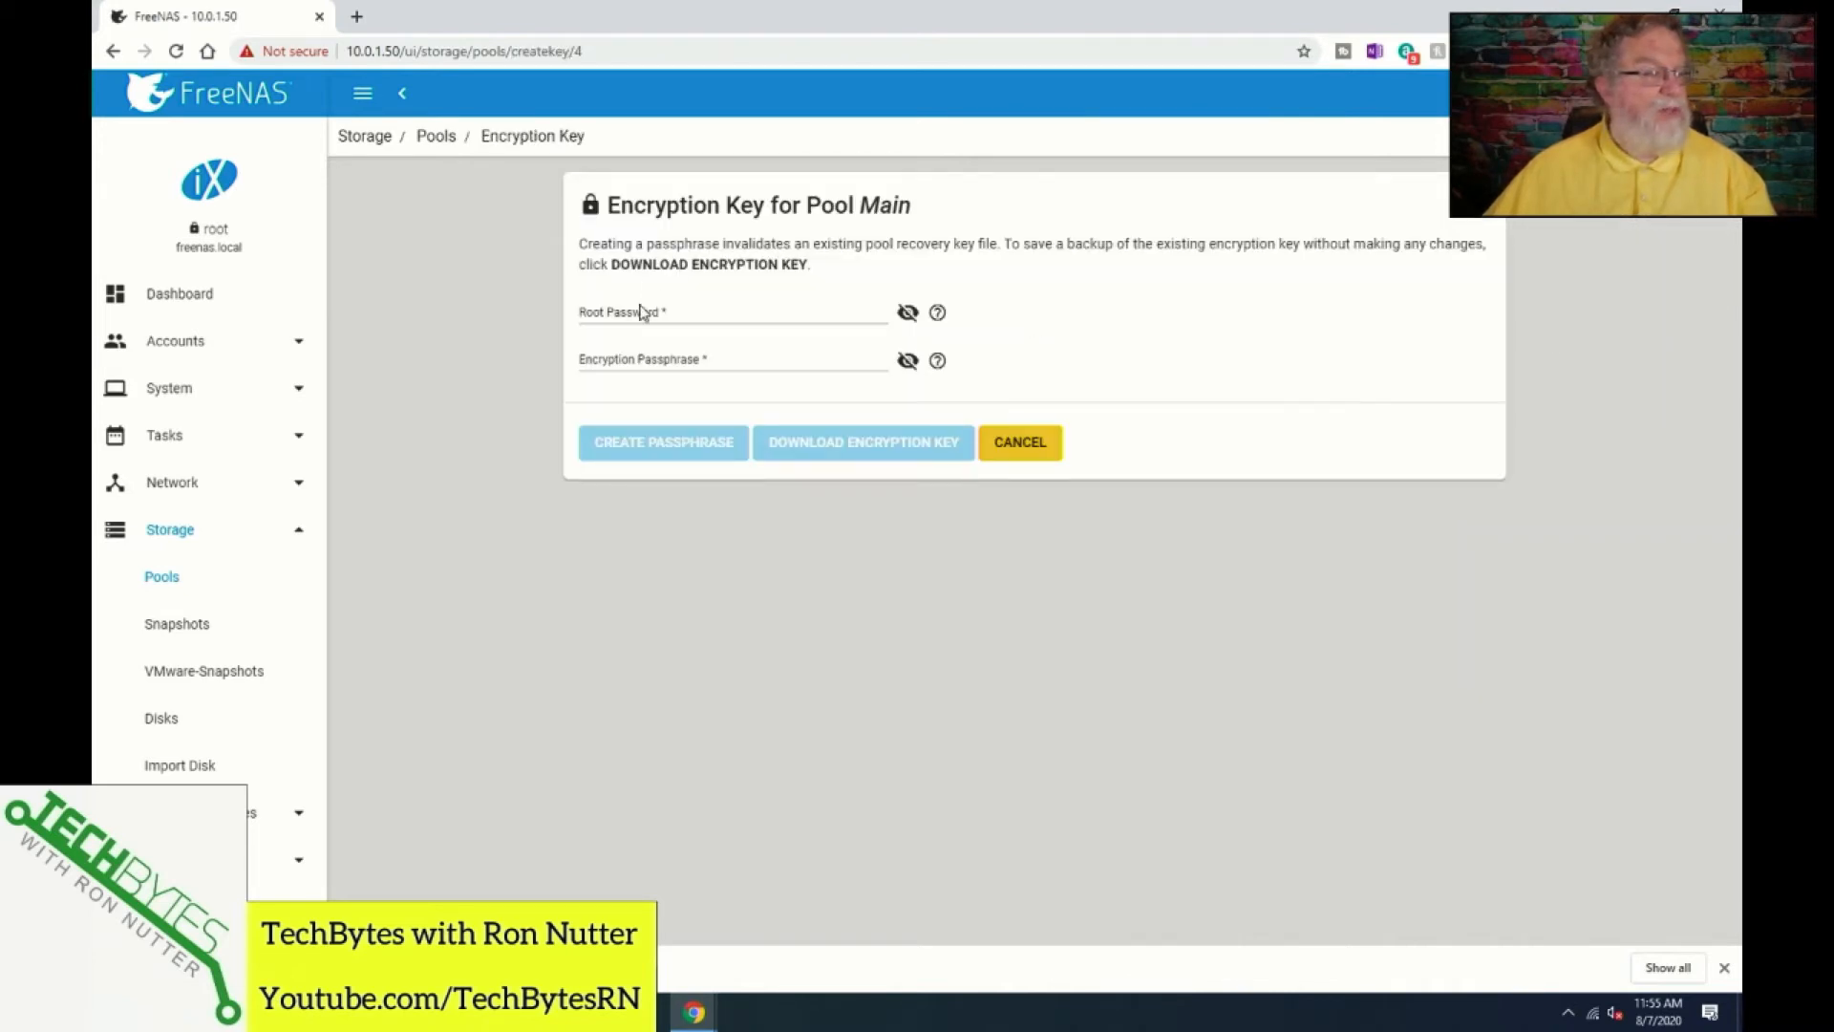
left_click(732, 311)
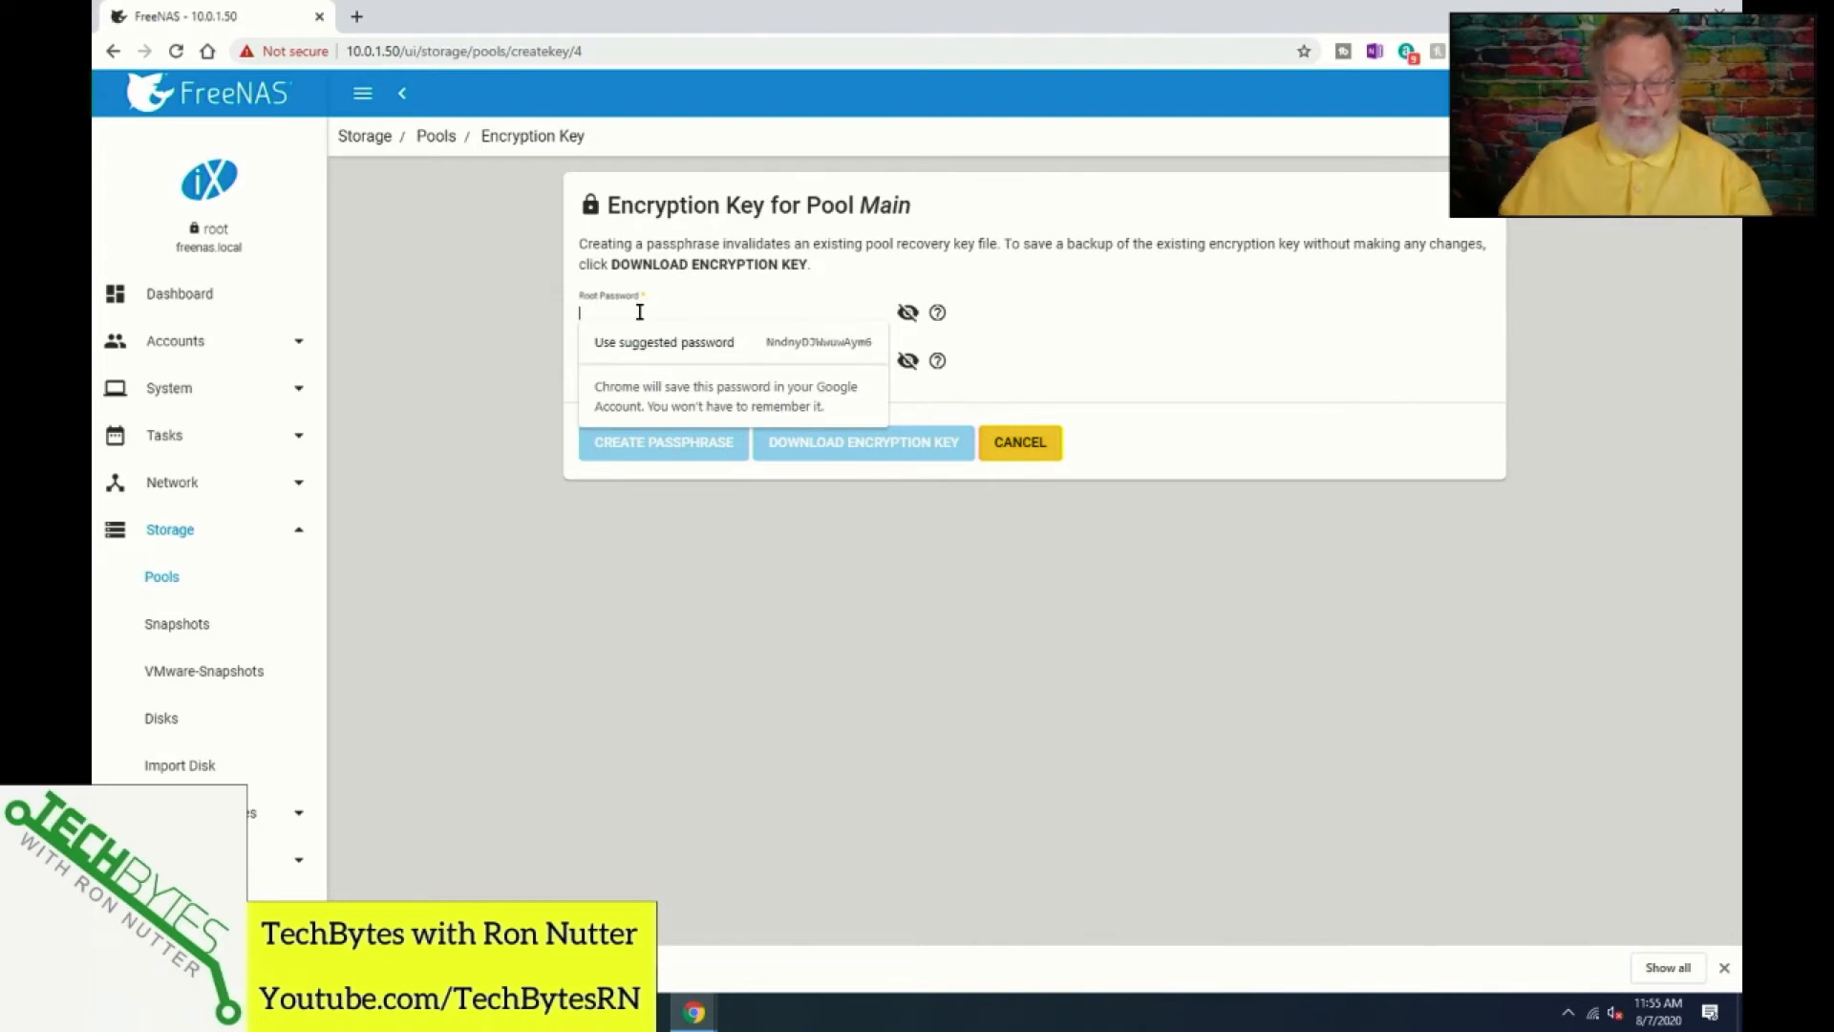
type("1")
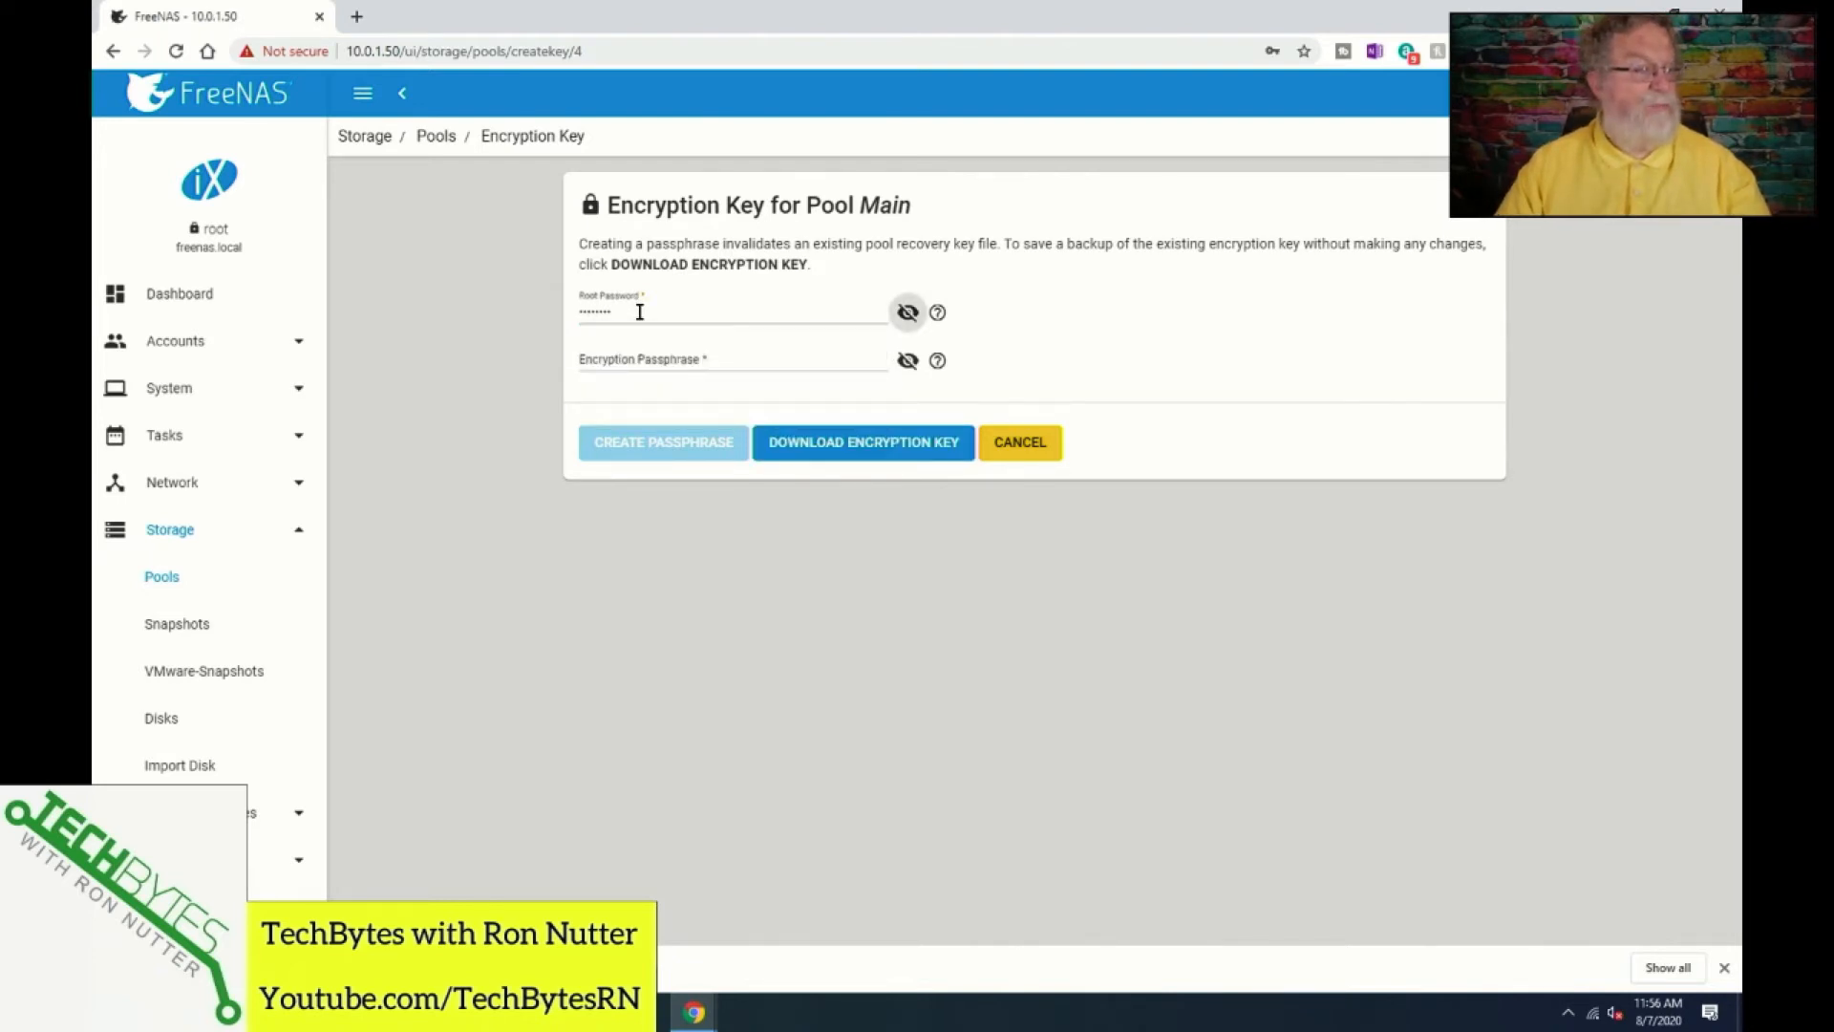
left_click(731, 361)
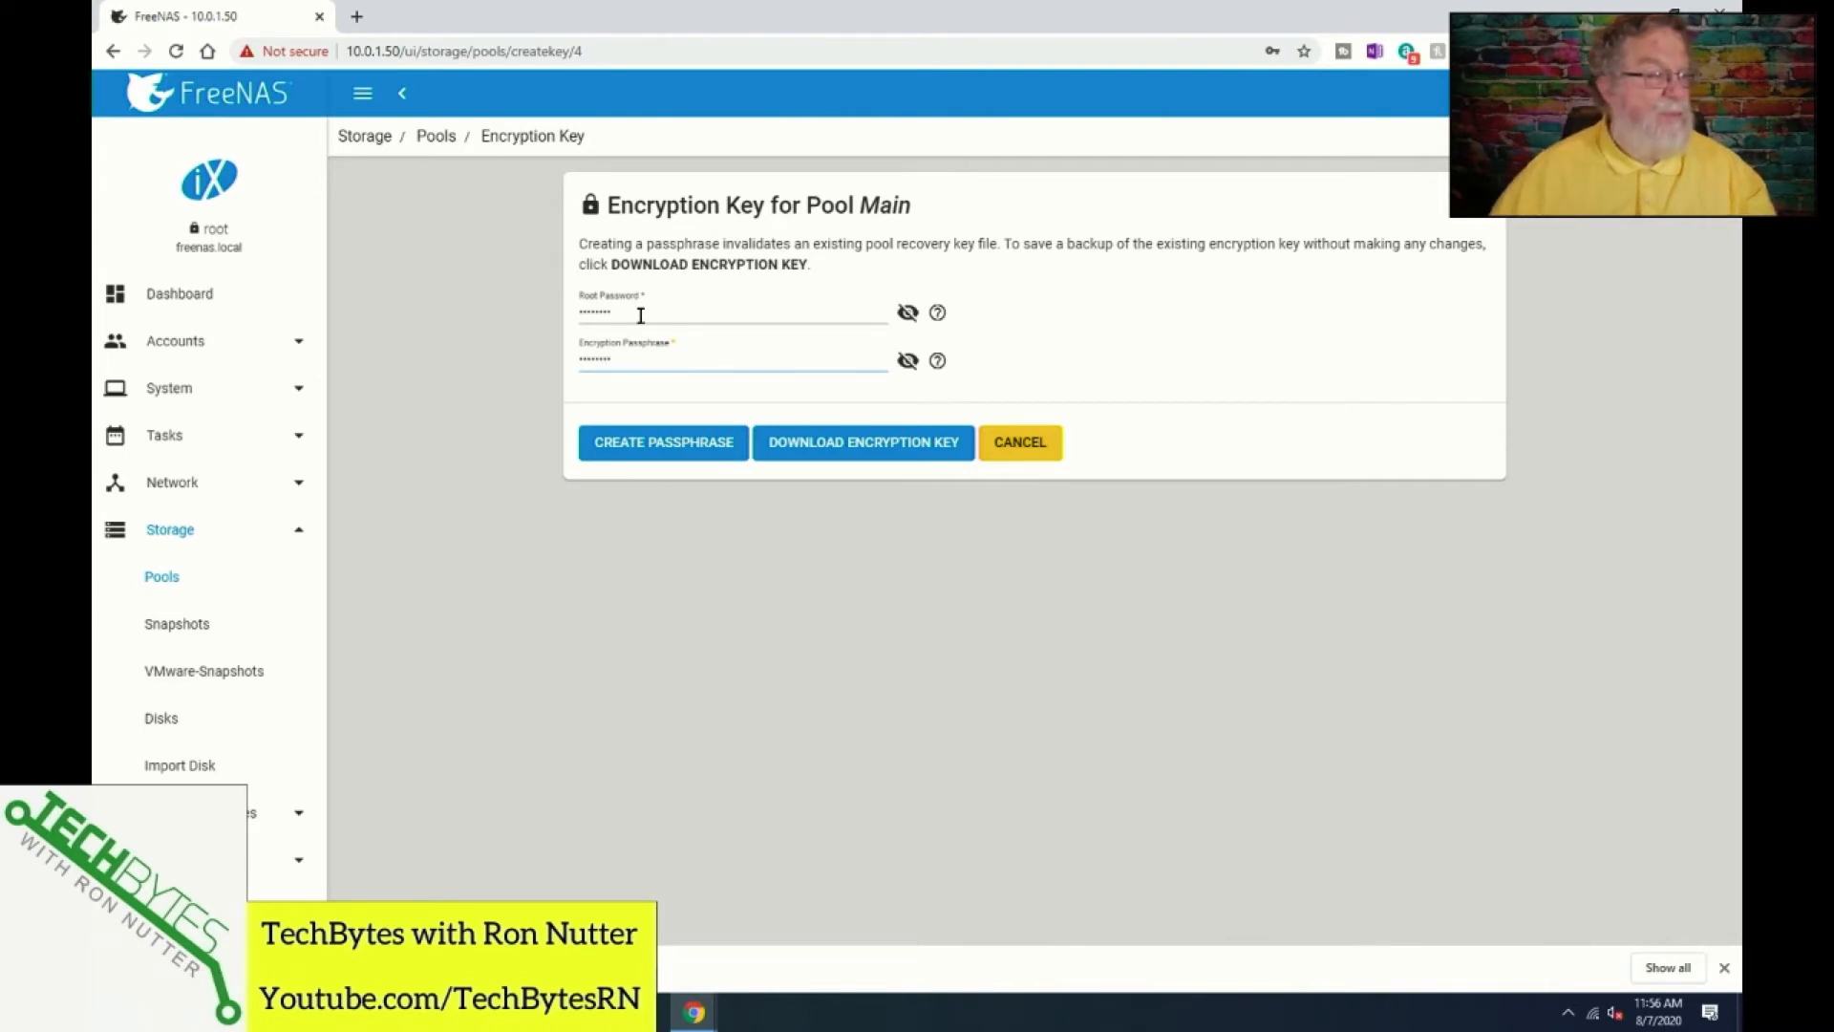
mouse_move(692, 233)
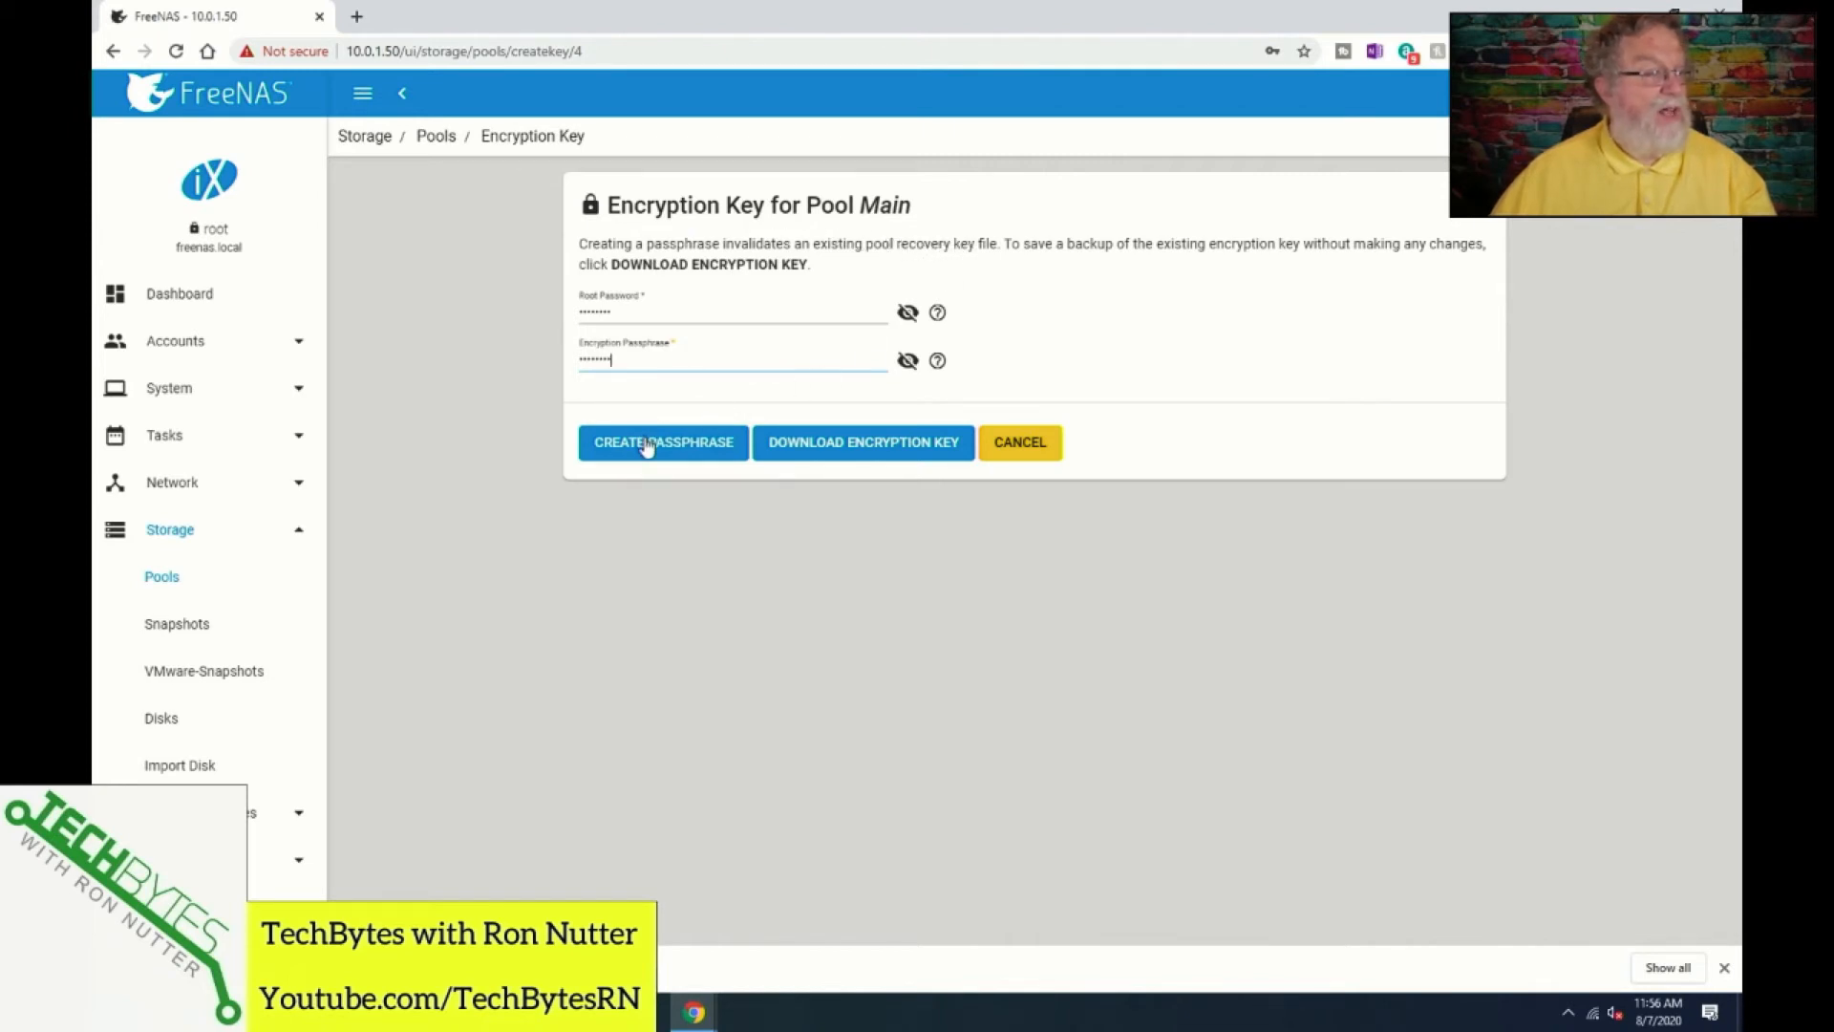
left_click(662, 442)
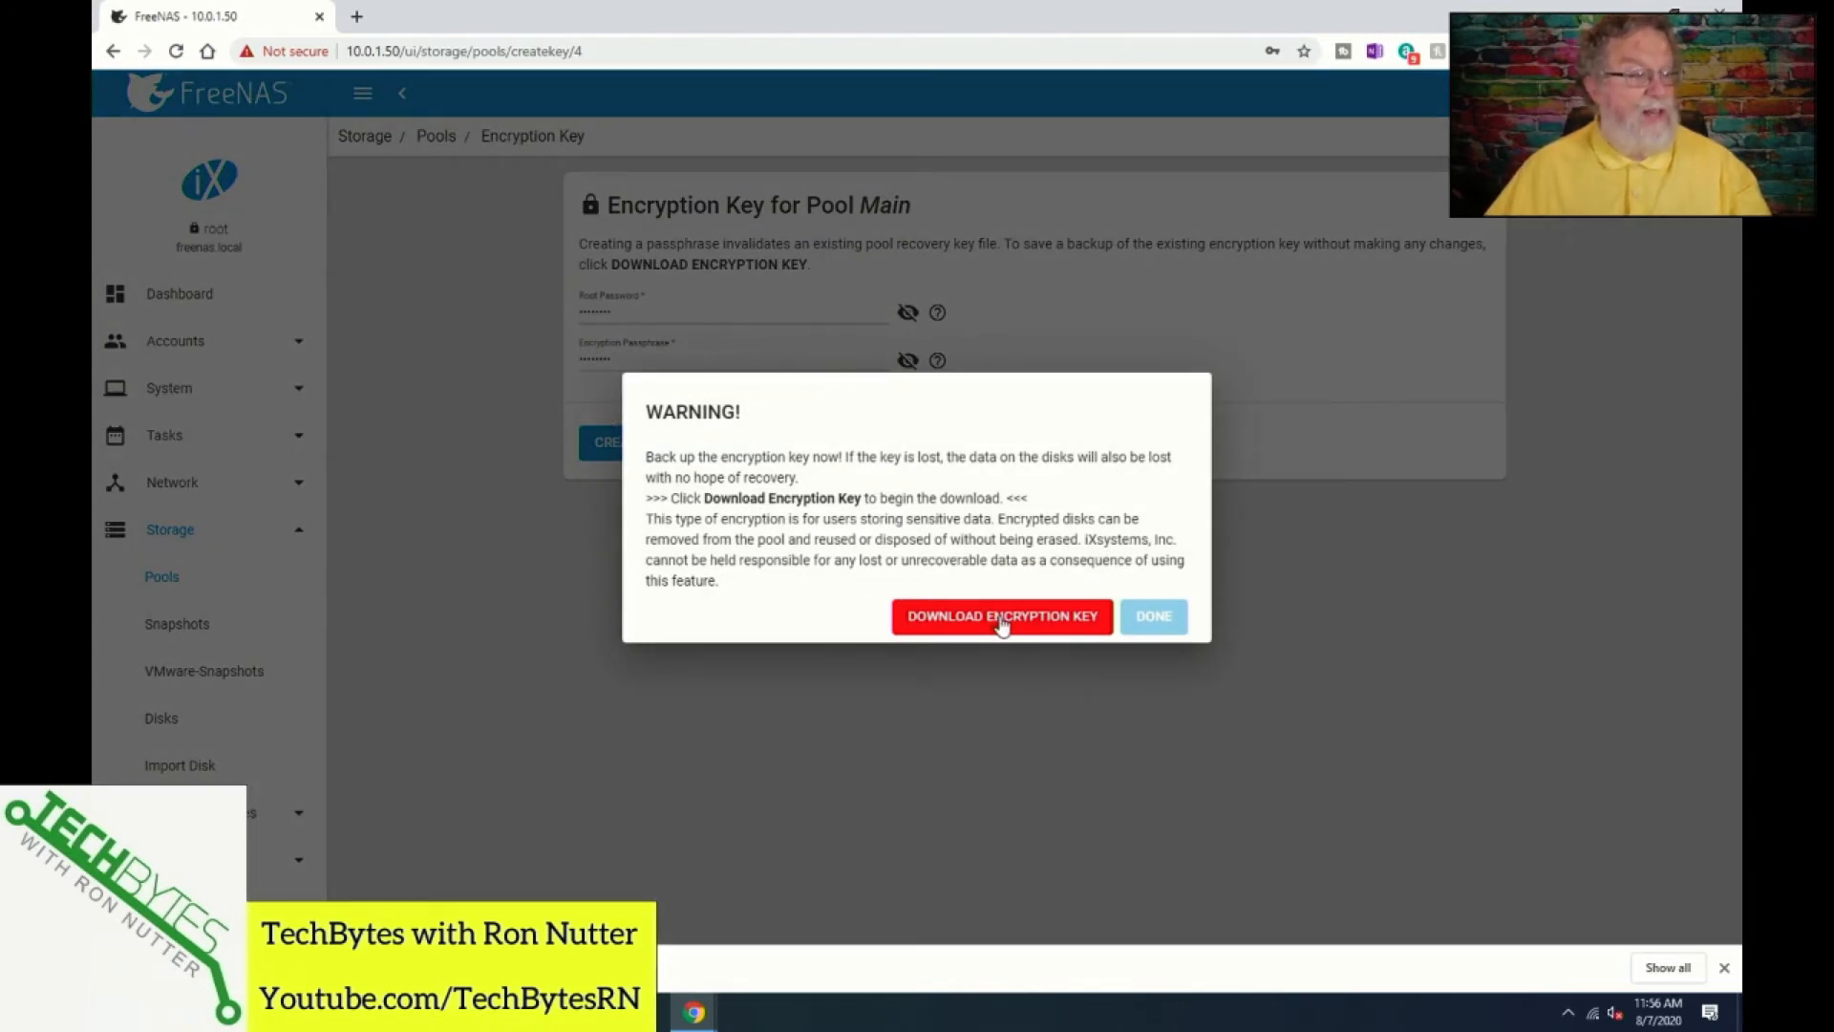
Save a fresh copy of Main's encryption key to Downloads and dismiss the remaining notices
left_click(999, 617)
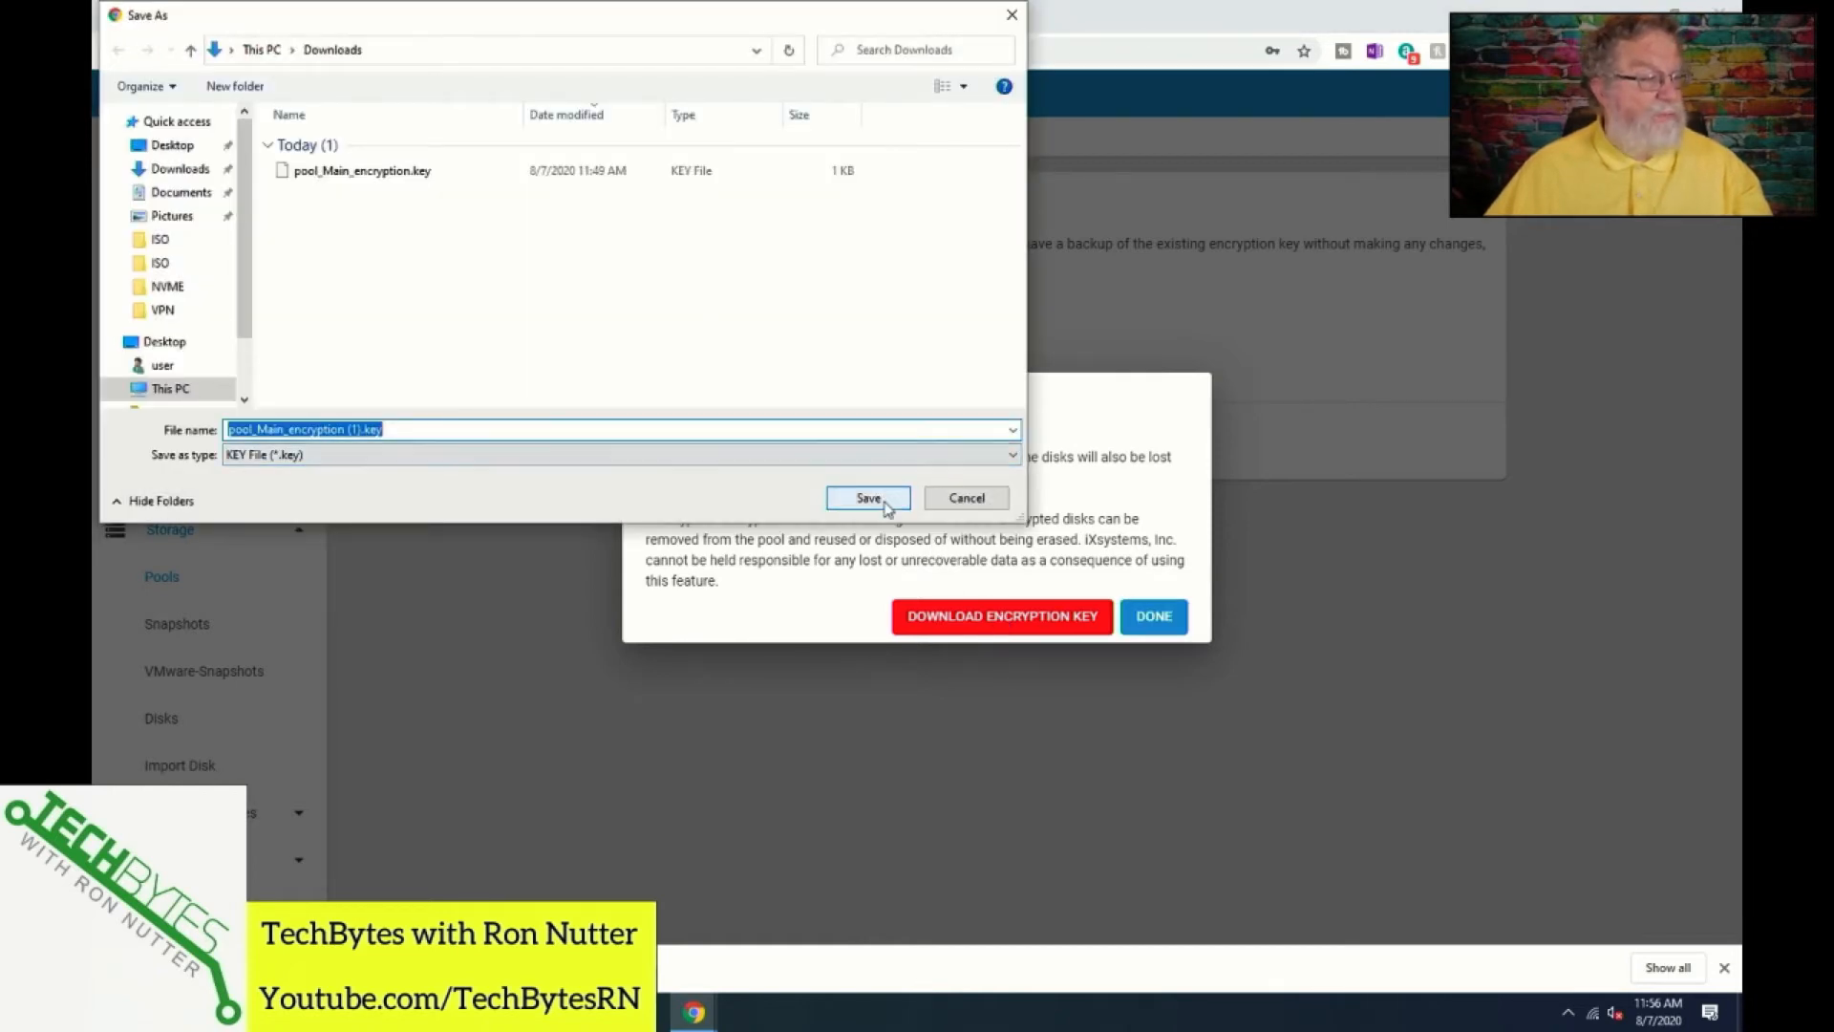
left_click(866, 497)
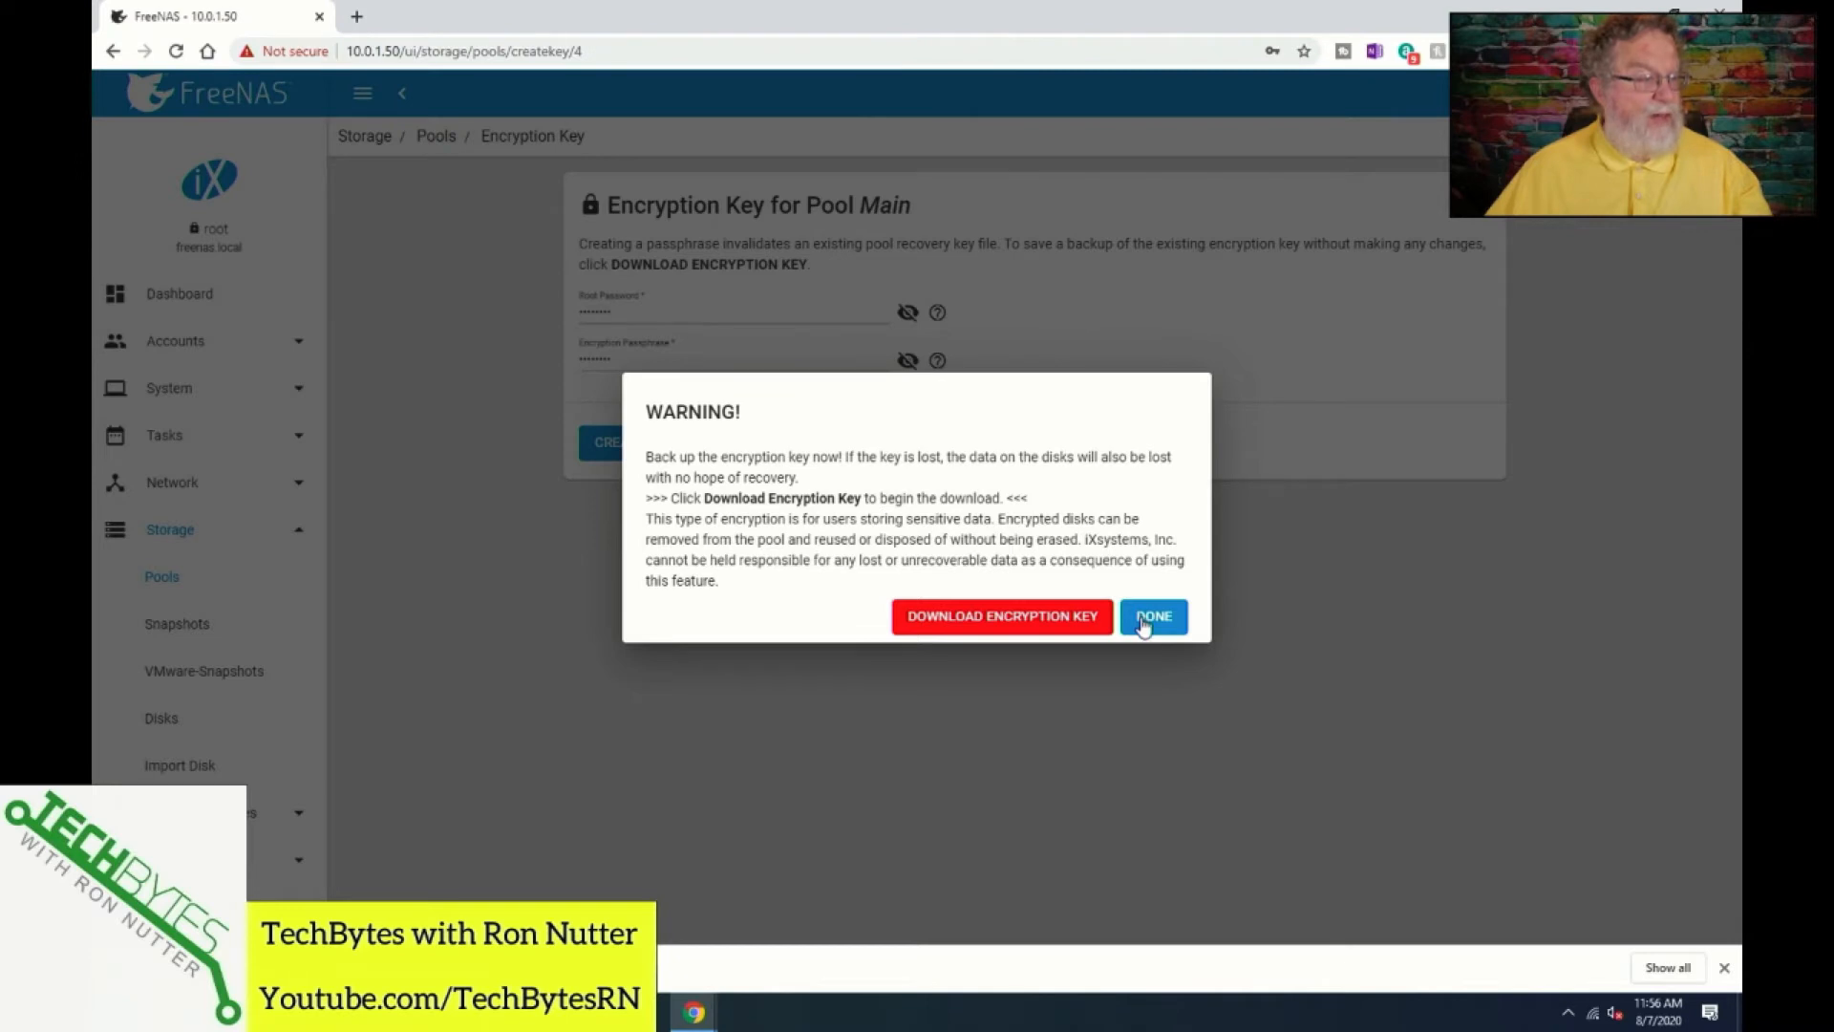
left_click(1152, 617)
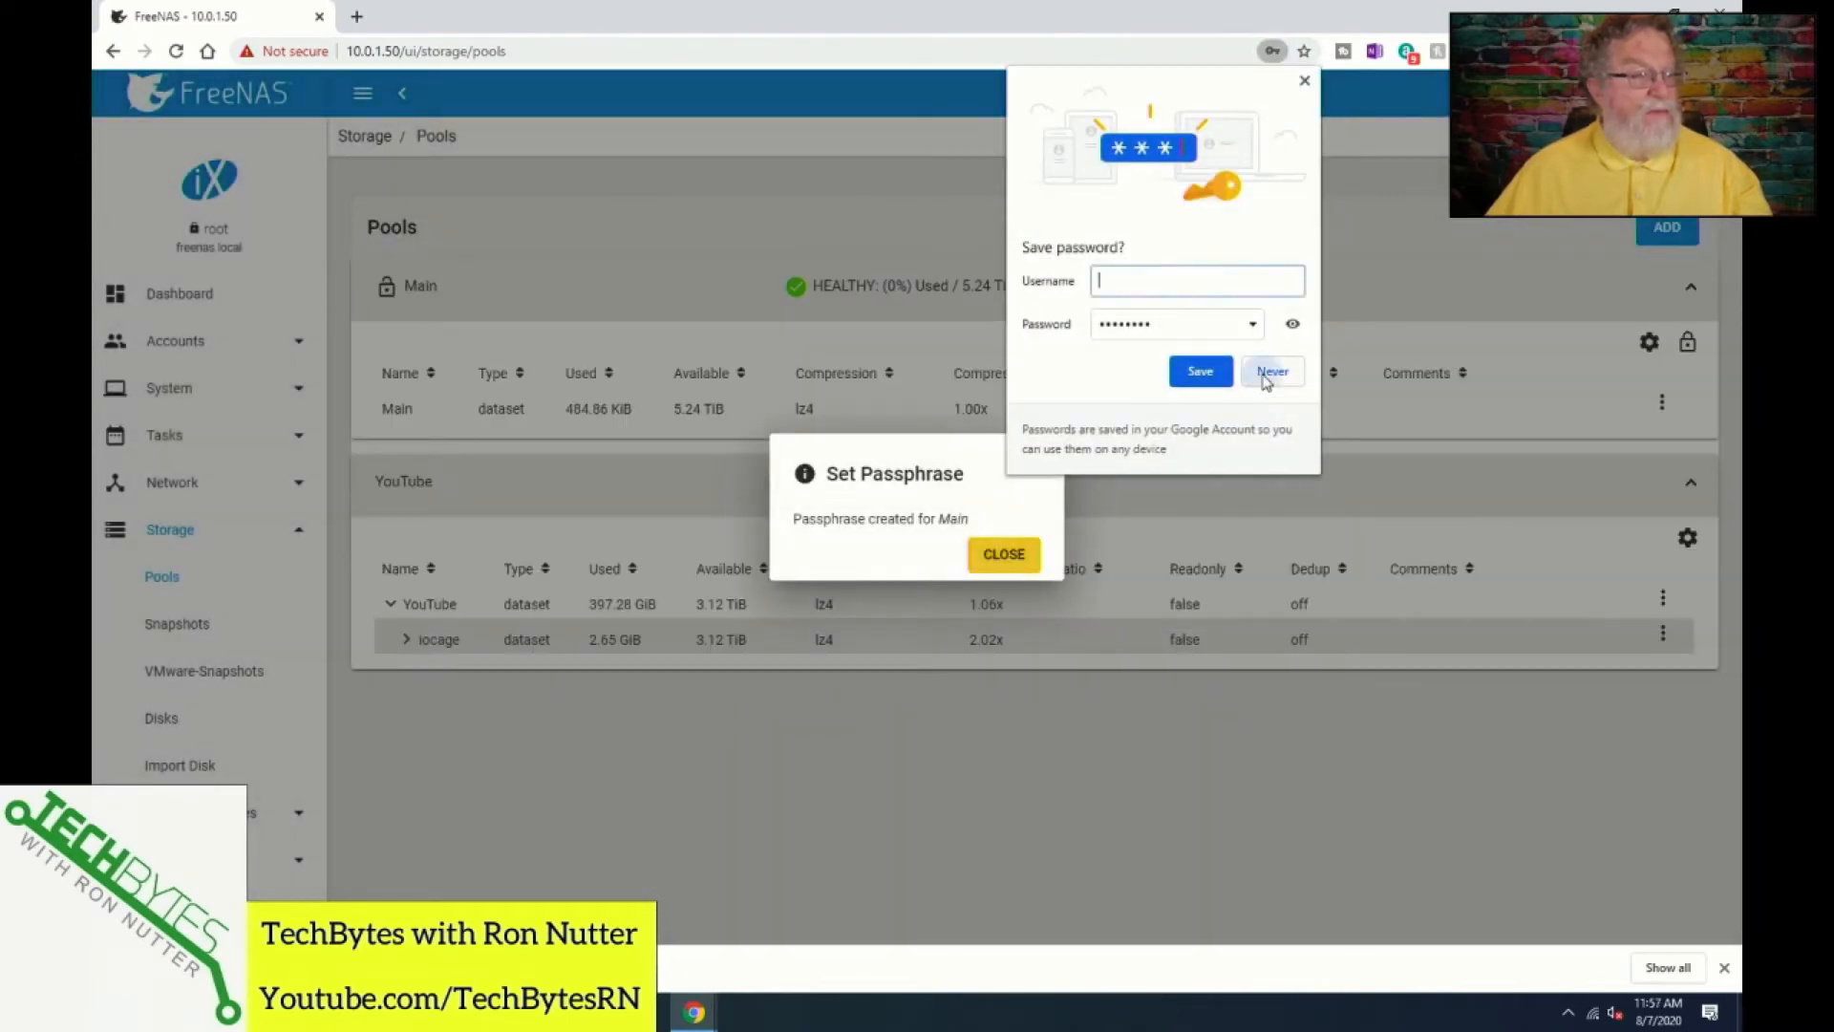
left_click(1273, 371)
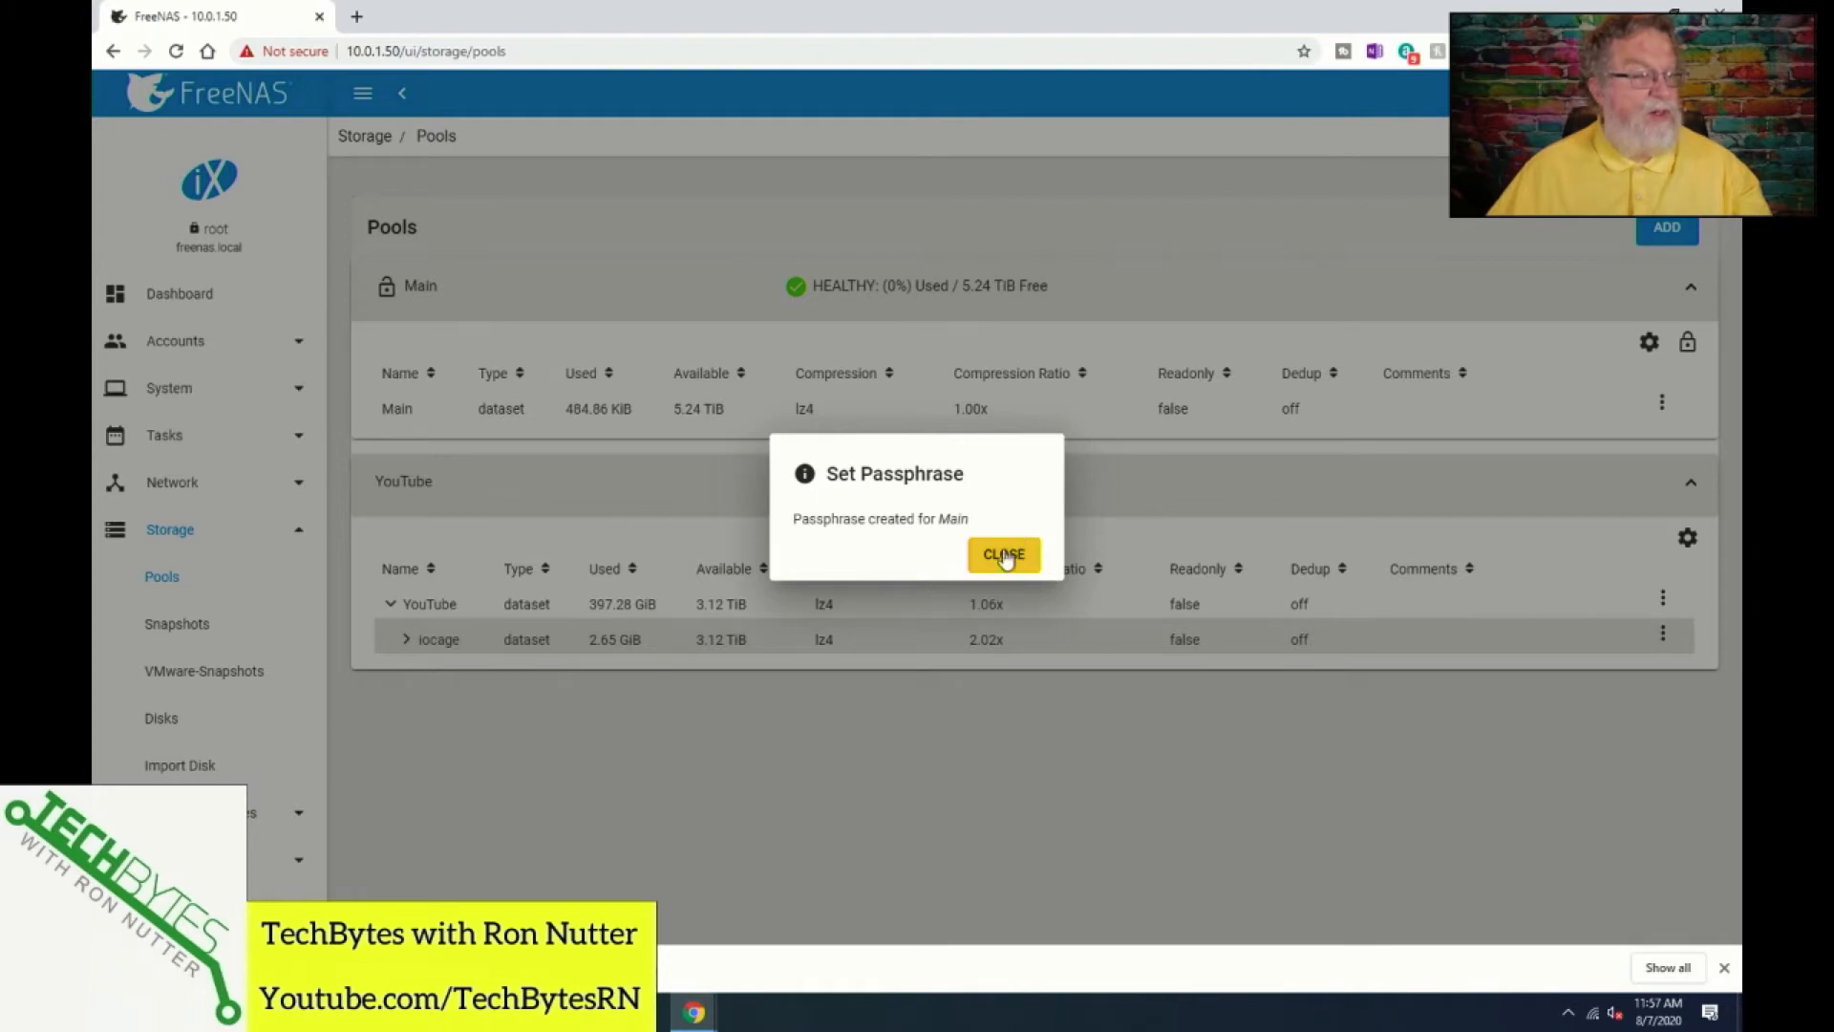
left_click(1003, 554)
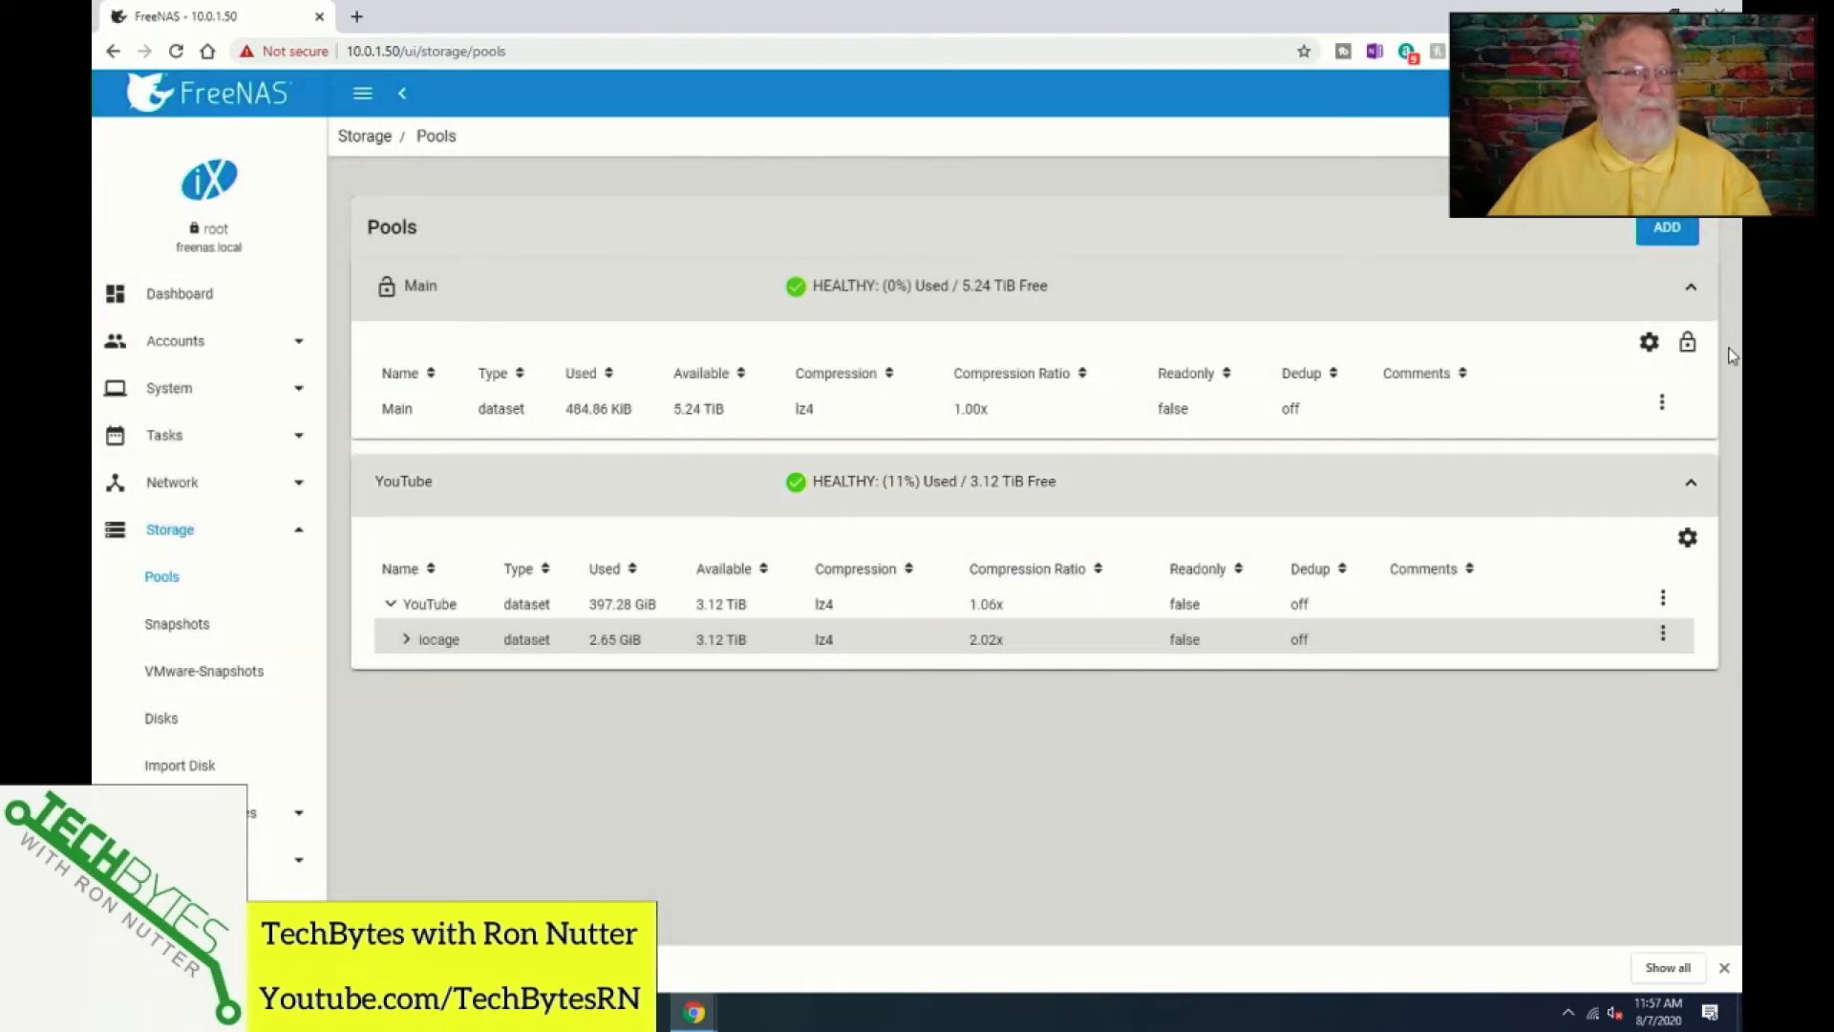
Generate a recovery key for pool Main after entering the root password
left_click(1687, 340)
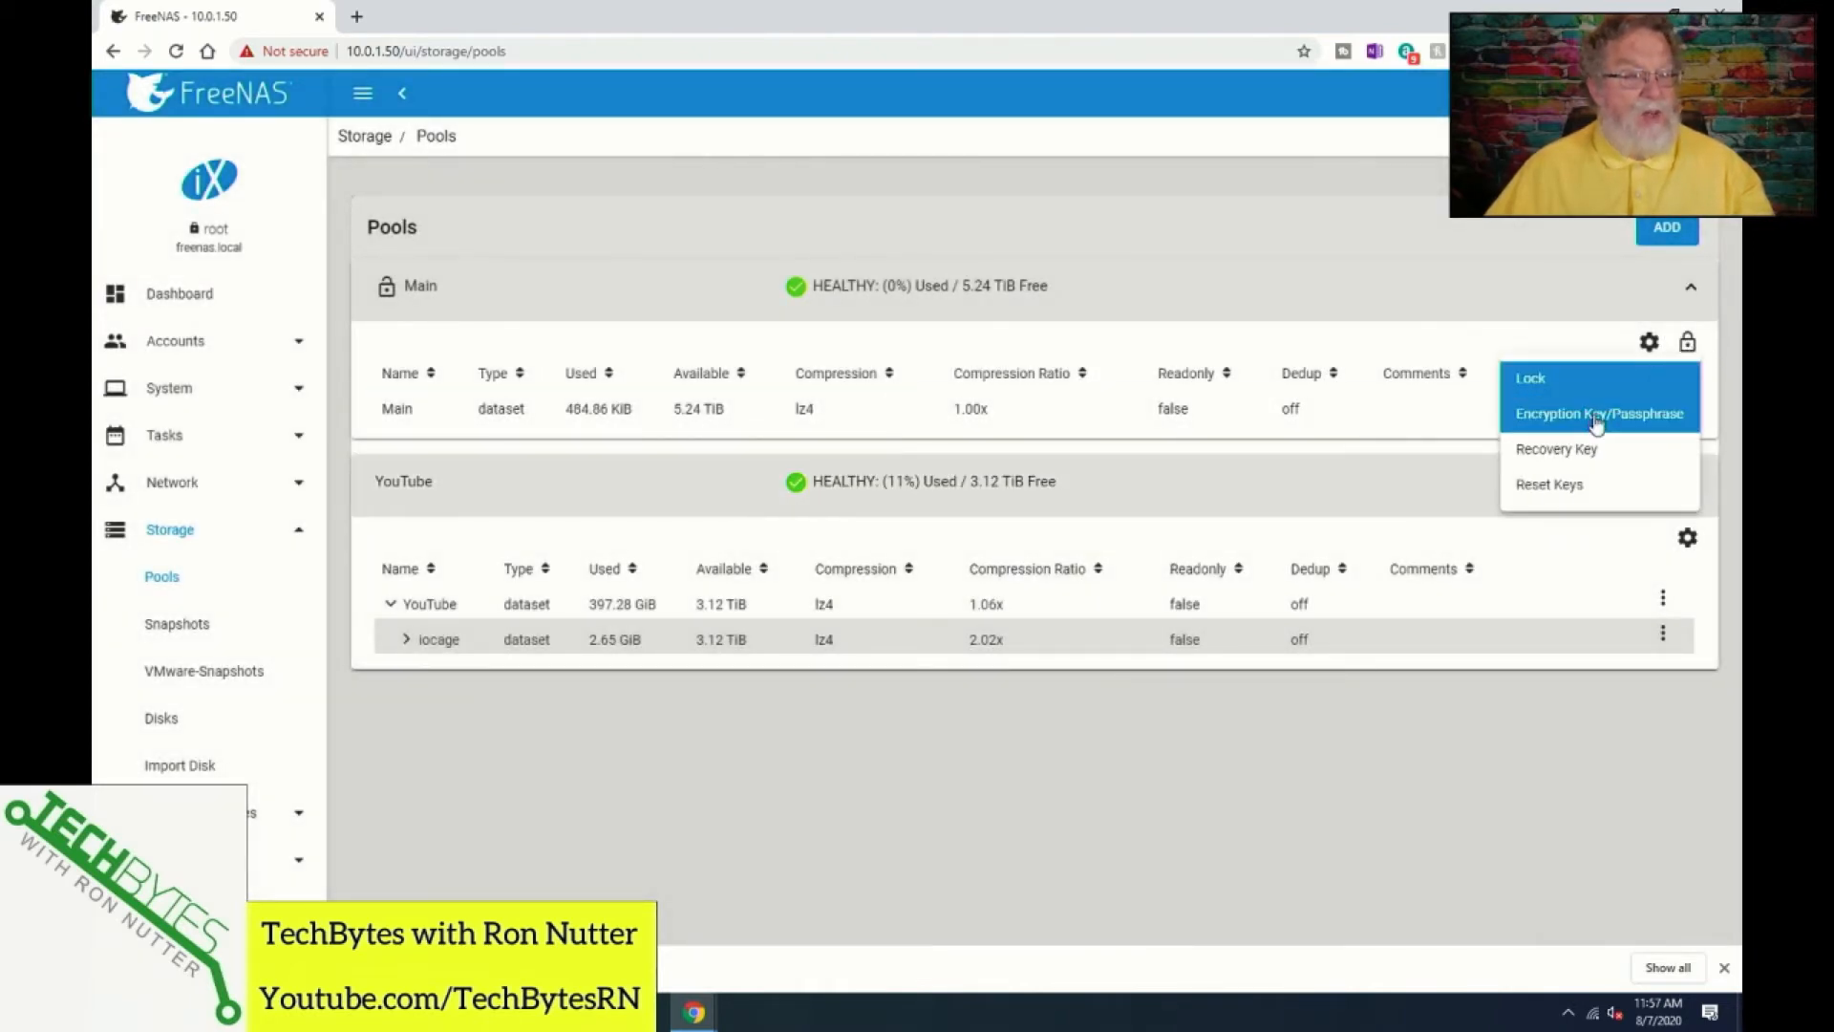
left_click(1557, 449)
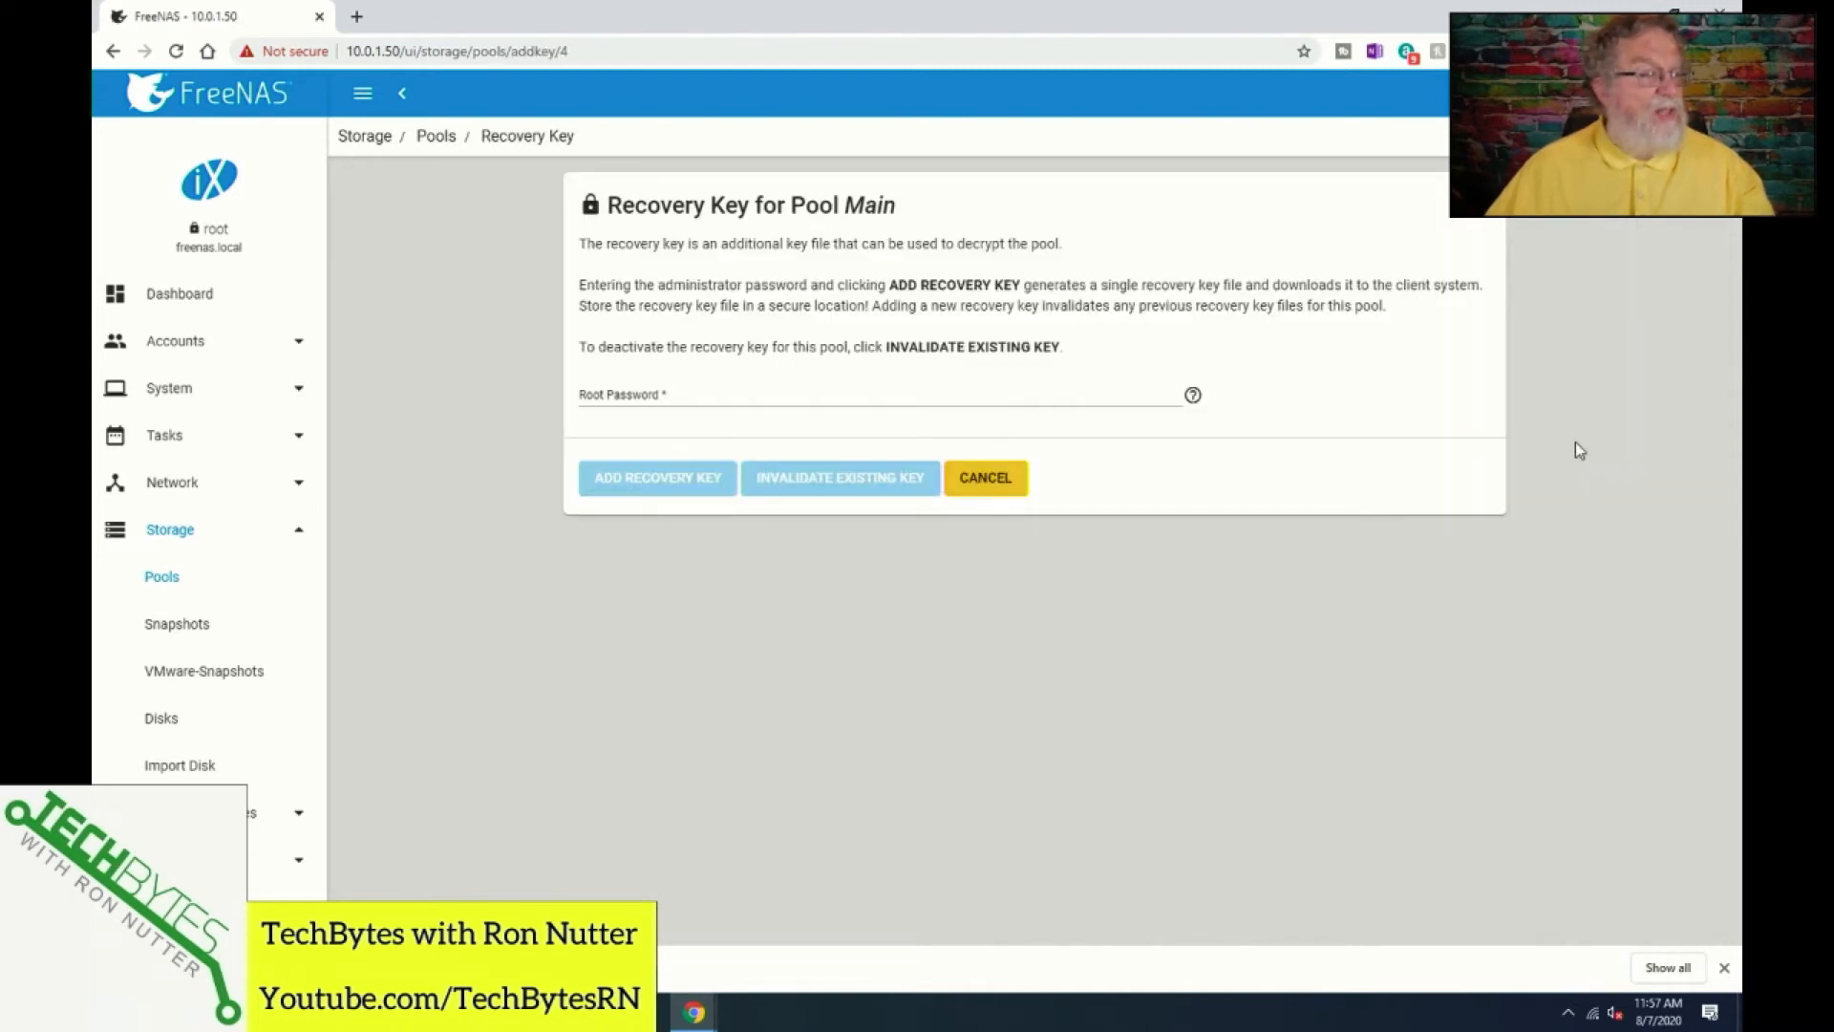
mouse_move(1410, 472)
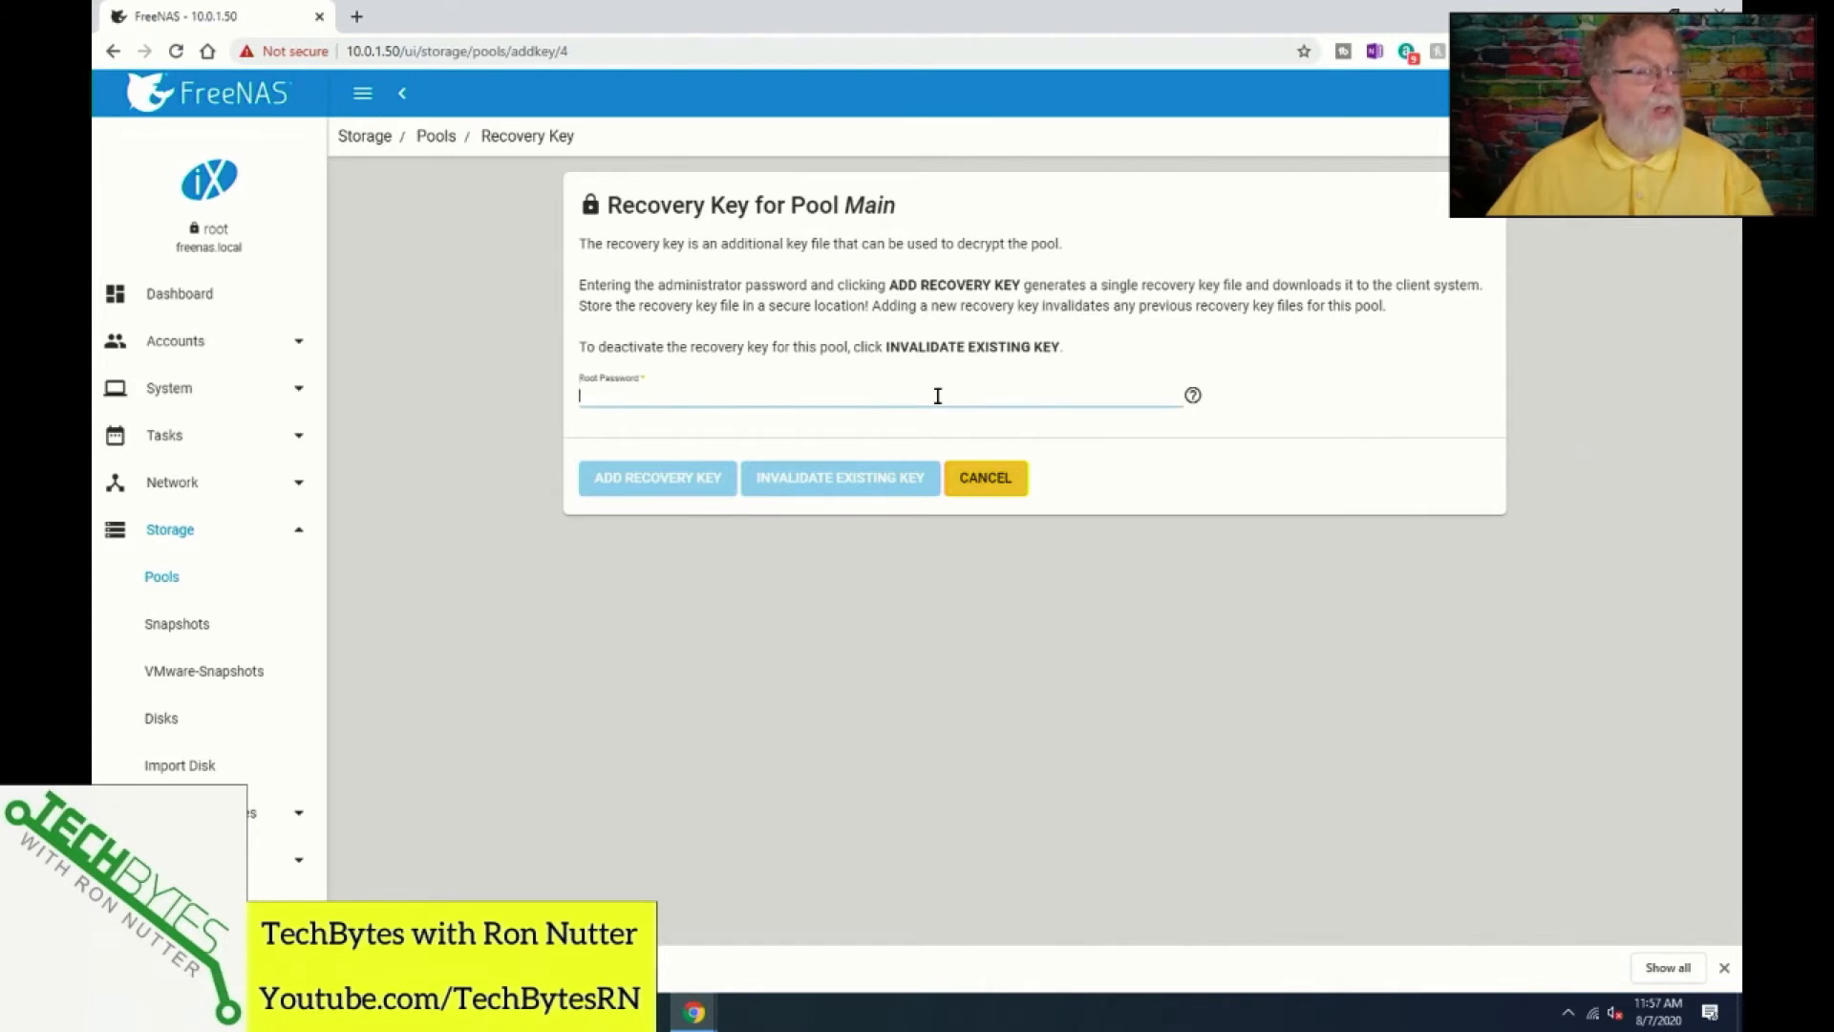
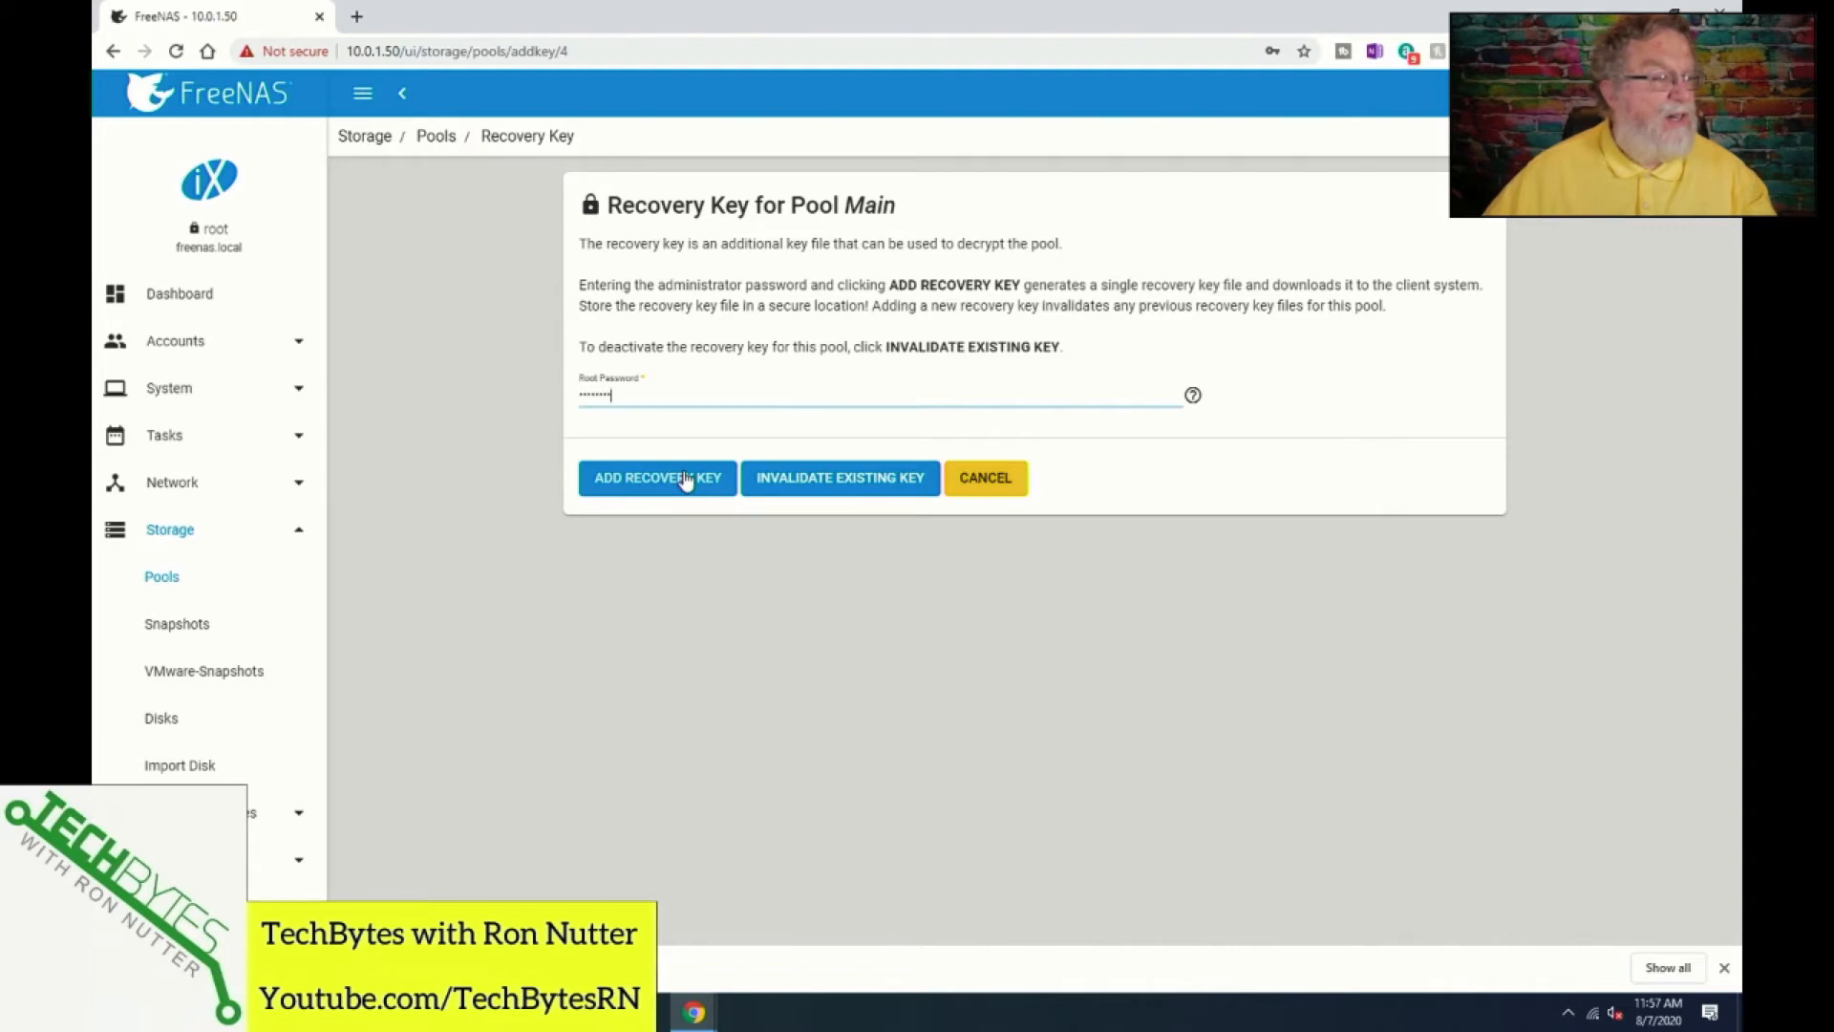
left_click(656, 477)
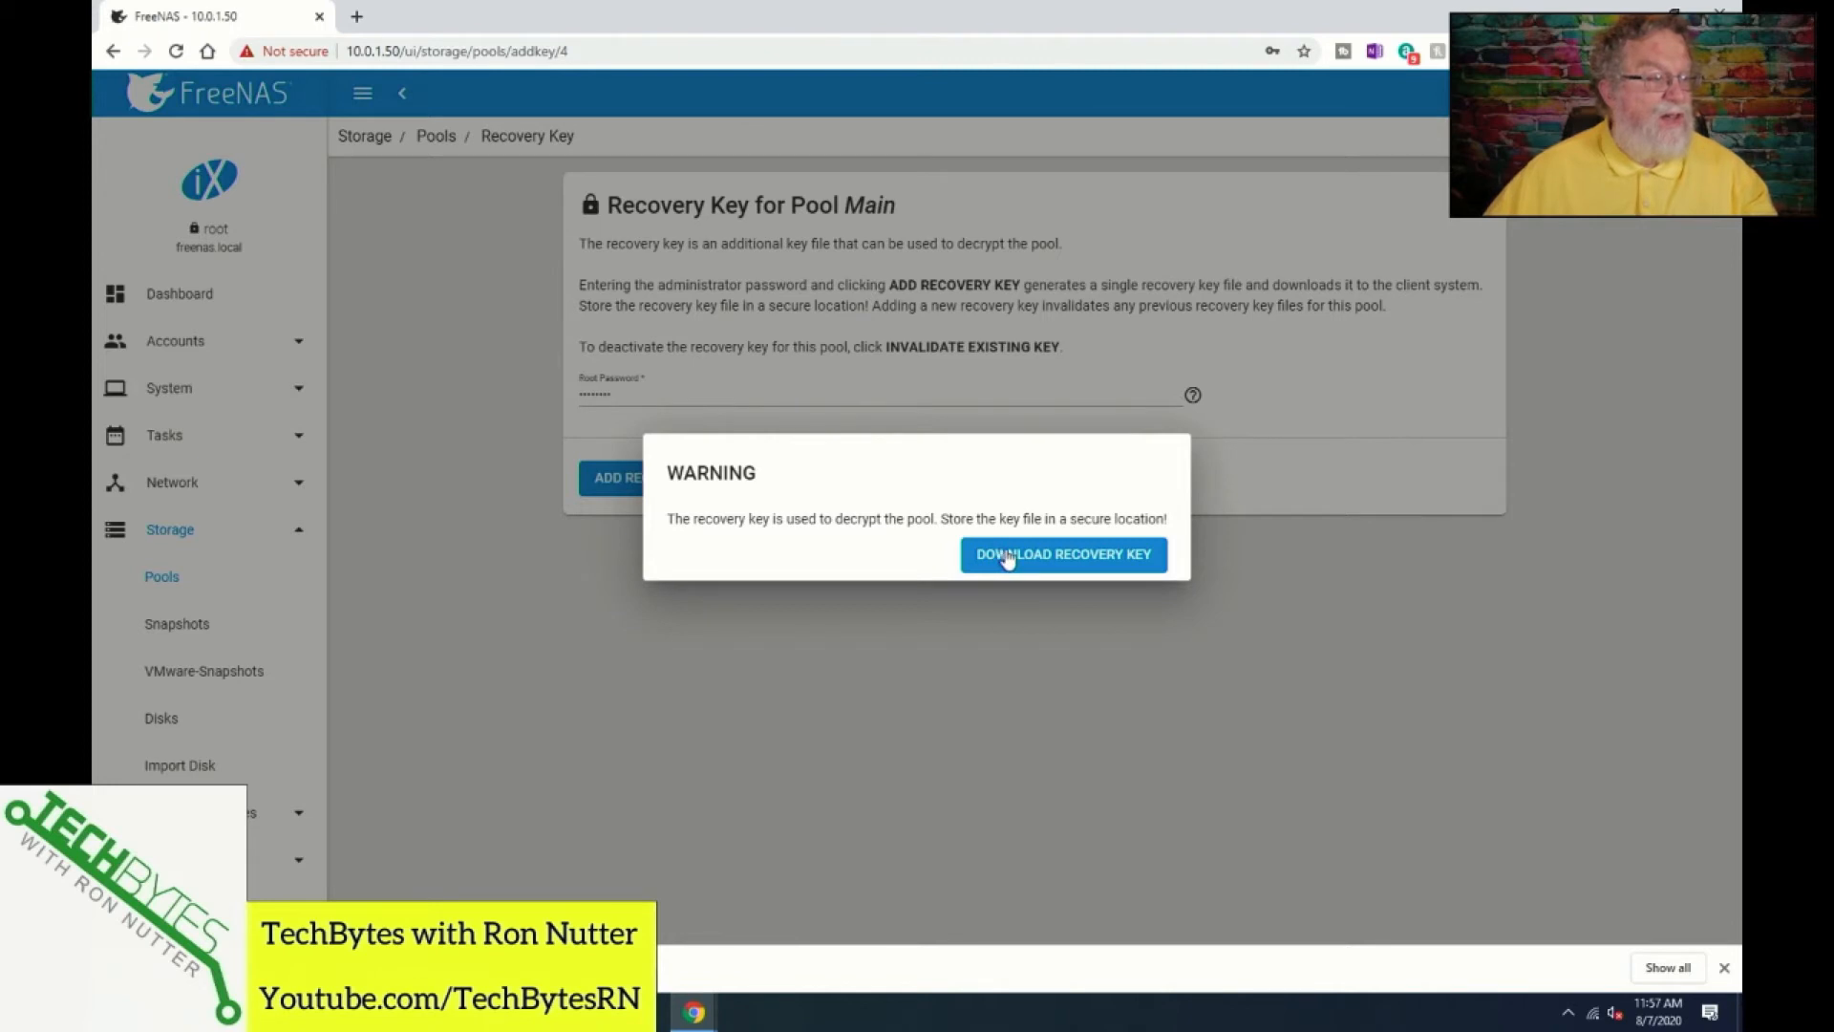
Save Main's recovery key to Downloads as pool_Main_recovery.key
left_click(1062, 554)
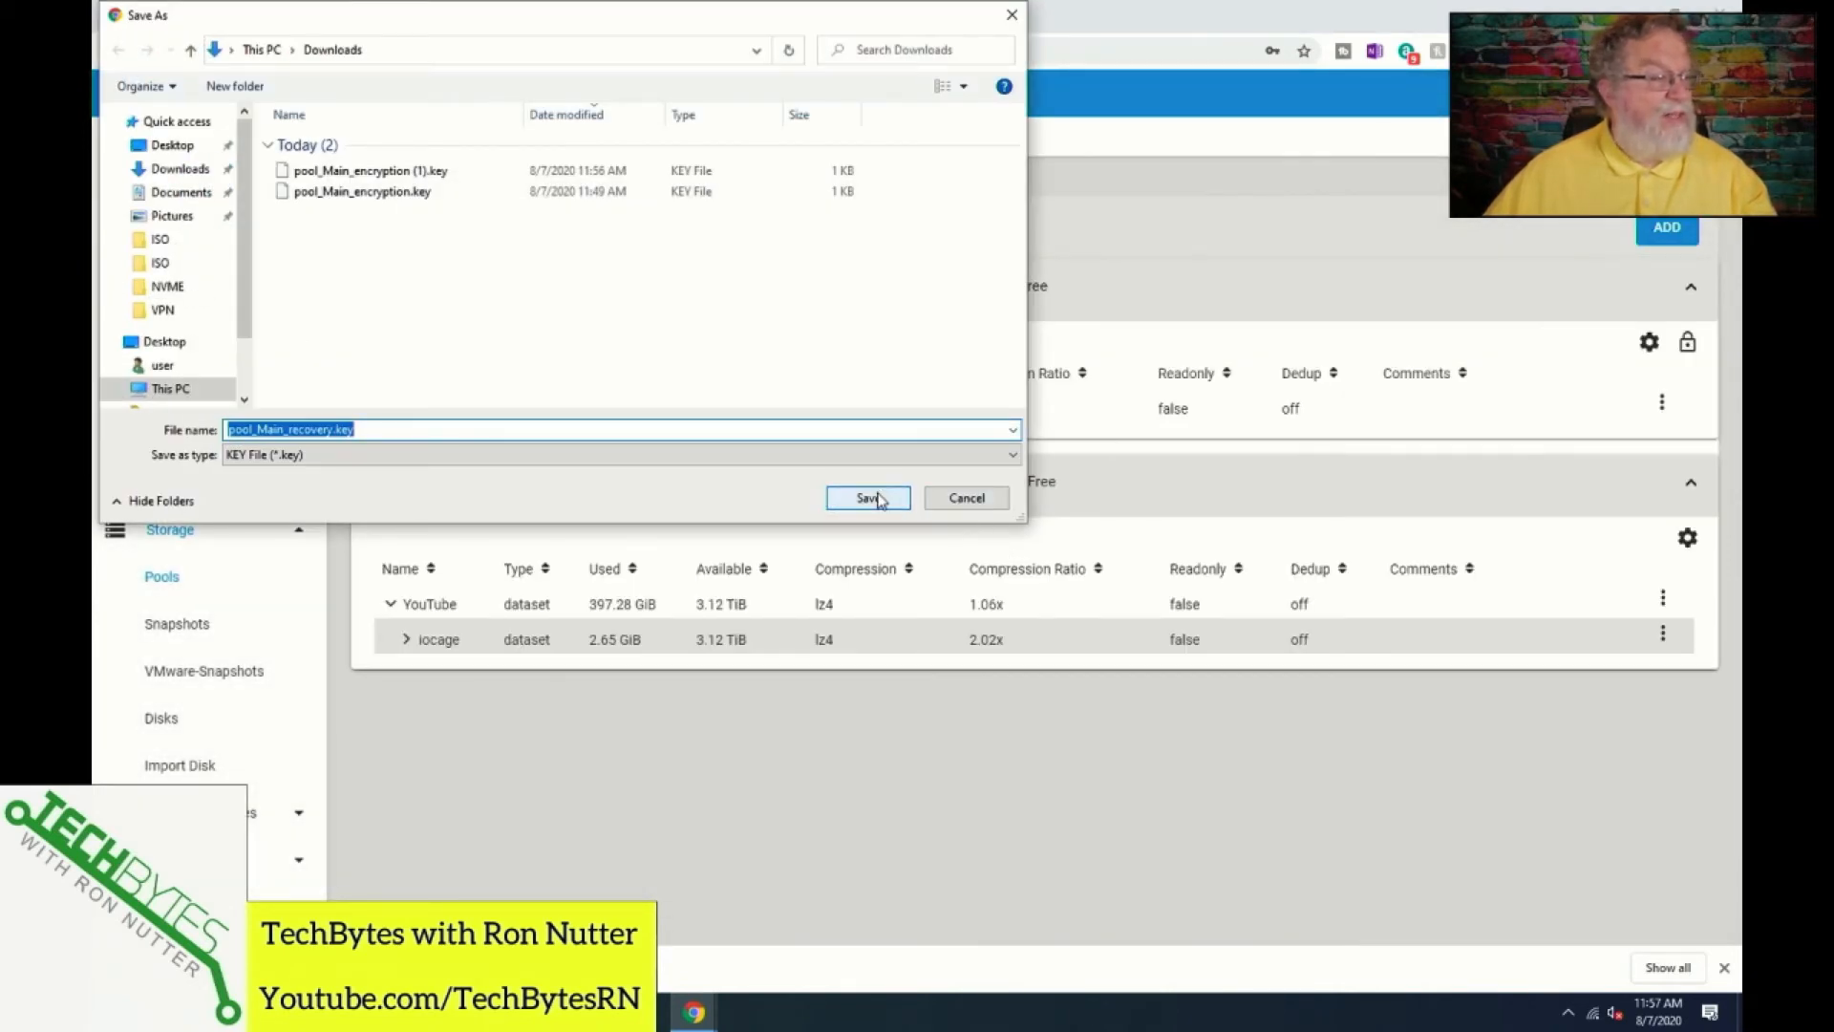
left_click(866, 497)
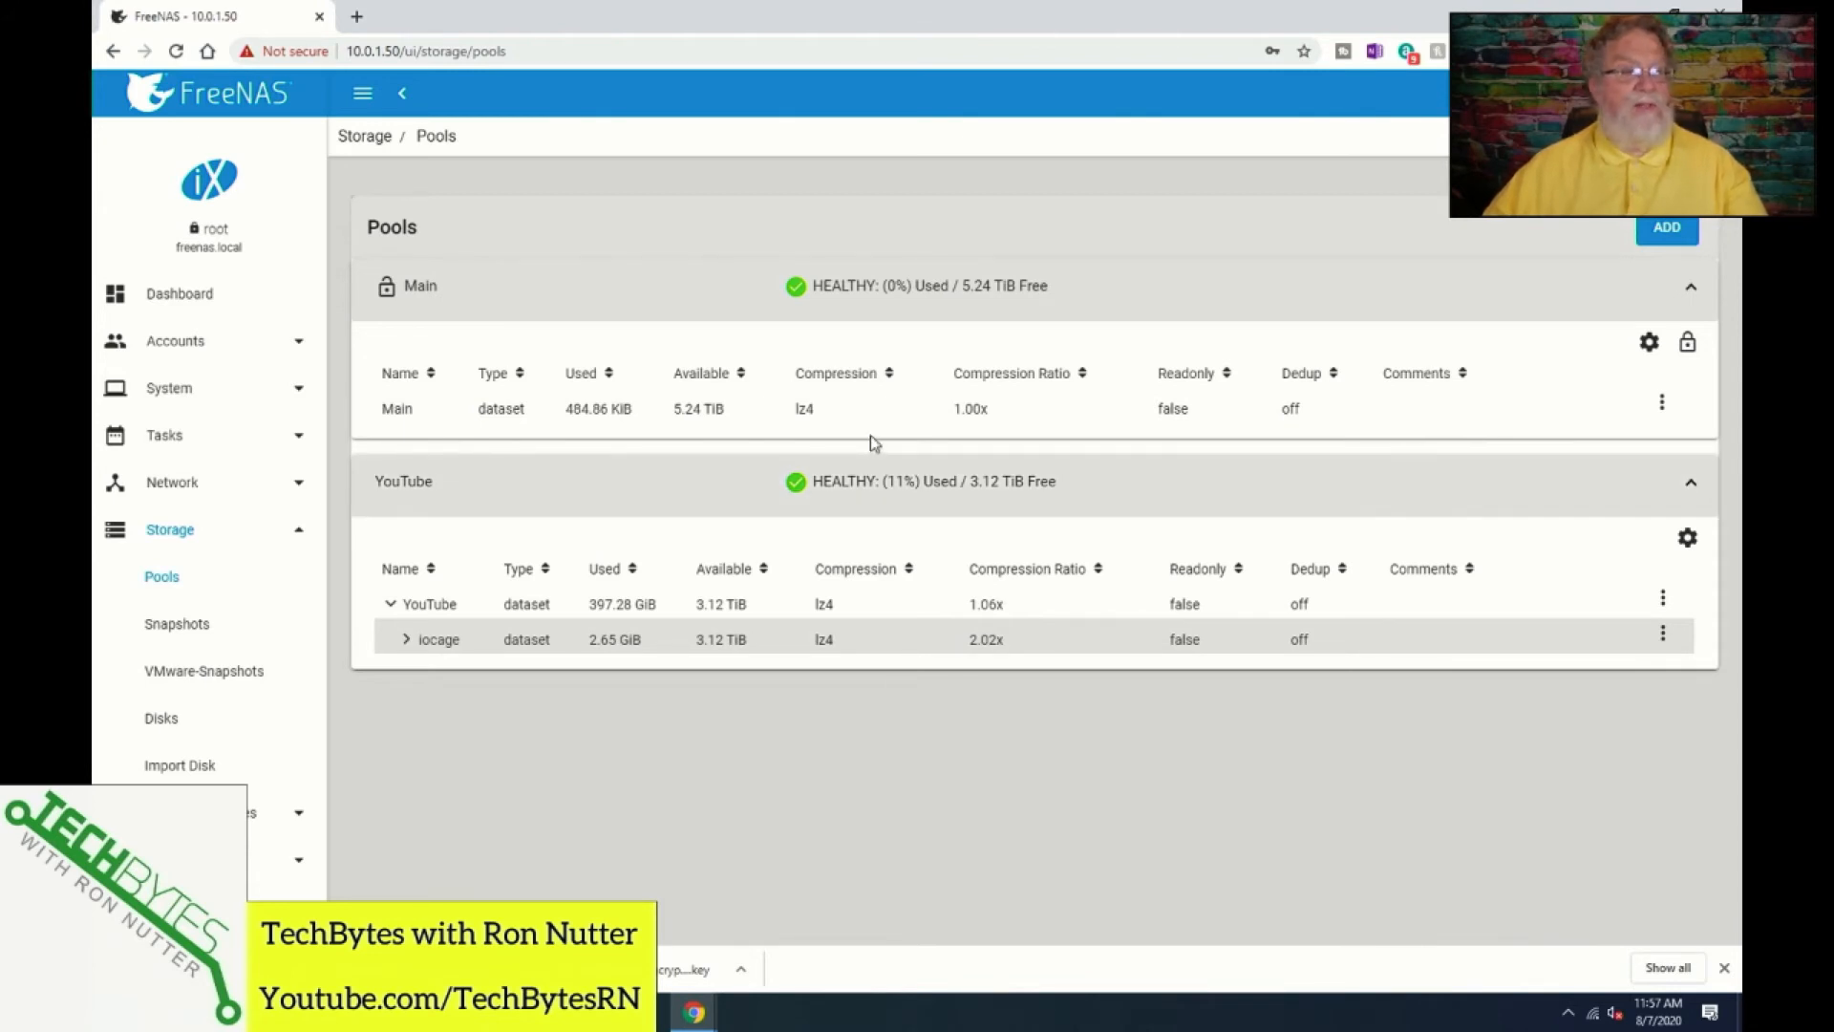
mouse_move(1030, 170)
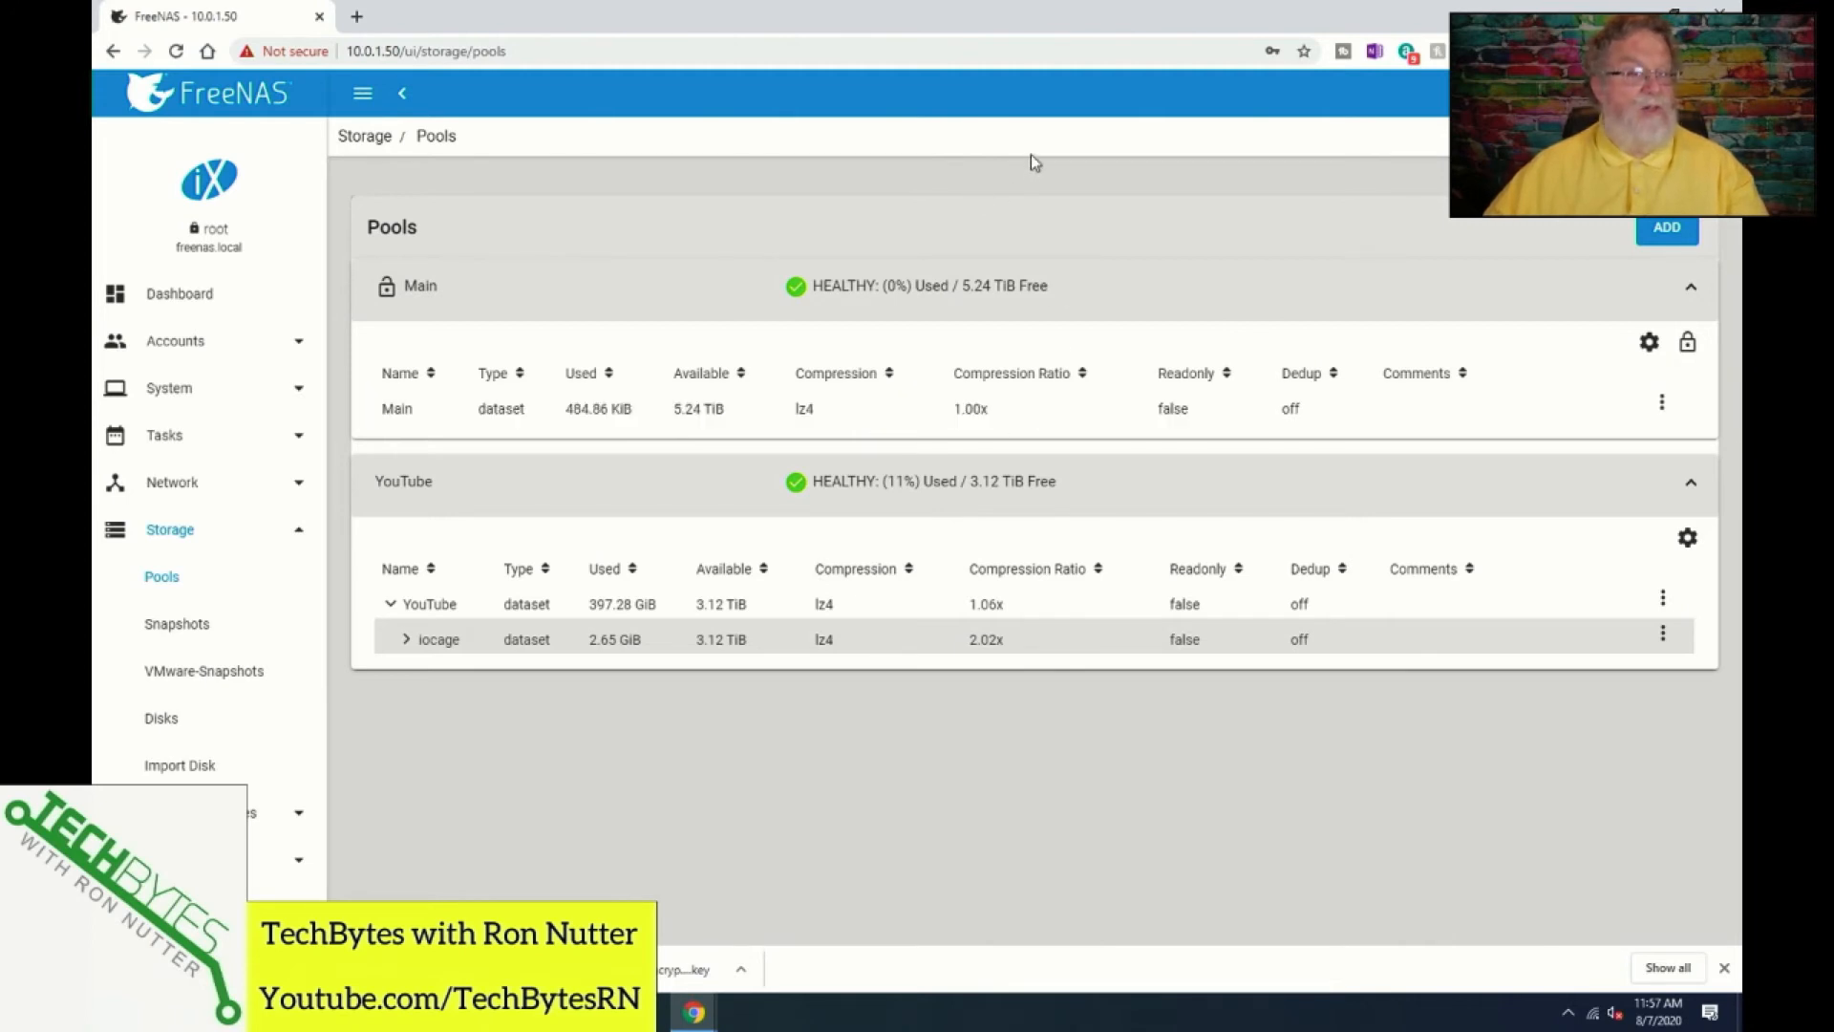
mouse_move(1007, 237)
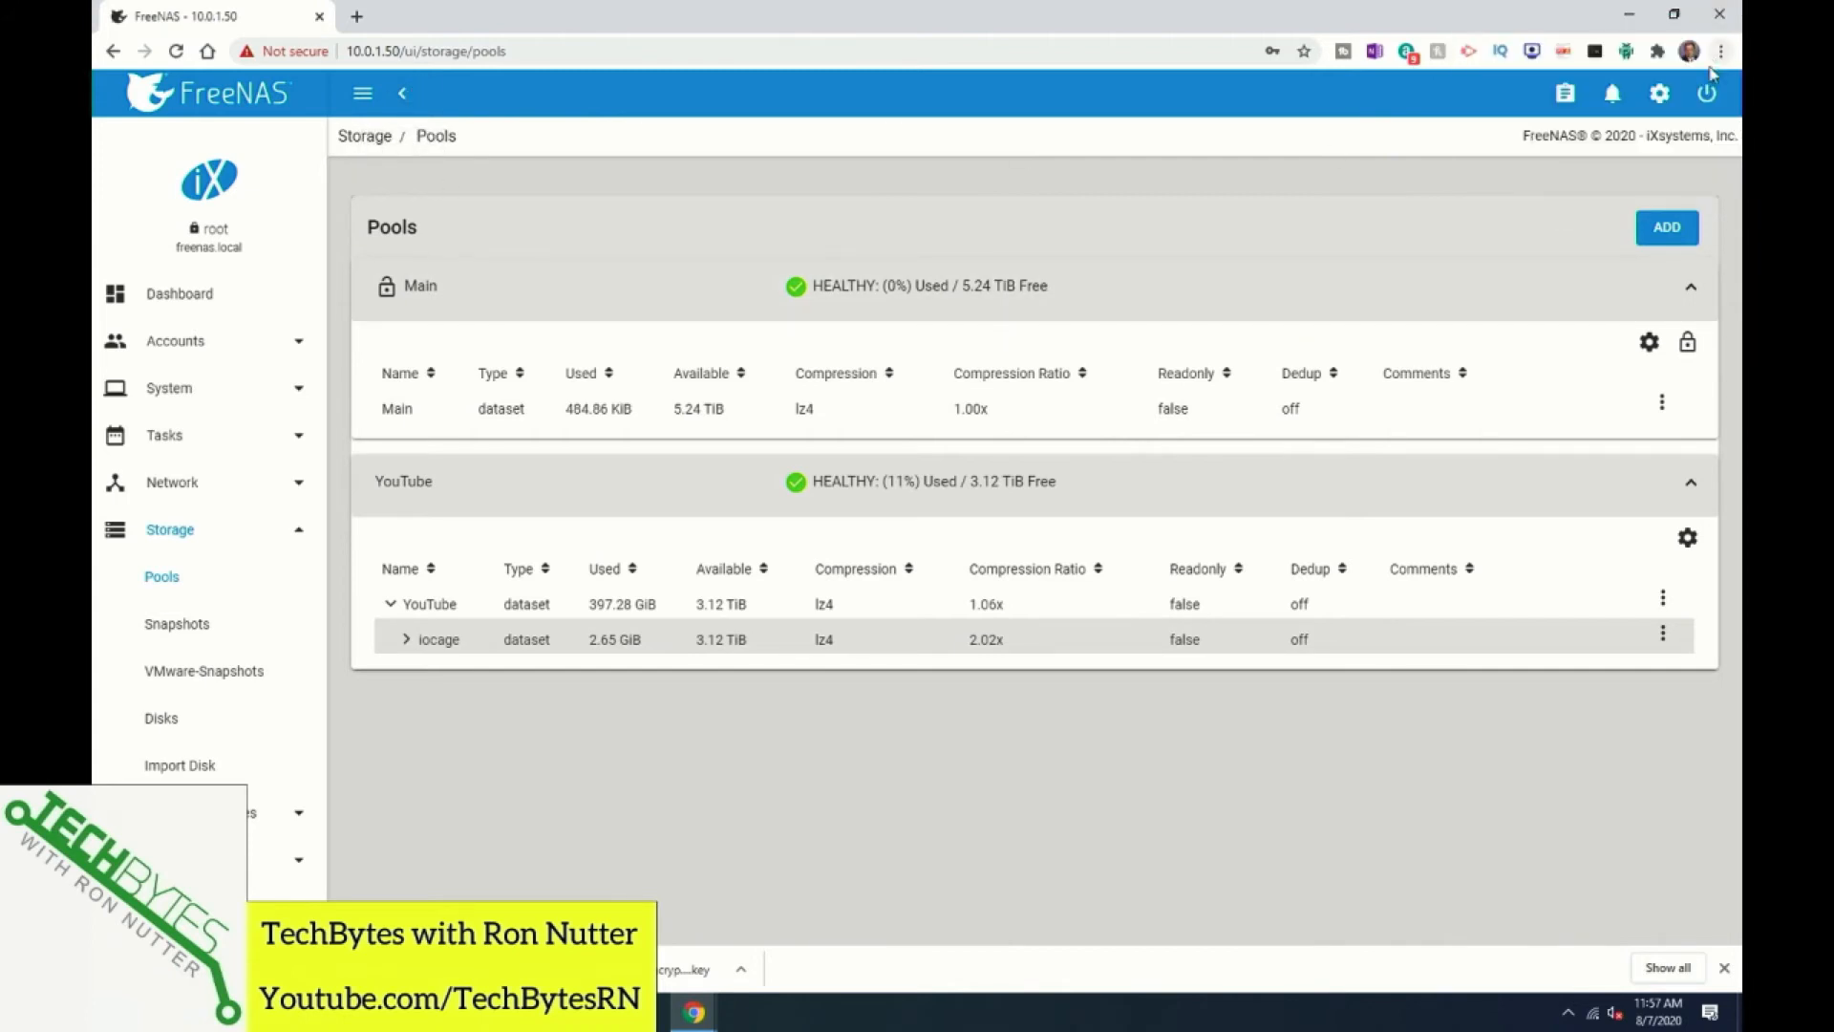
Bring up the system Restart confirmation, checking in File Explorer that the three key files exist
left_click(1706, 94)
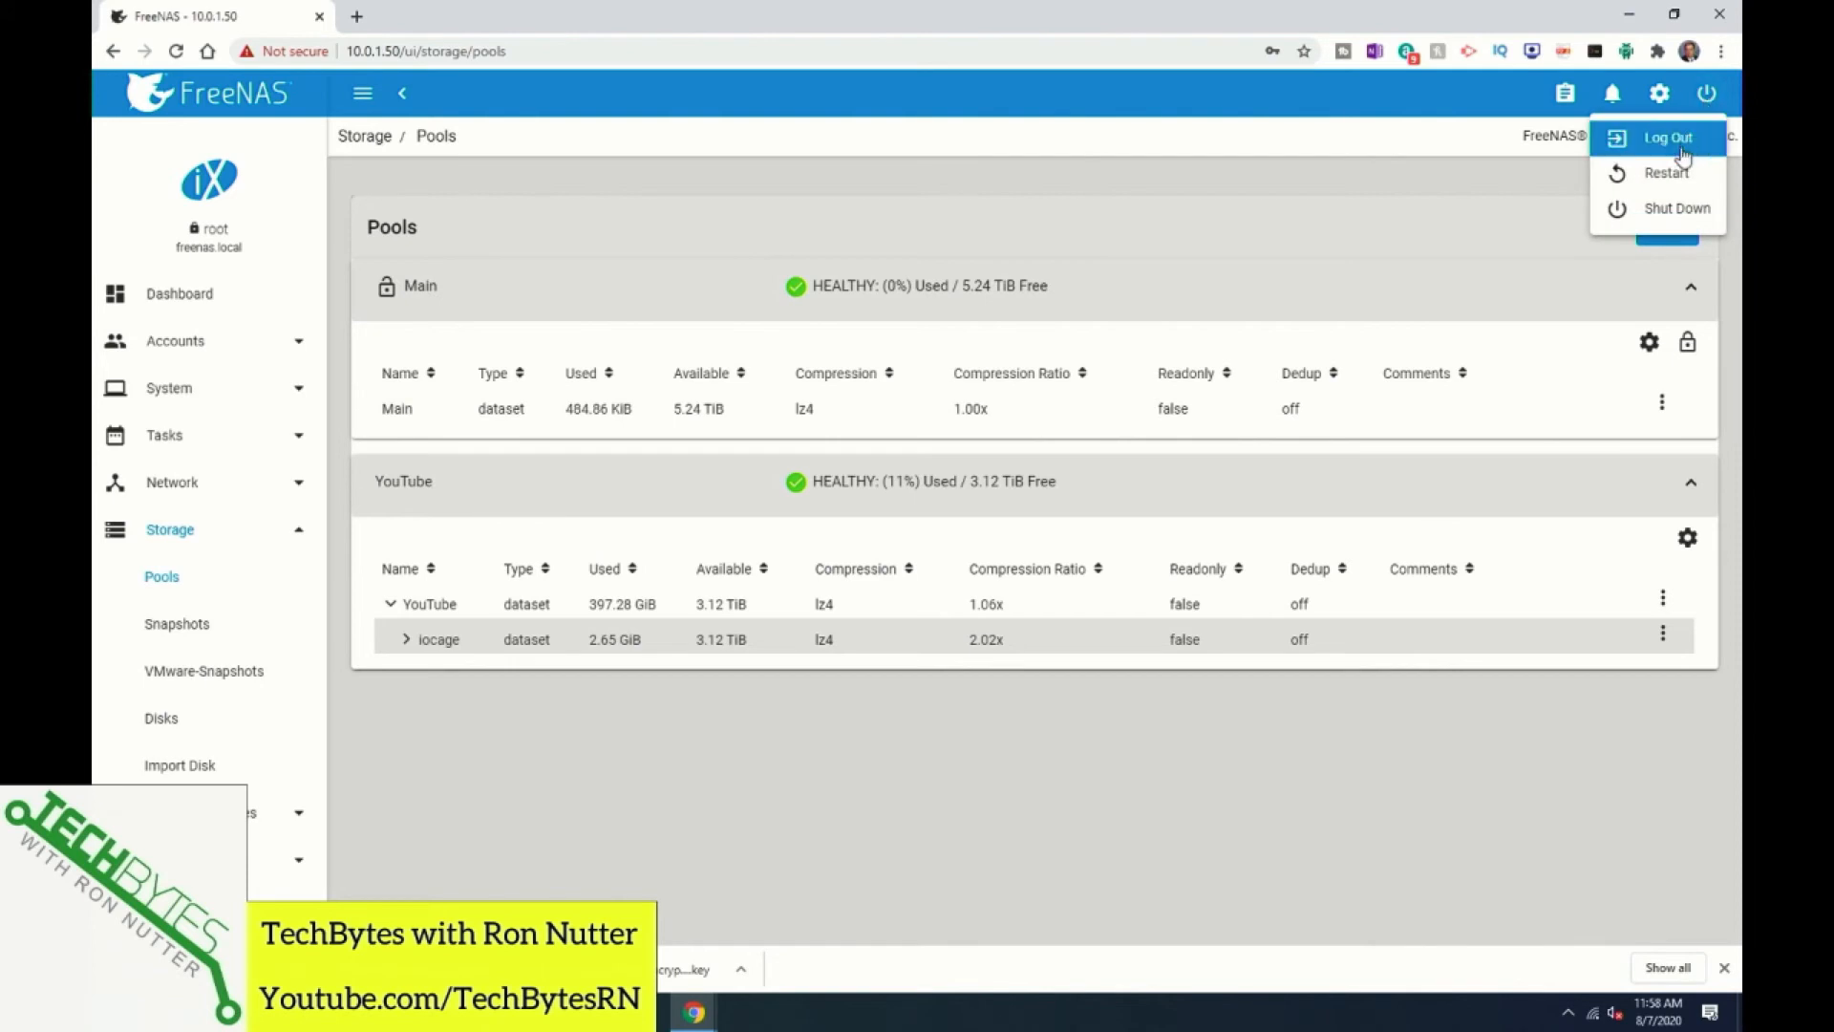
left_click(1666, 172)
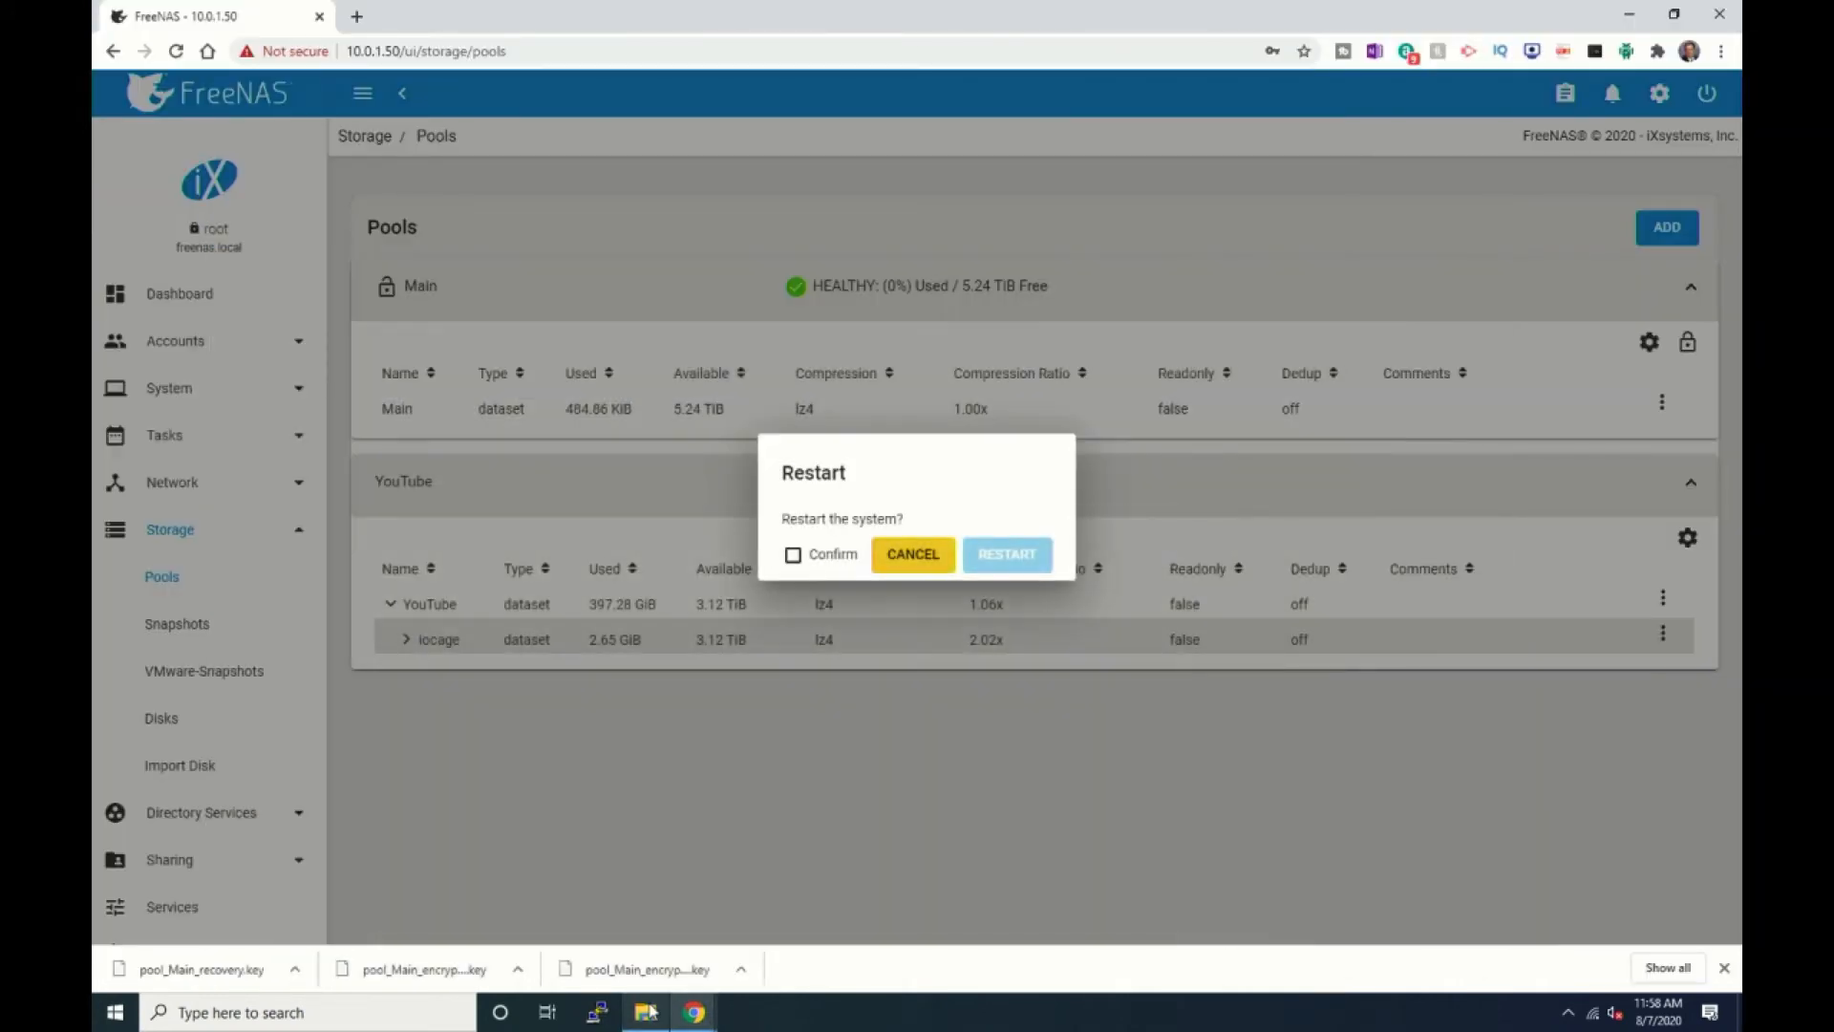
left_click(644, 1013)
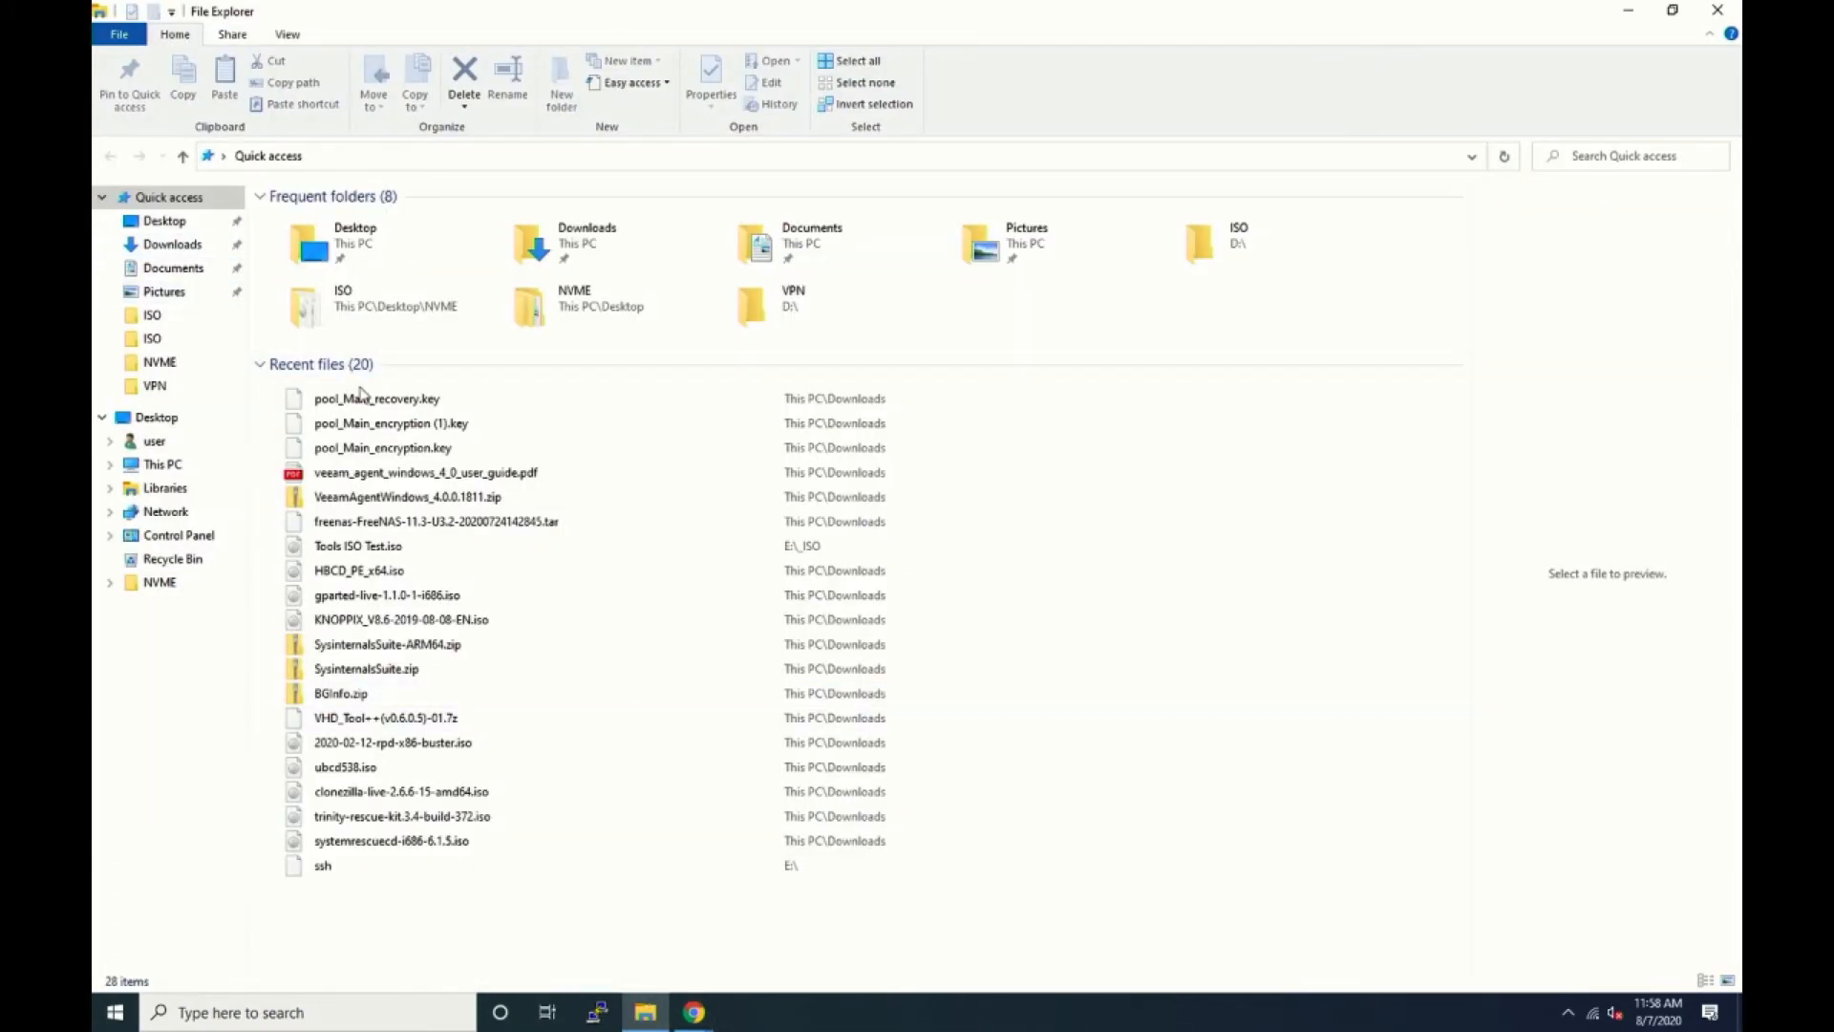
left_click(382, 447)
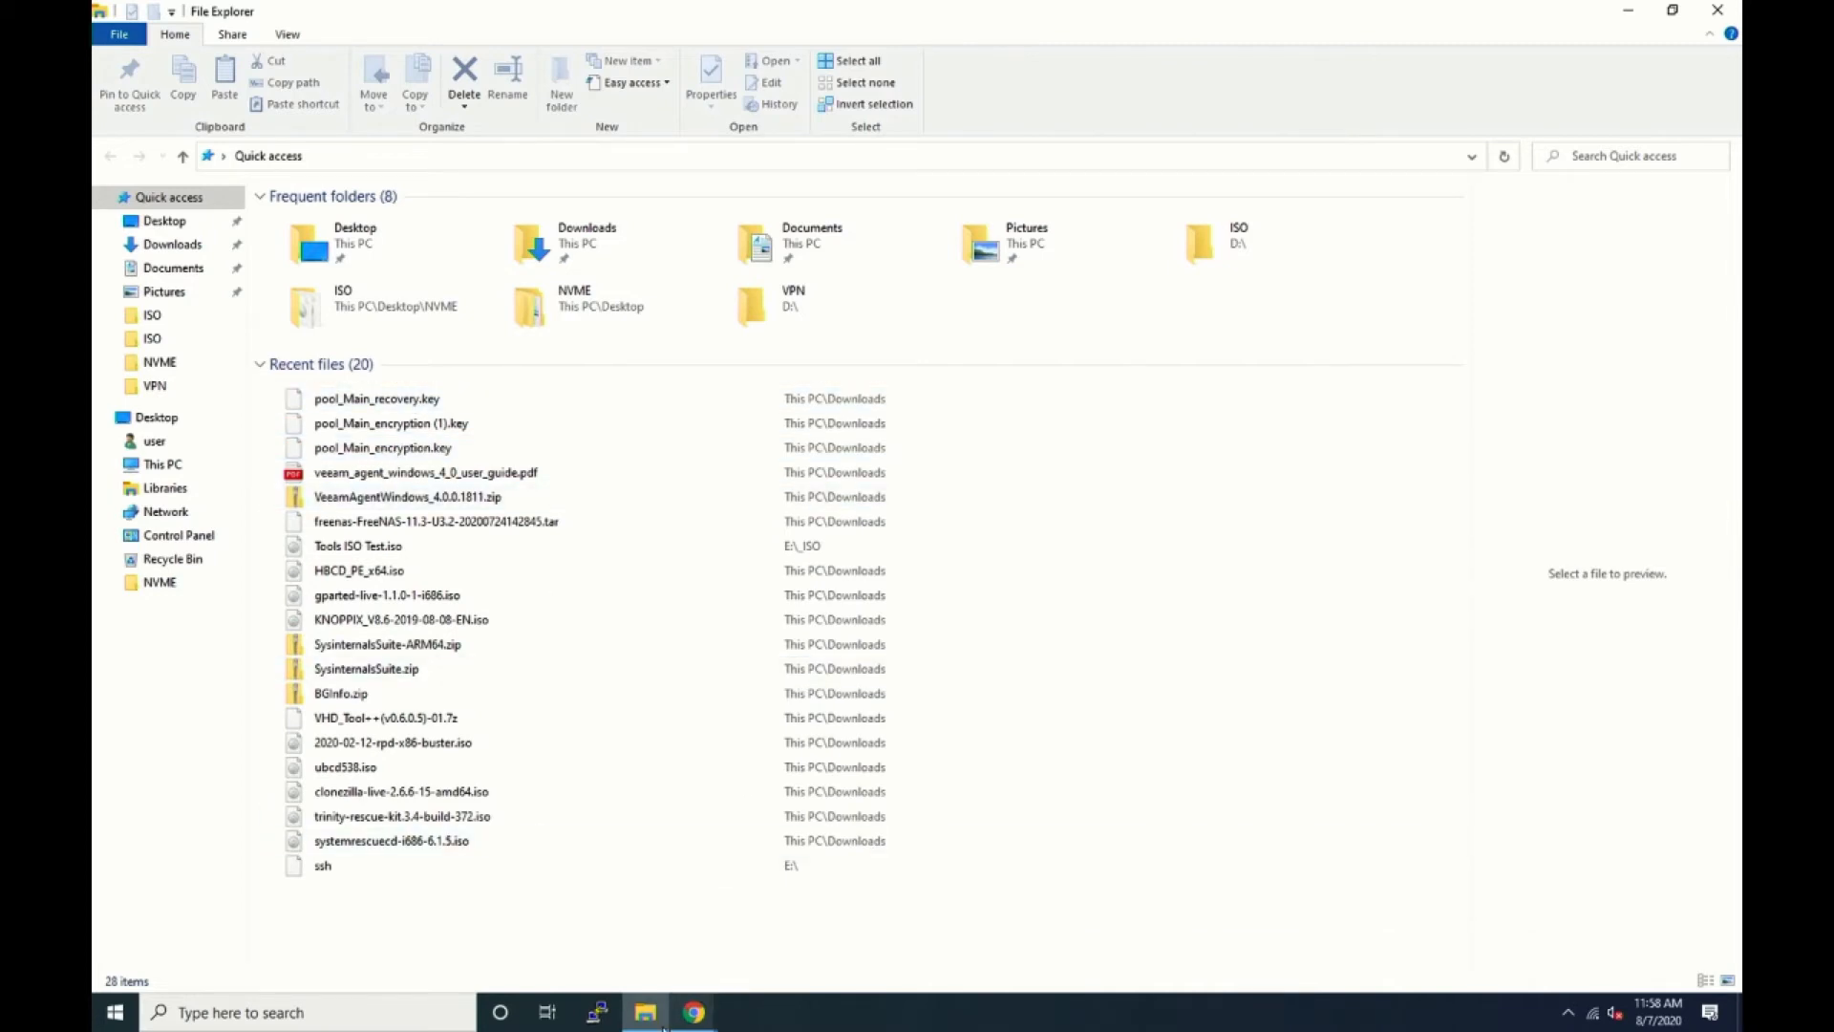
left_click(694, 1012)
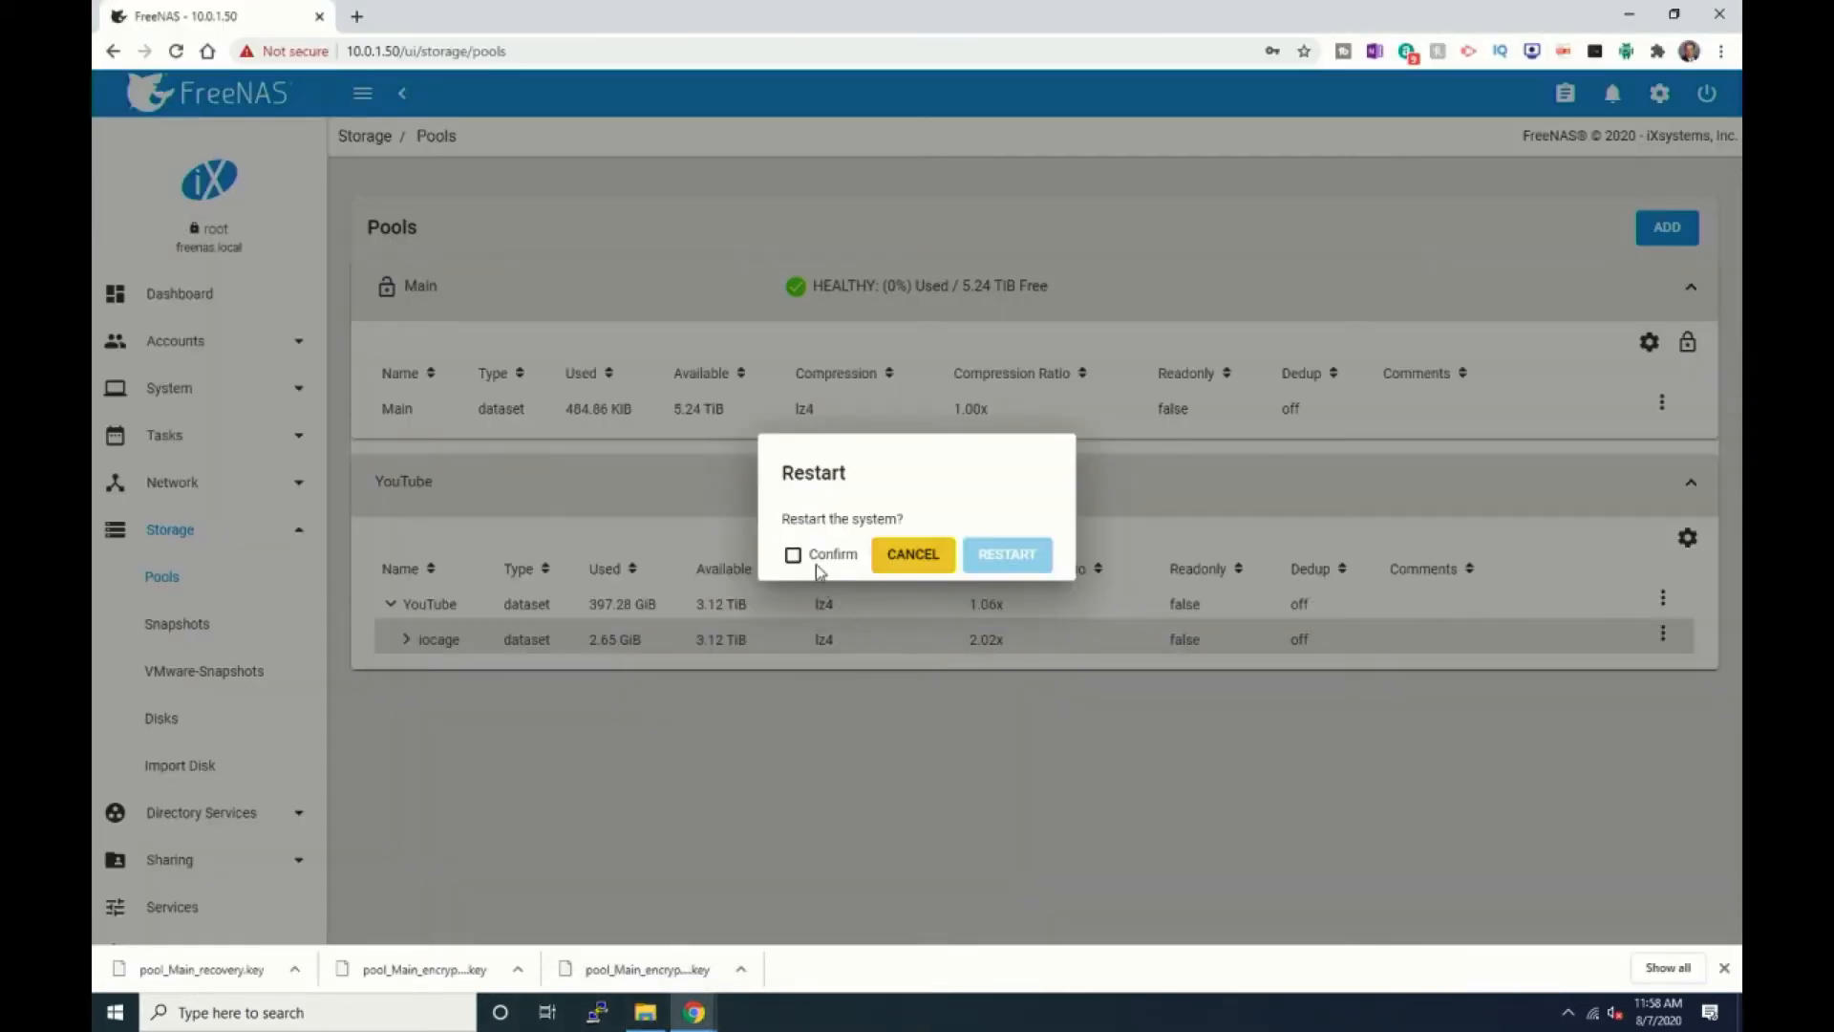
Confirm the restart so the FreeNAS server begins rebooting
left_click(911, 554)
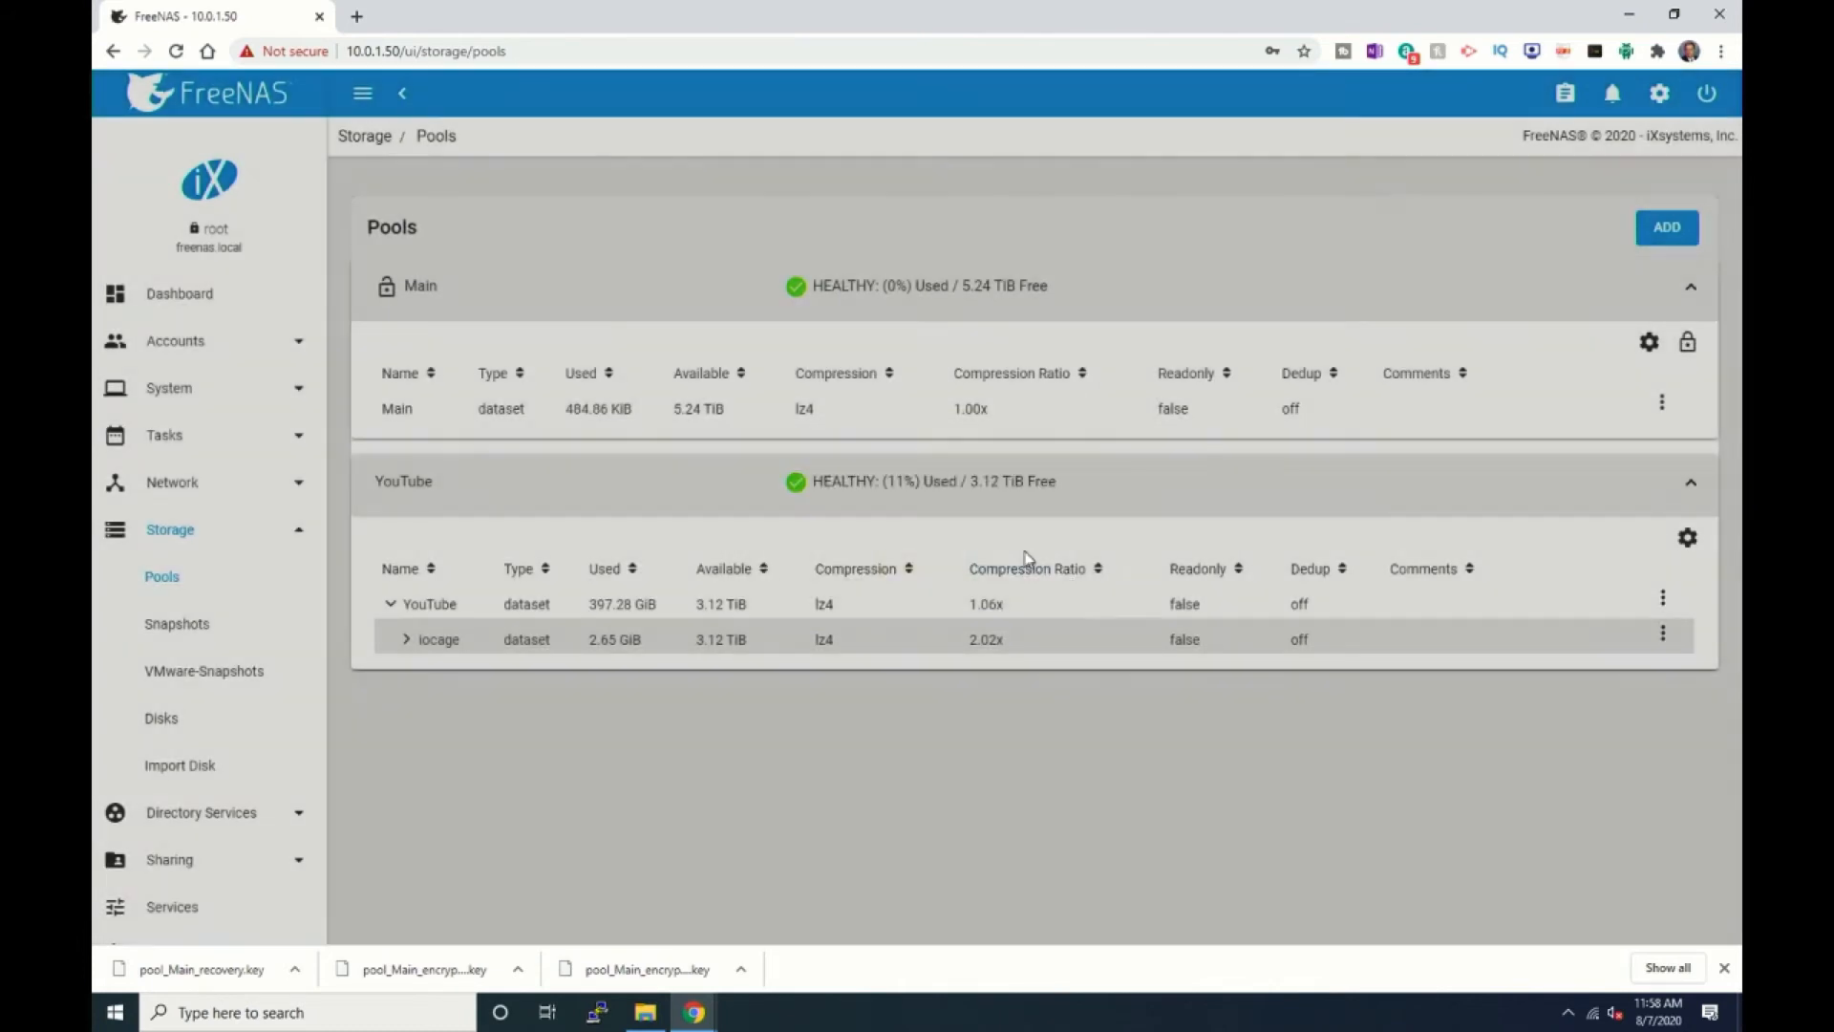
left_click(1706, 93)
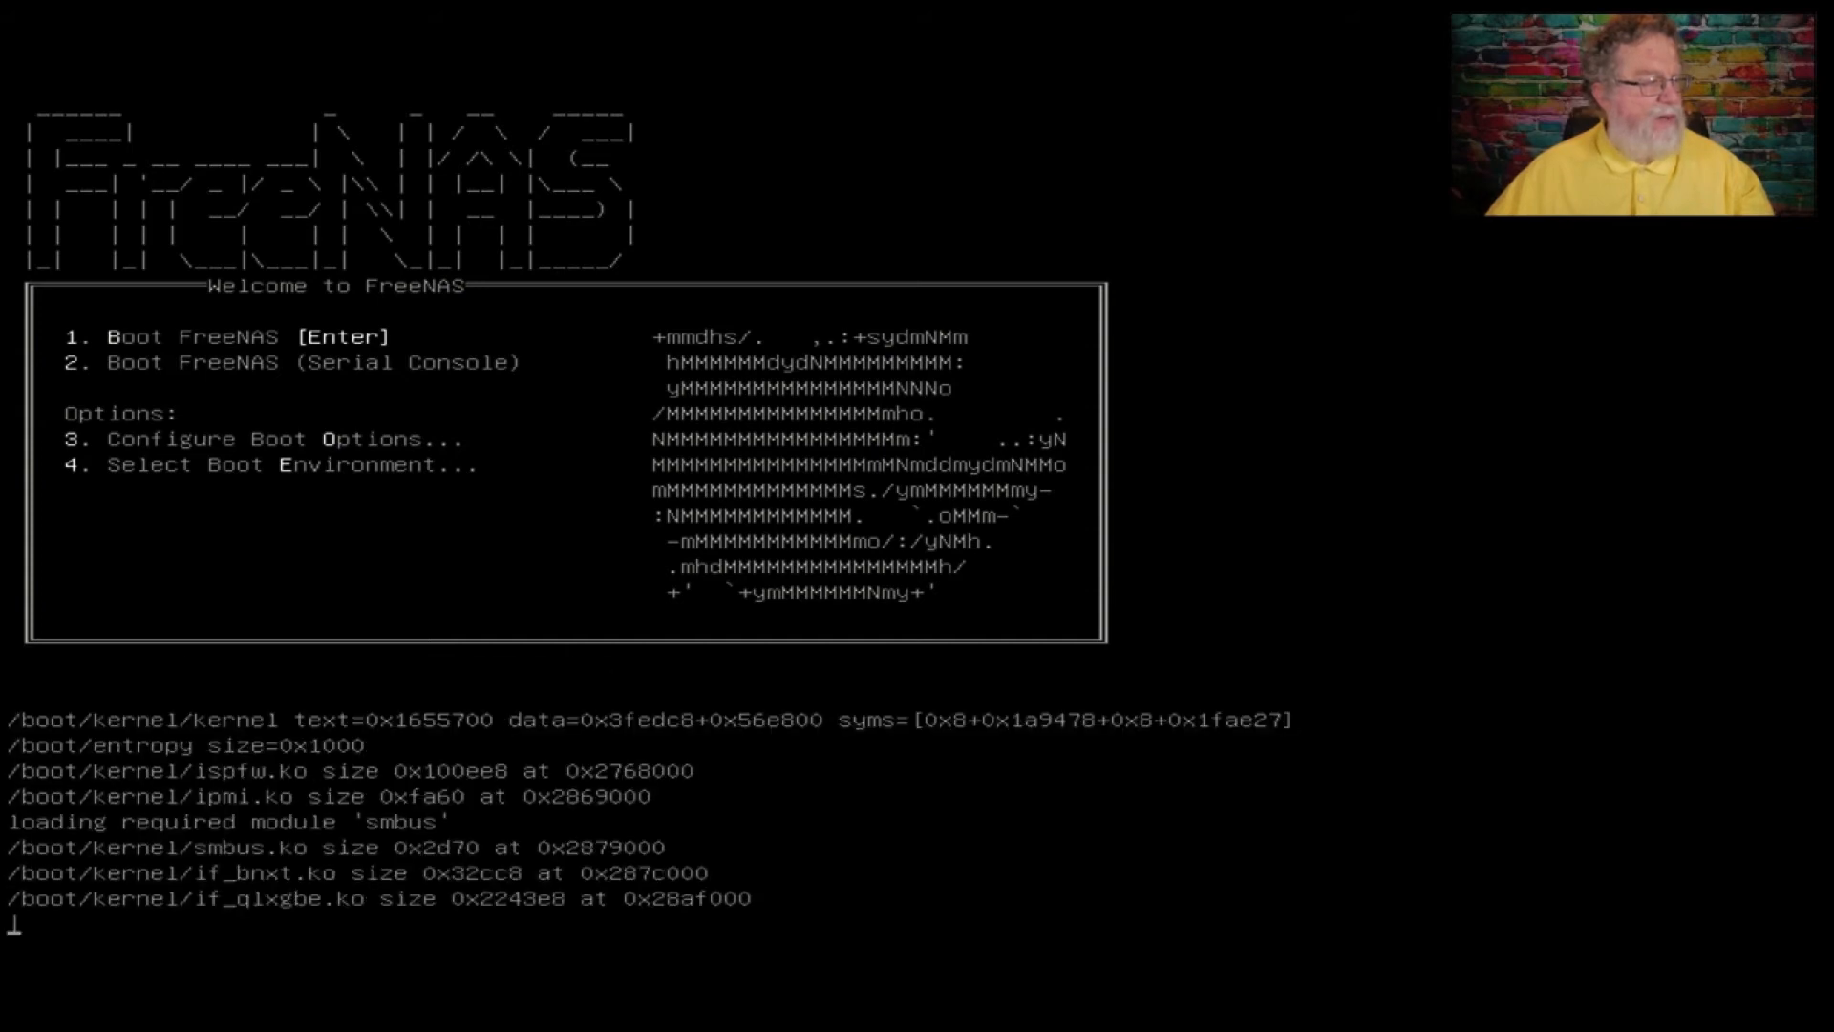
Boot FreeNAS normally from the boot menu and wait until the web sign-in page appears
key("Return")
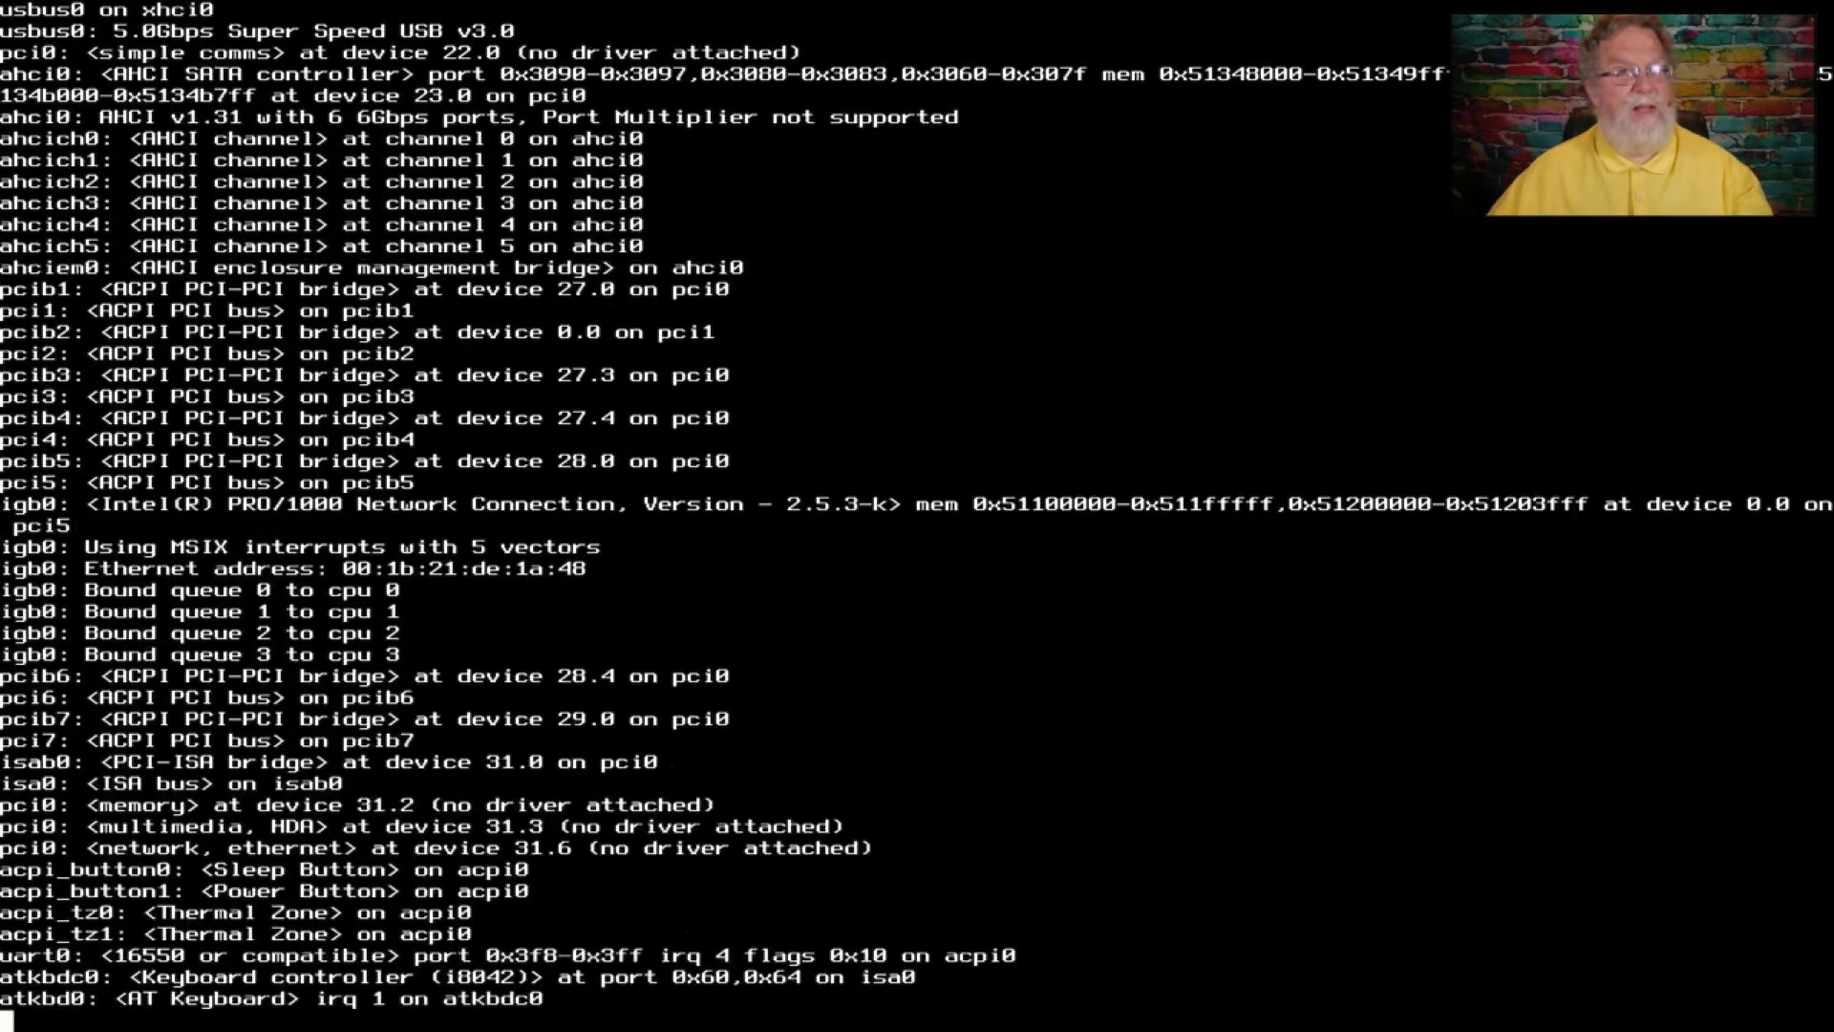
scroll("down", 3)
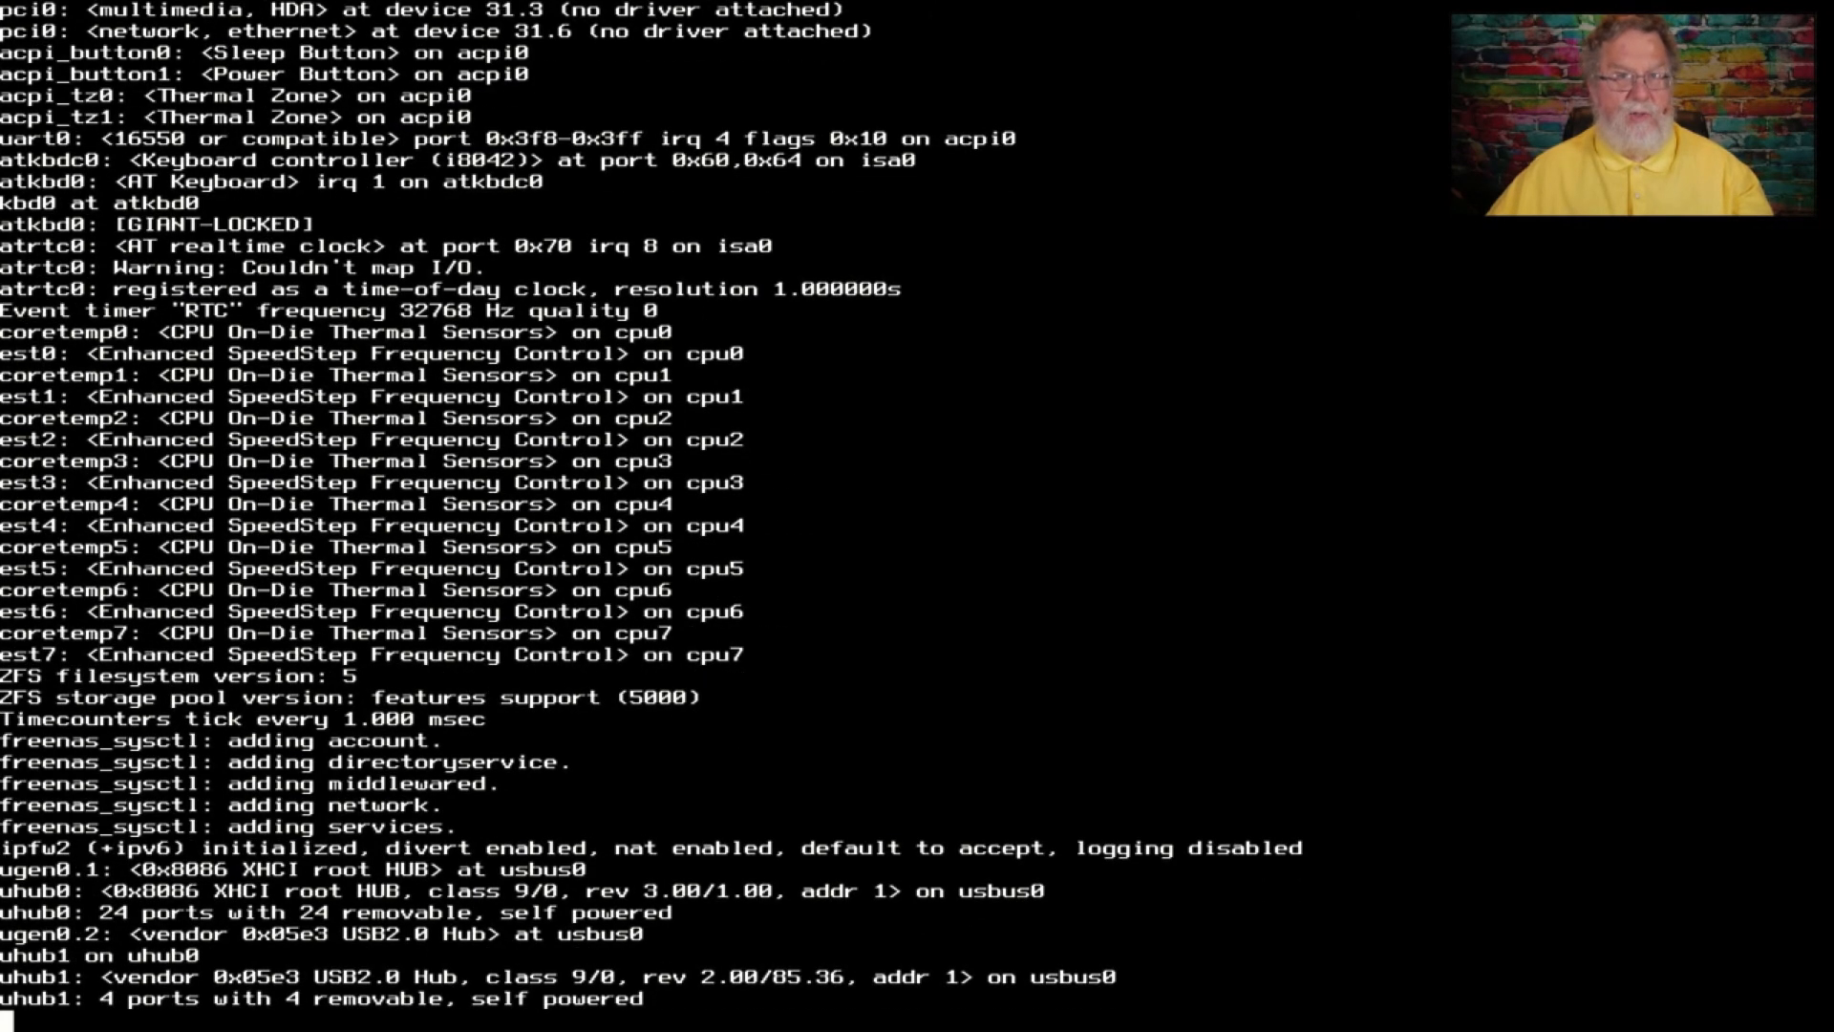
scroll("down", 3)
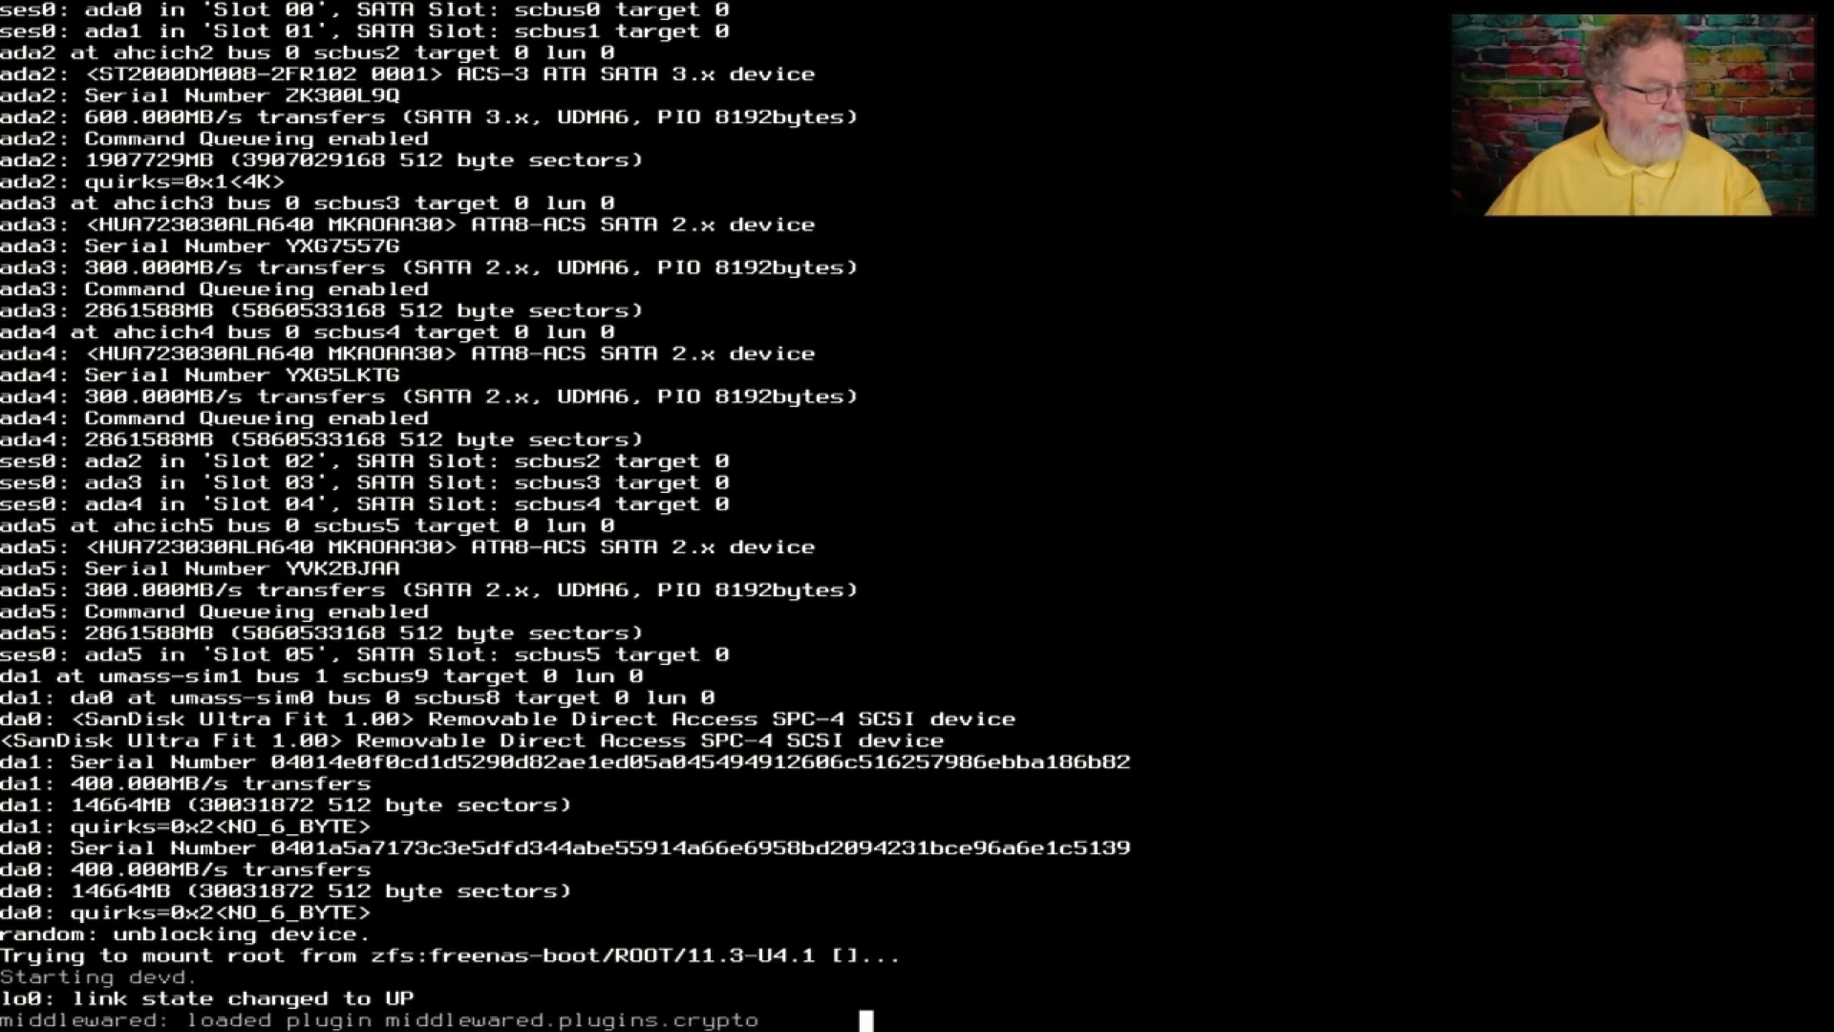
scroll("down", 3)
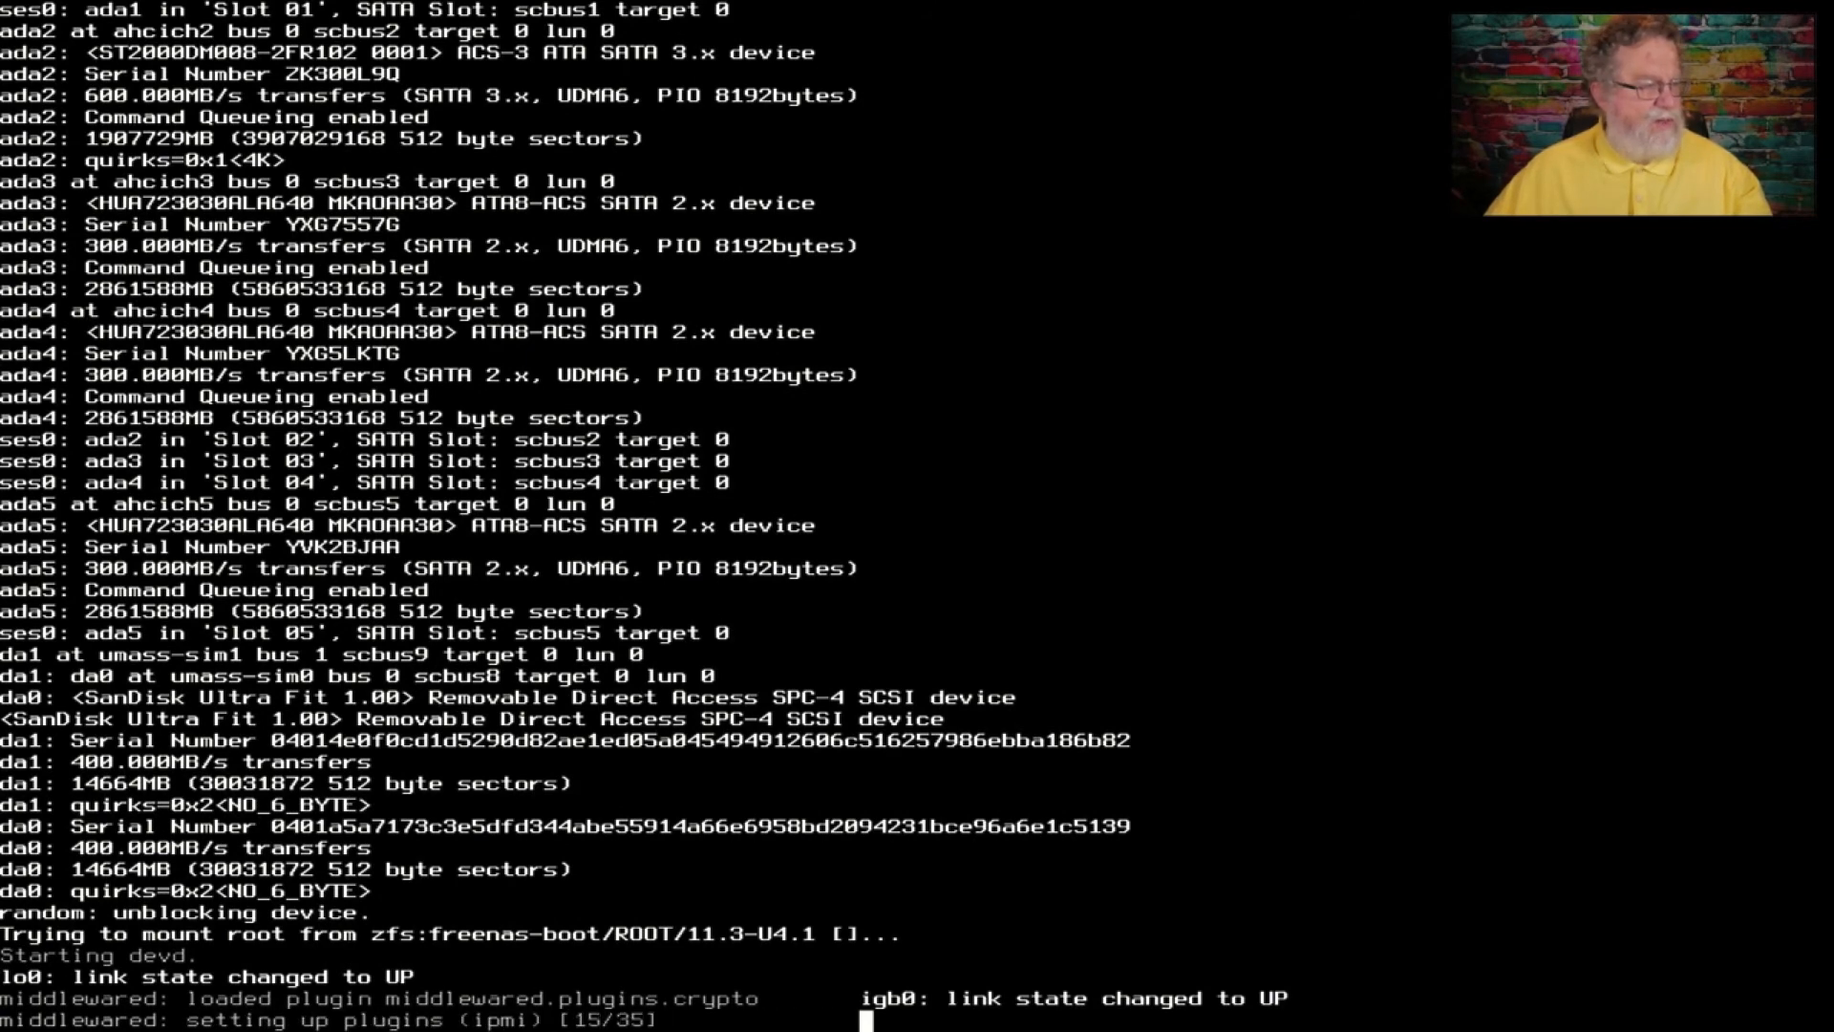
scroll("down", 3)
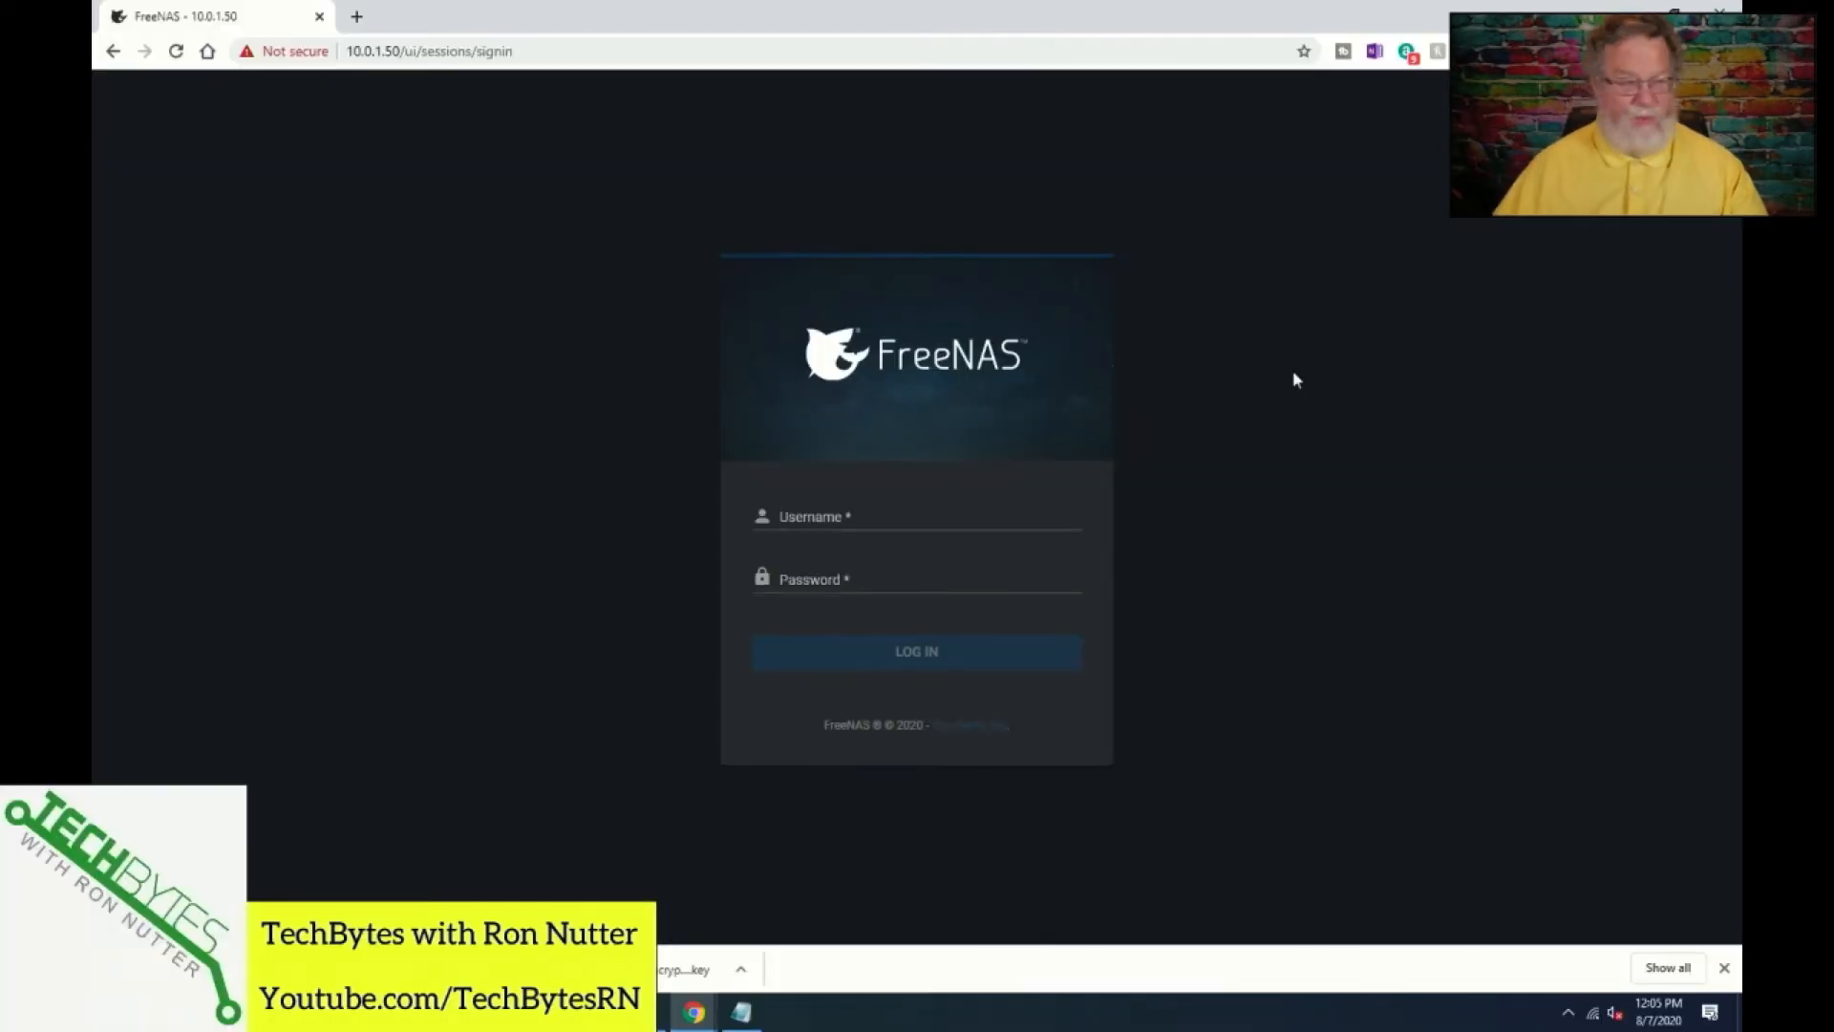
Sign in as root and scroll the dashboard to the offline, locked Main pool card
left_click(915, 516)
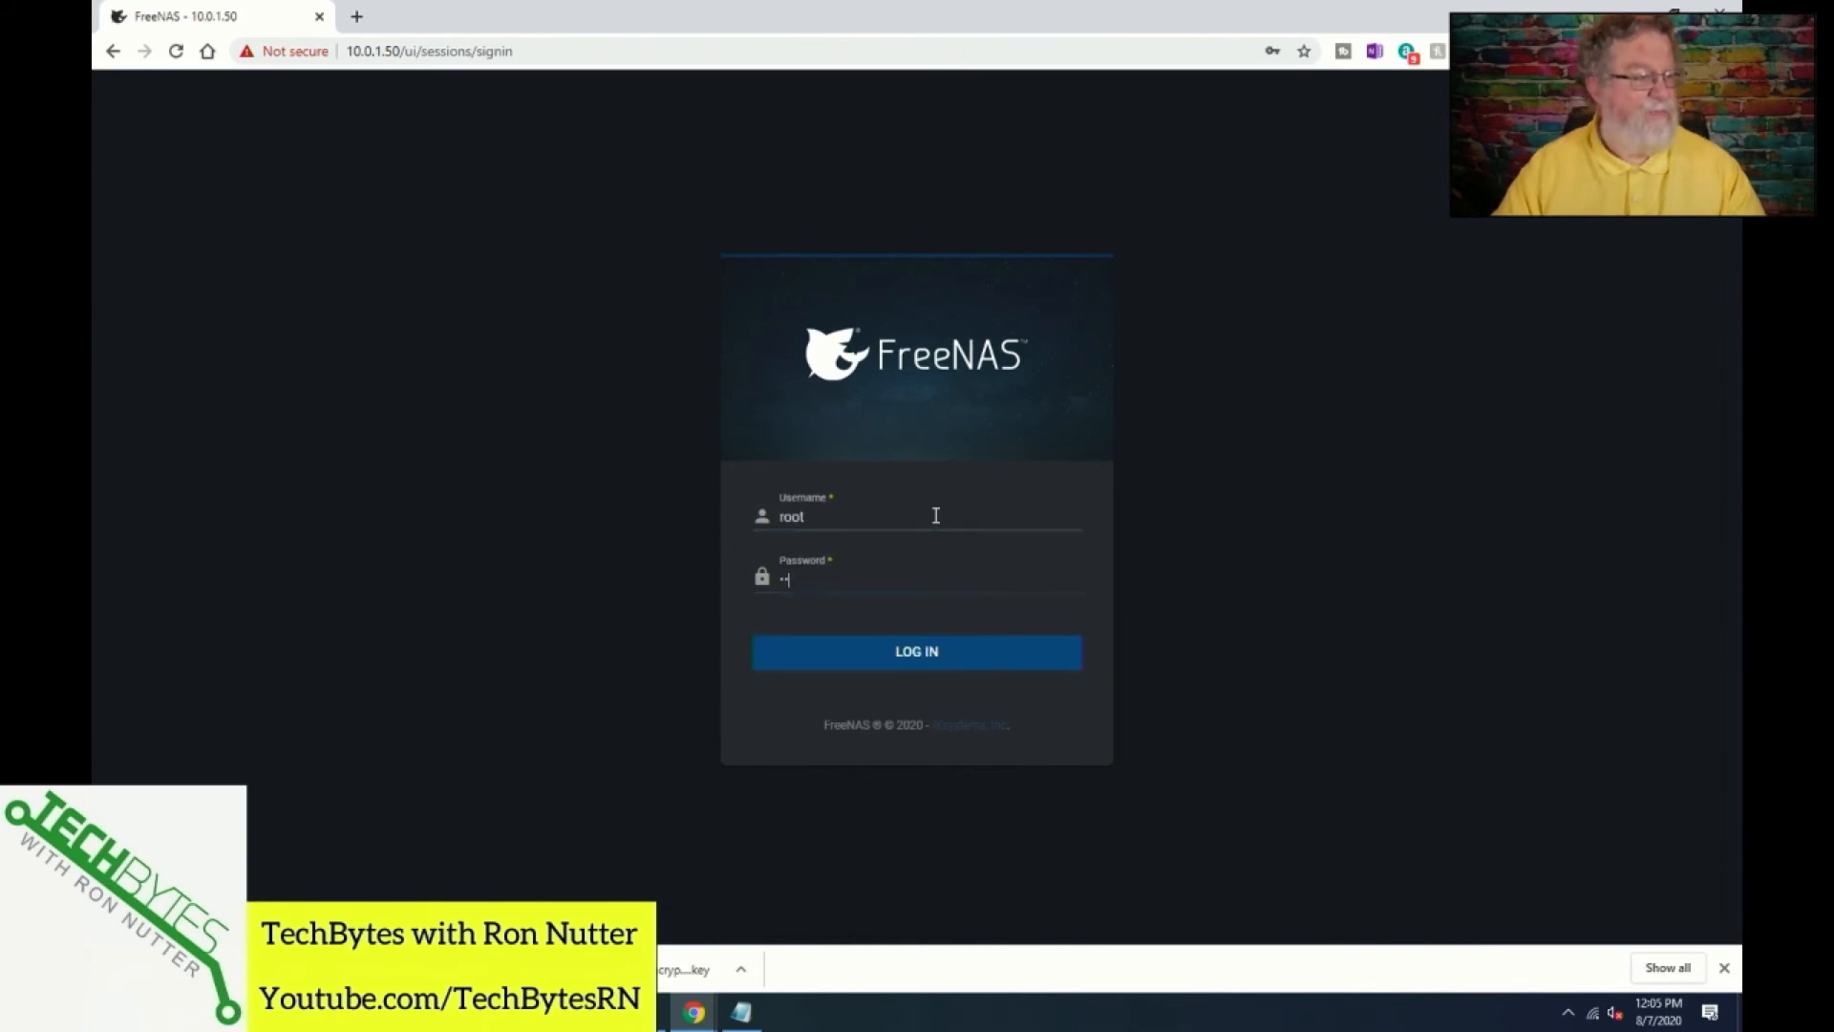
left_click(915, 652)
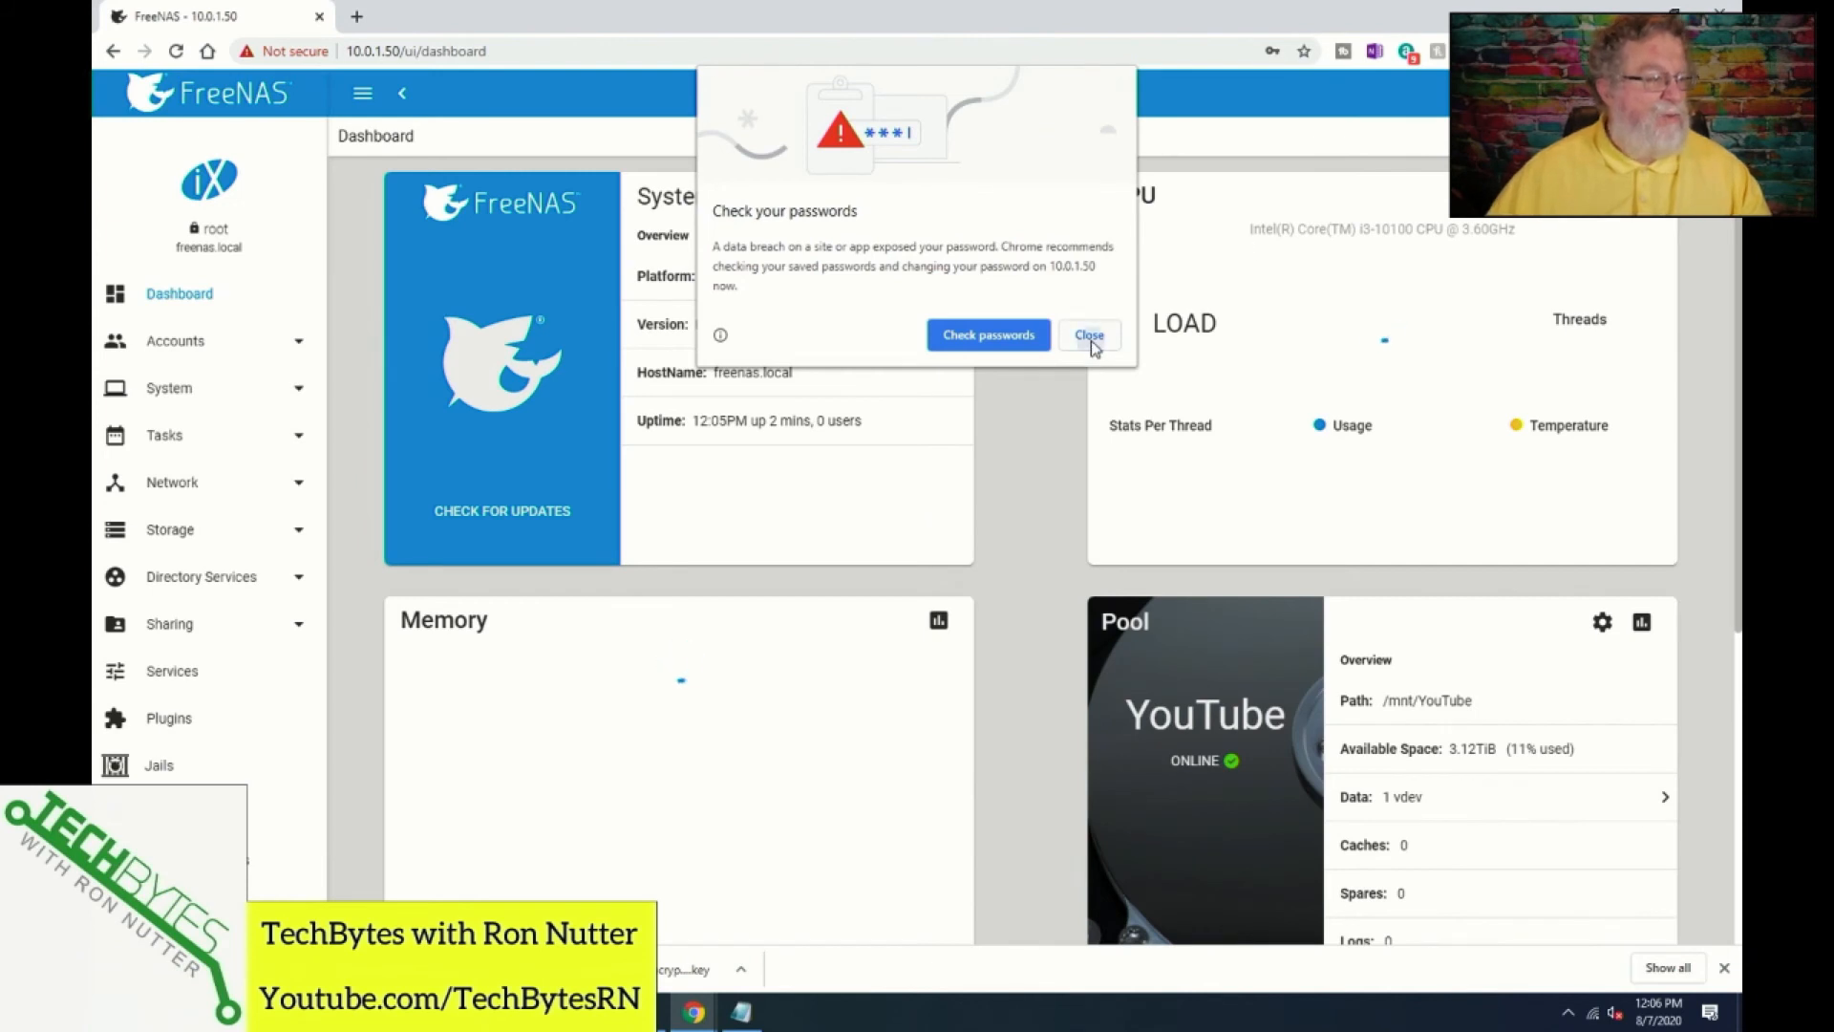
left_click(1087, 334)
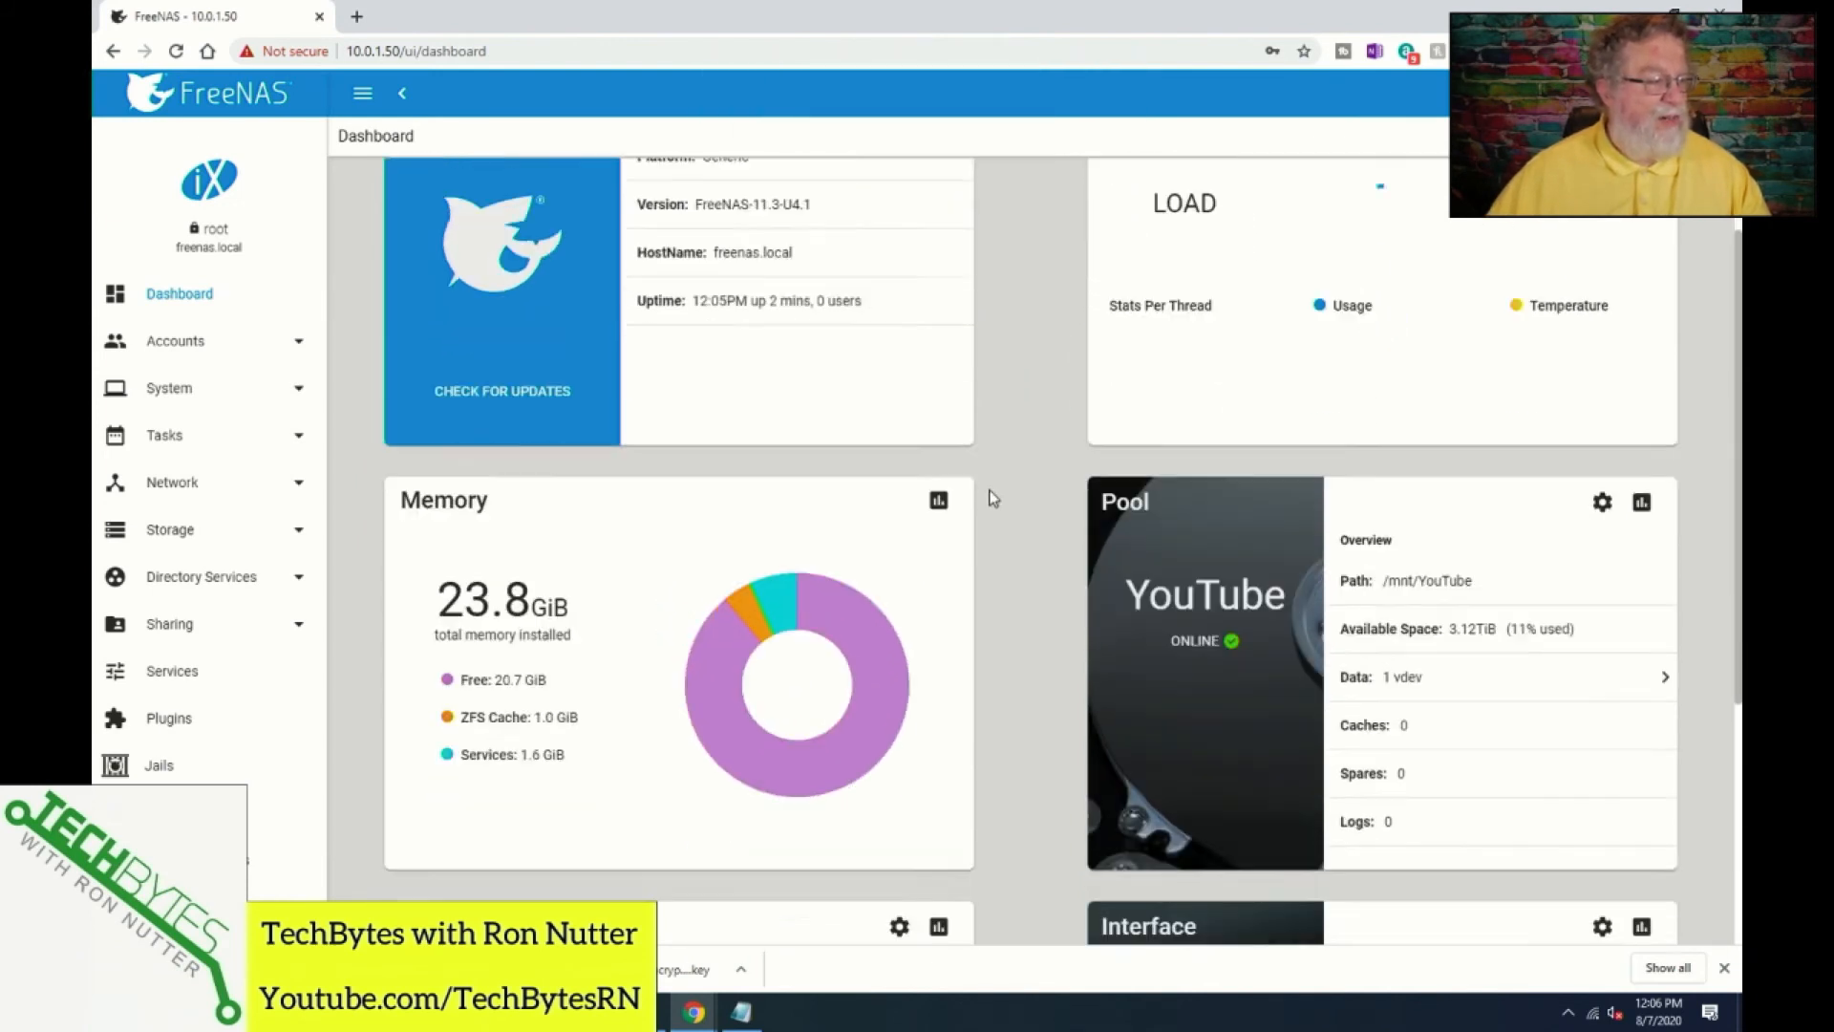
scroll("down", 3)
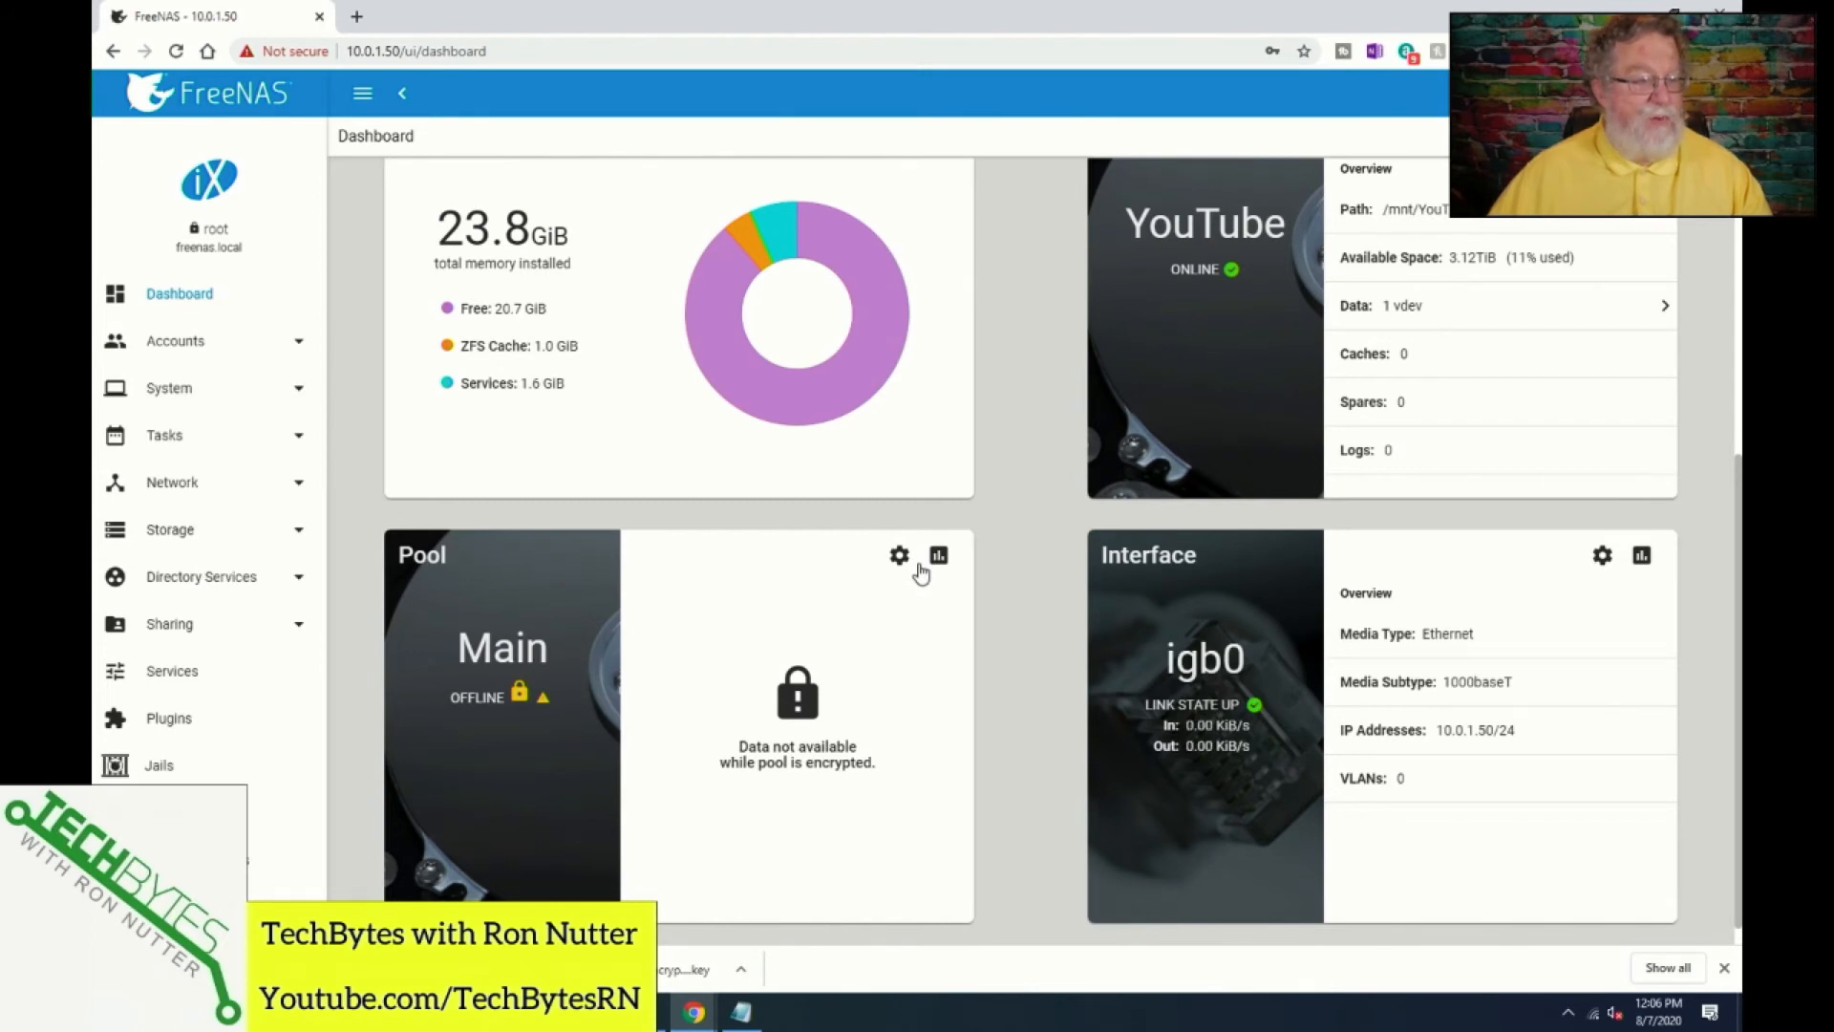
mouse_move(940, 555)
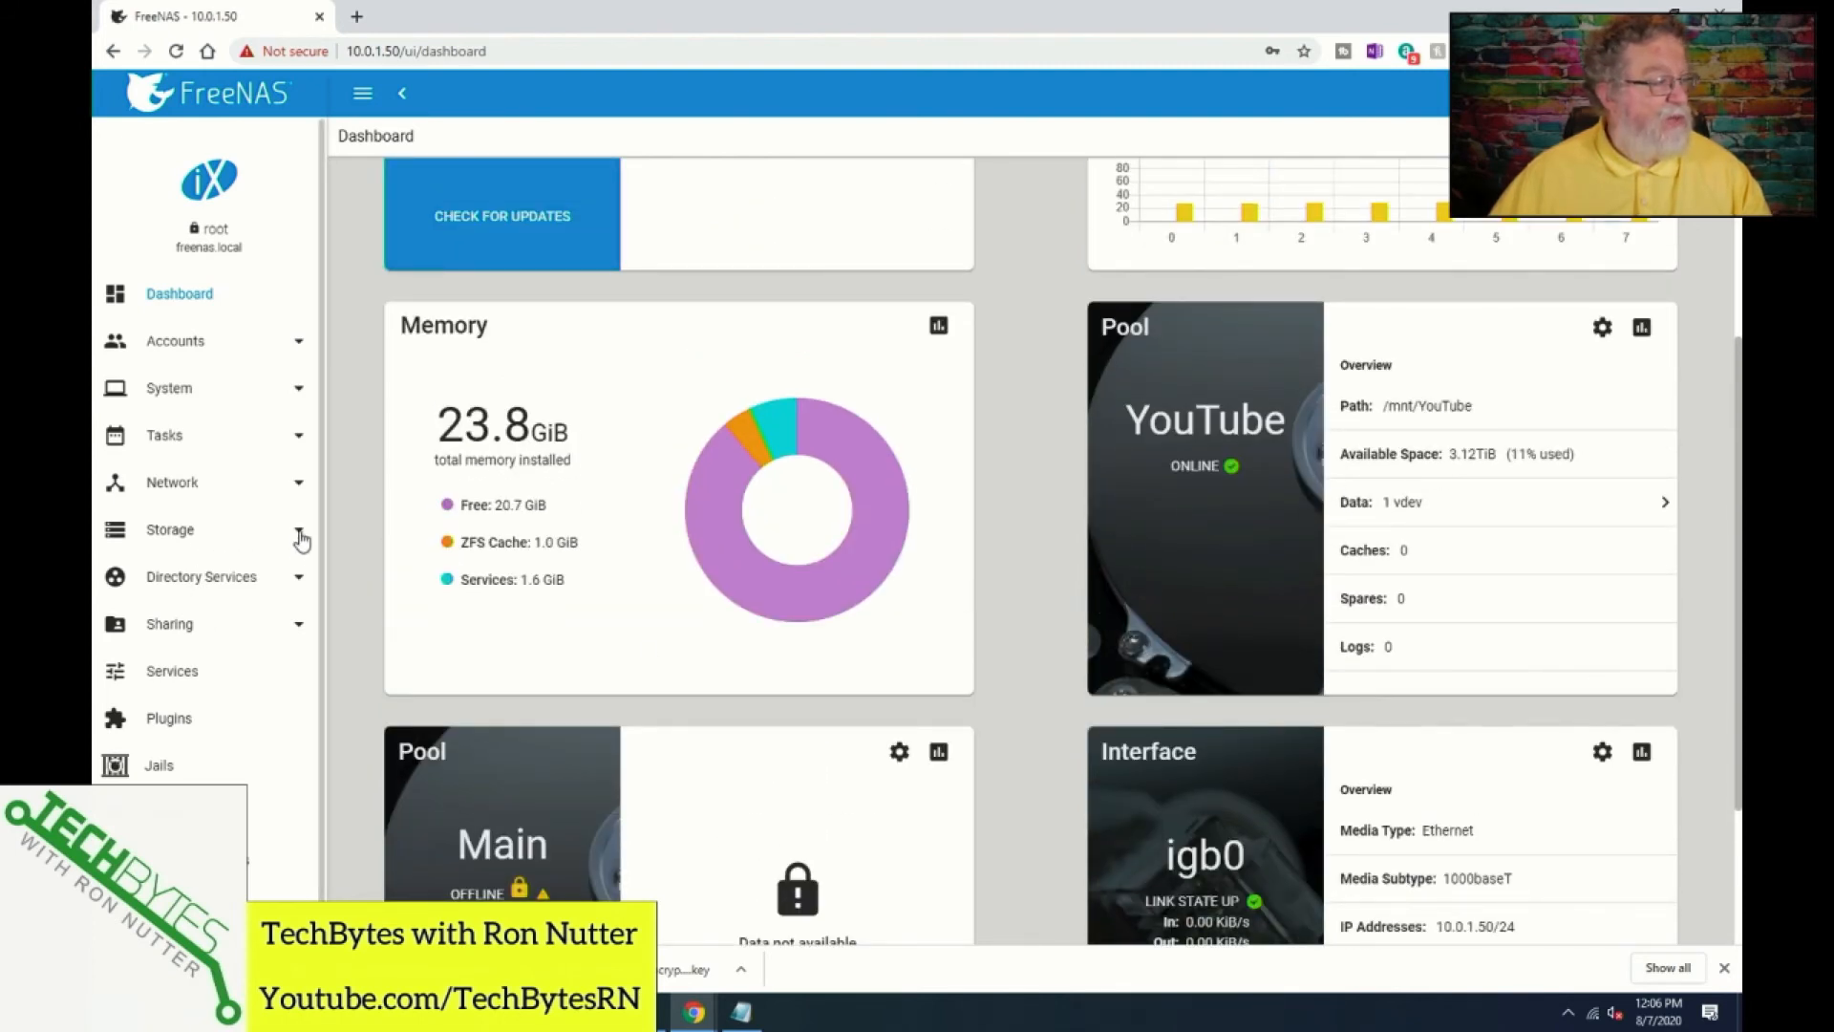
From Storage > Pools, unlock Main with its passphrase so it shows healthy with 5.24 TiB free
left_click(170, 529)
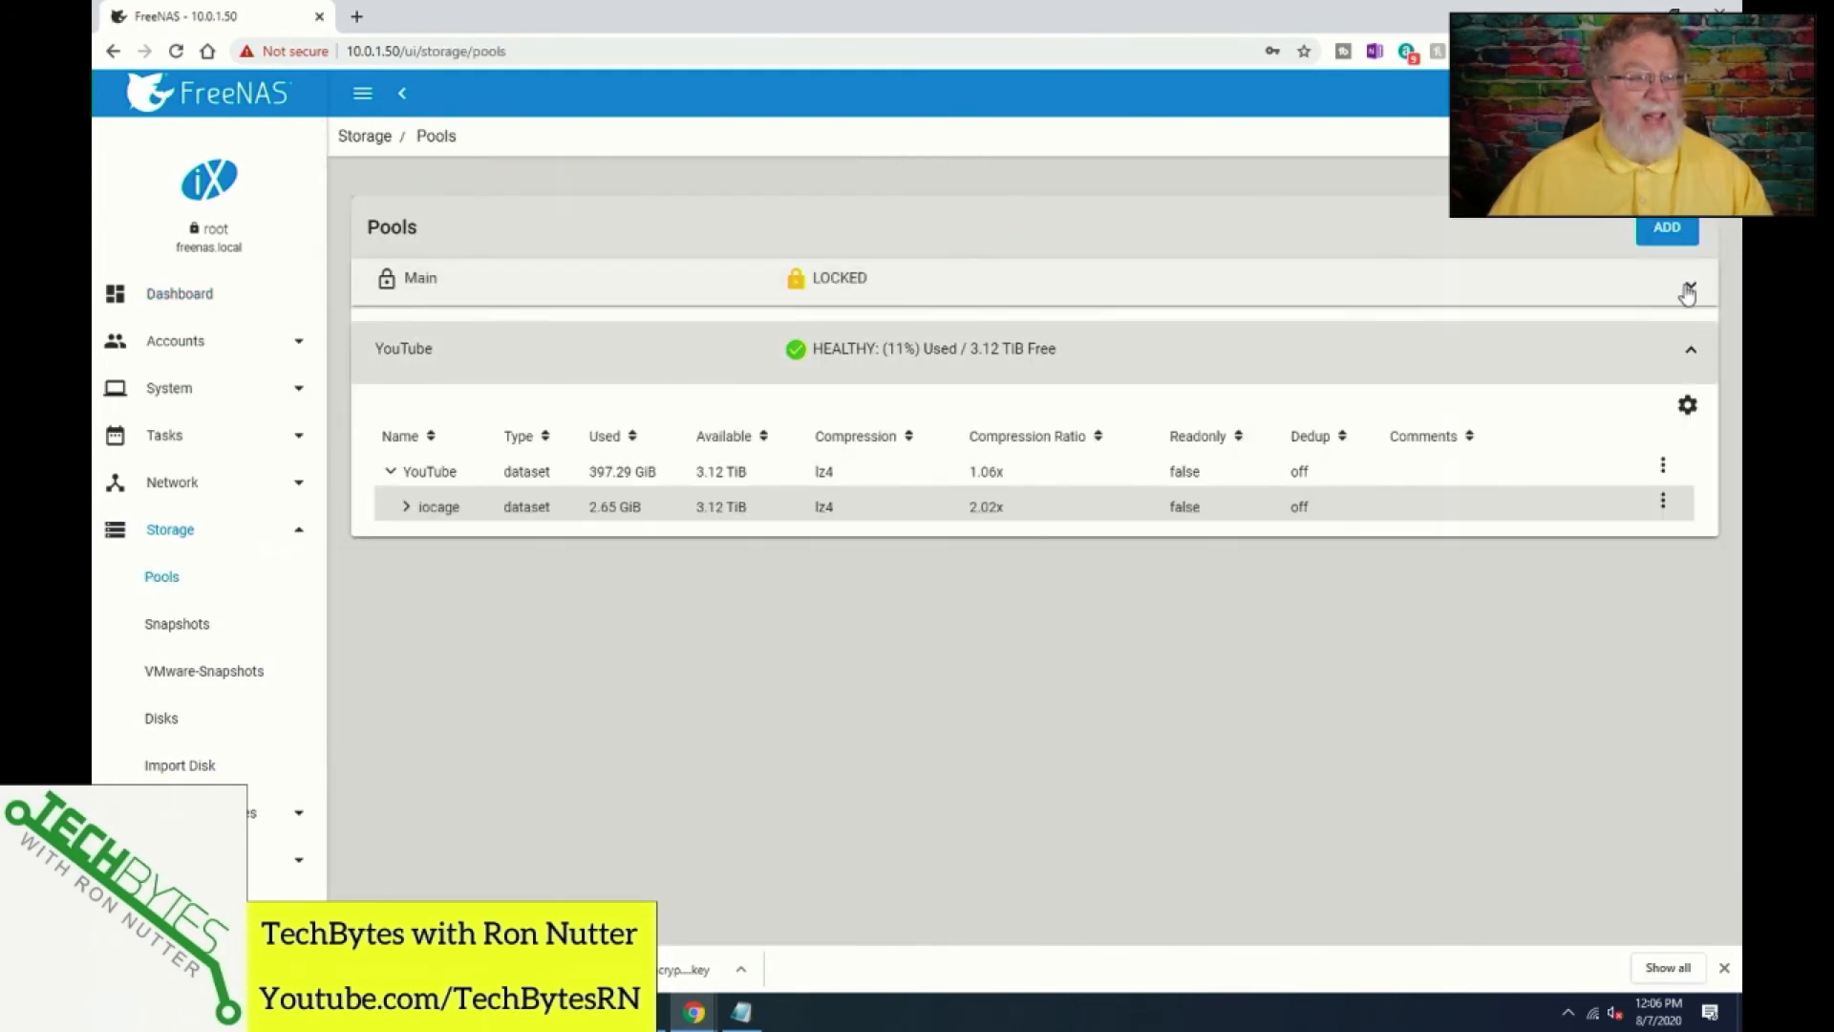
left_click(1687, 291)
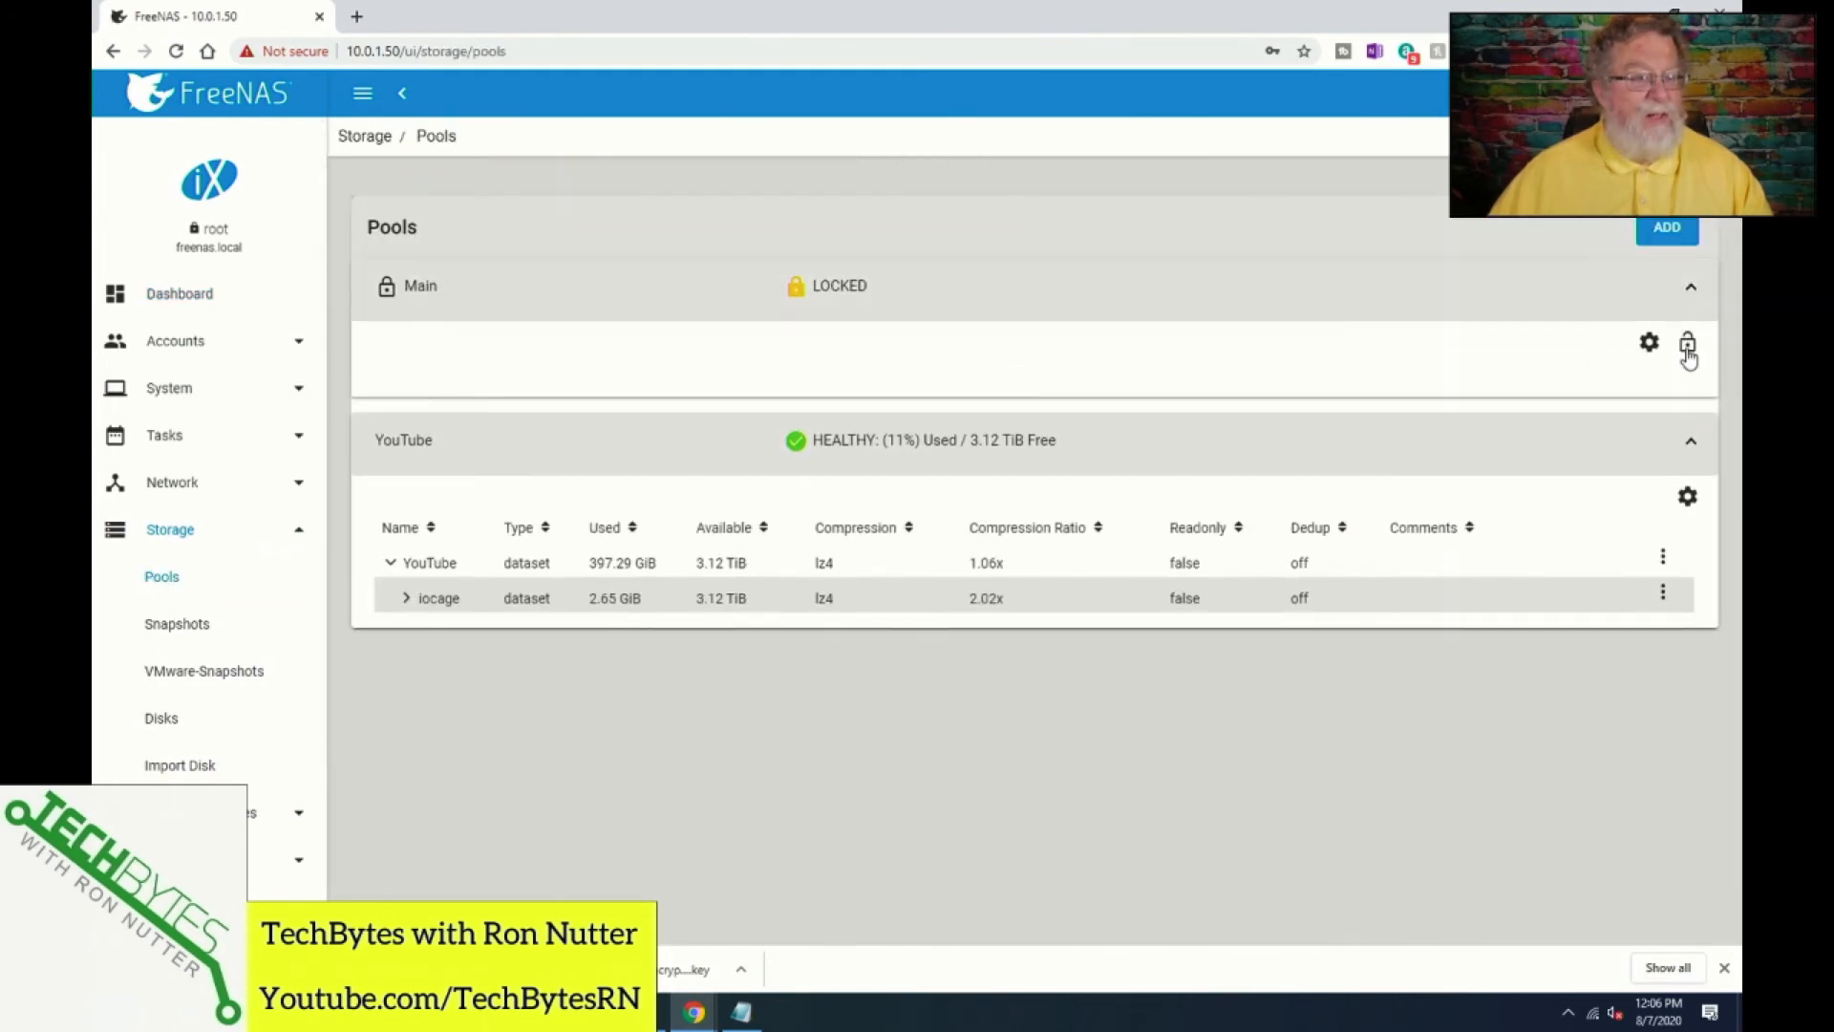
left_click(1687, 342)
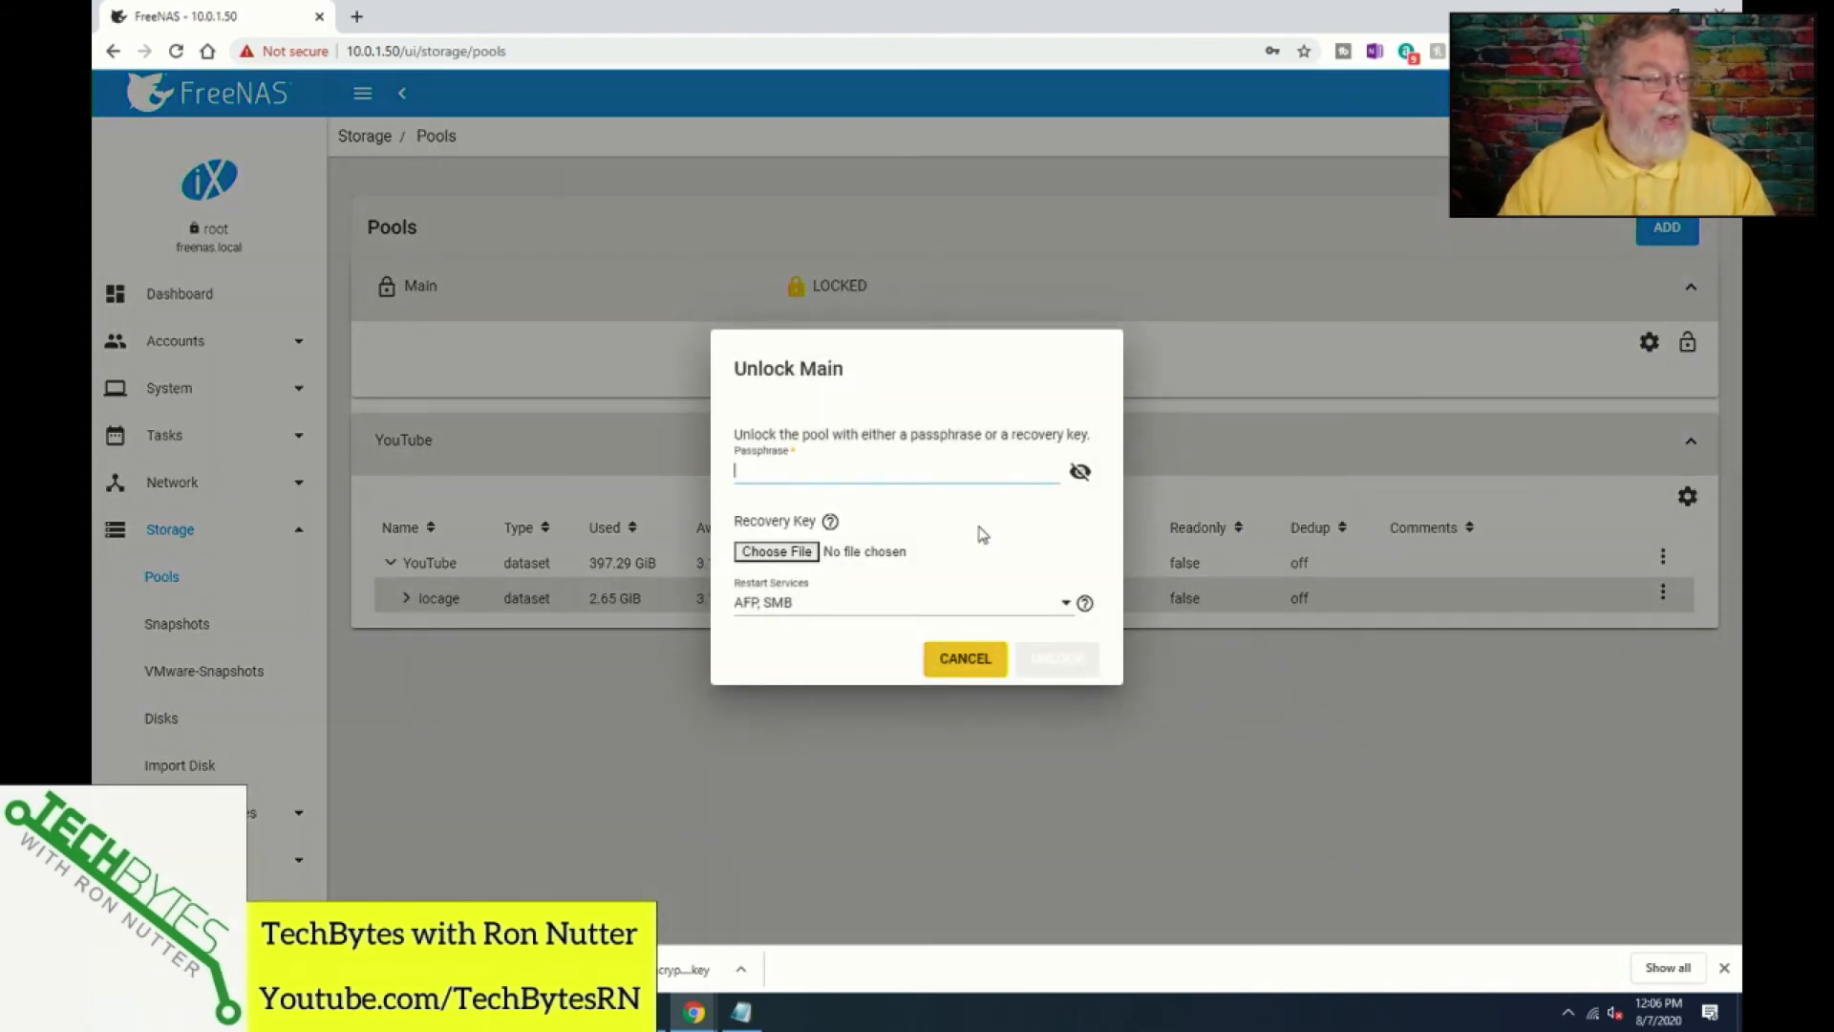
type("•••••")
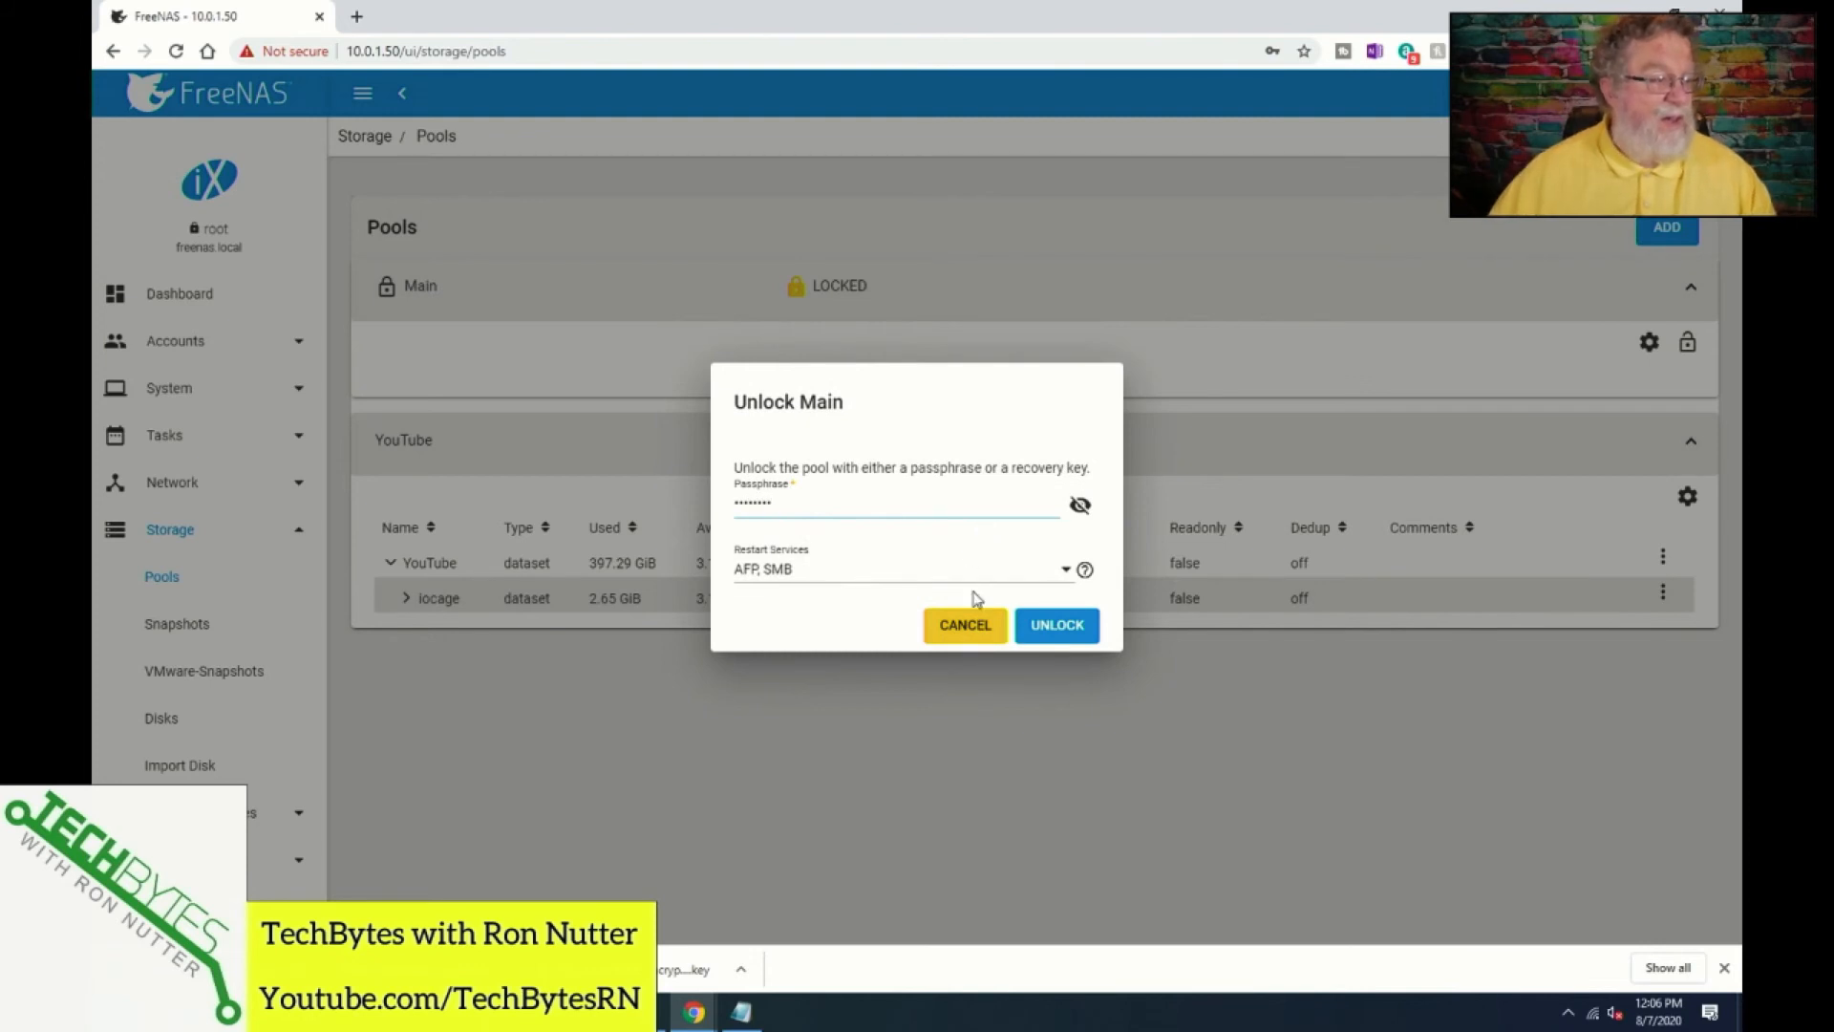
left_click(1054, 625)
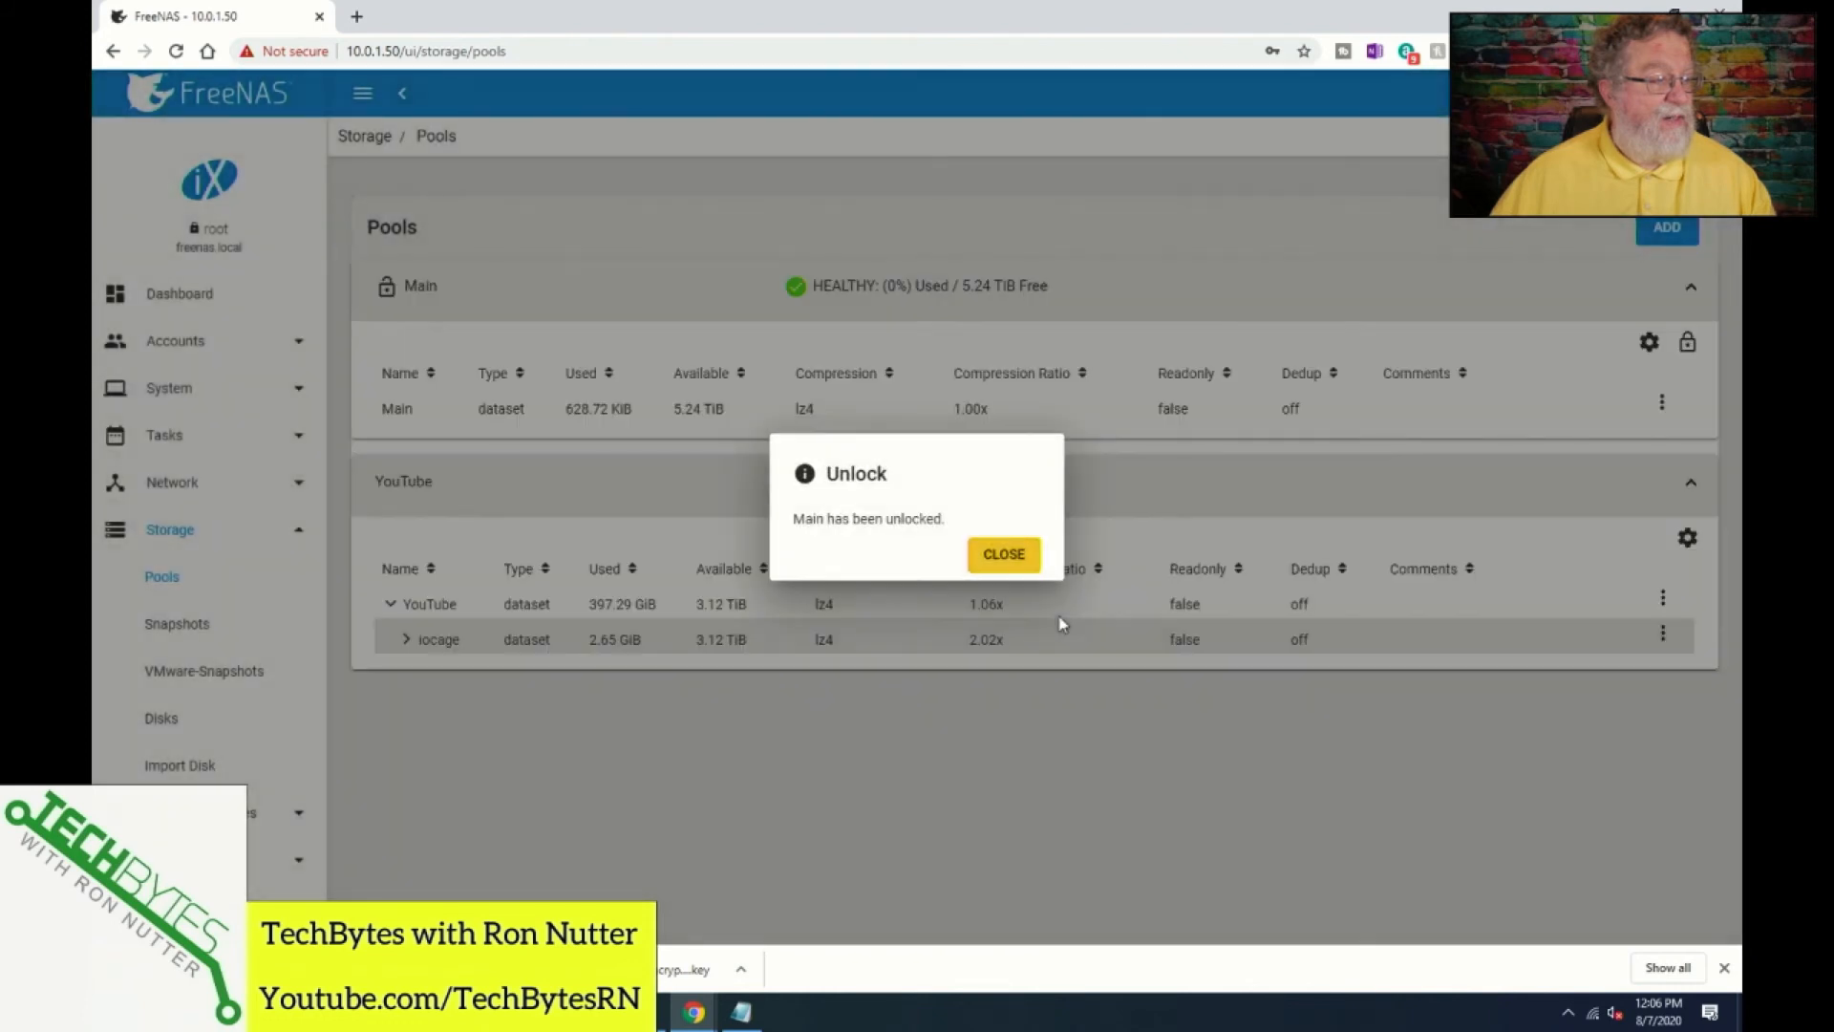
left_click(1001, 554)
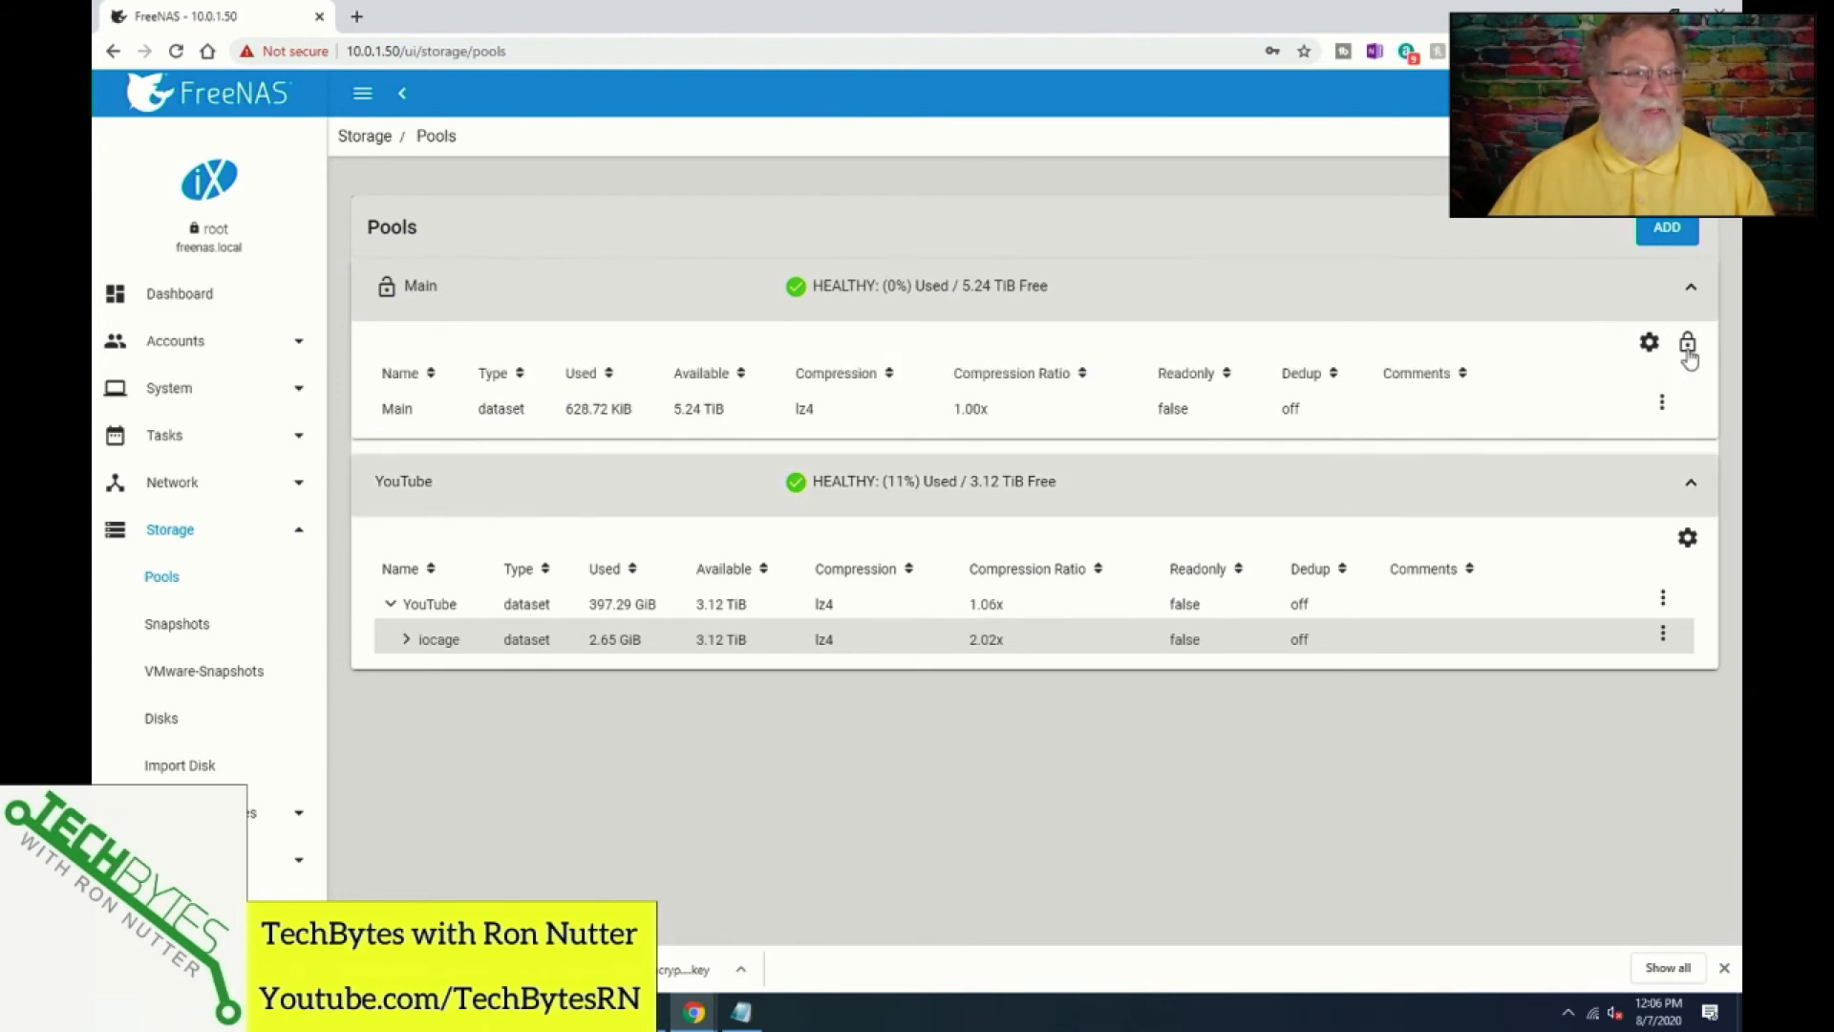
Lock the Main pool again with its passphrase and expand its row to confirm it is locked
left_click(1687, 342)
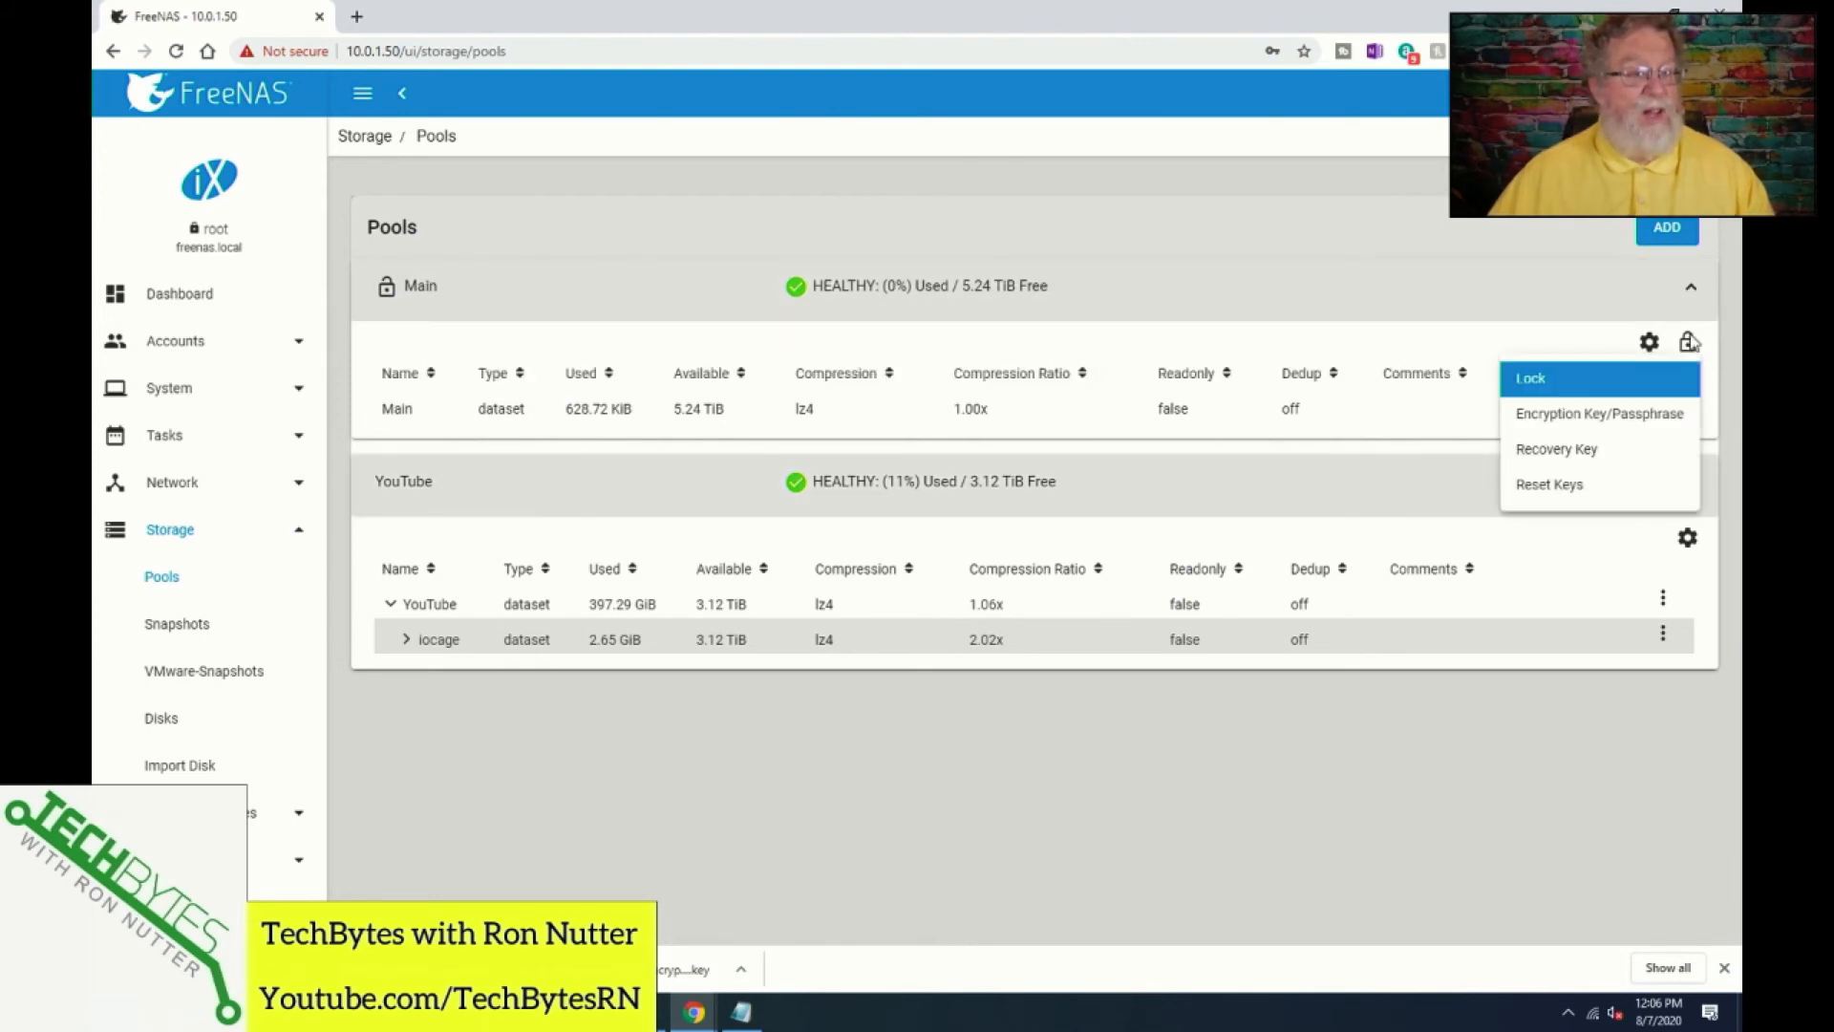
mouse_move(1691, 340)
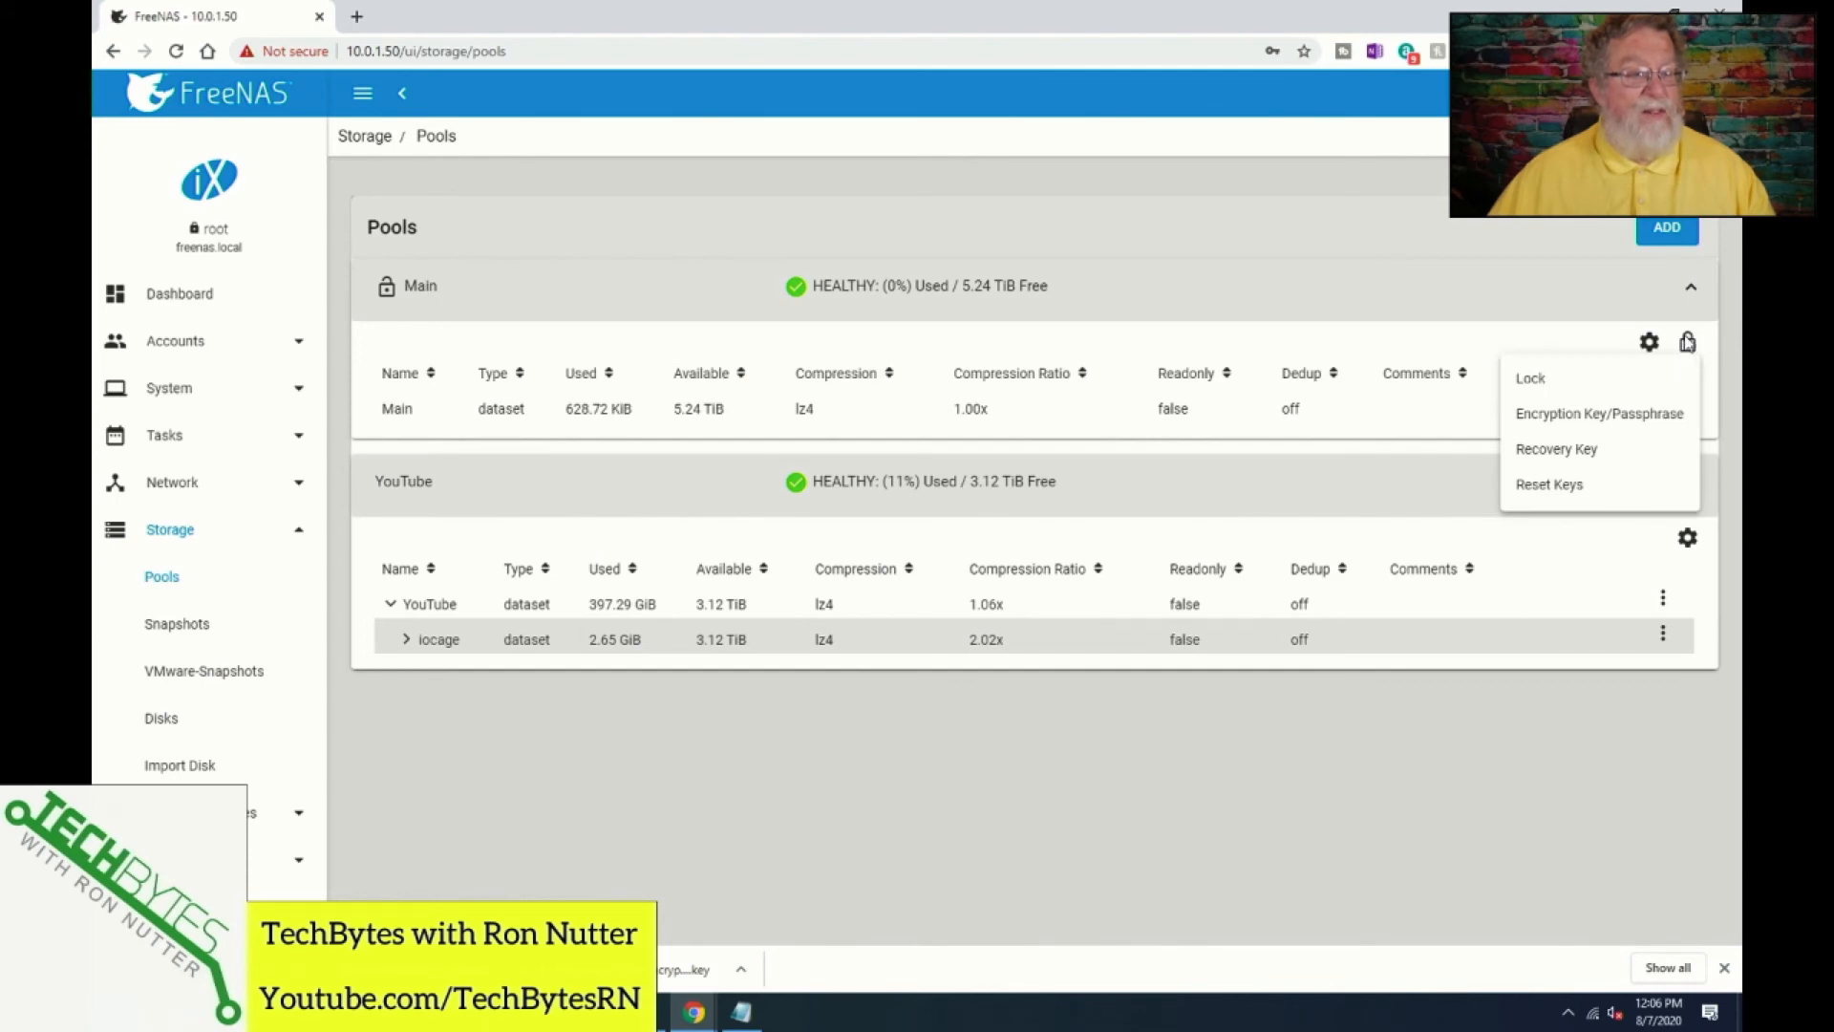
left_click(1528, 377)
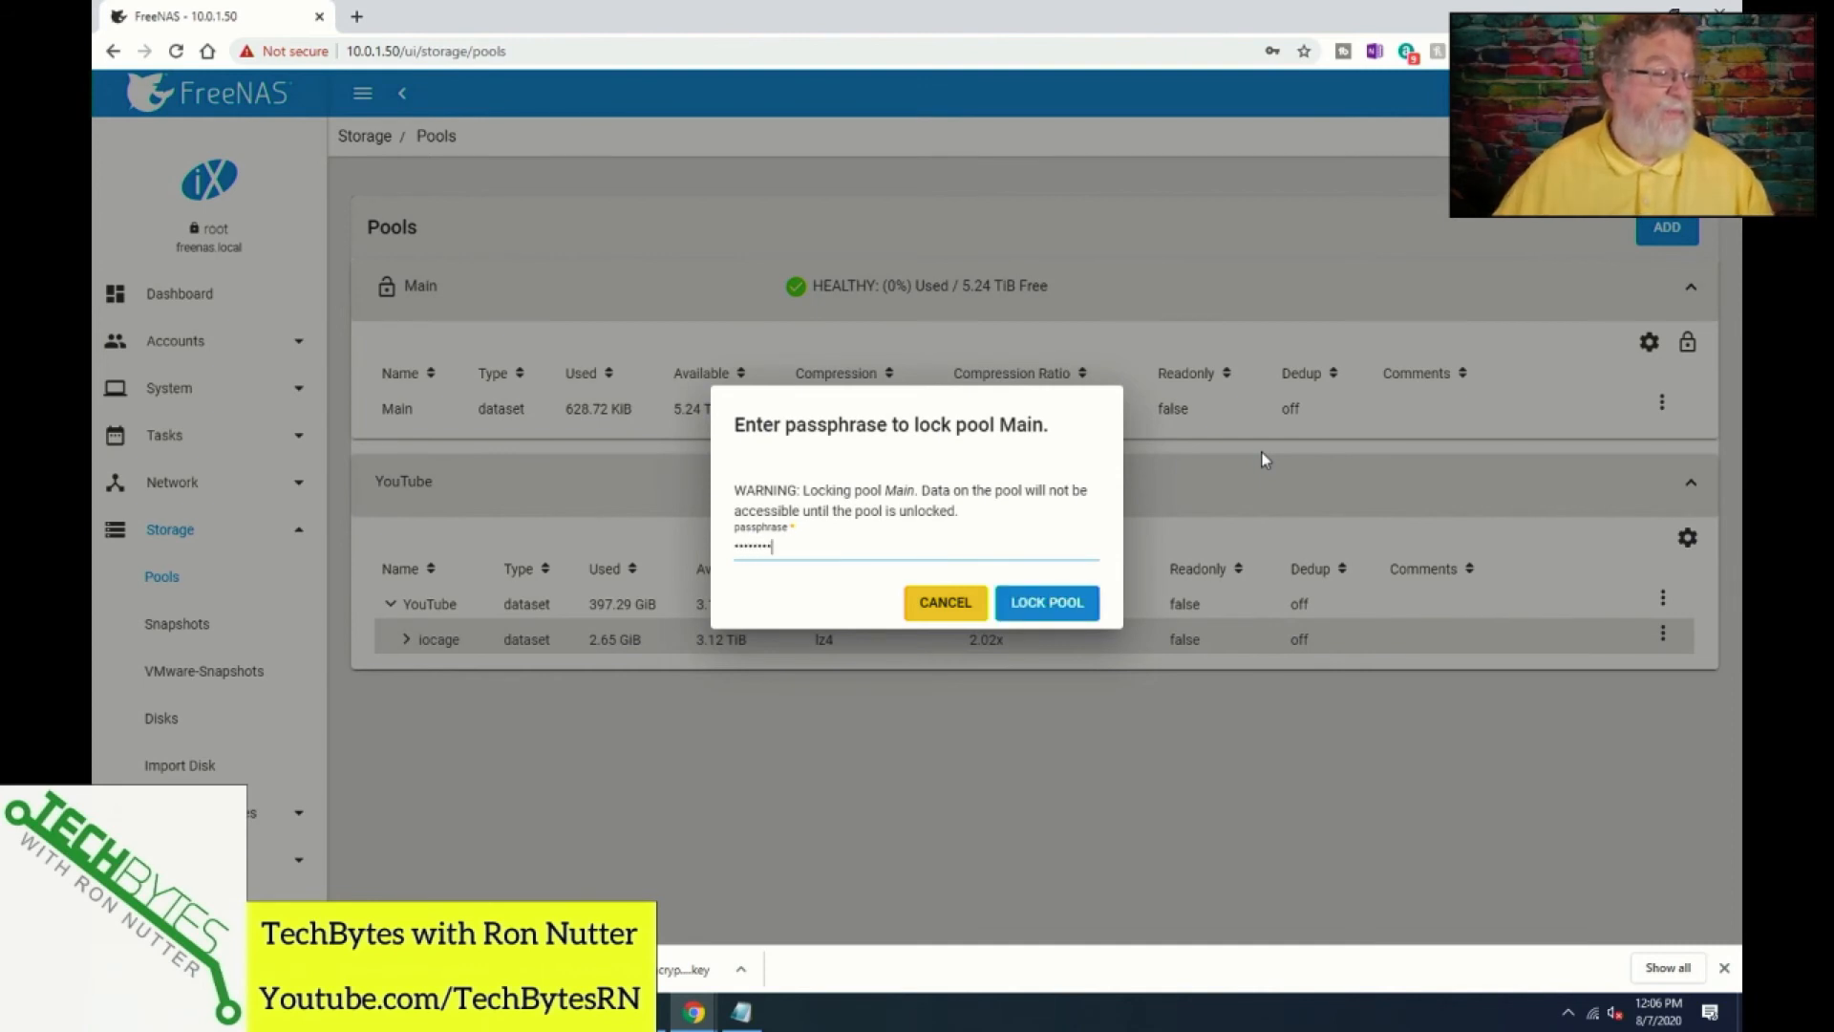
left_click(1045, 602)
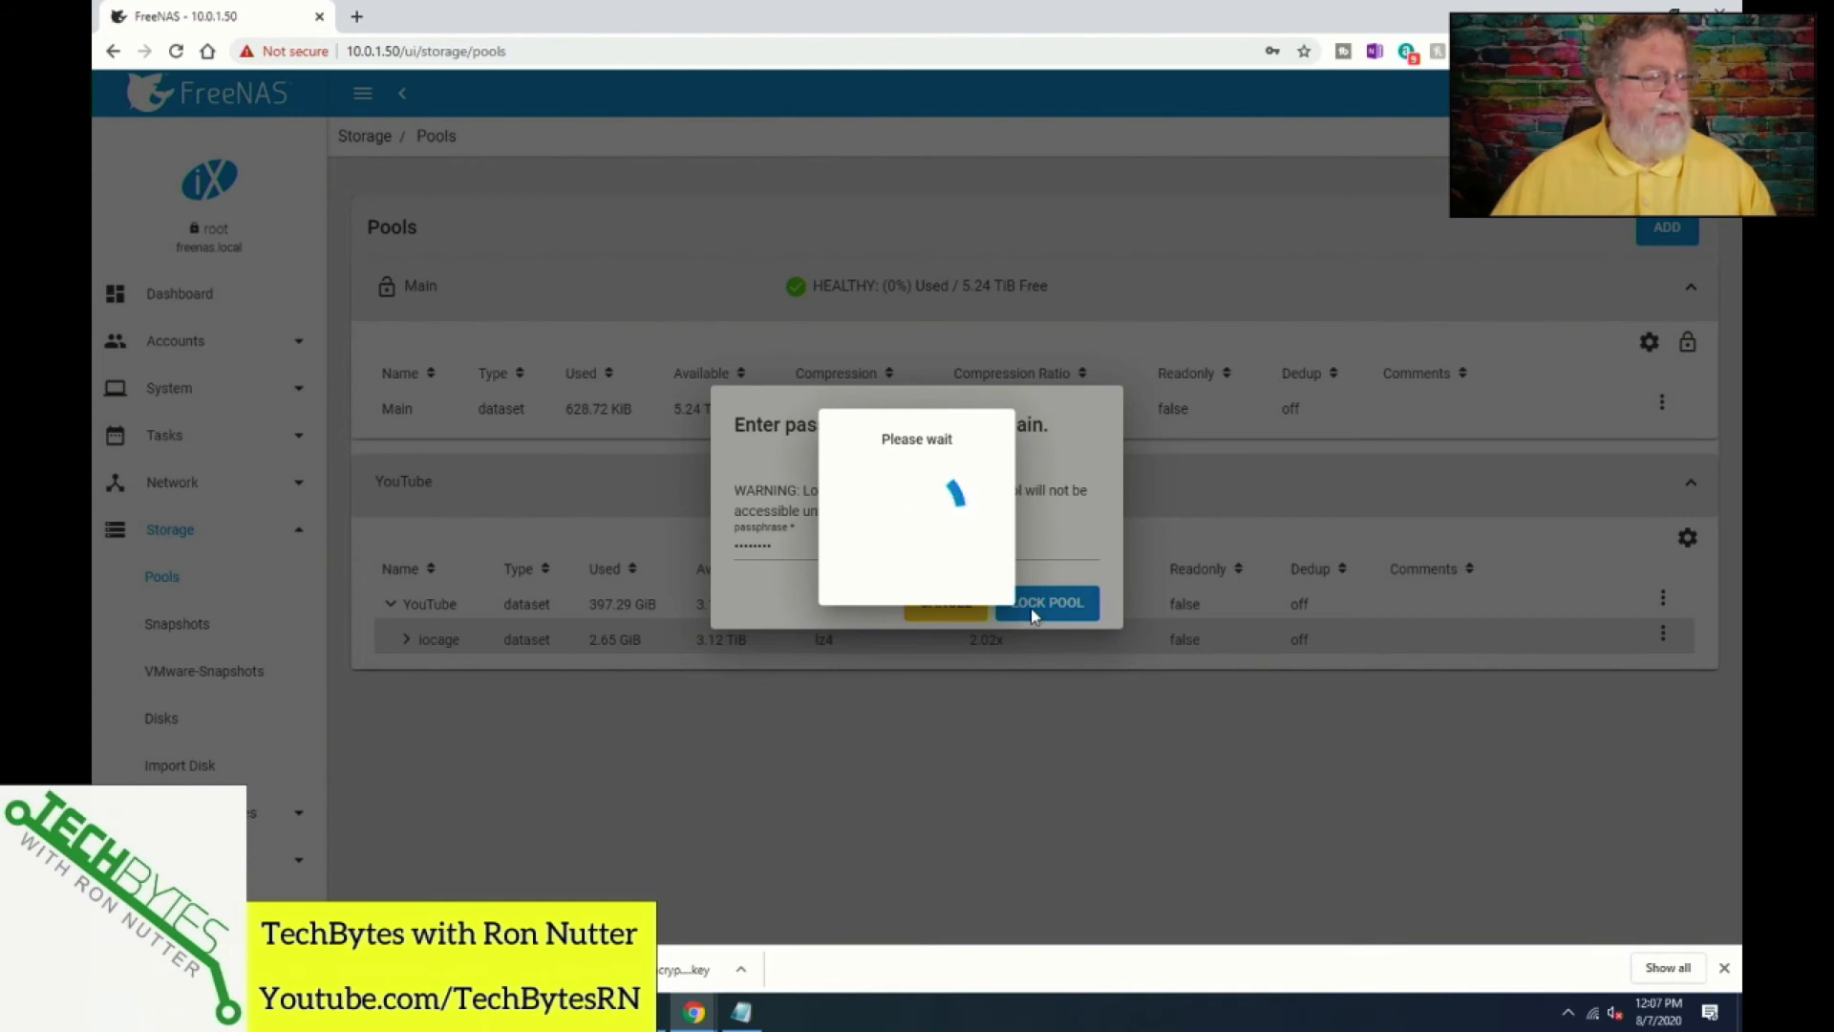
left_click(1045, 602)
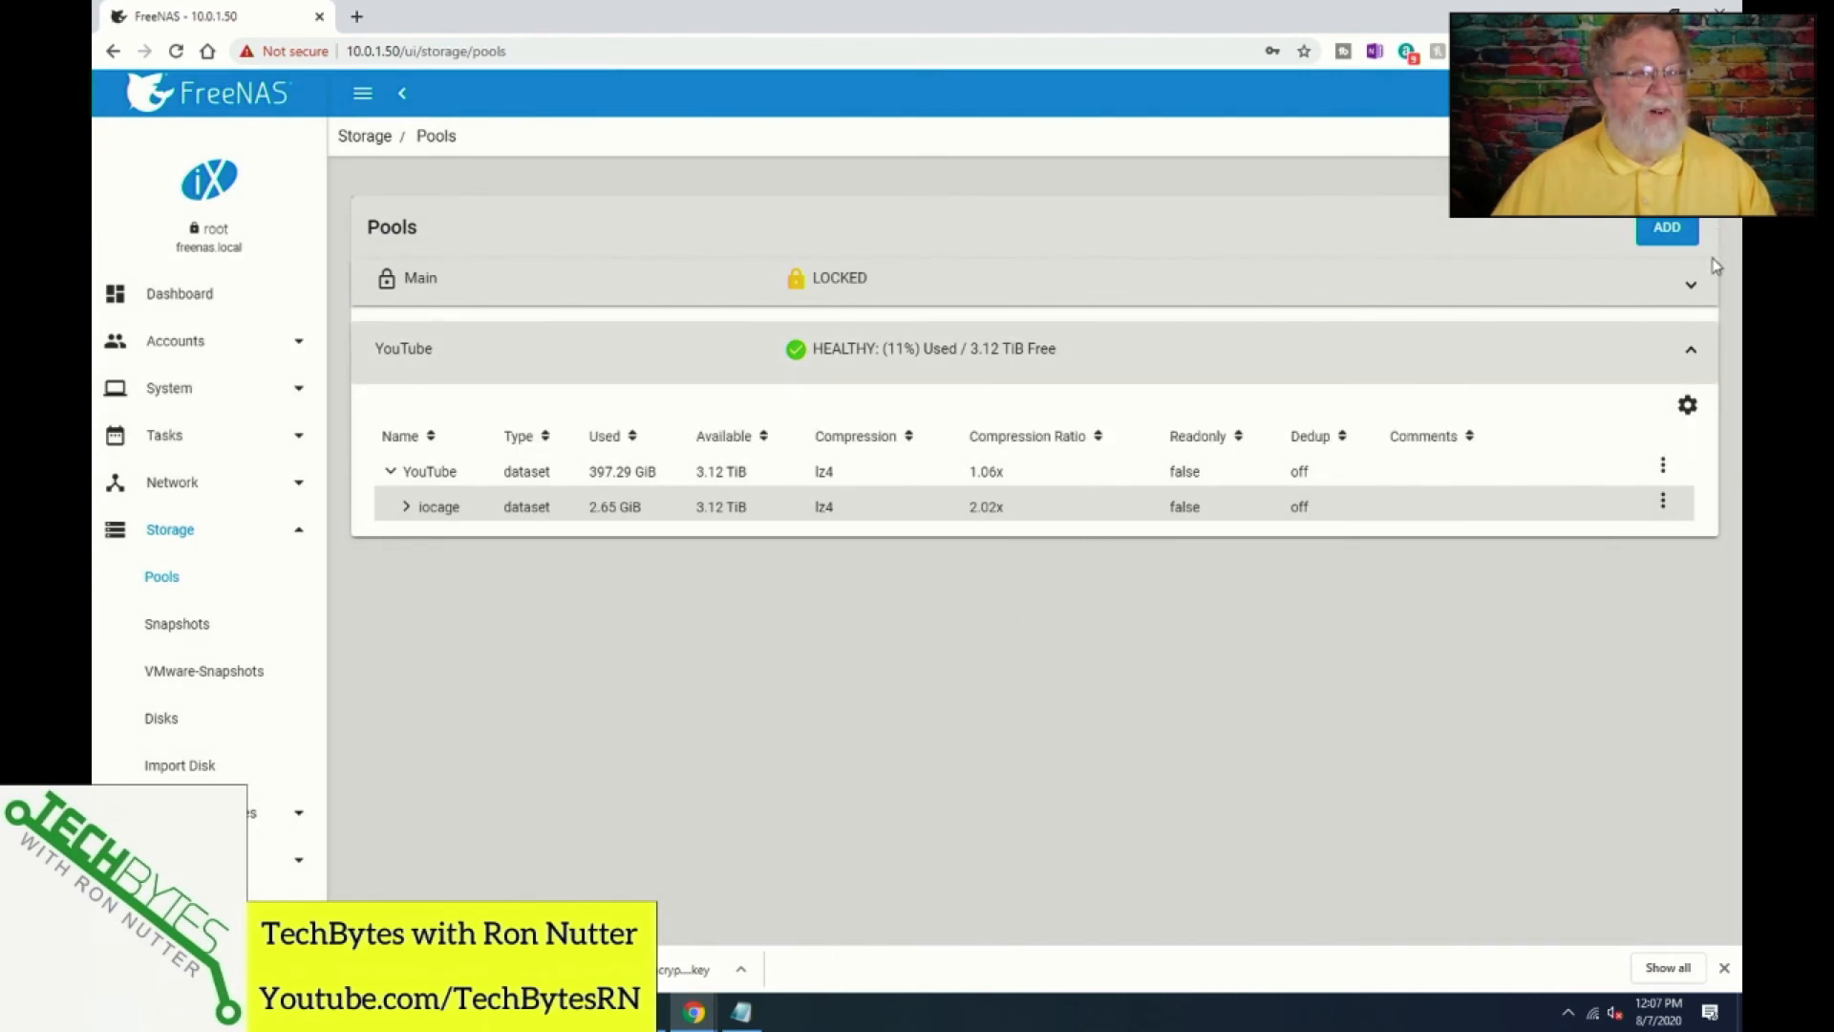
left_click(1690, 285)
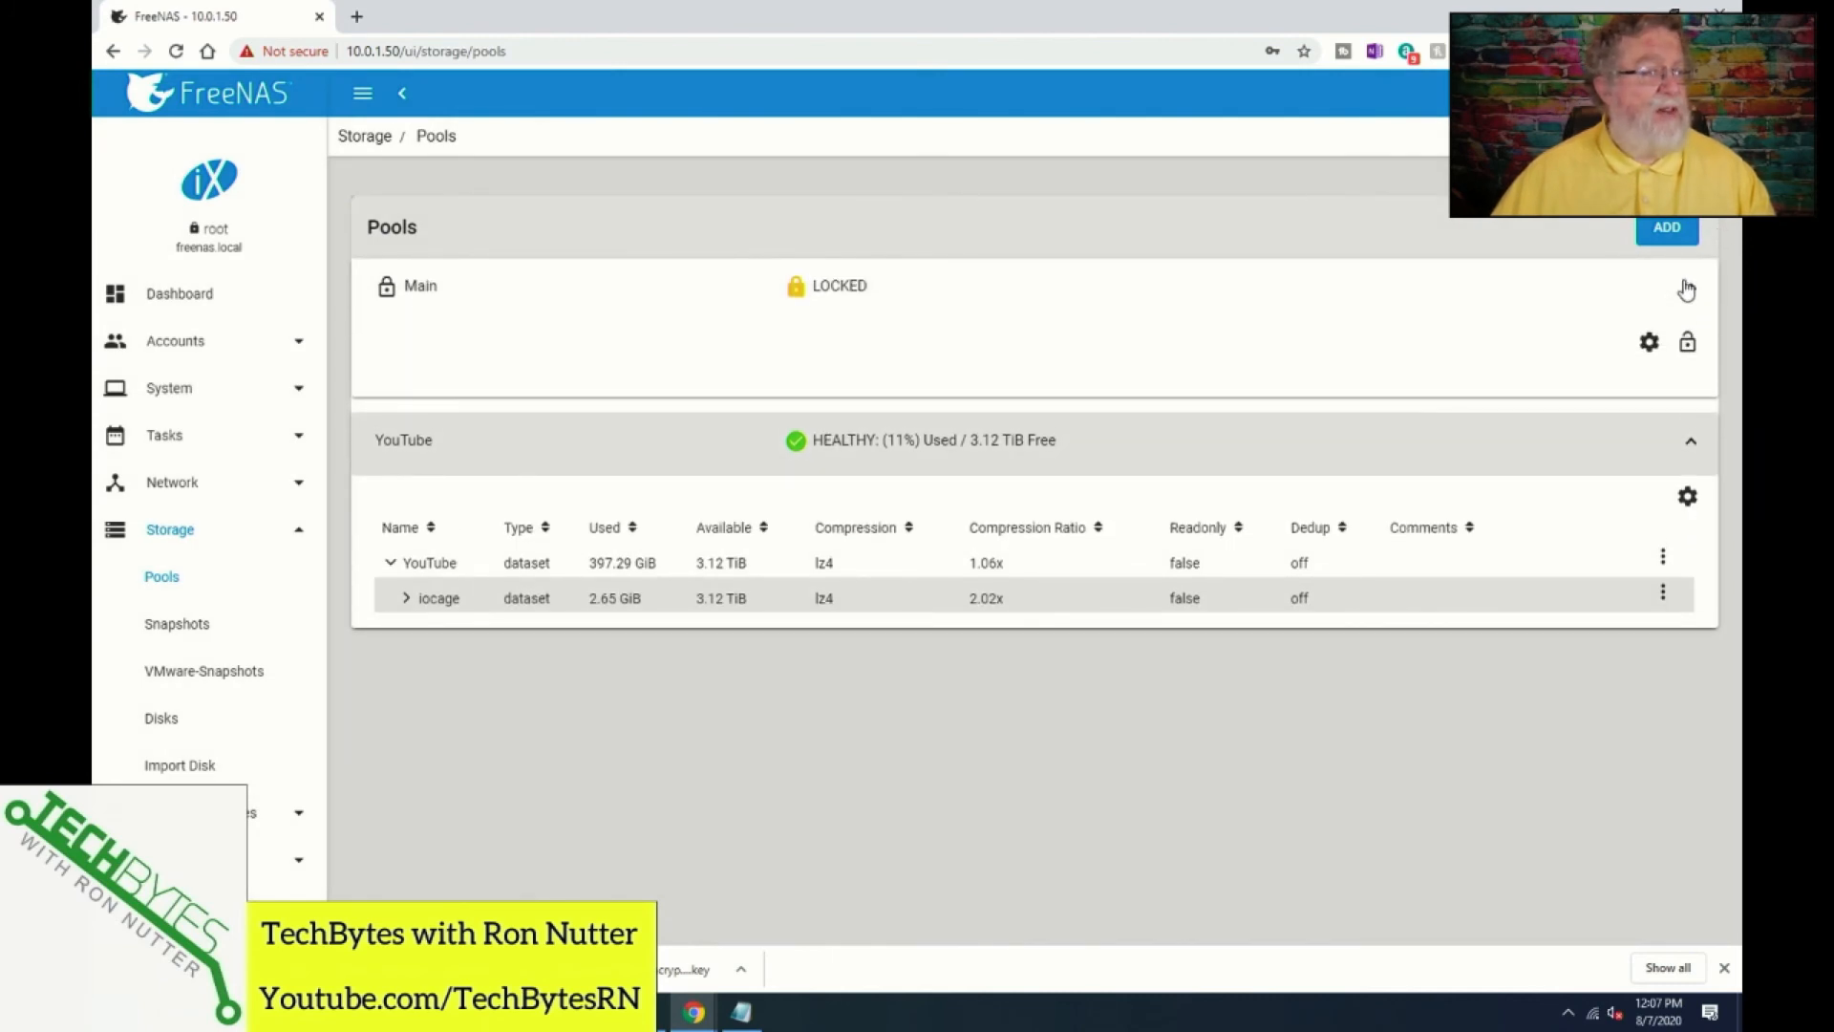
mouse_move(1687, 342)
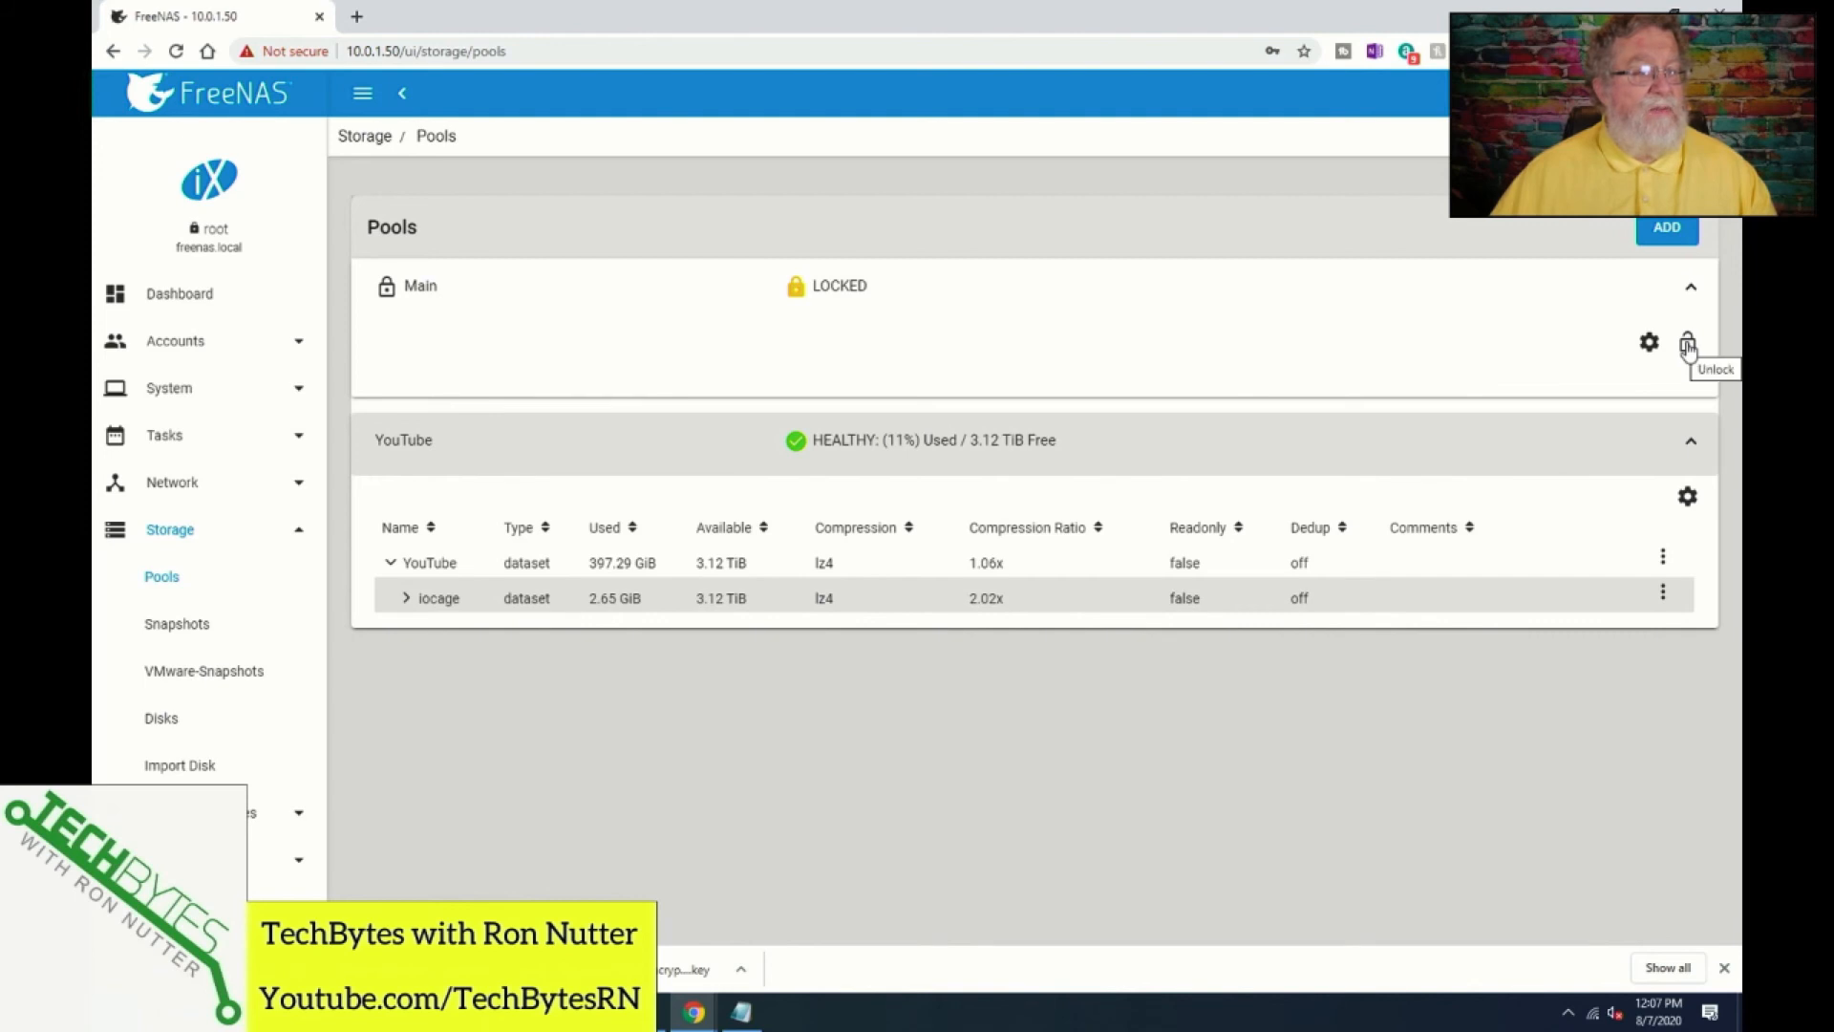
Unlock Main using pool_Main_recovery.key from Downloads so it reports healthy again
left_click(1687, 342)
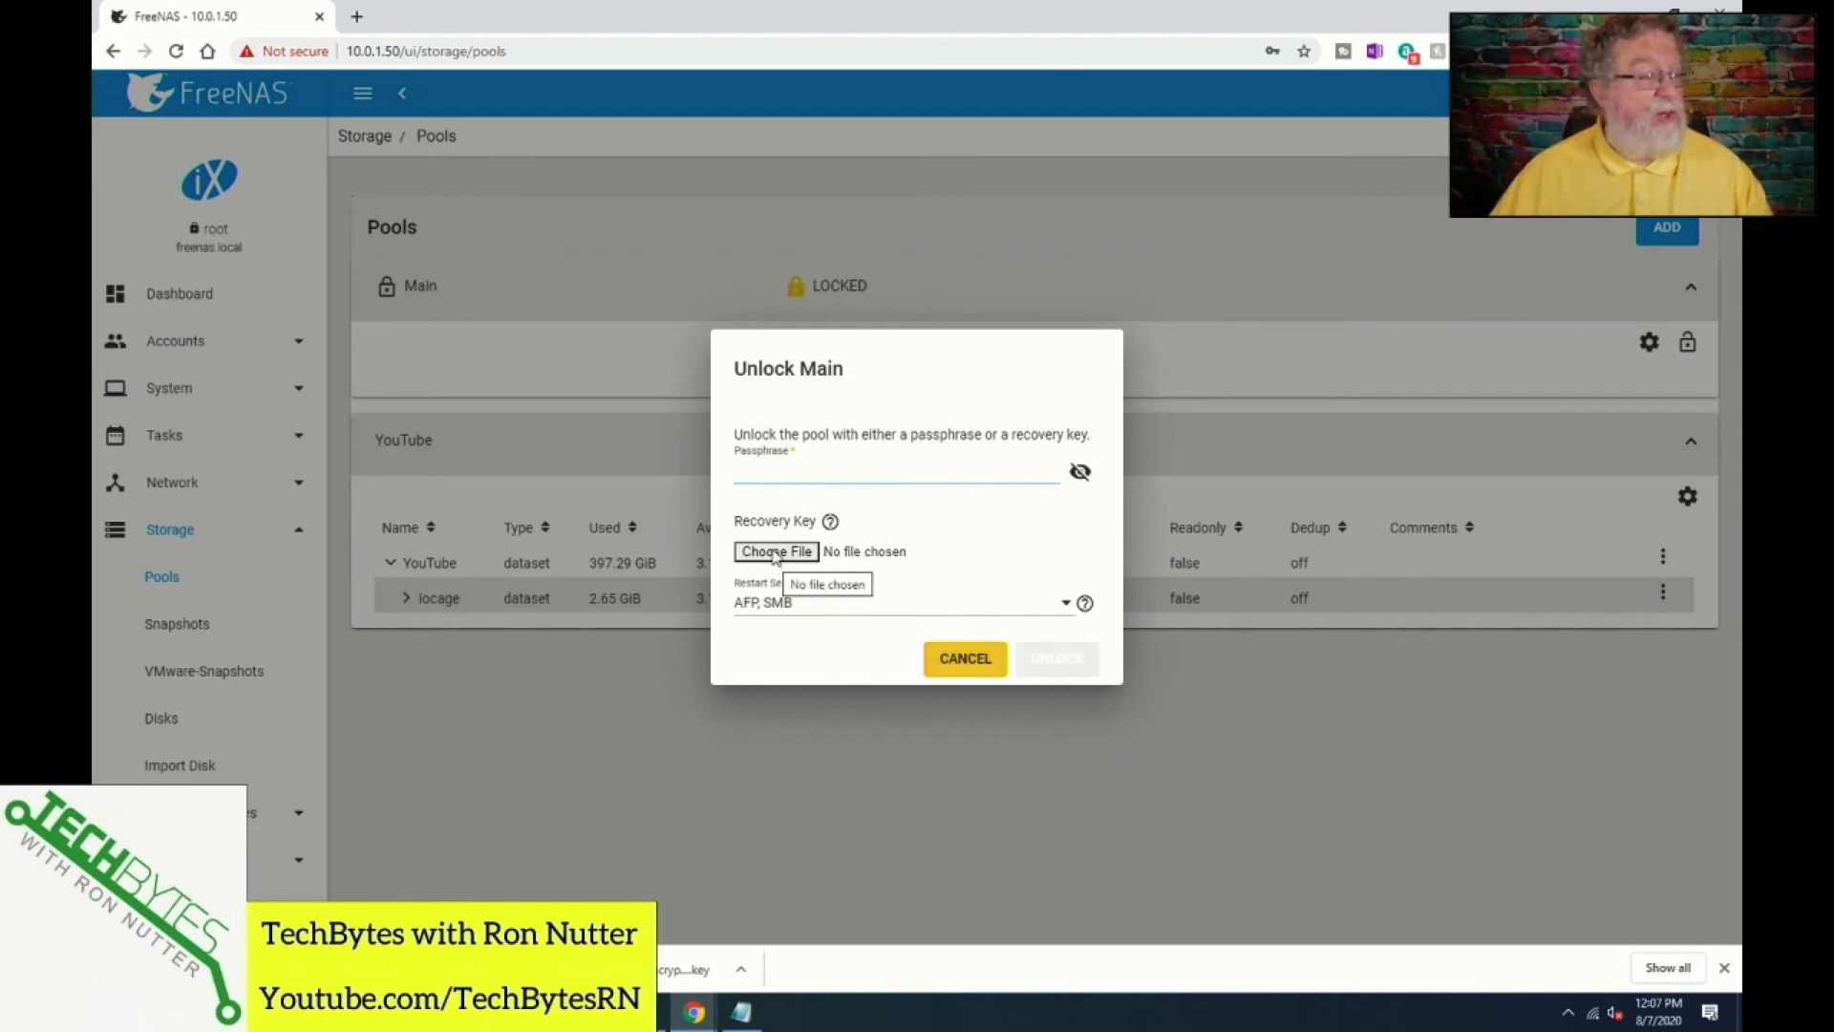
left_click(831, 519)
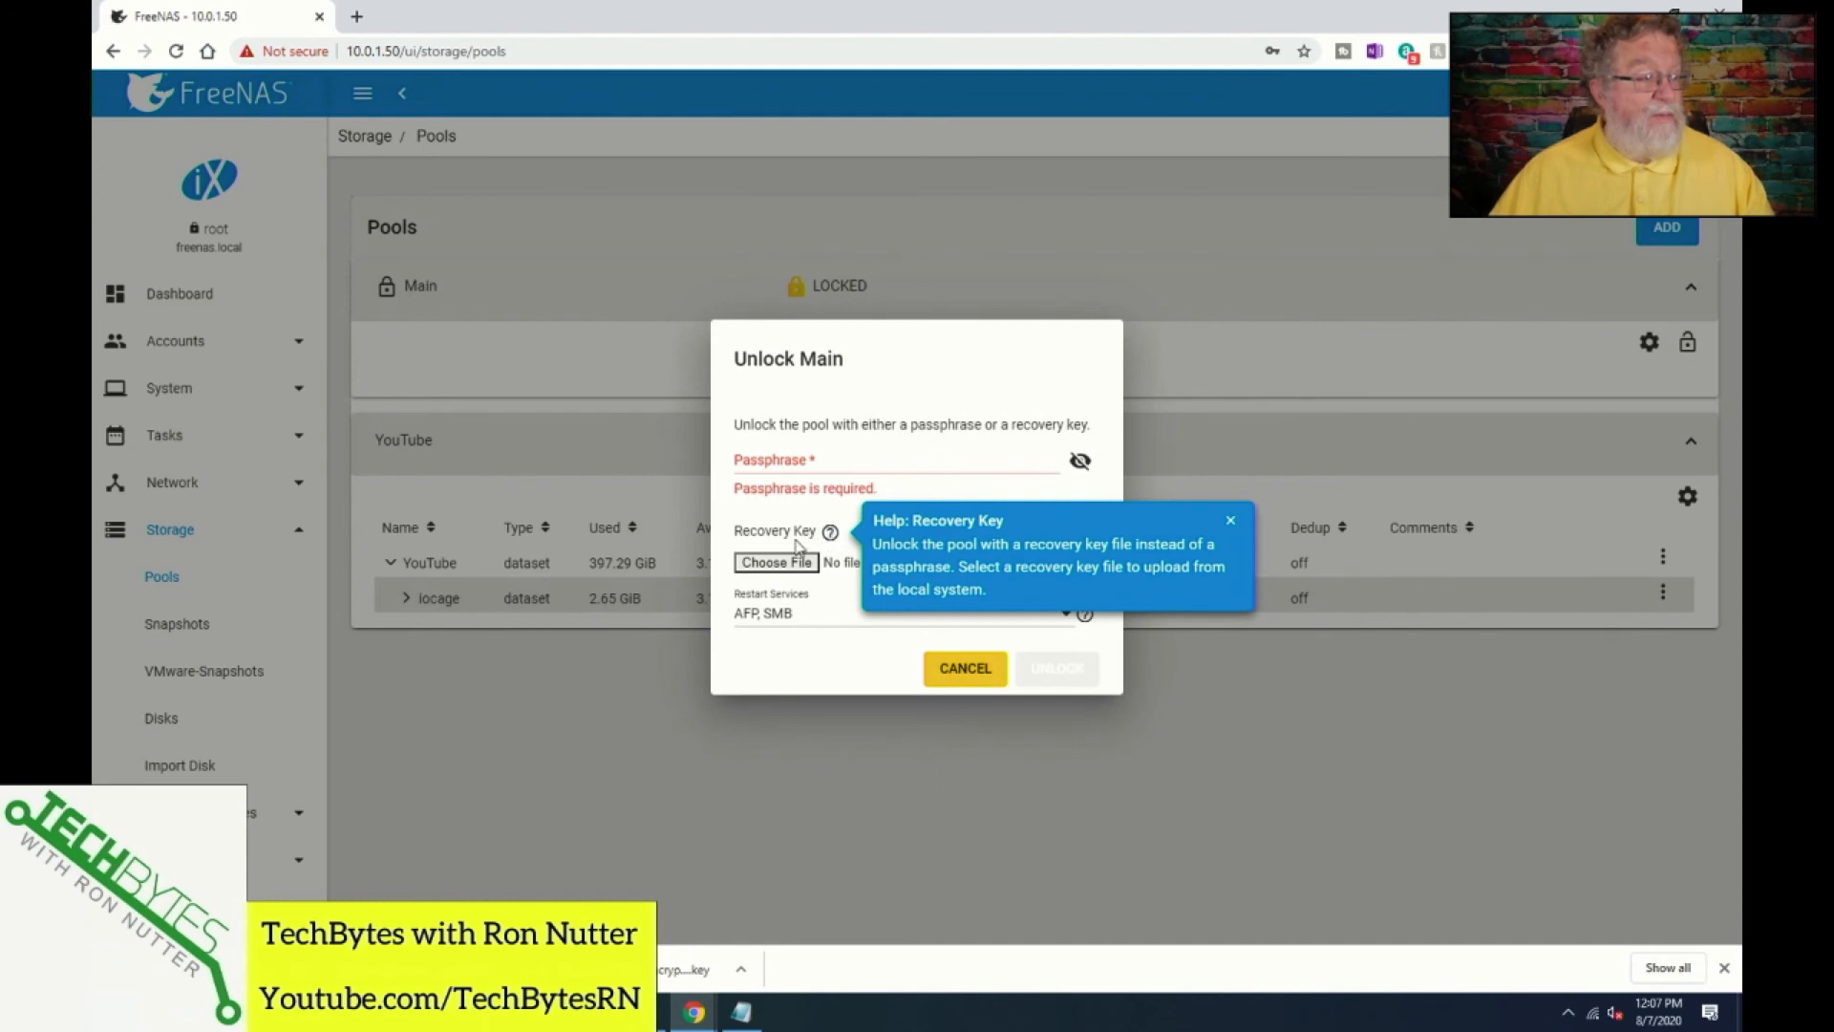
left_click(775, 561)
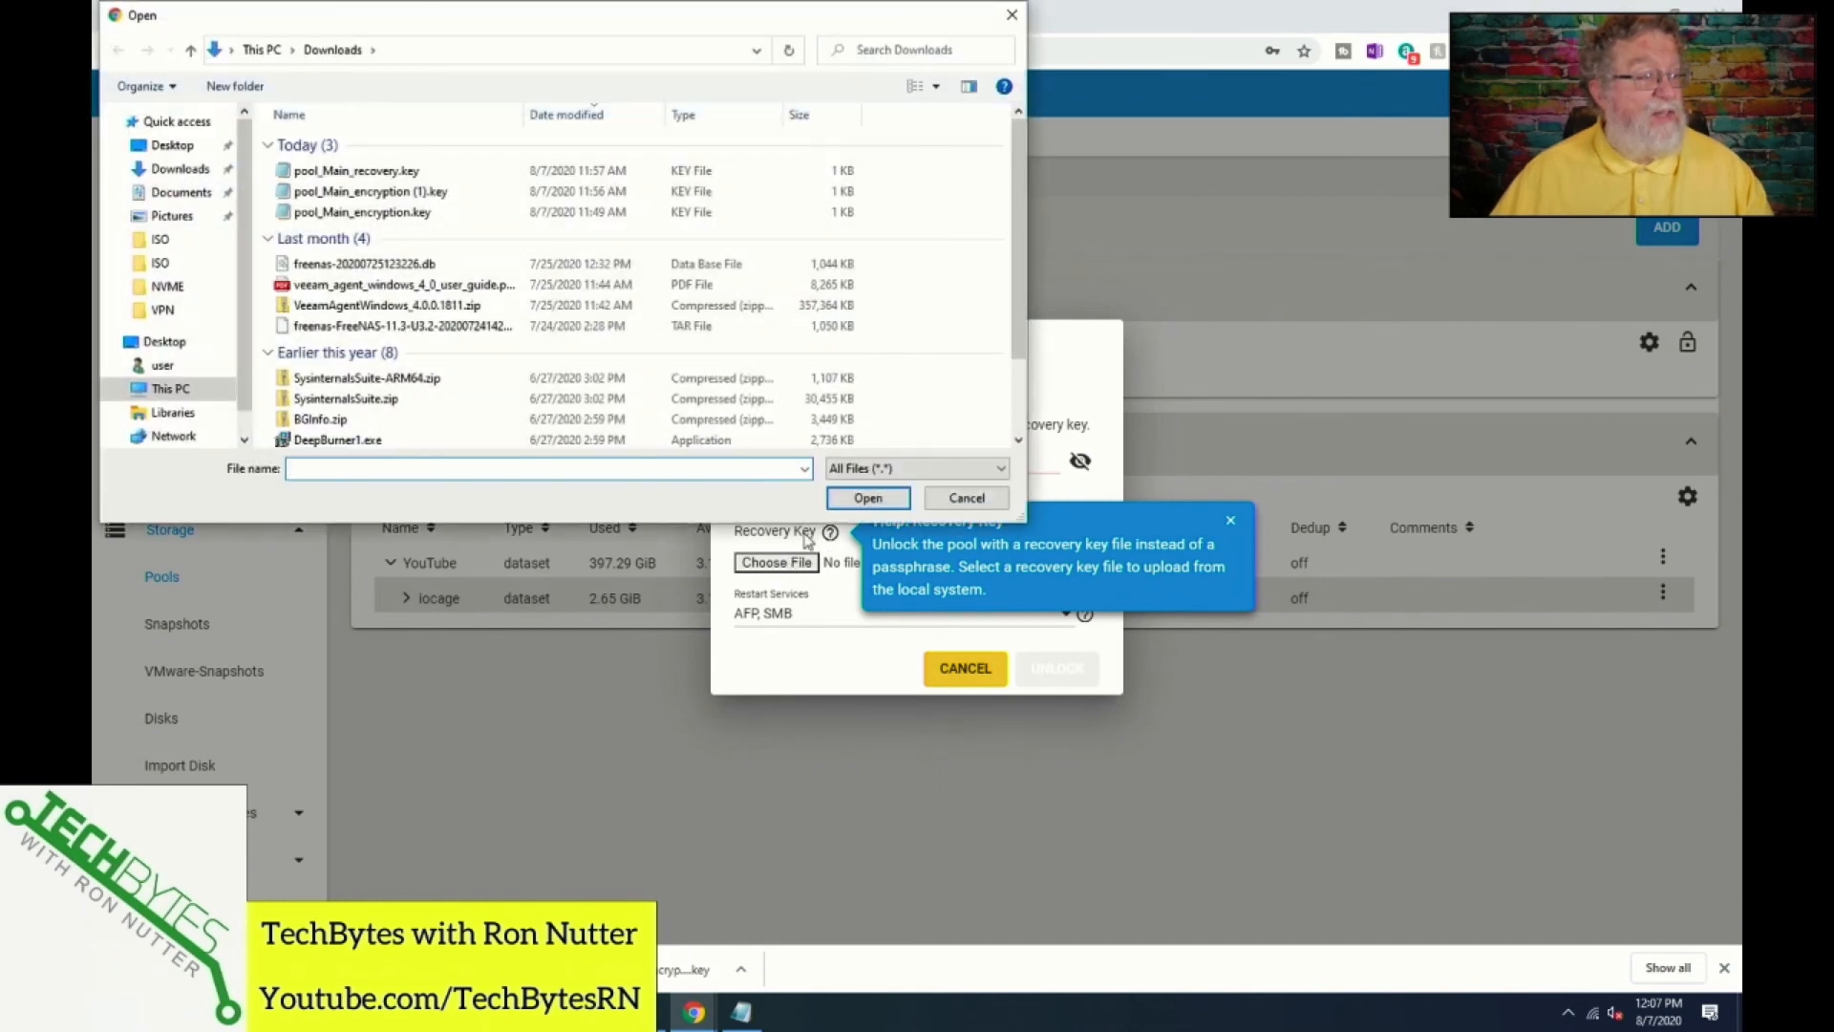
left_click(355, 170)
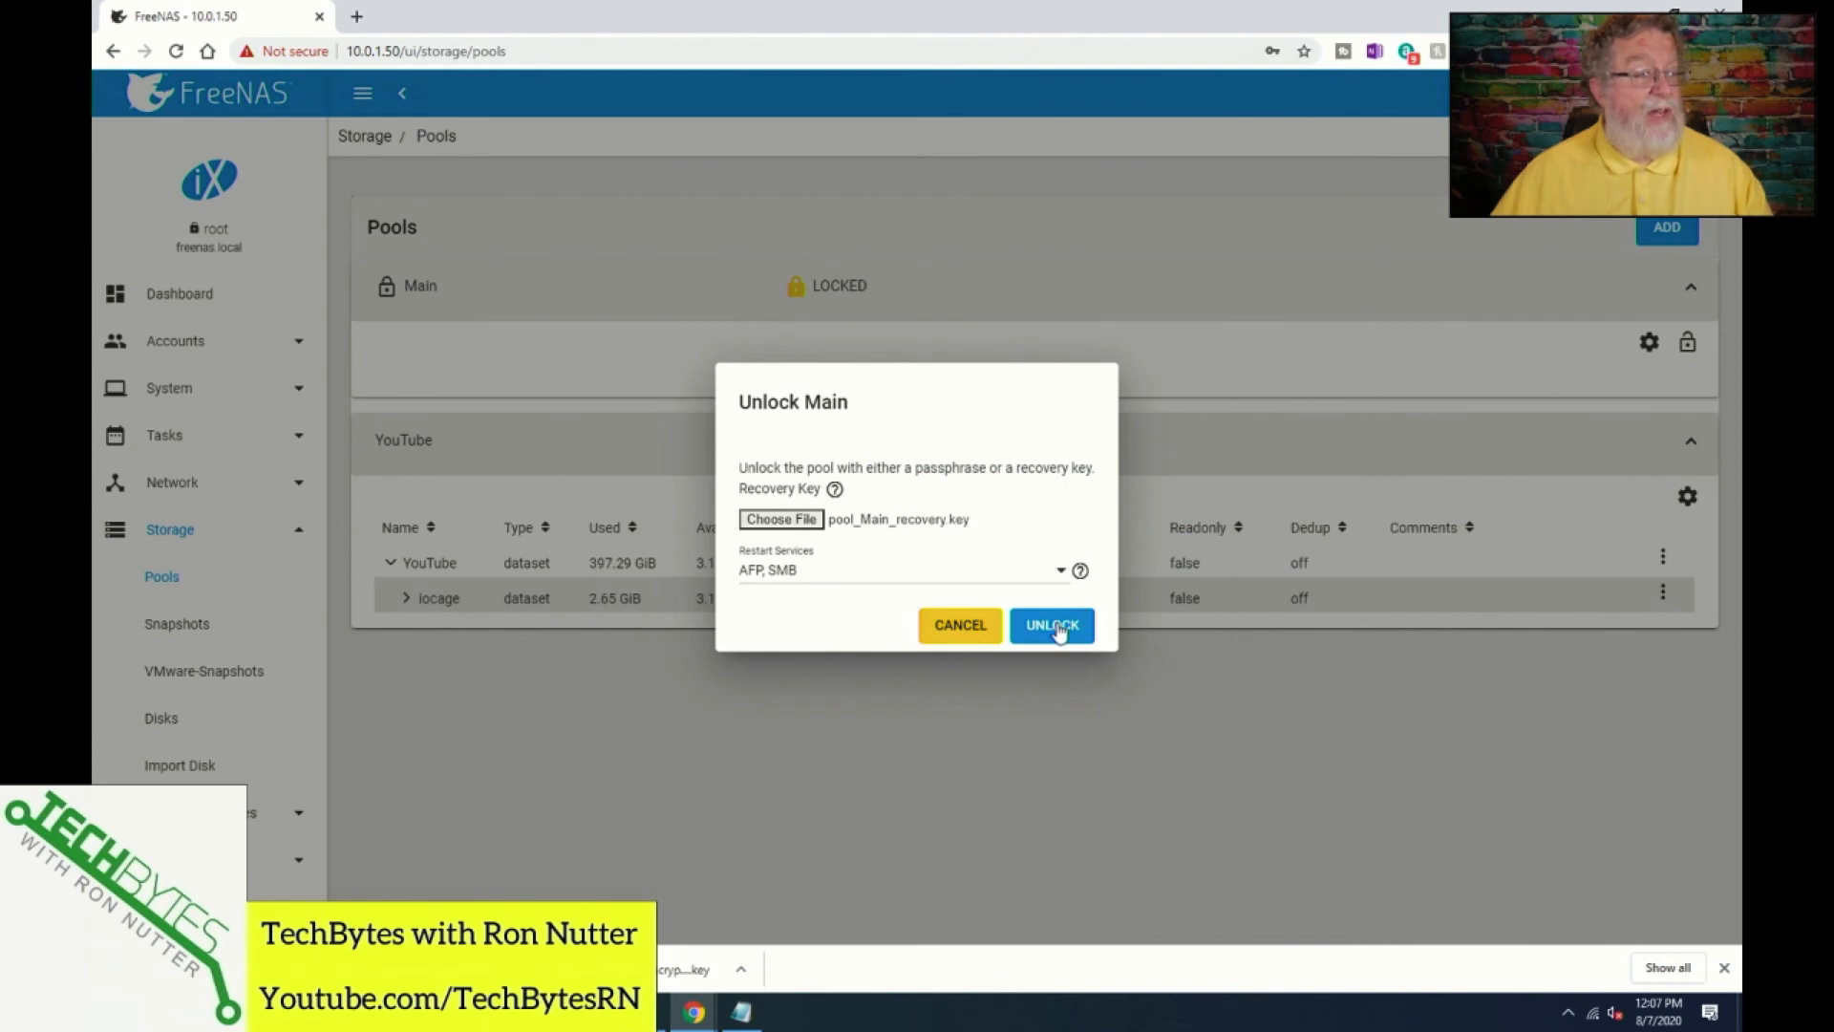
left_click(1051, 625)
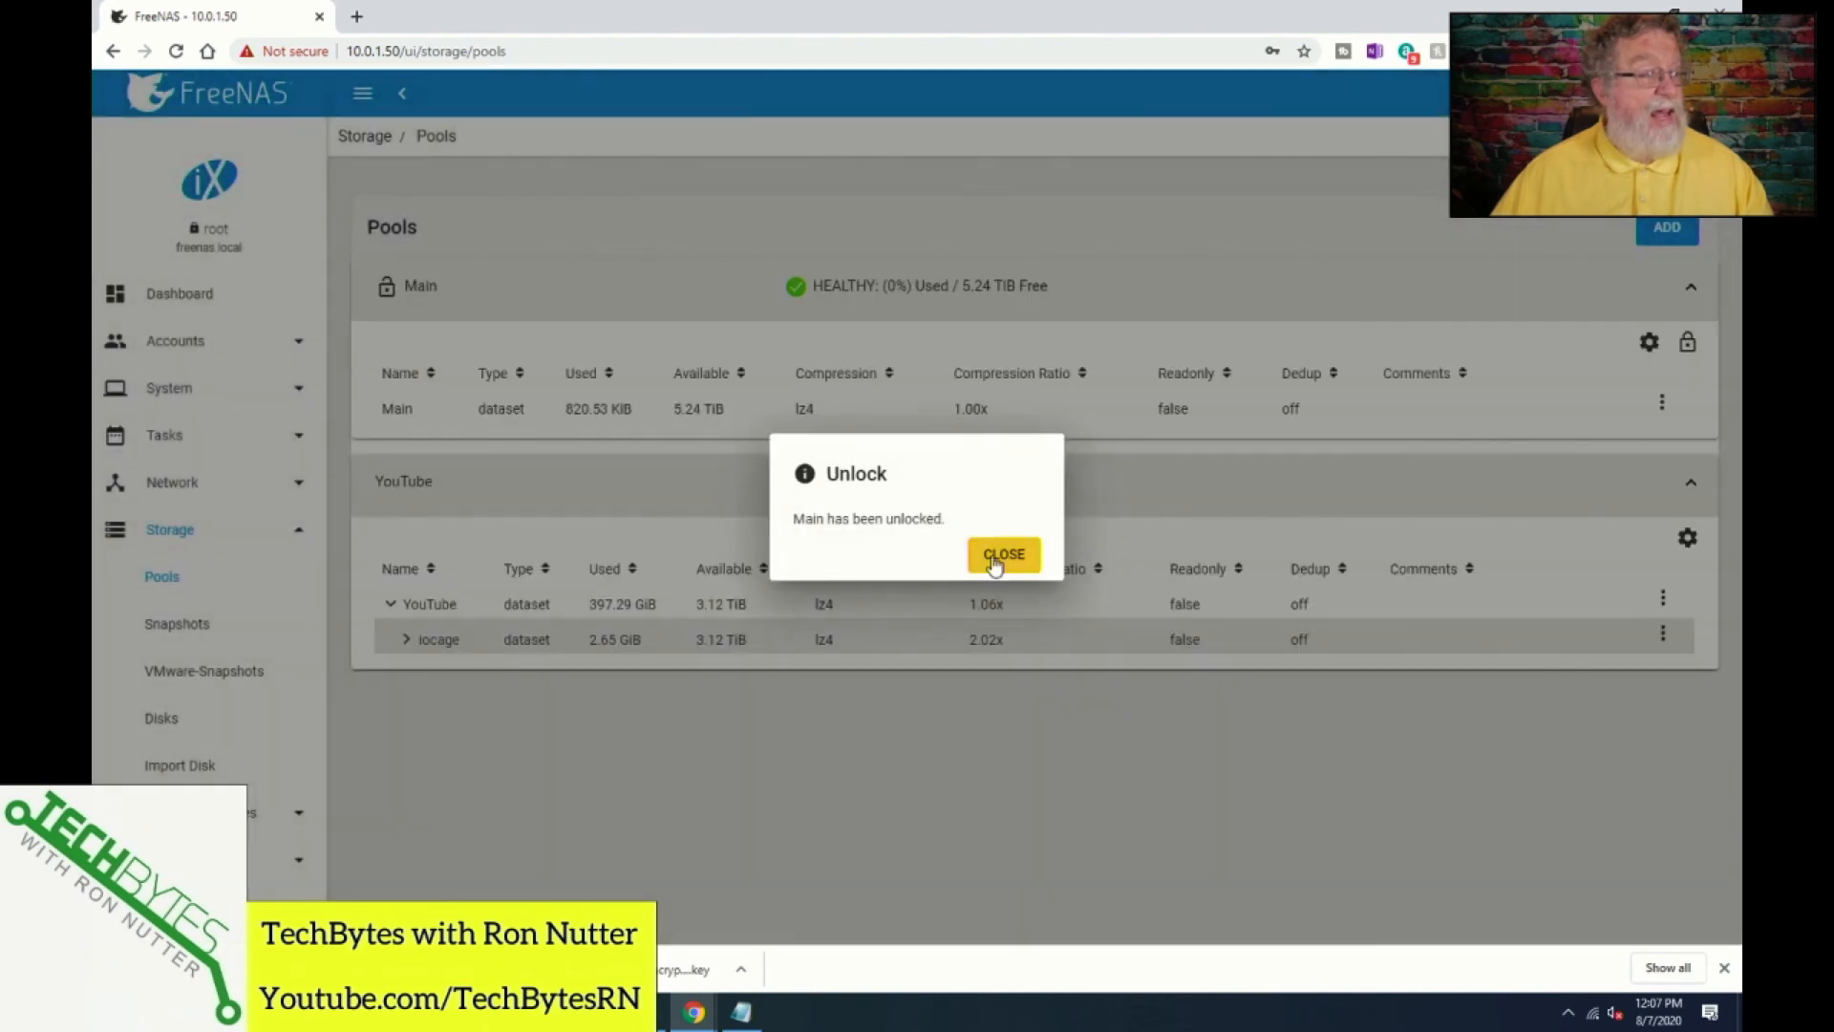
left_click(1003, 554)
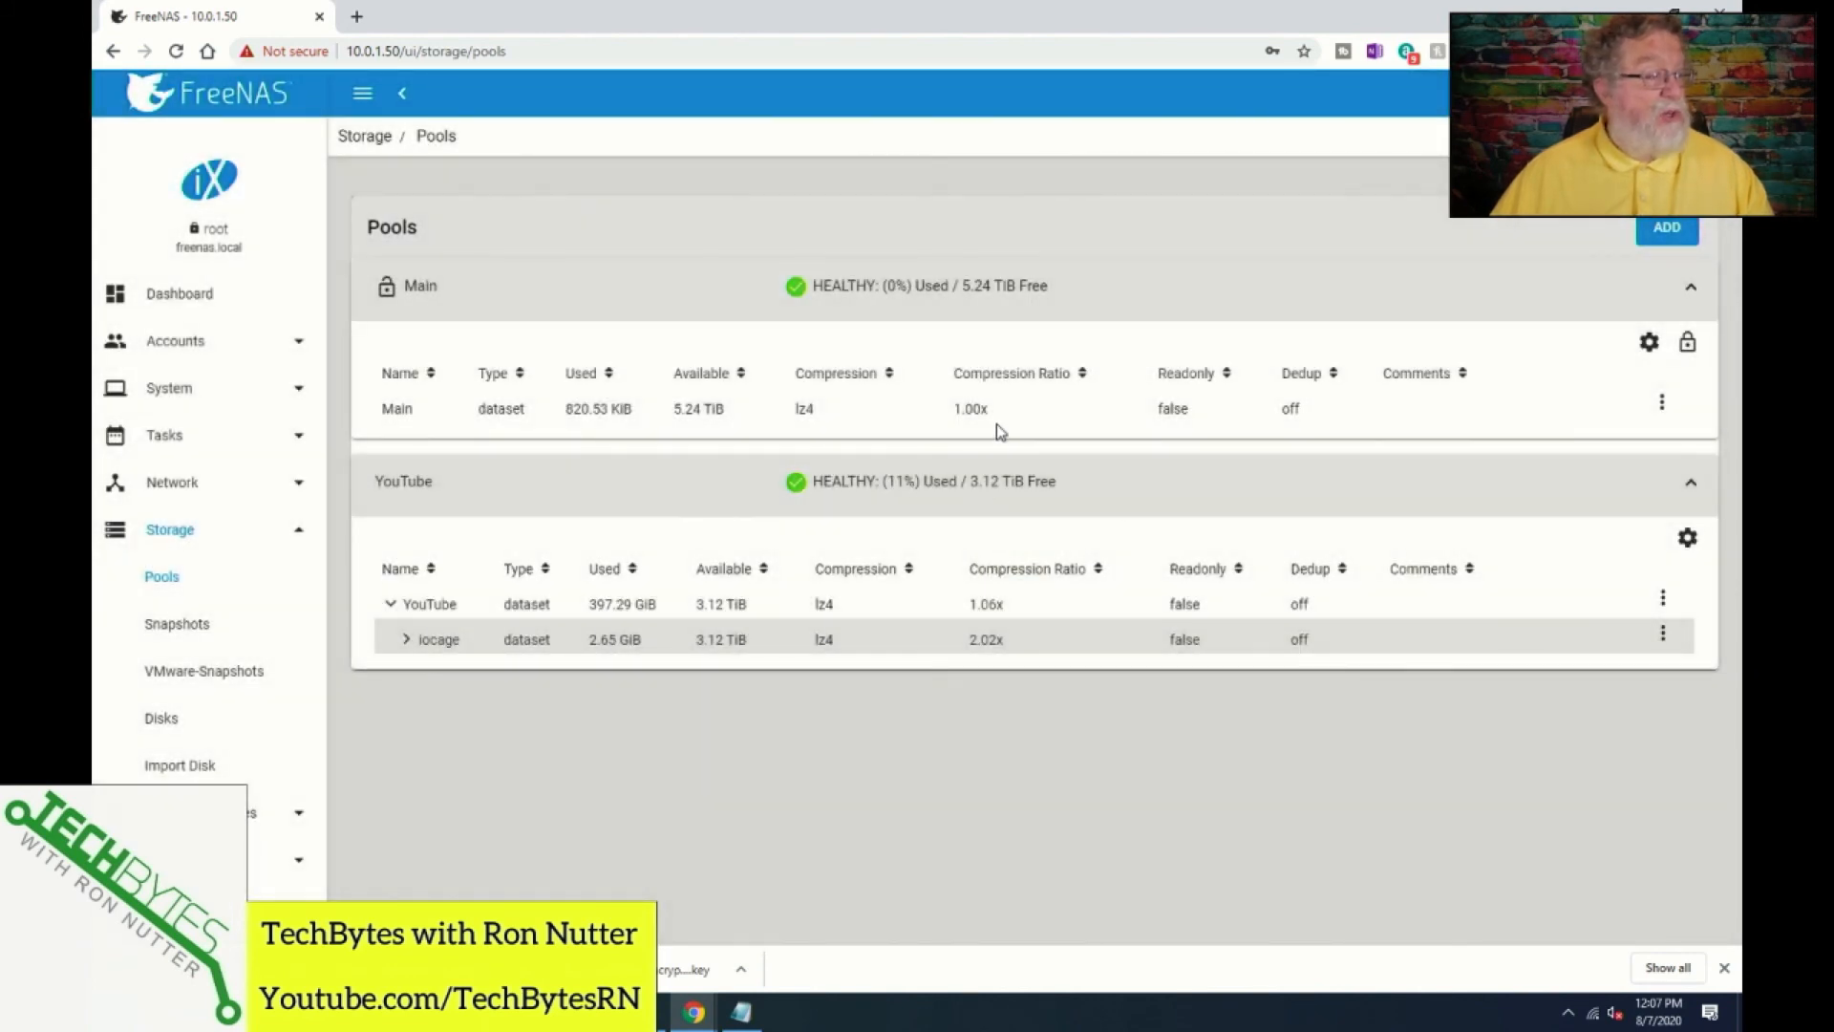
mouse_move(588, 736)
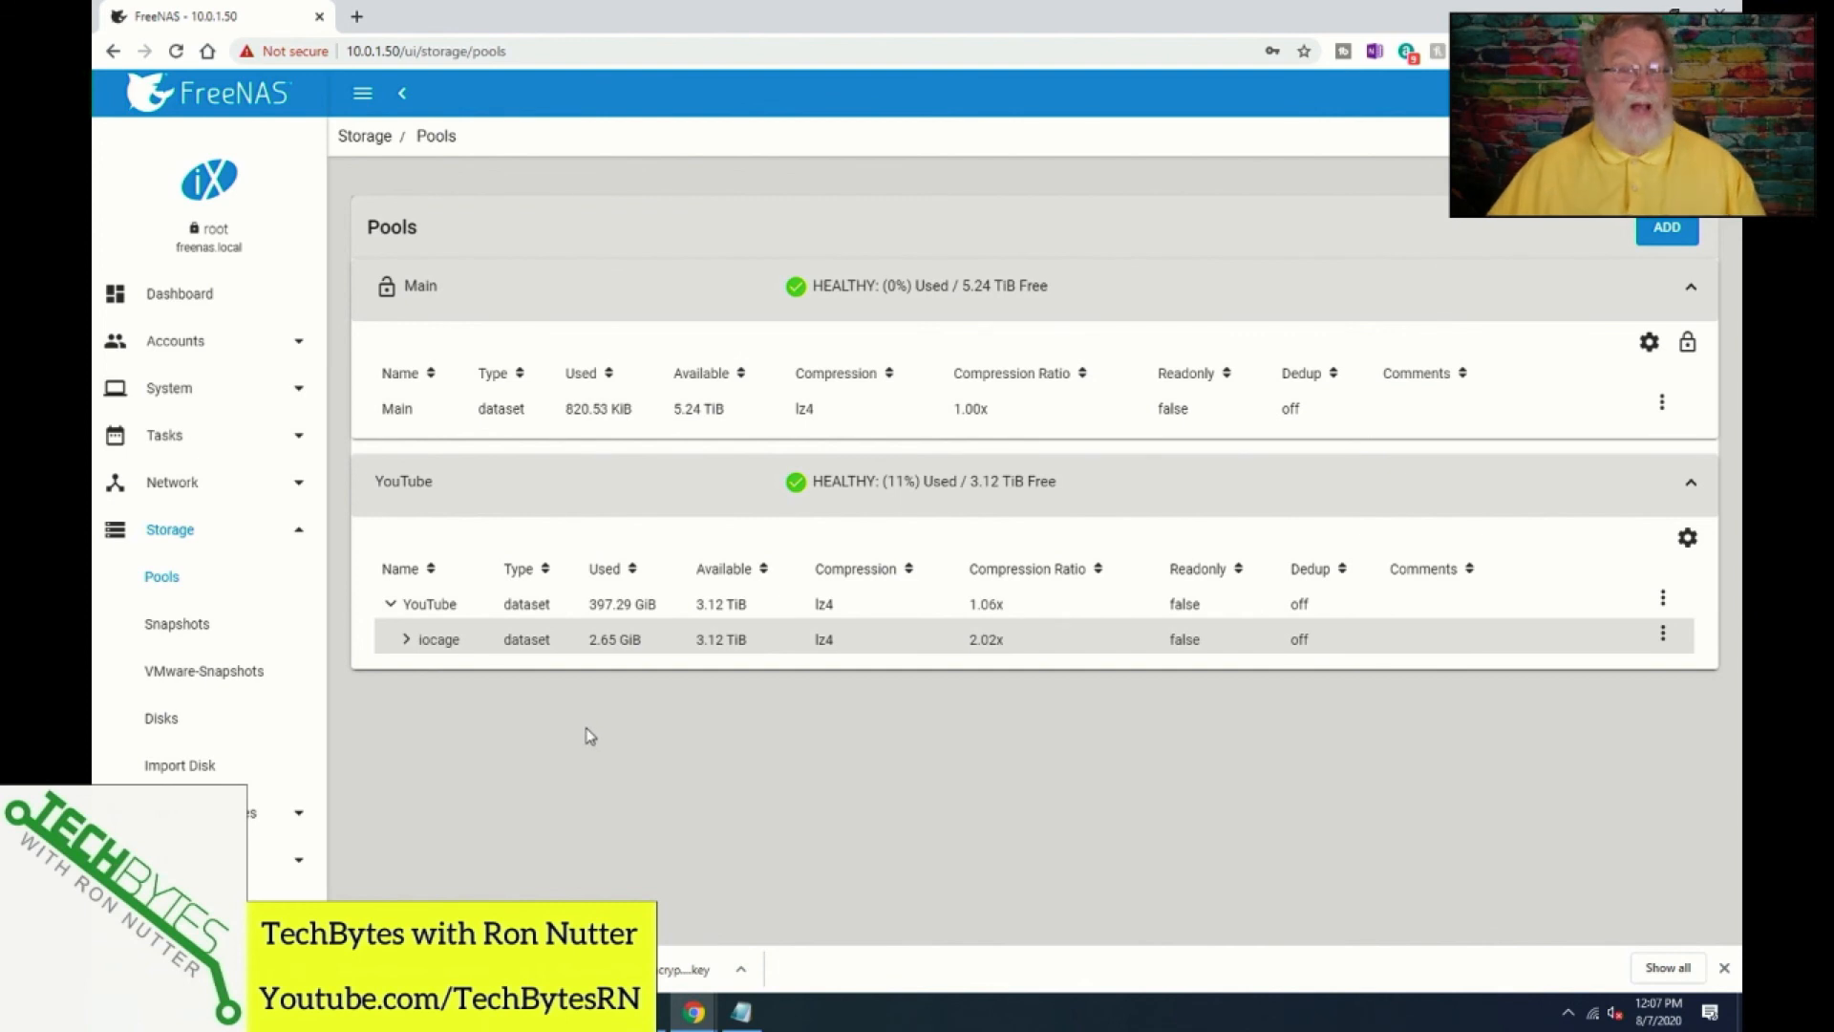